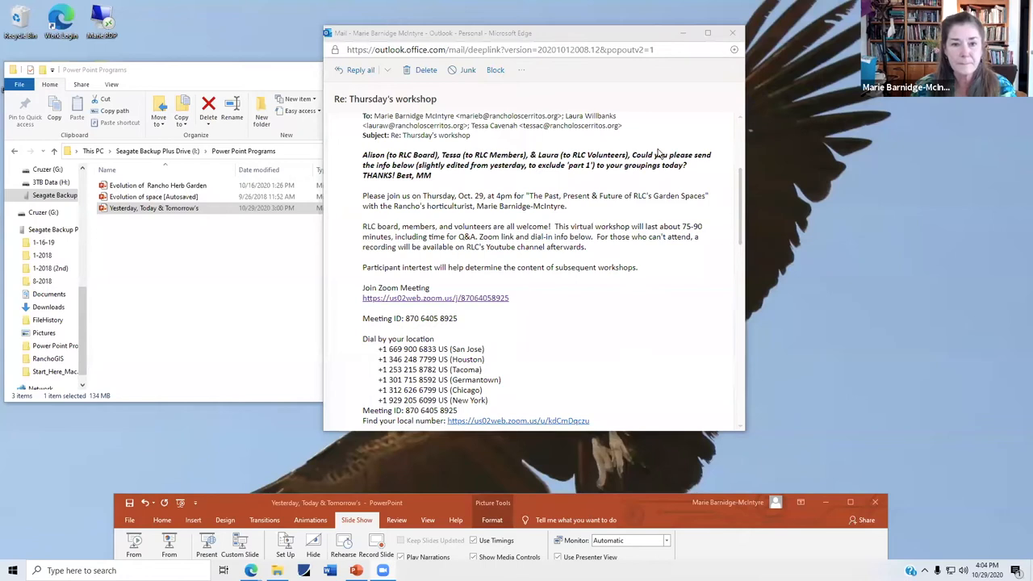
{"action": "mouse_move", "coordinate": [680, 110]}
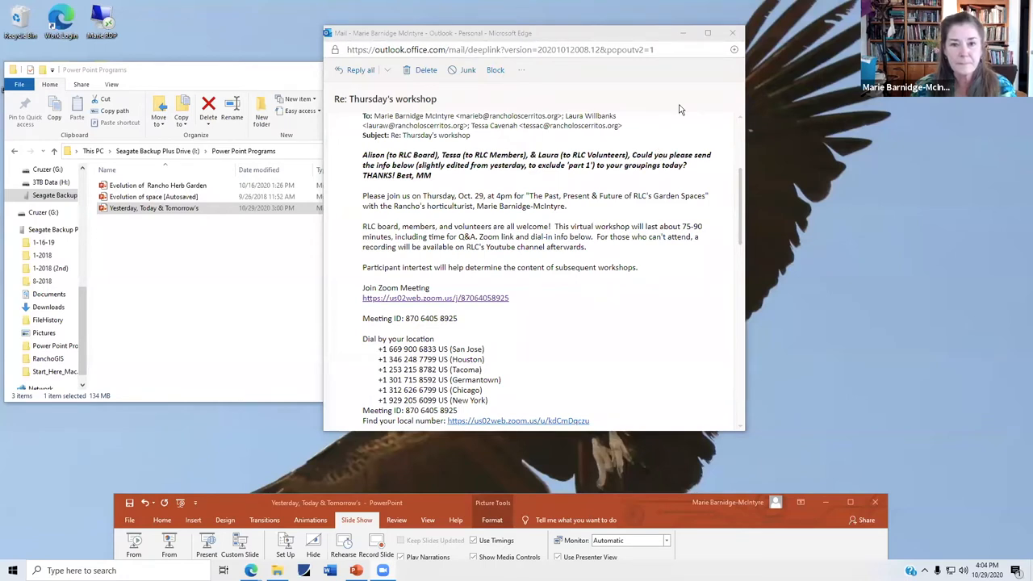
{"action": "mouse_move", "coordinate": [509, 481]}
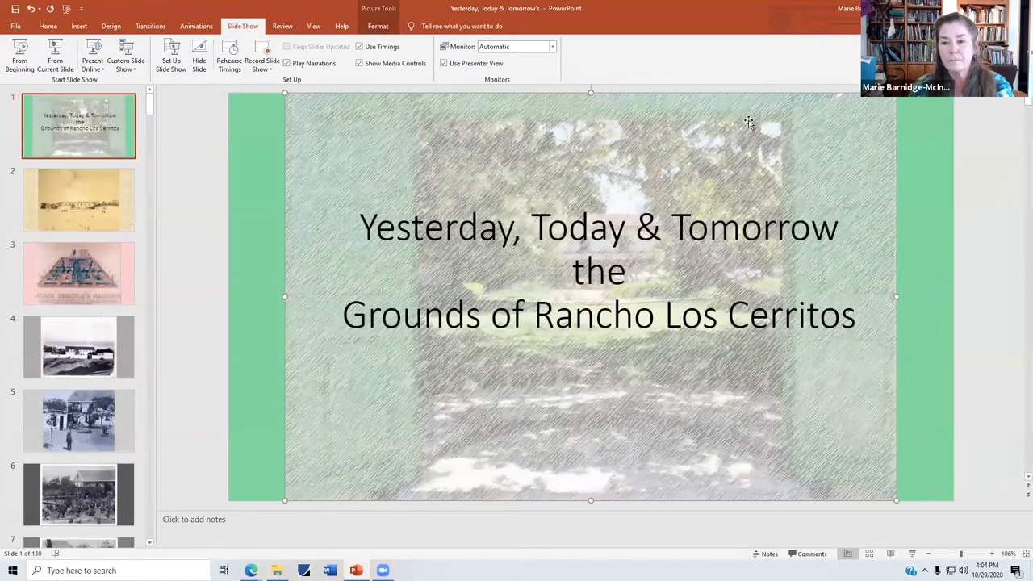
{"action": "mouse_move", "coordinate": [707, 155]}
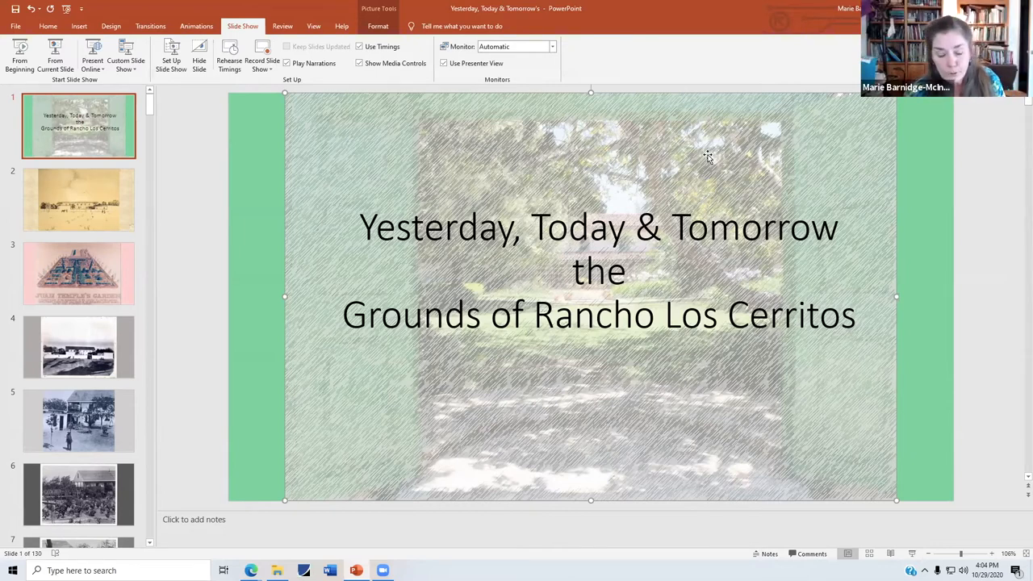
{"action": "mouse_move", "coordinate": [848, 196]}
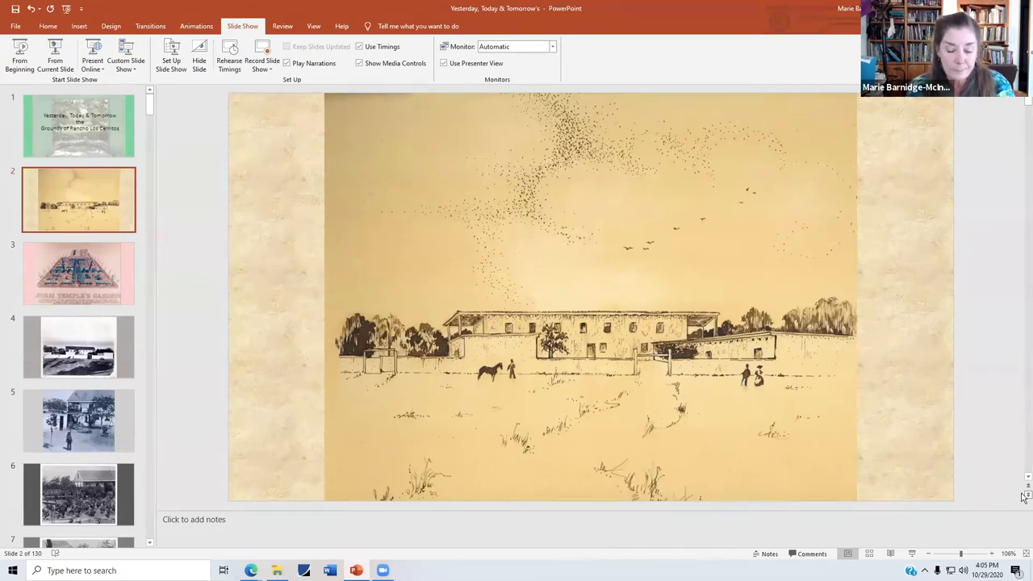
{"action": "mouse_move", "coordinate": [1023, 526]}
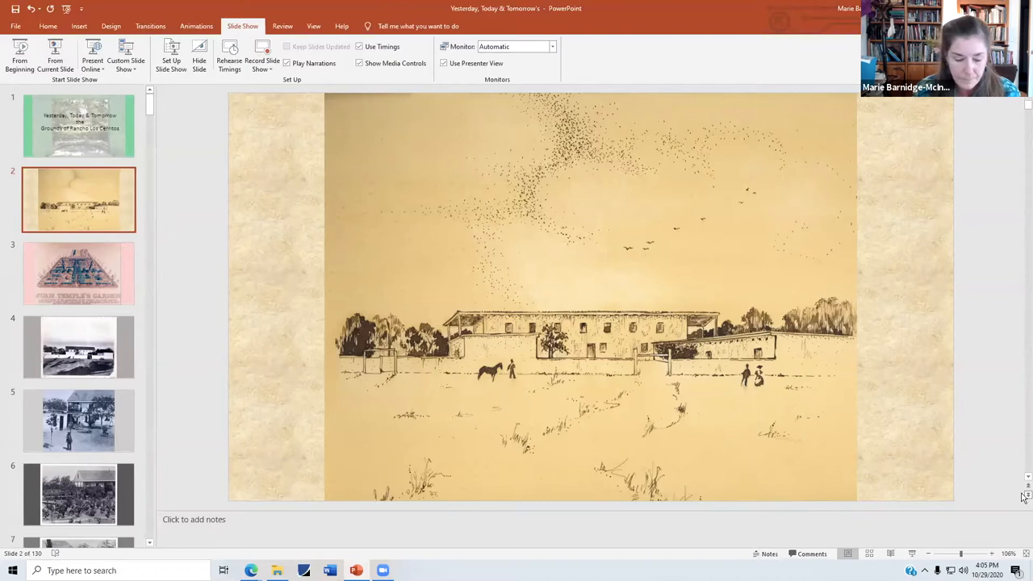
Advance to the coloured Juan Temple's Garden reconstruction slide.
{"action": "left_click", "coordinate": [78, 273]}
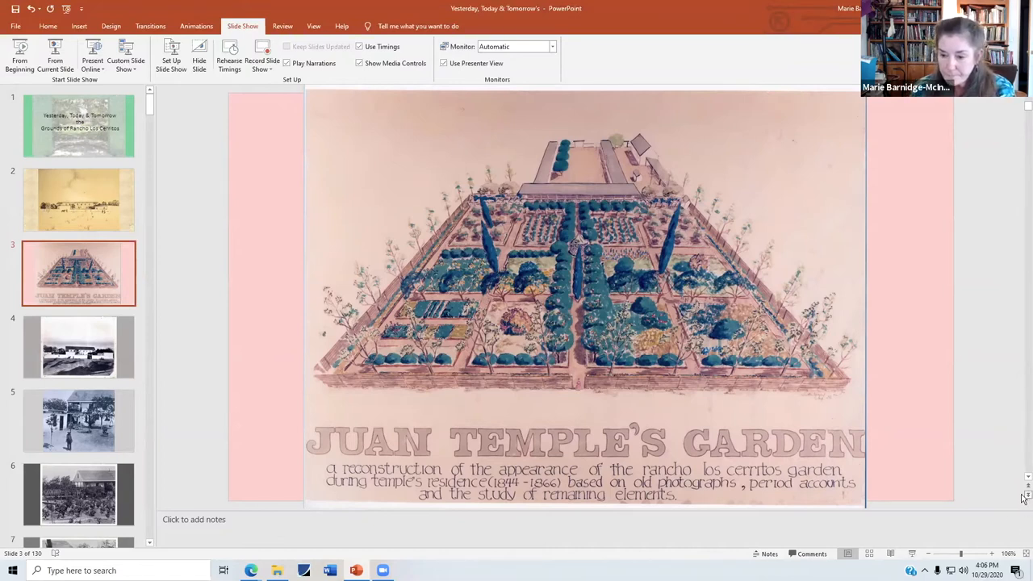
{"action": "left_click", "coordinate": [78, 347]}
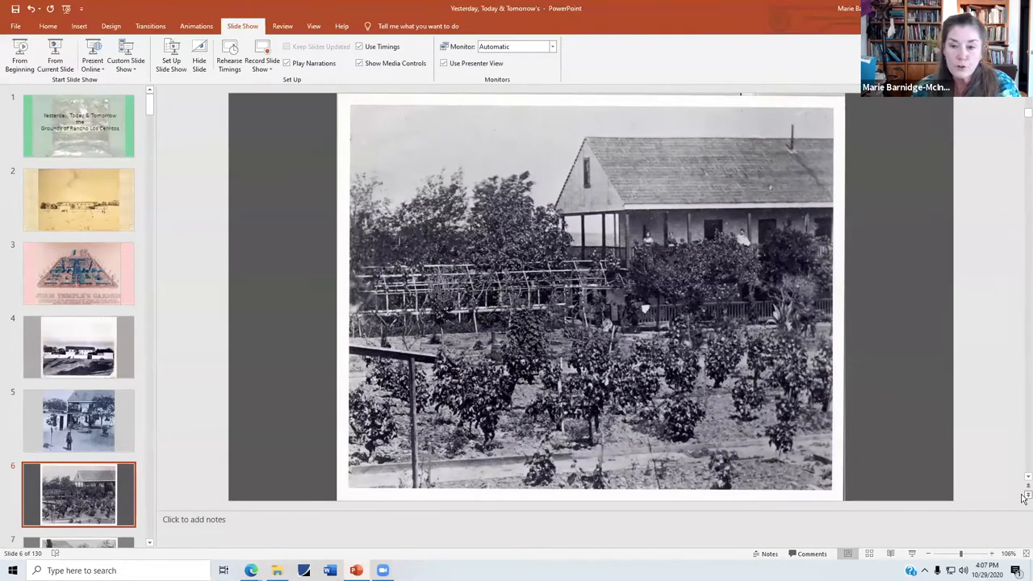
{"action": "mouse_move", "coordinate": [503, 323]}
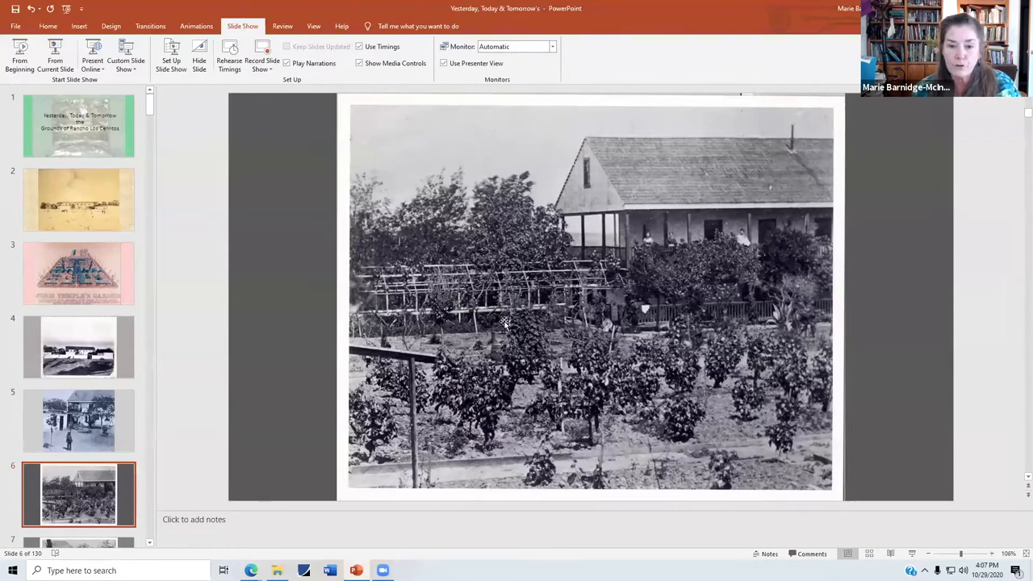
{"action": "mouse_move", "coordinate": [497, 291]}
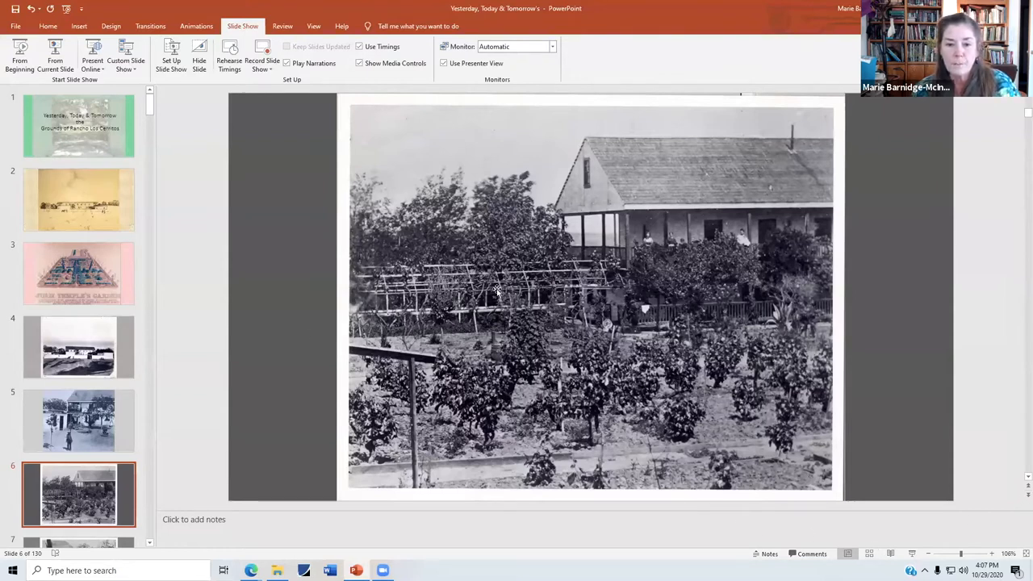
{"action": "mouse_move", "coordinate": [395, 287]}
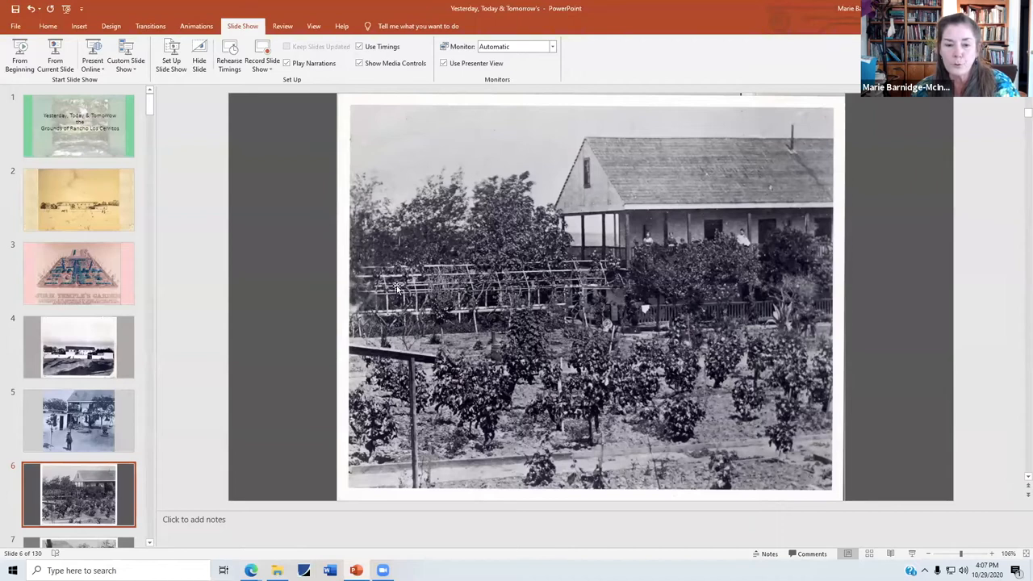
{"action": "mouse_move", "coordinate": [482, 283]}
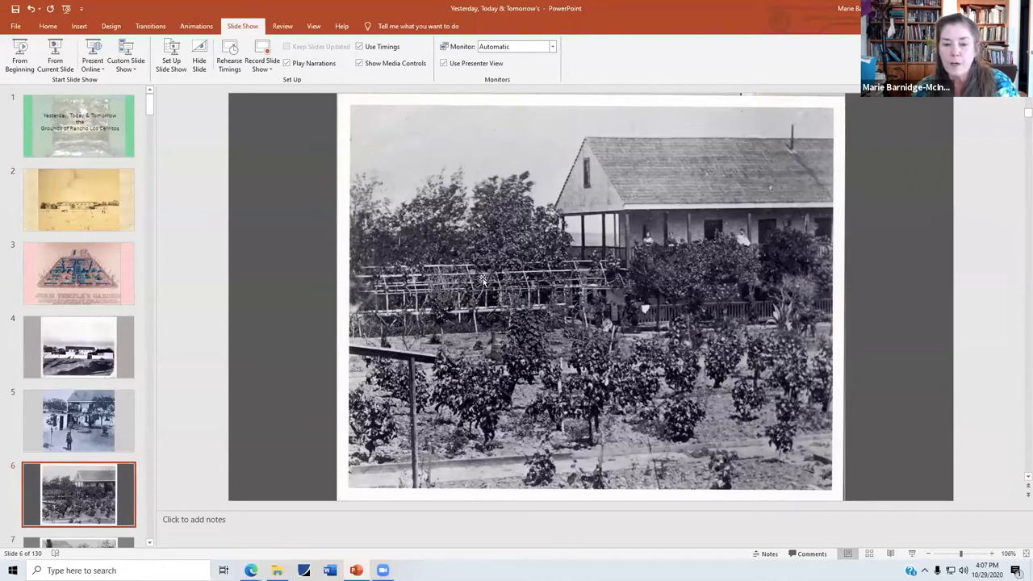
{"action": "mouse_move", "coordinate": [718, 267]}
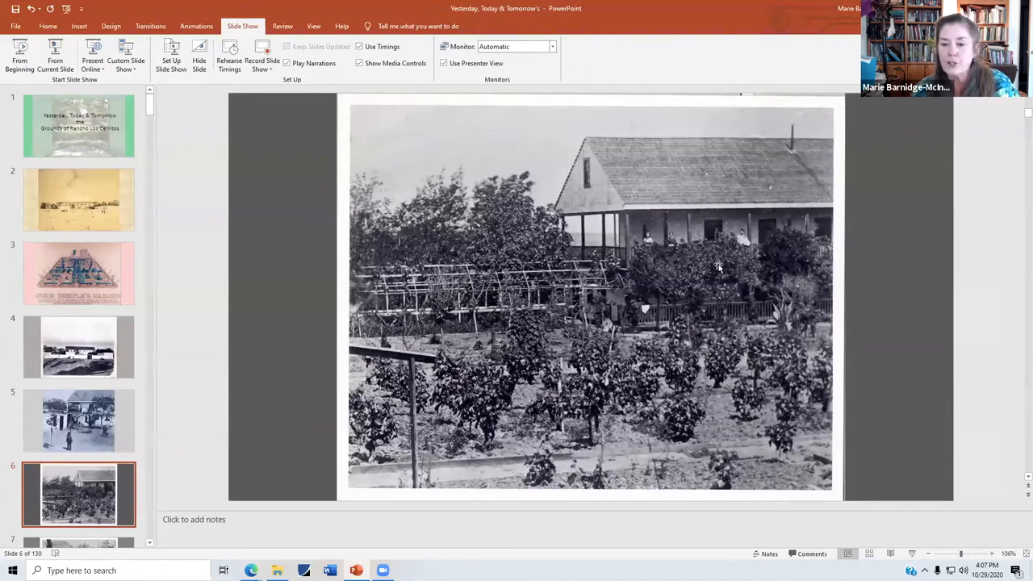
{"action": "mouse_move", "coordinate": [926, 510]}
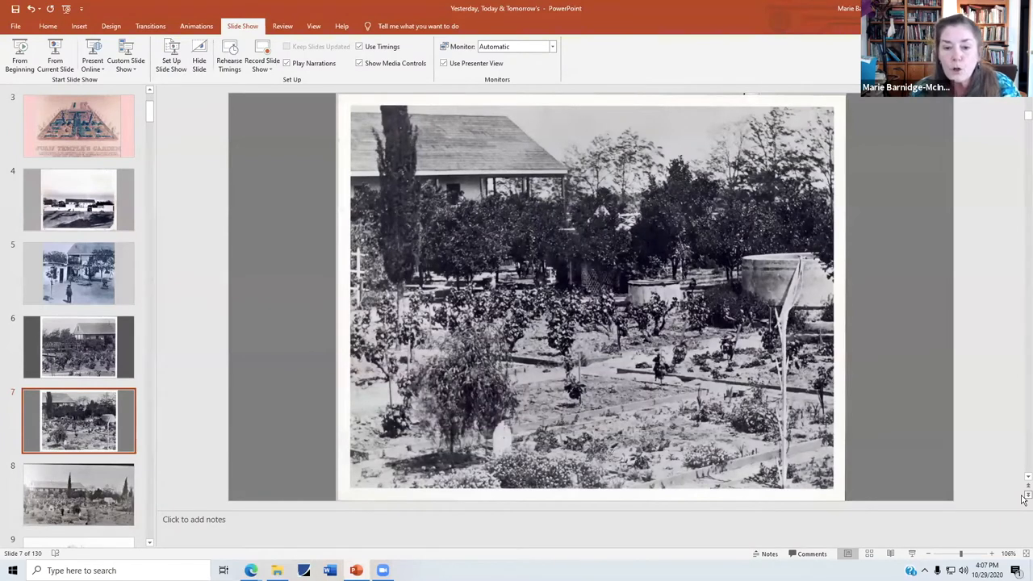
{"action": "mouse_move", "coordinate": [604, 236]}
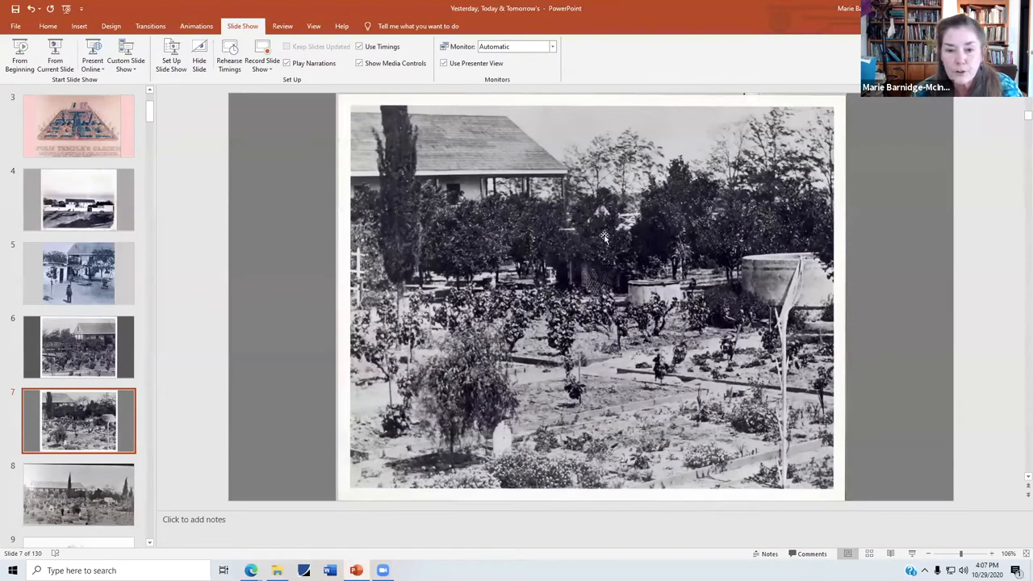
{"action": "mouse_move", "coordinate": [571, 245]}
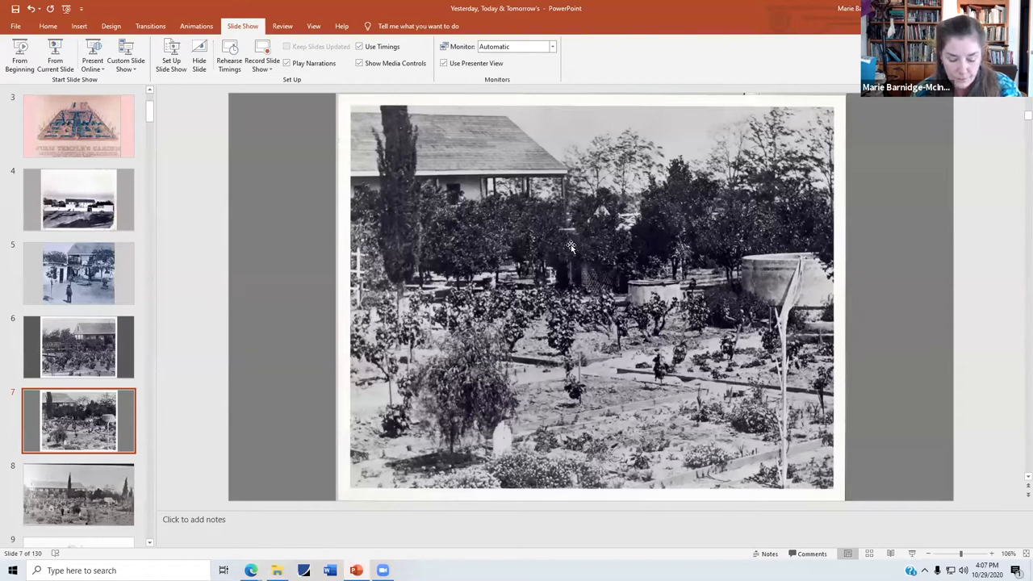
{"action": "mouse_move", "coordinate": [556, 258]}
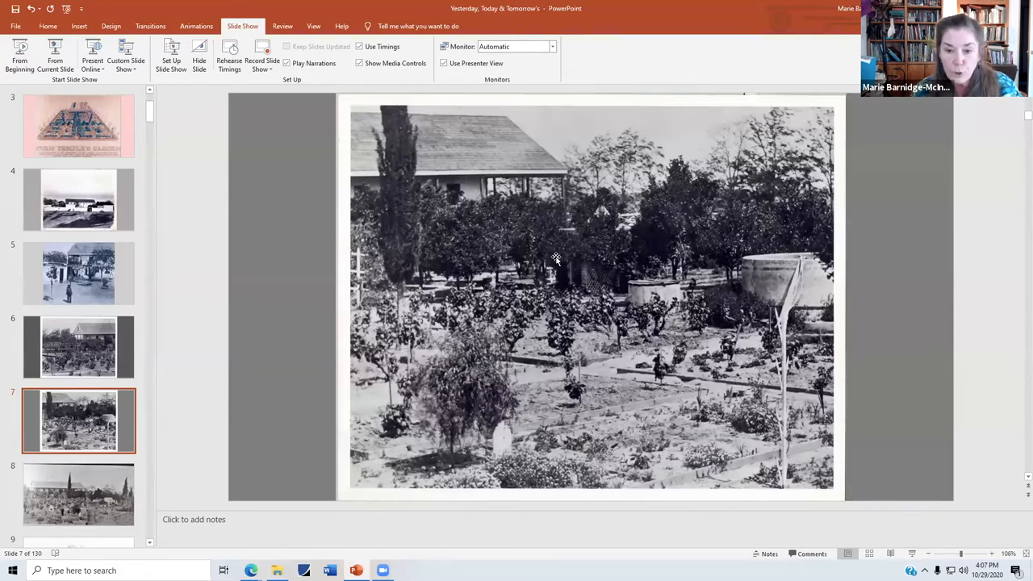
{"action": "mouse_move", "coordinate": [596, 240]}
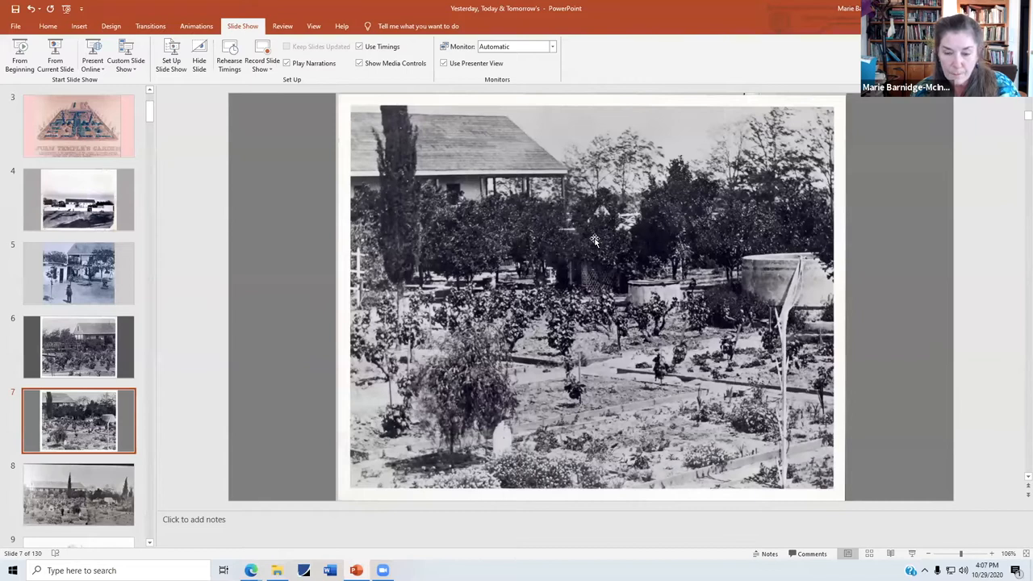
{"action": "mouse_move", "coordinate": [820, 324]}
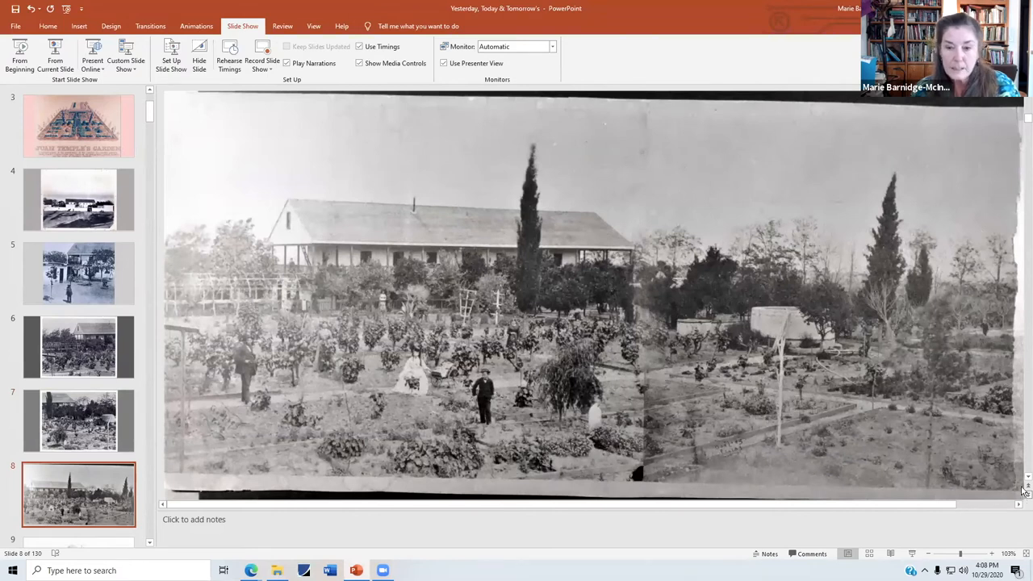
{"action": "mouse_move", "coordinate": [694, 226]}
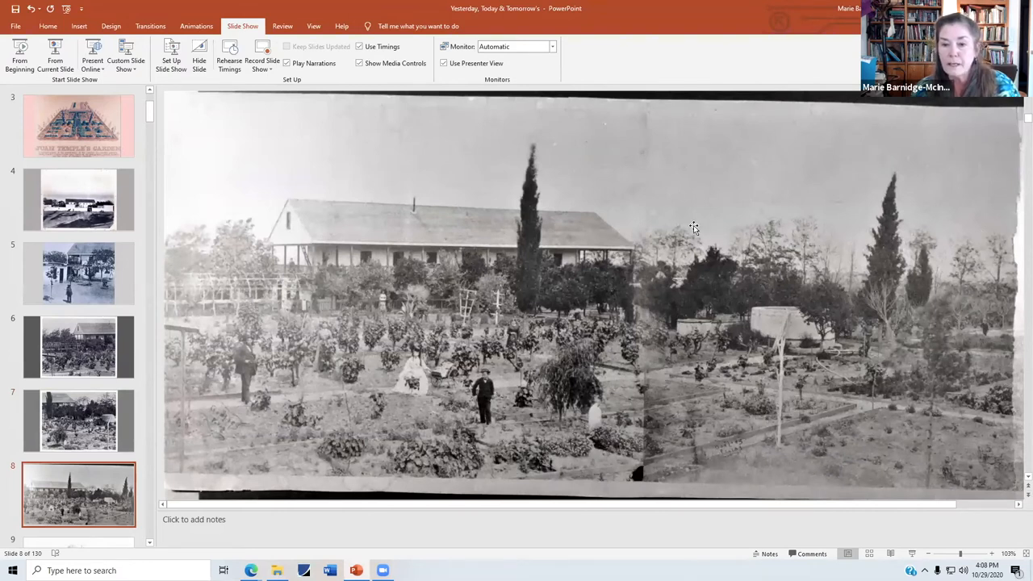
{"action": "mouse_move", "coordinate": [756, 234]}
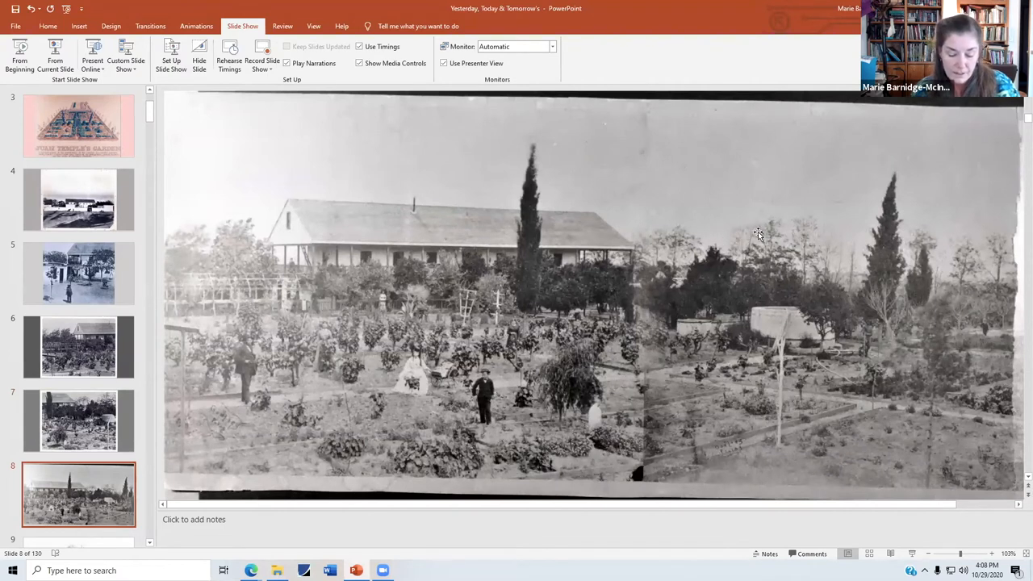
{"action": "mouse_move", "coordinate": [775, 226]}
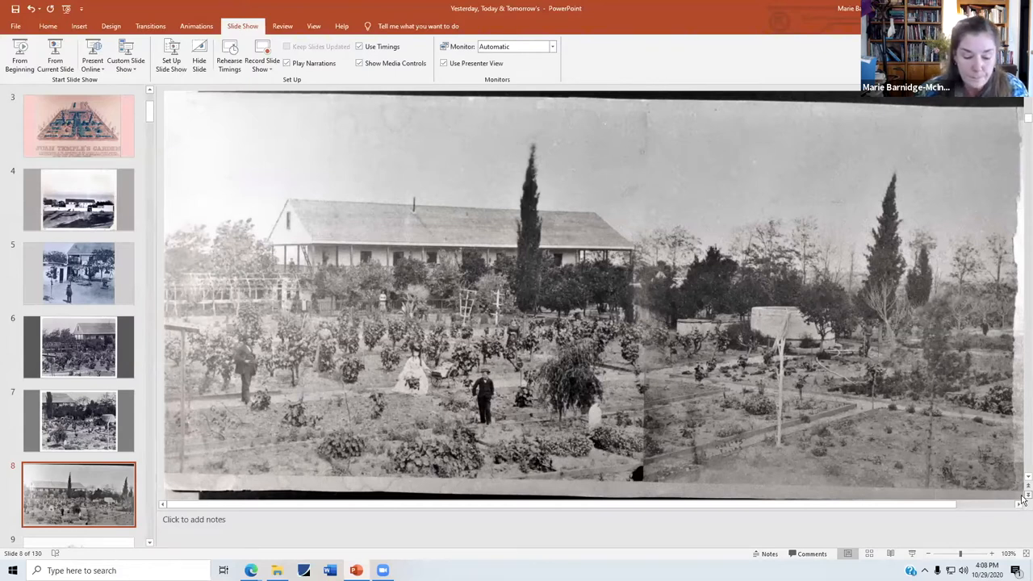
Advance through the windmill and water tower photo to the ranch house slide with the Ficus caption.
{"action": "left_click", "coordinate": [78, 420]}
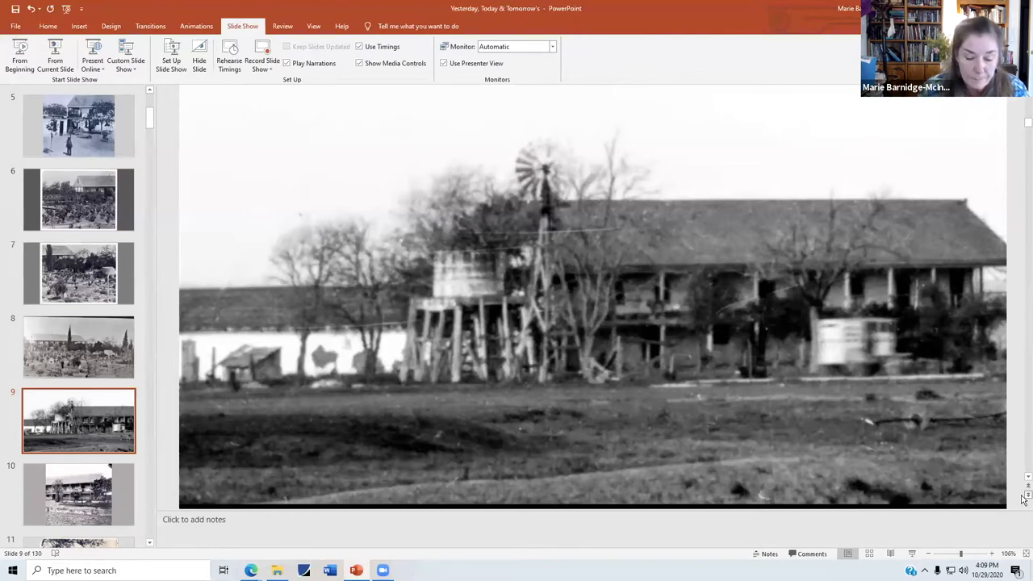
{"action": "left_click", "coordinate": [77, 494]}
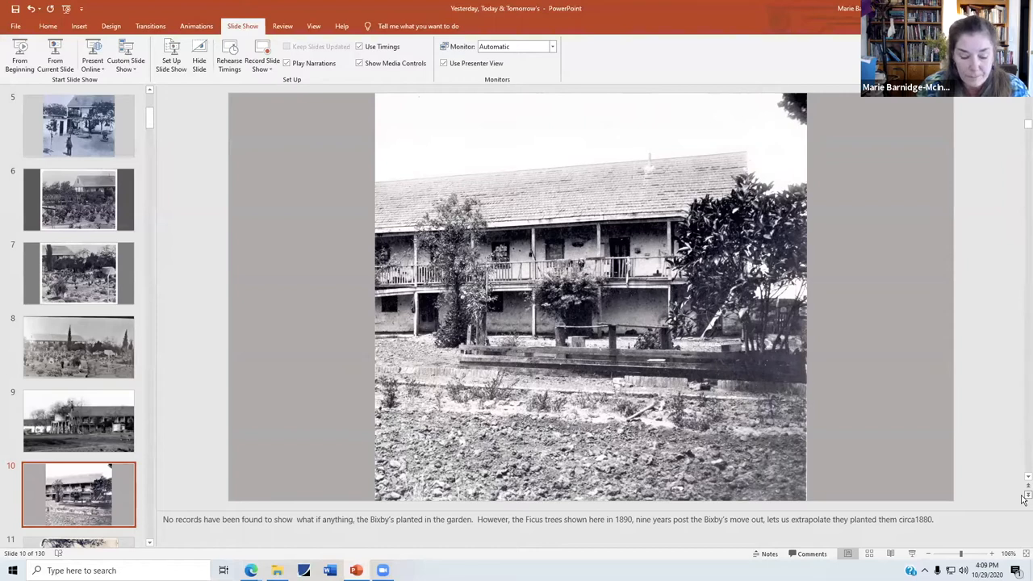
{"action": "mouse_move", "coordinate": [713, 197]}
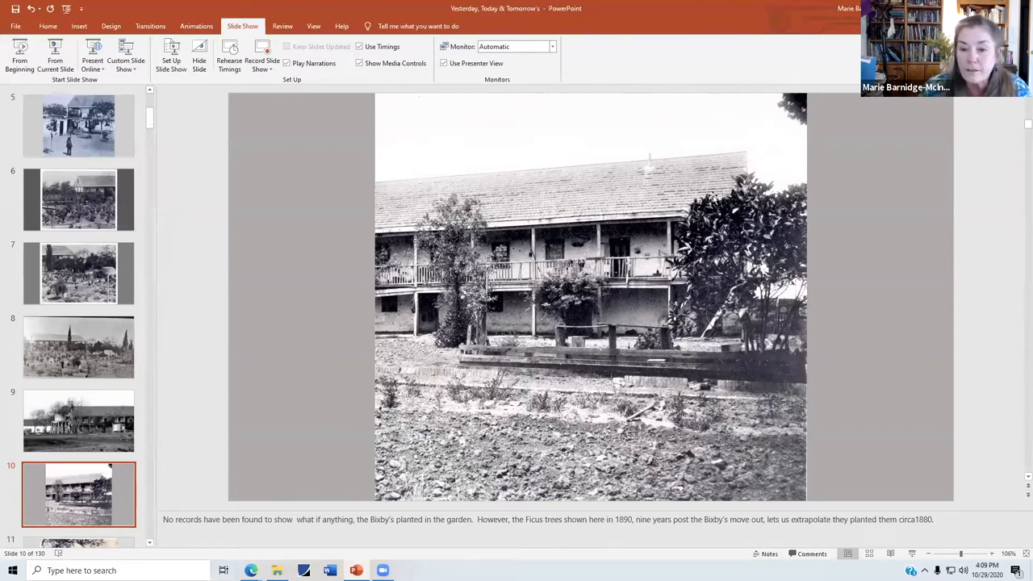
{"action": "mouse_move", "coordinate": [751, 326]}
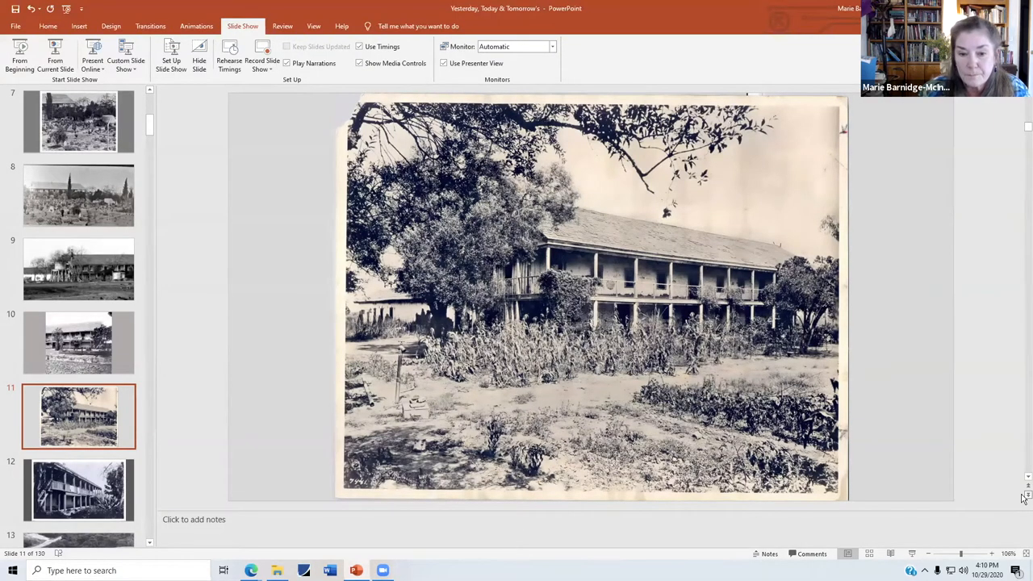
Advance to slide 13, the aerial photo of the ranch house amid the hills.
{"action": "left_click", "coordinate": [78, 491]}
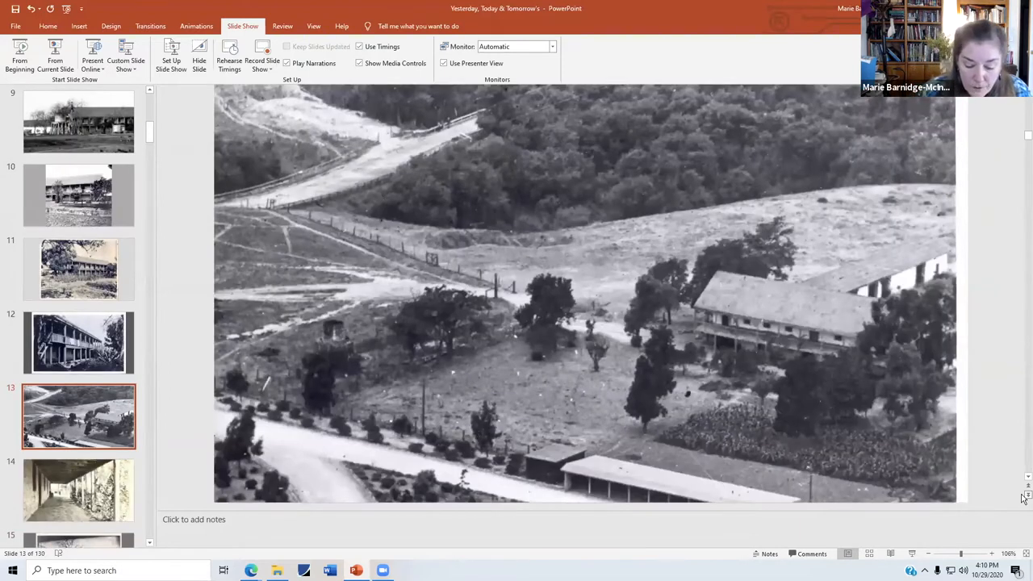
{"action": "mouse_move", "coordinate": [733, 404]}
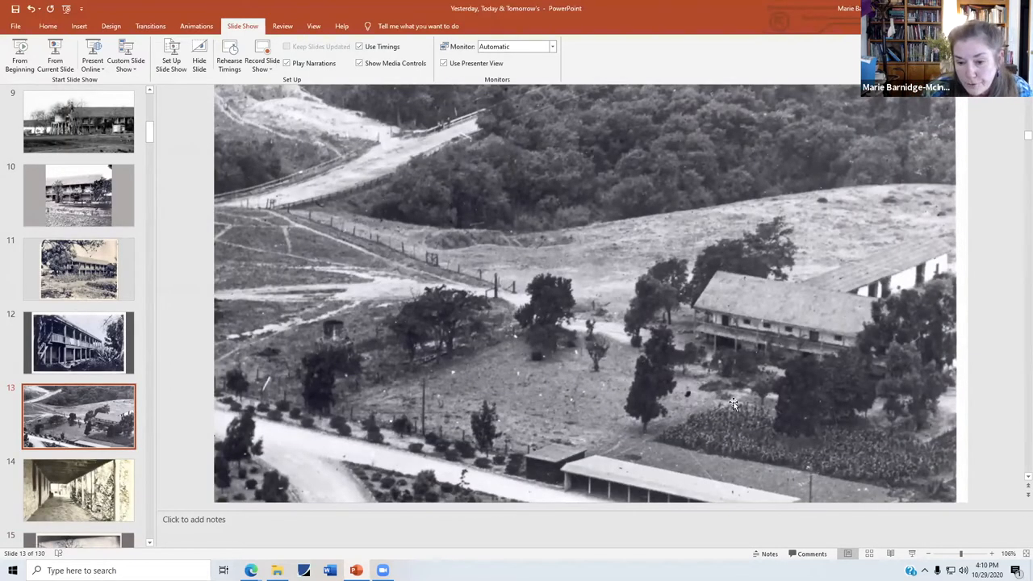
{"action": "mouse_move", "coordinate": [697, 434]}
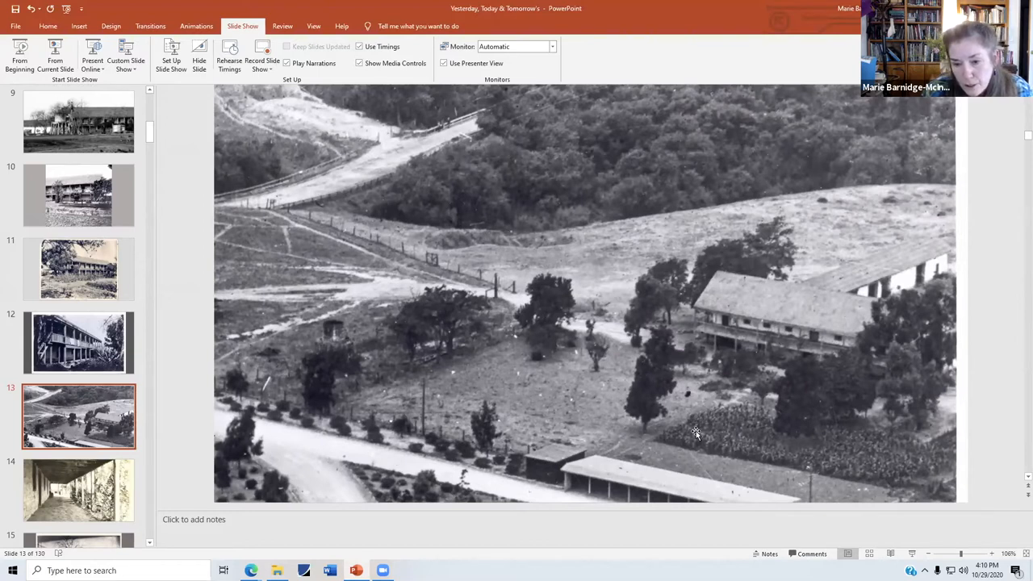
{"action": "mouse_move", "coordinate": [891, 439]}
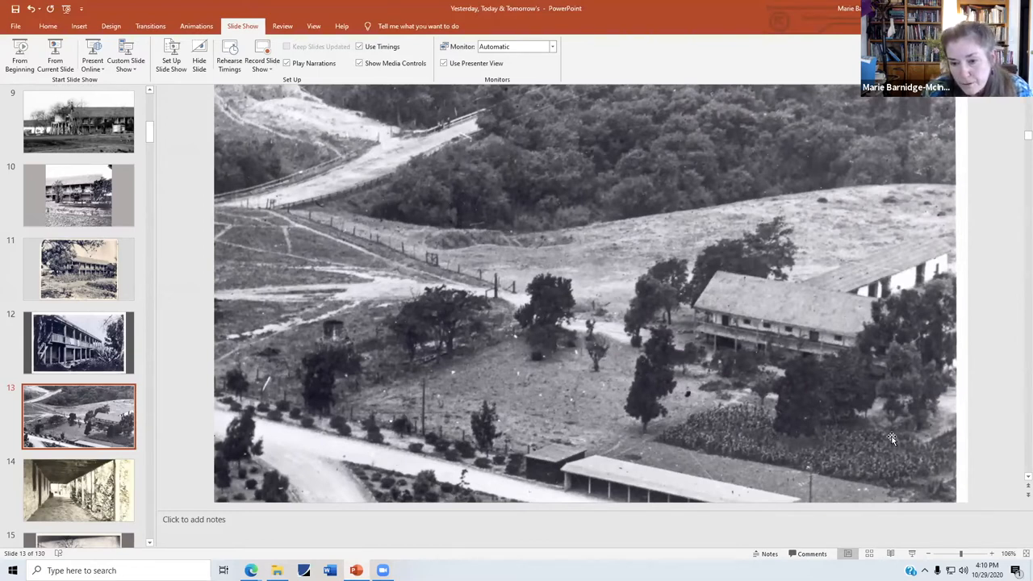
{"action": "mouse_move", "coordinate": [881, 455]}
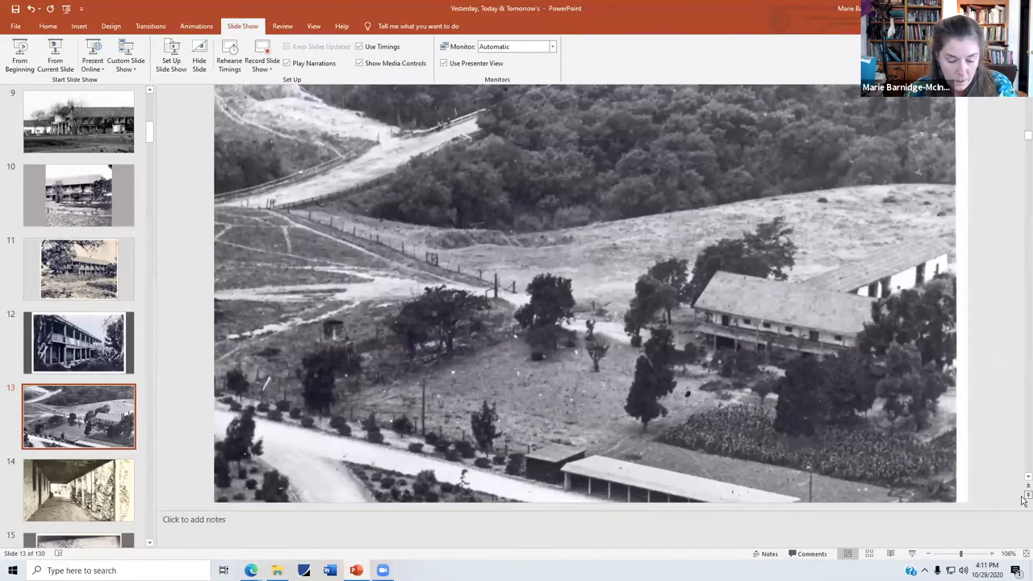
{"action": "left_click", "coordinate": [78, 491]}
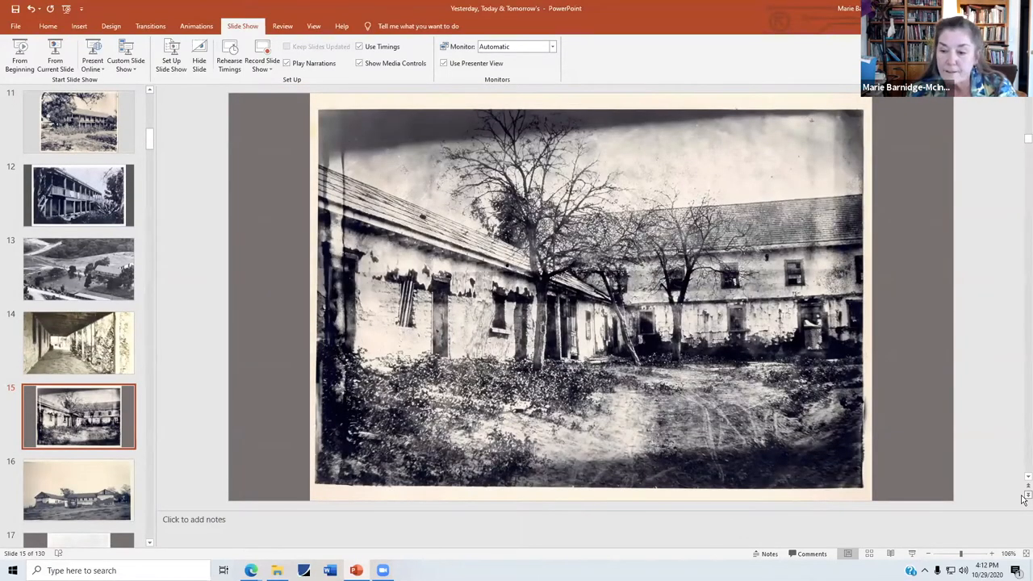
Advance to slide 17, the overgrown house beyond a dirt path through weeds.
{"action": "left_click", "coordinate": [77, 491]}
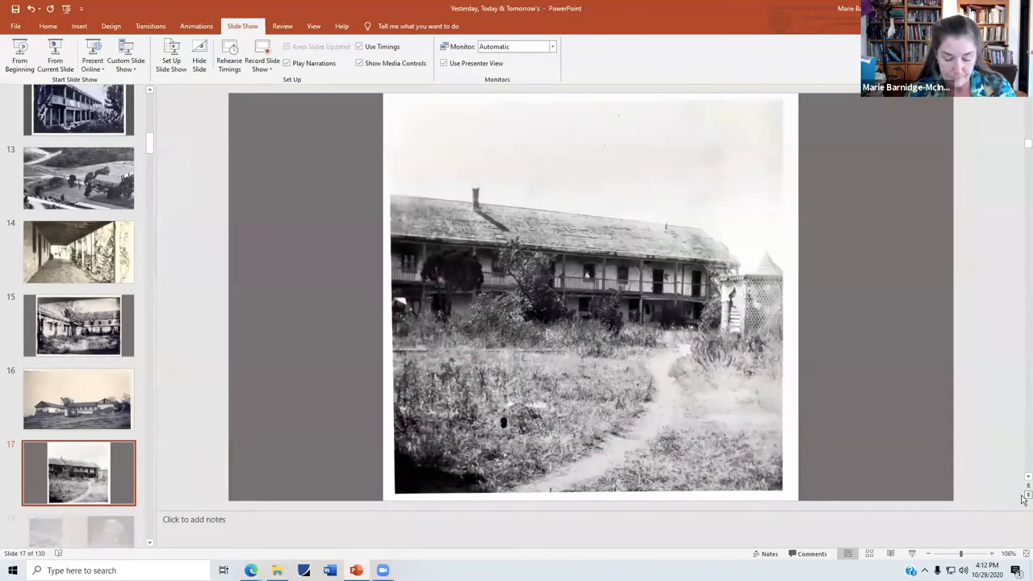
Scroll the thumbnail pane down toward slide 20, the sepia hillside photo with the rail fence.
{"action": "scroll", "scroll_direction": "down", "scroll_amount": 3}
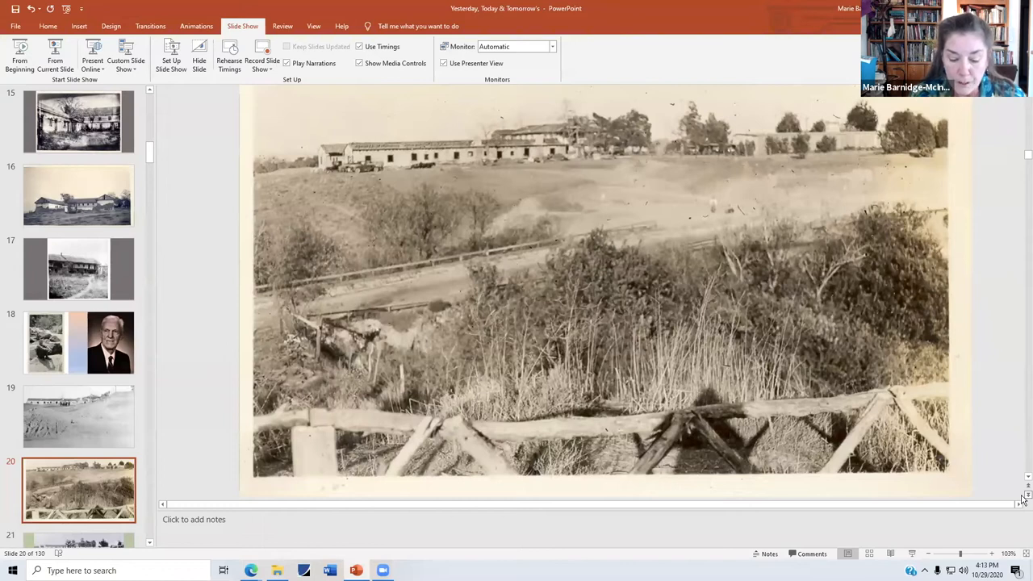
{"action": "mouse_move", "coordinate": [757, 388]}
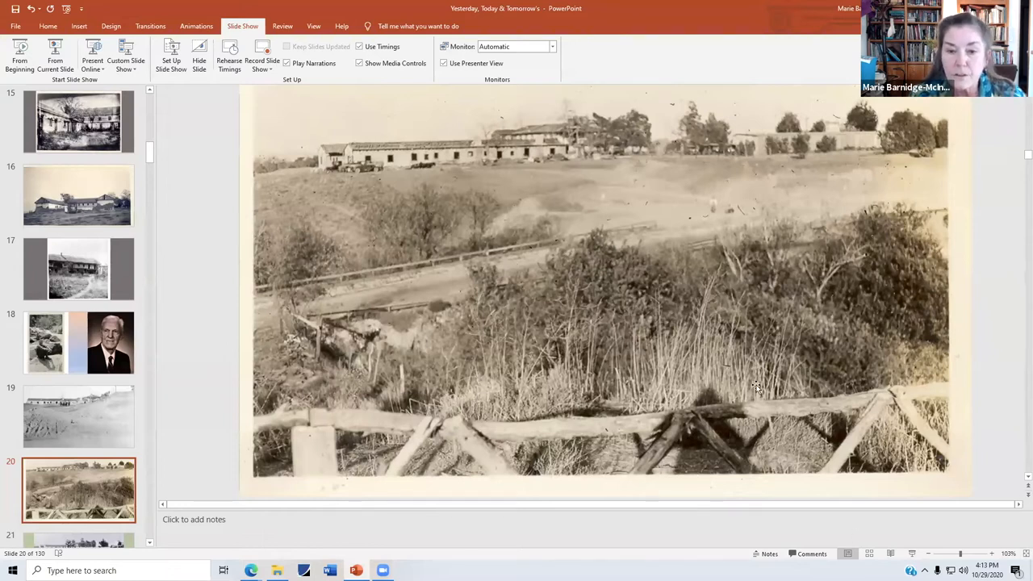
{"action": "mouse_move", "coordinate": [494, 275]}
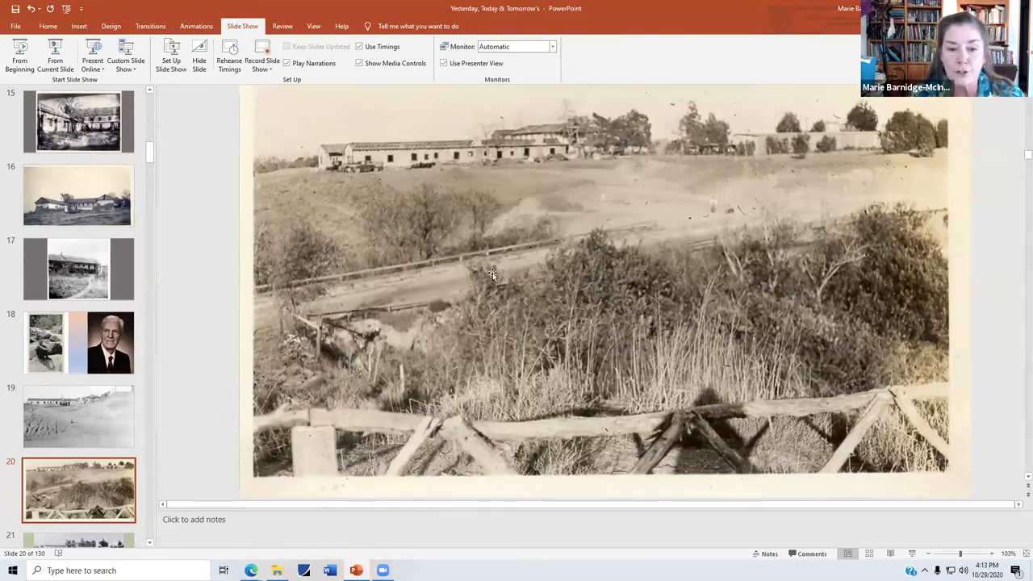
{"action": "mouse_move", "coordinate": [605, 238]}
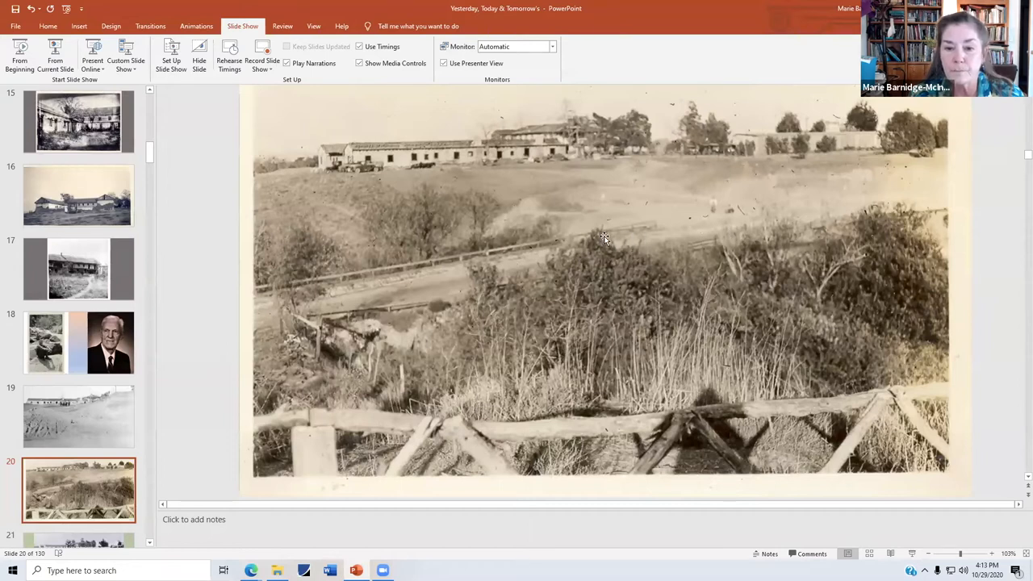
{"action": "mouse_move", "coordinate": [364, 284]}
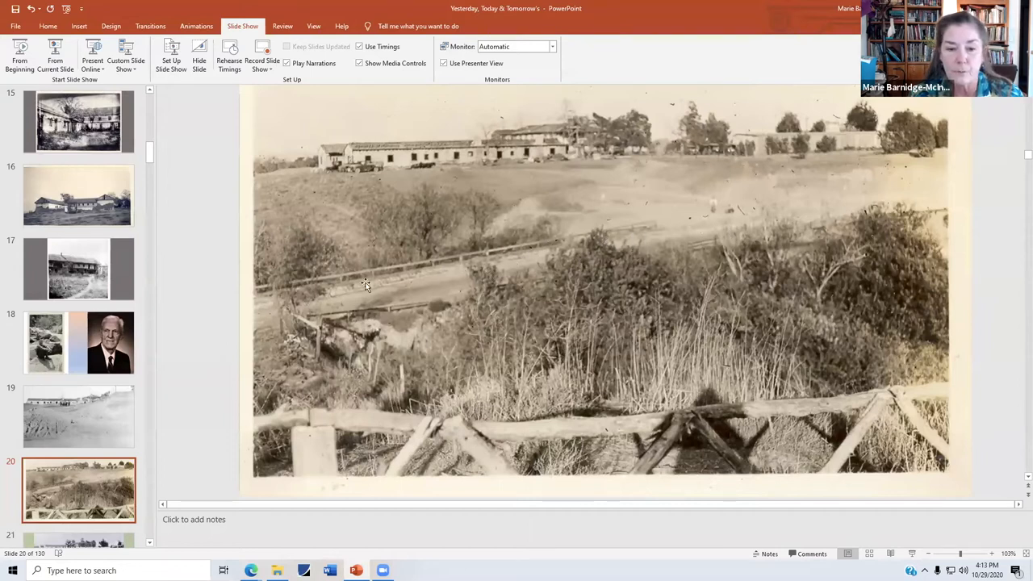
{"action": "mouse_move", "coordinate": [756, 233]}
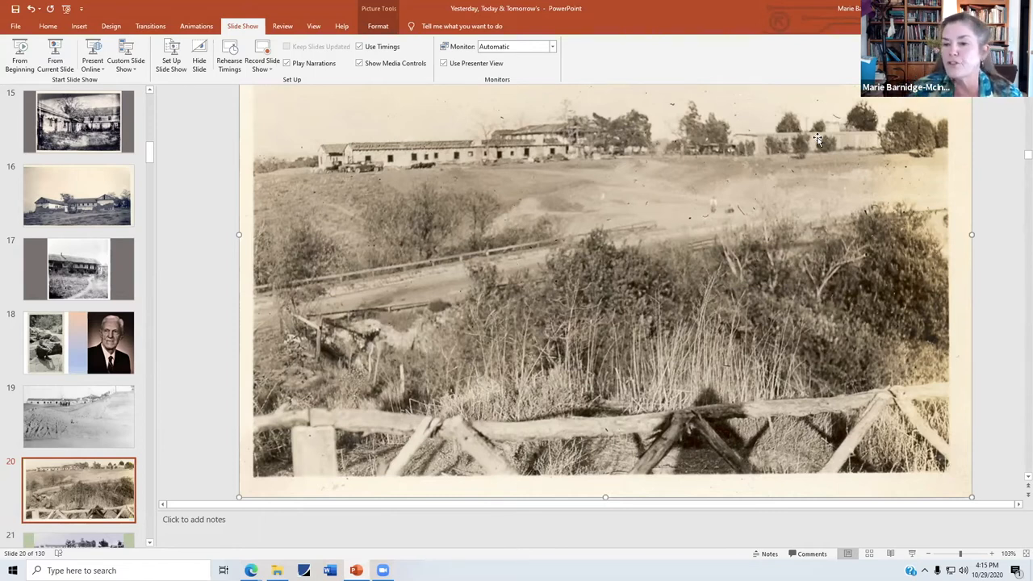
{"action": "mouse_move", "coordinate": [820, 146]}
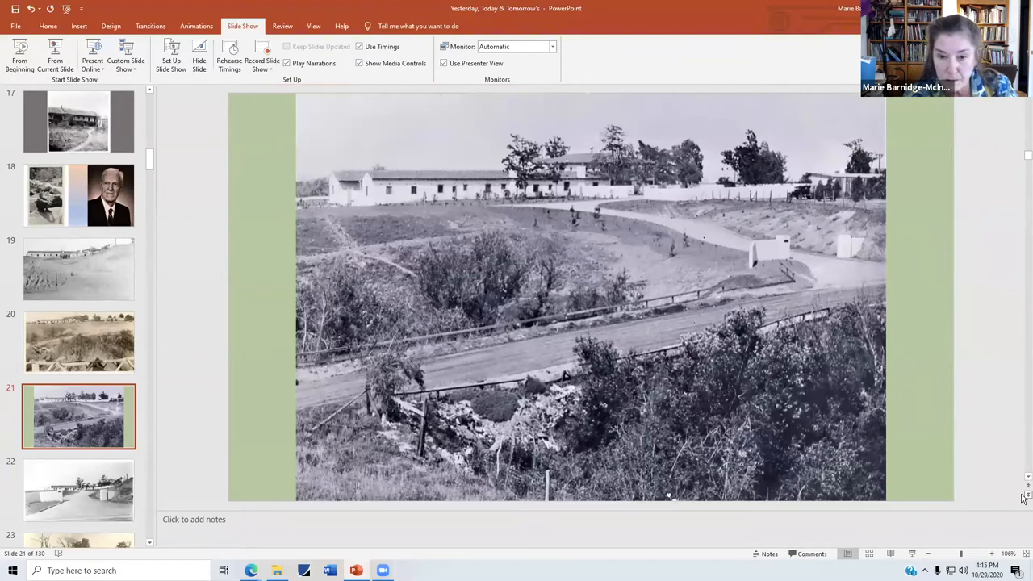
{"action": "mouse_move", "coordinate": [649, 255]}
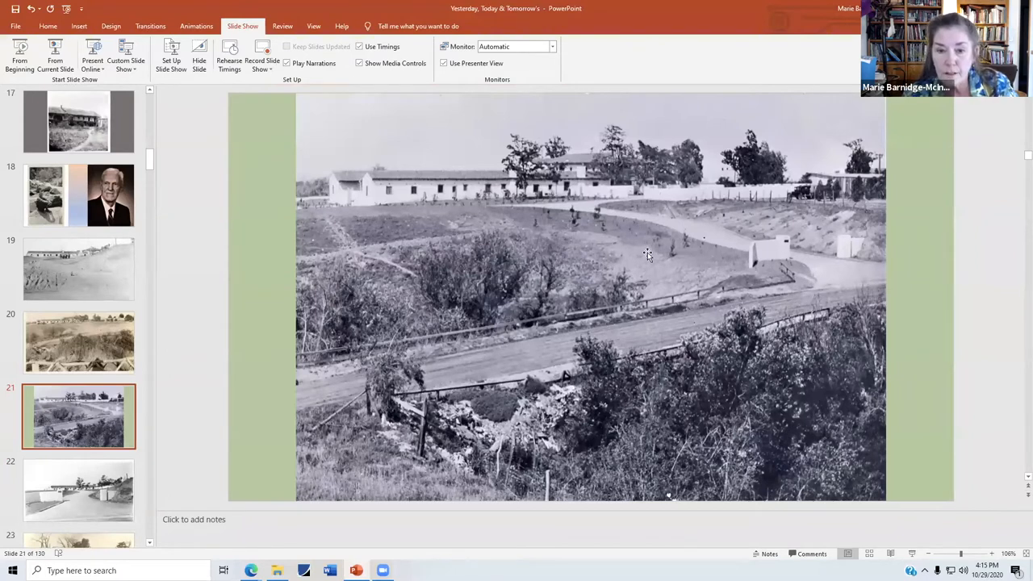
{"action": "mouse_move", "coordinate": [589, 218]}
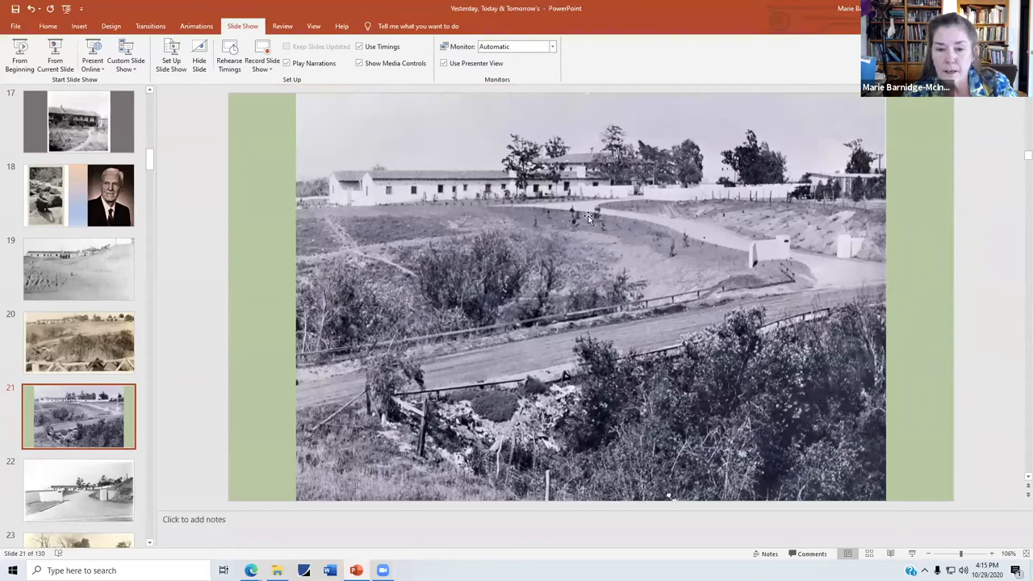
{"action": "mouse_move", "coordinate": [605, 197]}
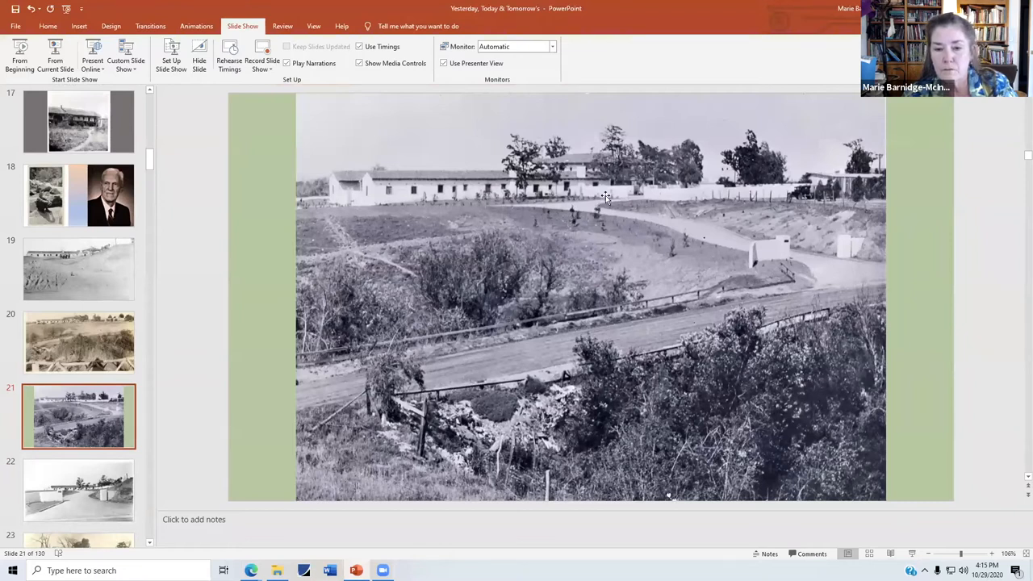
{"action": "mouse_move", "coordinate": [580, 222]}
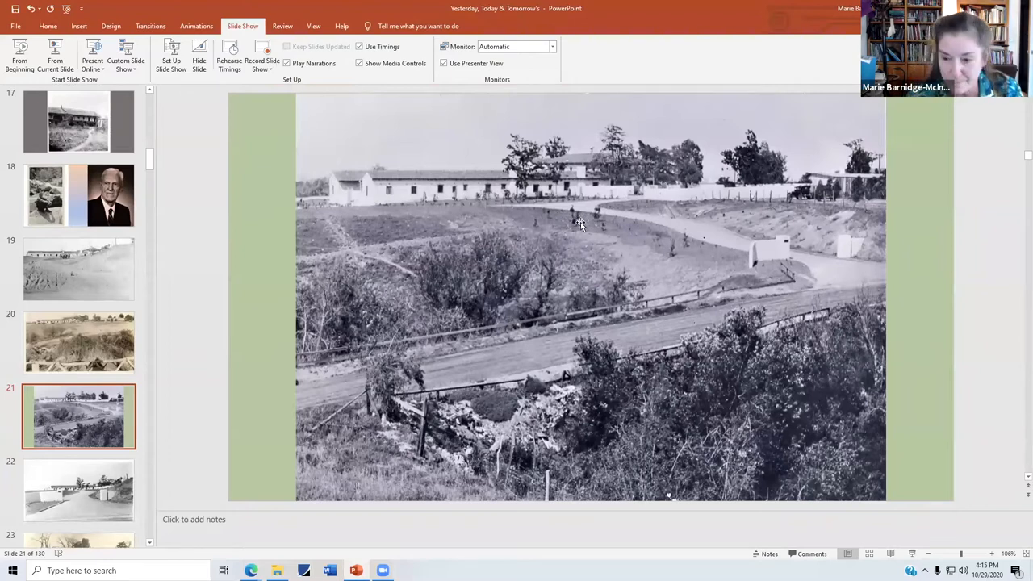
{"action": "mouse_move", "coordinate": [1025, 495]}
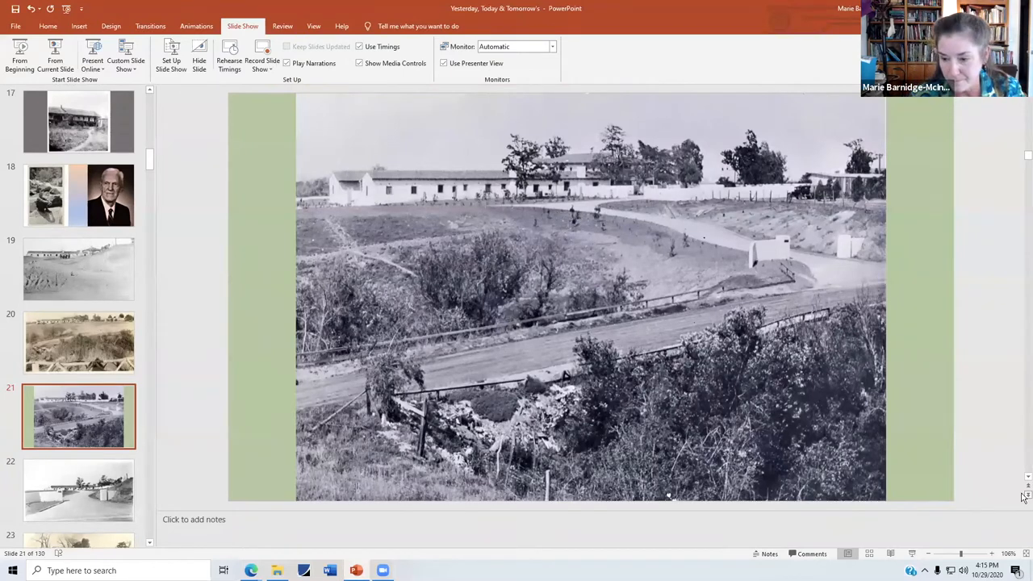
Step past the gate and driveway photos to slide 29, the house behind a dark tree trunk.
{"action": "left_click", "coordinate": [77, 491]}
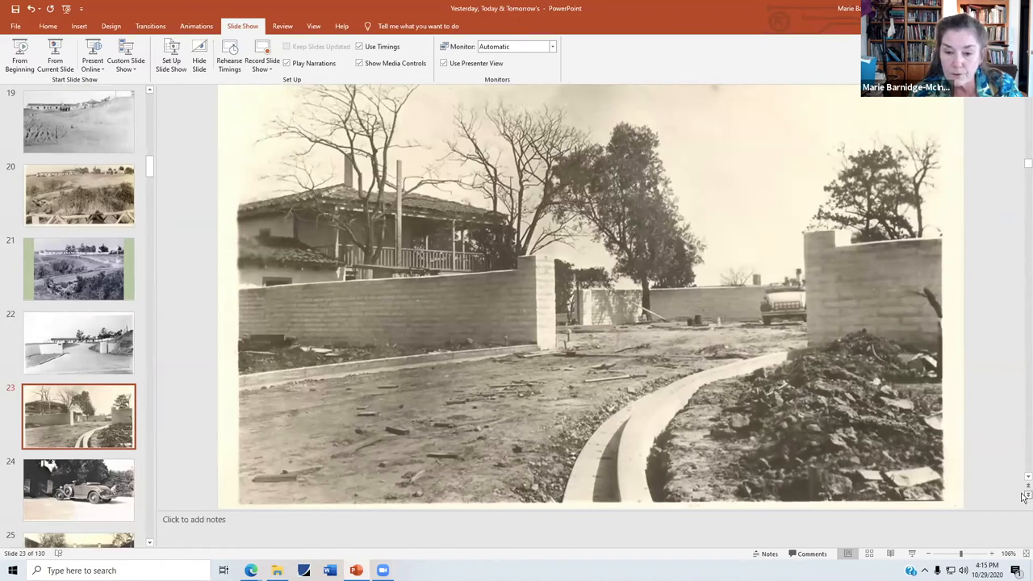
{"action": "left_click", "coordinate": [77, 491]}
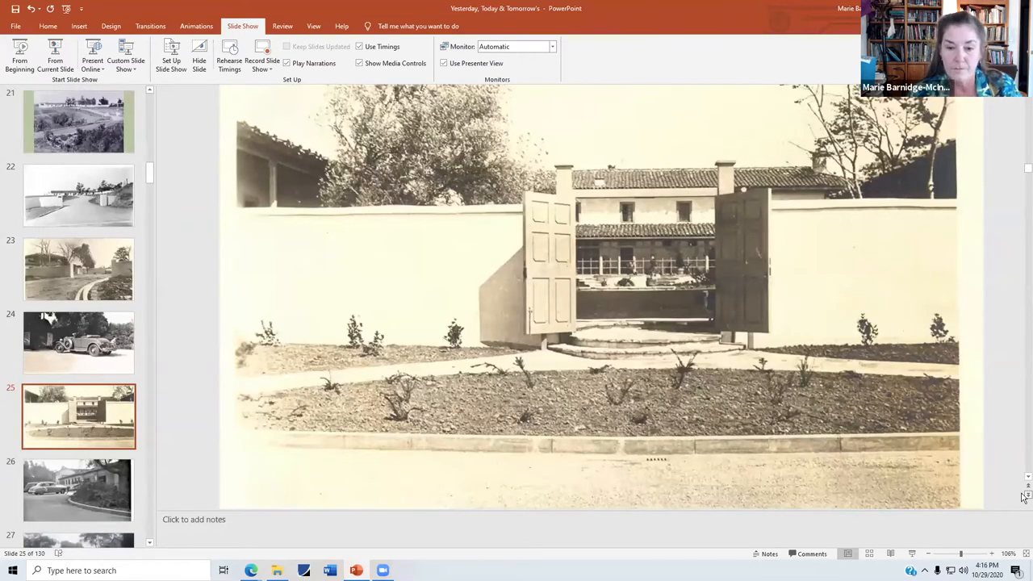
{"action": "left_click", "coordinate": [77, 490]}
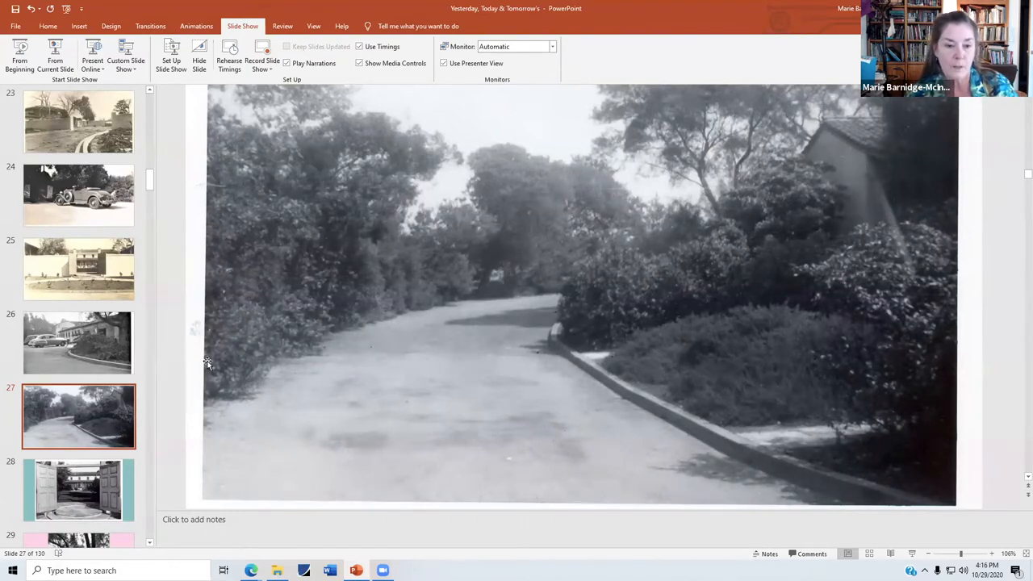
{"action": "mouse_move", "coordinate": [349, 287]}
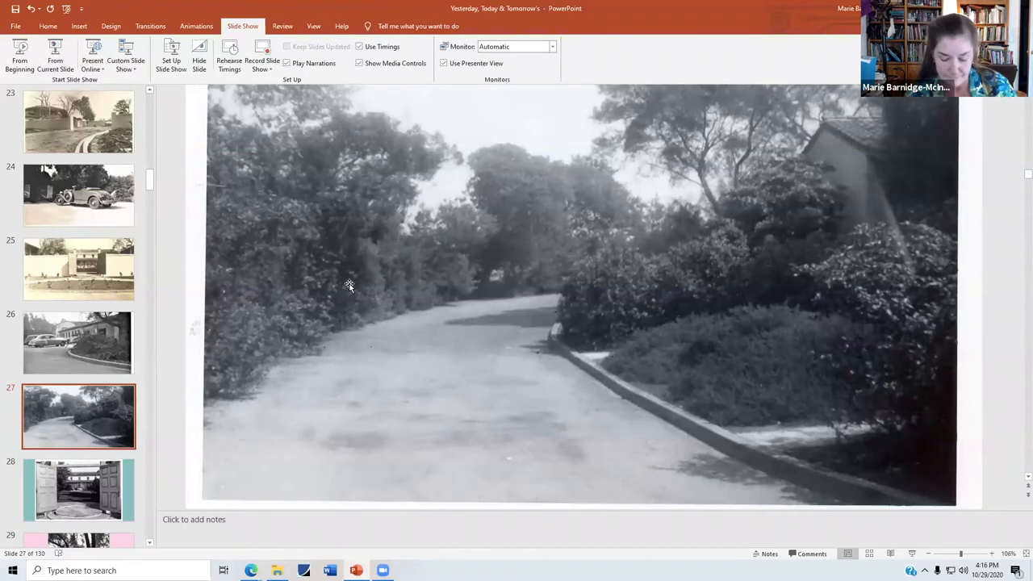
{"action": "mouse_move", "coordinate": [291, 300]}
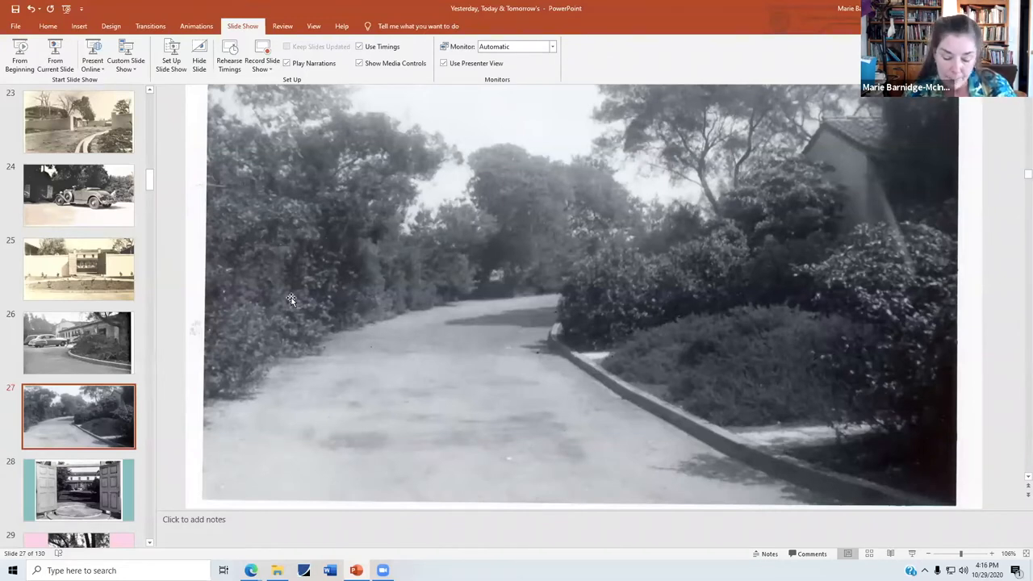
{"action": "mouse_move", "coordinate": [742, 384]}
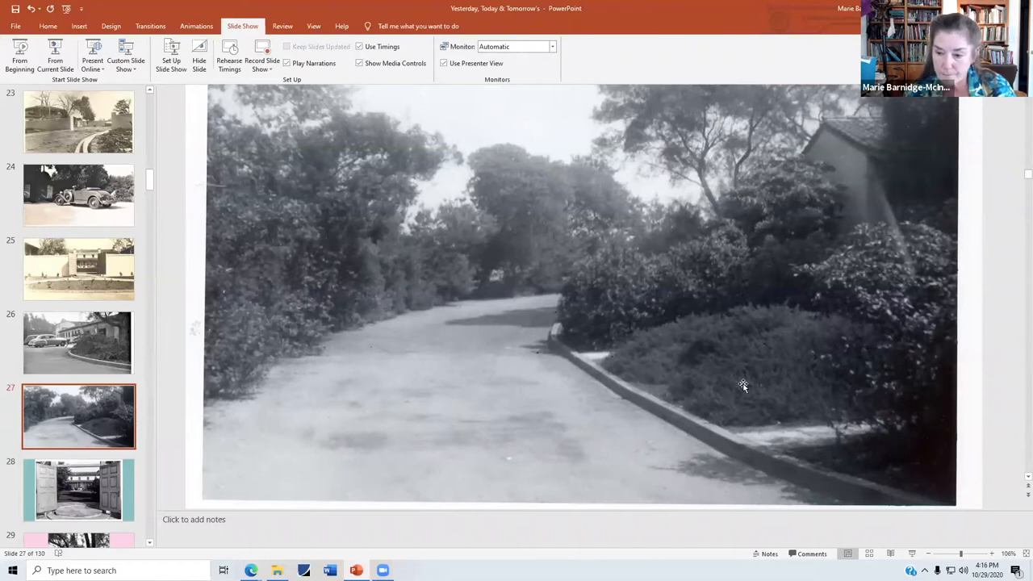
{"action": "left_click", "coordinate": [77, 491]}
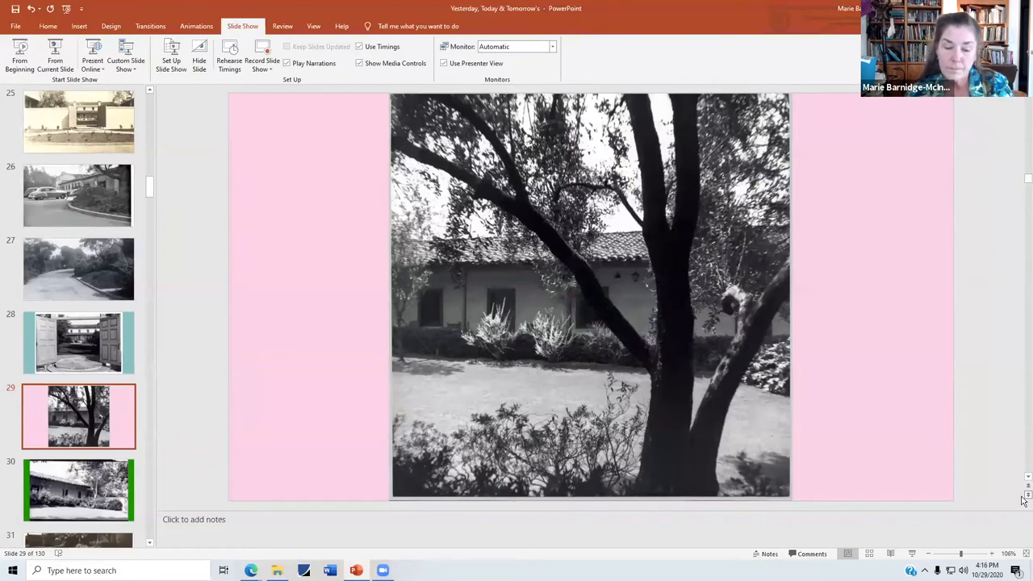
Advance through the lily pond photo to slide 32, the courtyard with an umbrella by a pond.
{"action": "left_click", "coordinate": [78, 491]}
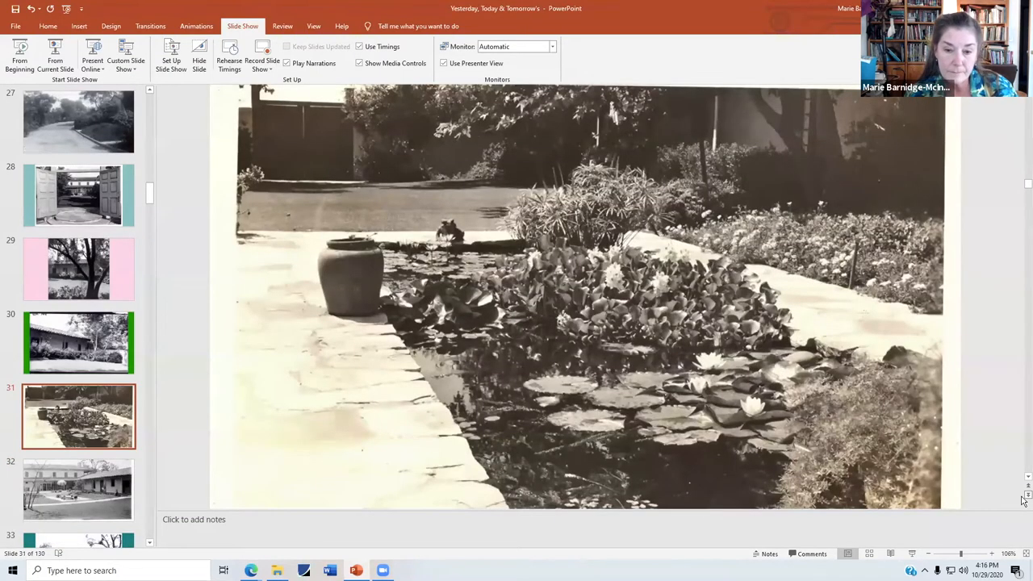
{"action": "left_click", "coordinate": [77, 490]}
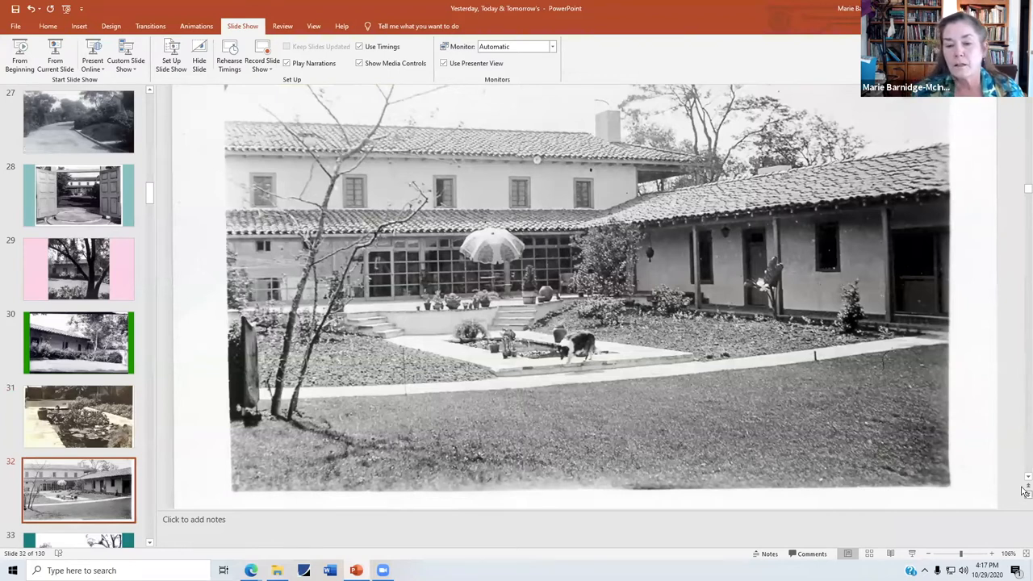
{"action": "mouse_move", "coordinate": [734, 294]}
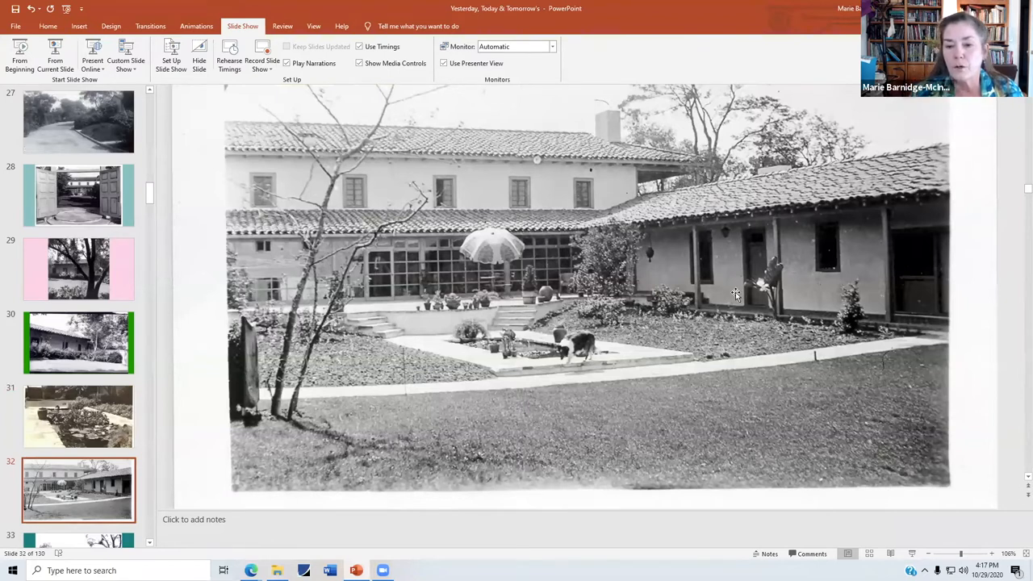
{"action": "mouse_move", "coordinate": [840, 293]}
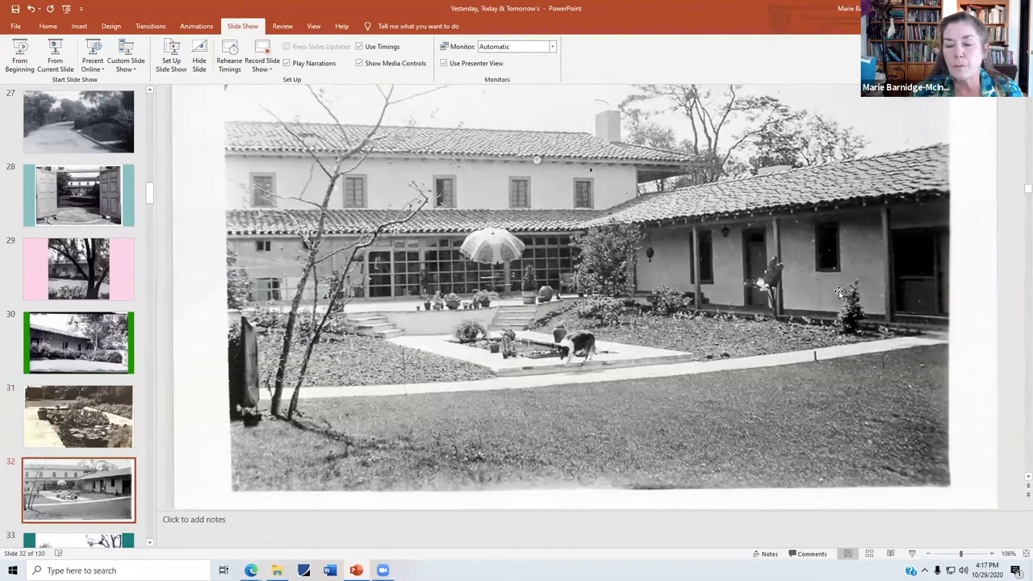
{"action": "mouse_move", "coordinate": [813, 291]}
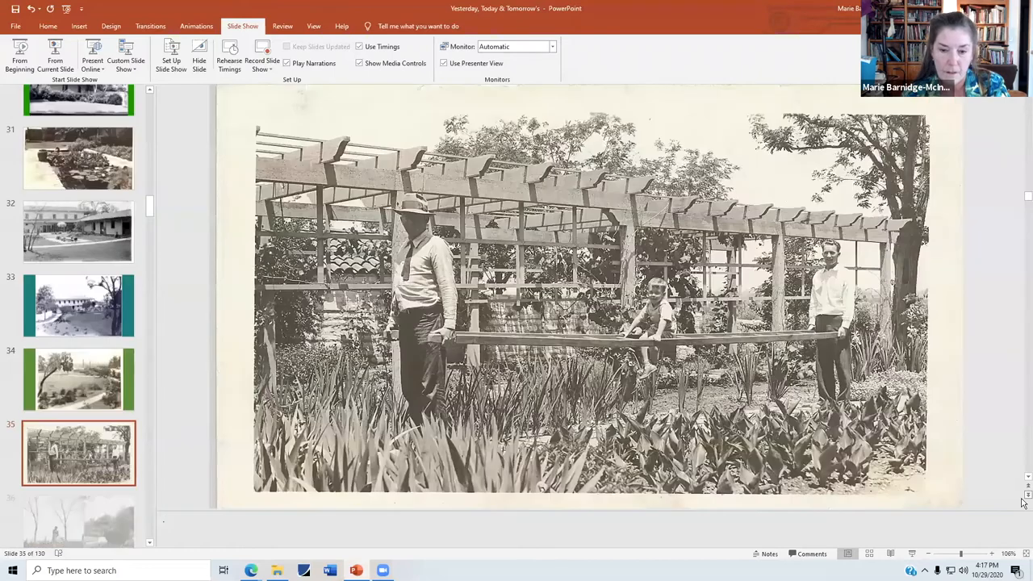
Move past the pergola-bench slide to slide 37, a man standing beneath a large tree.
{"action": "scroll", "scroll_direction": "down", "scroll_amount": 3}
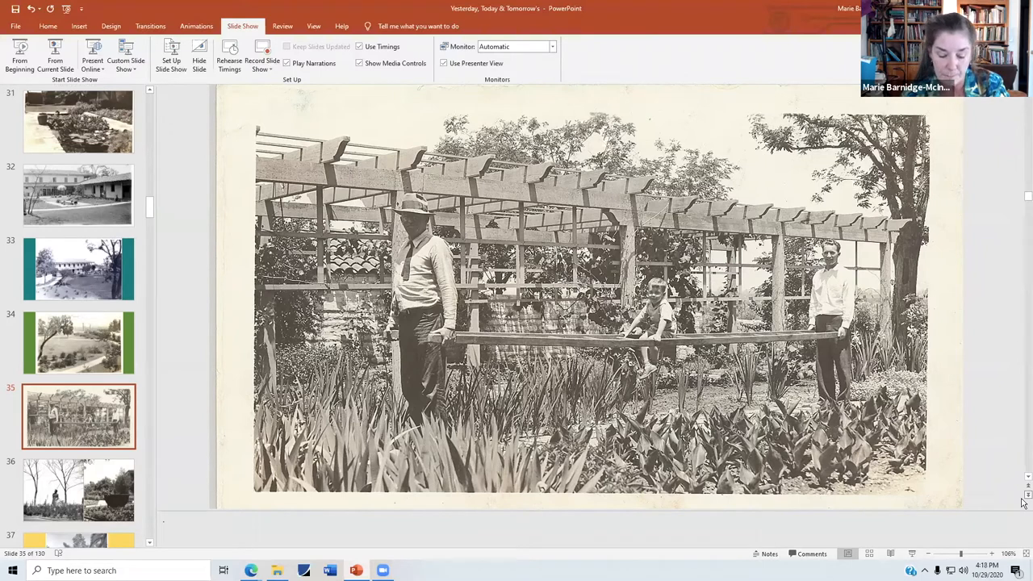
{"action": "left_click", "coordinate": [77, 491]}
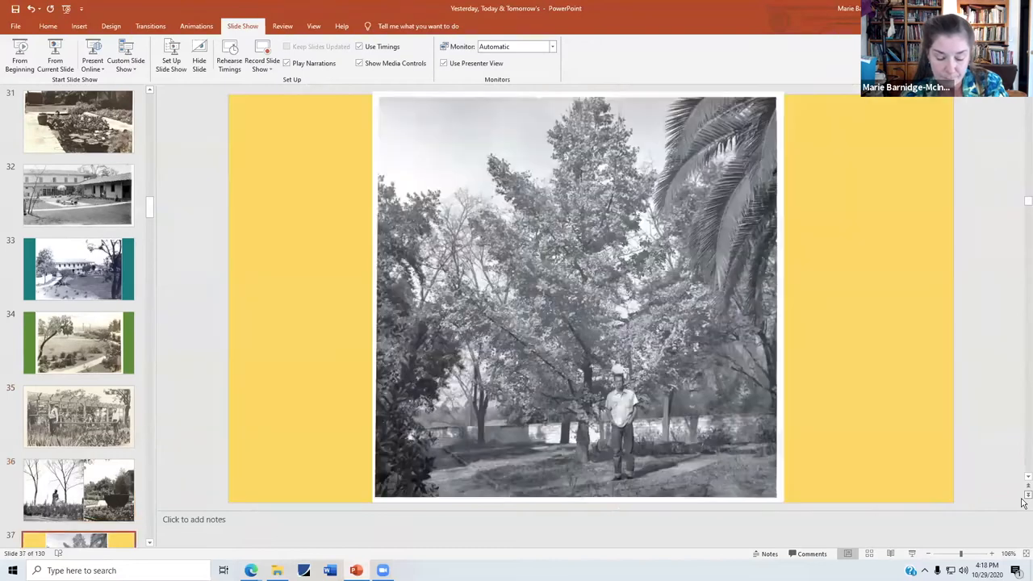
{"action": "scroll", "scroll_direction": "down", "scroll_amount": 3}
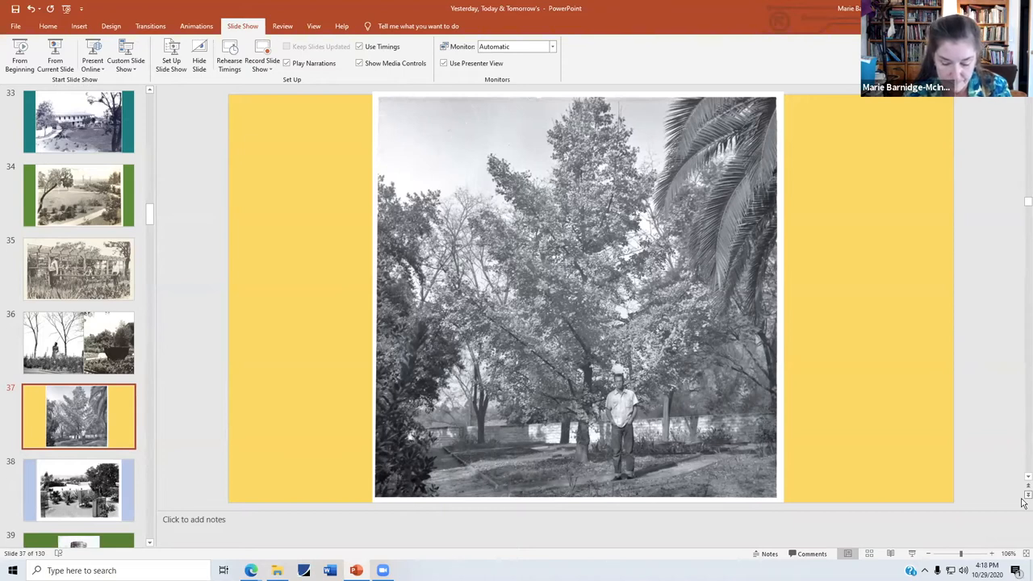
Advance past the water tower photo to slide 41, children playing on the lawn with a woman watching.
{"action": "left_click", "coordinate": [77, 491]}
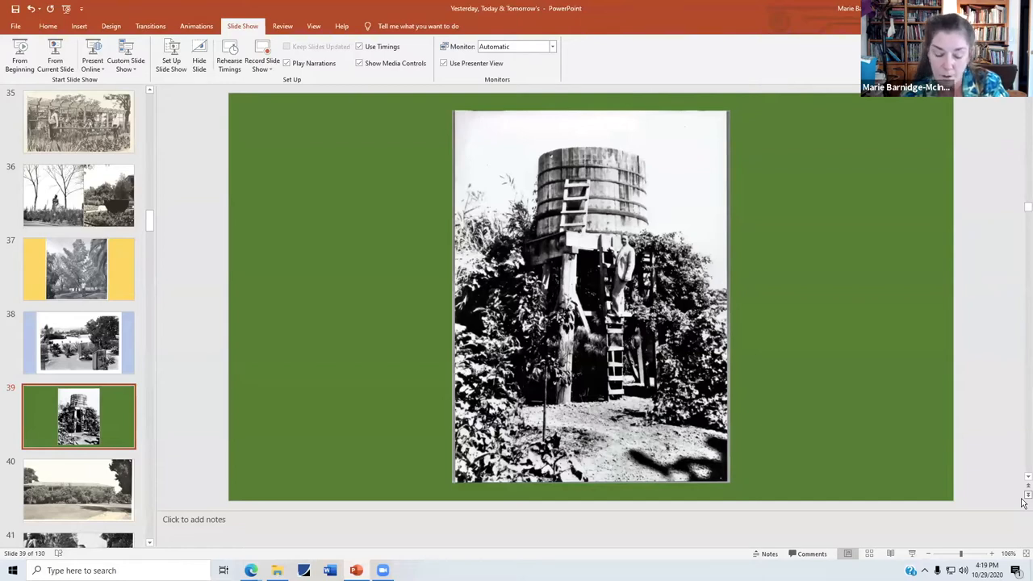
{"action": "left_click", "coordinate": [77, 491]}
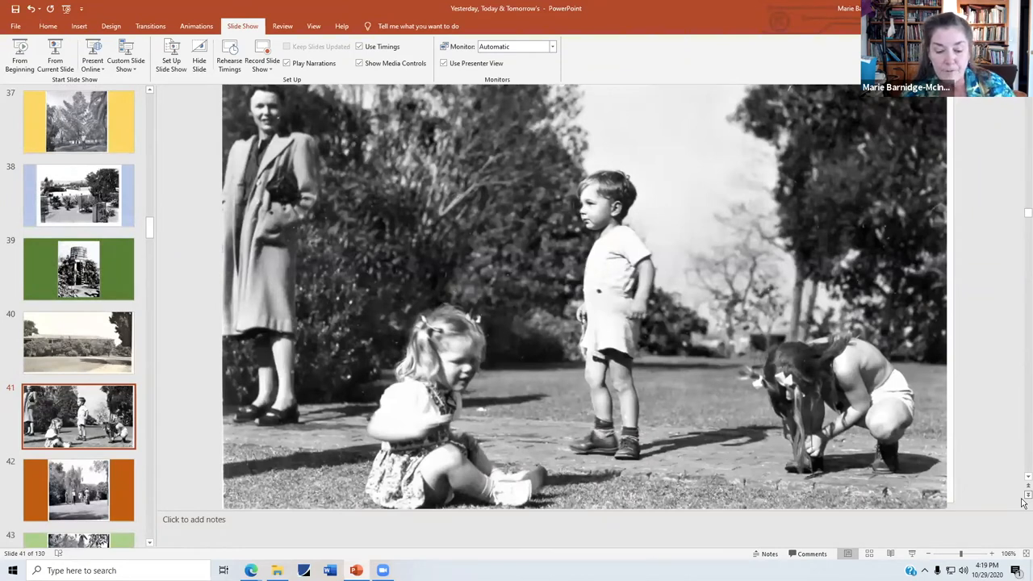
Advance past the two children under a tree to slide 45, the tile-roofed house and garage.
{"action": "left_click", "coordinate": [78, 491]}
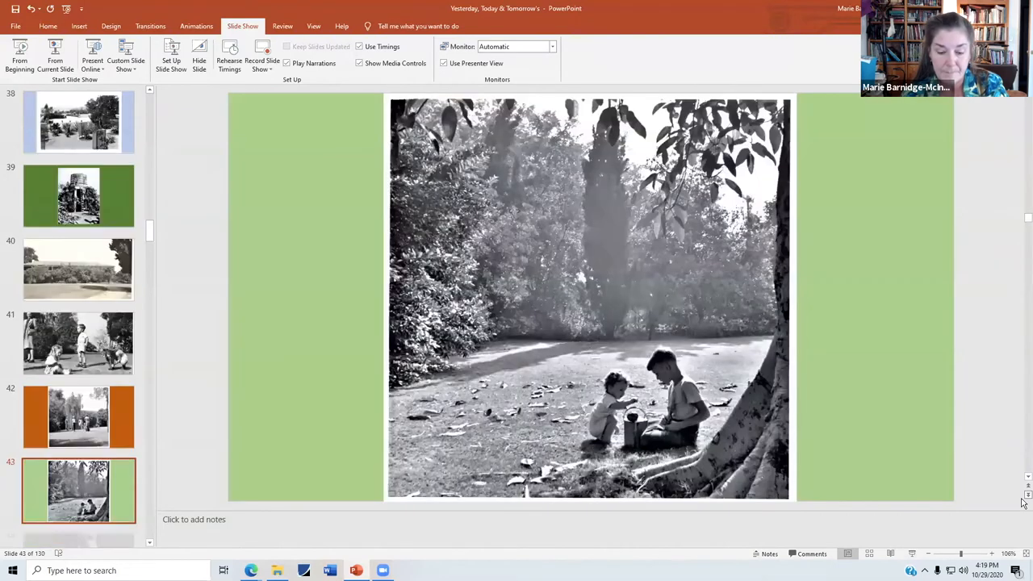
{"action": "scroll", "scroll_direction": "down", "scroll_amount": 3}
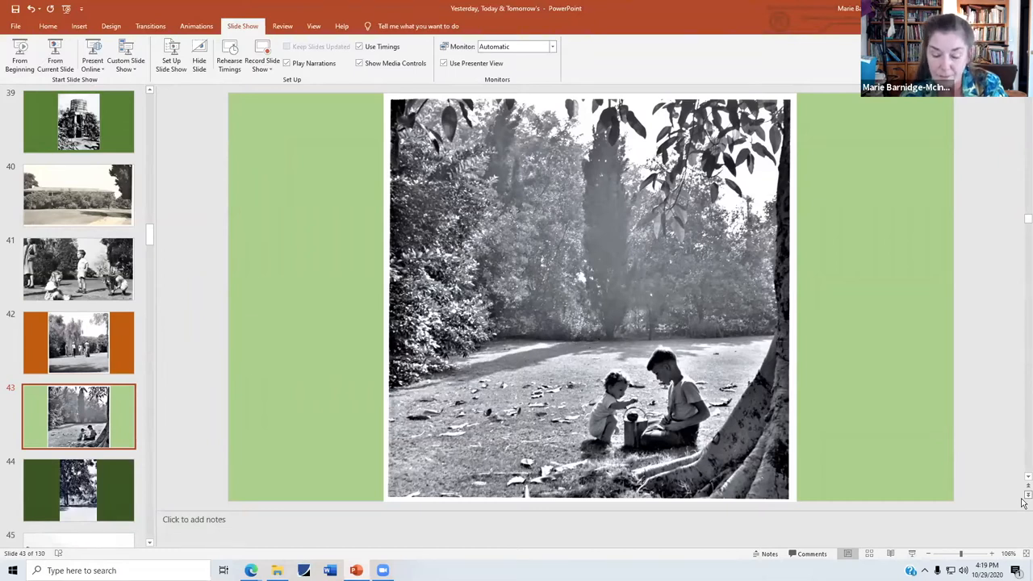
{"action": "left_click", "coordinate": [77, 491]}
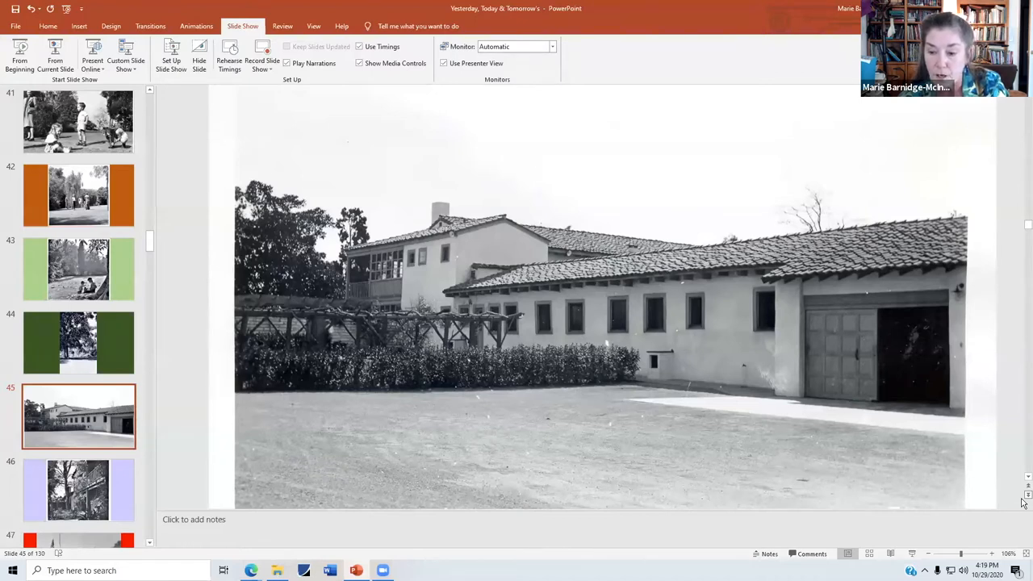
Show slide 44, the narrow tree photo on a dark green background.
{"action": "left_click", "coordinate": [78, 490]}
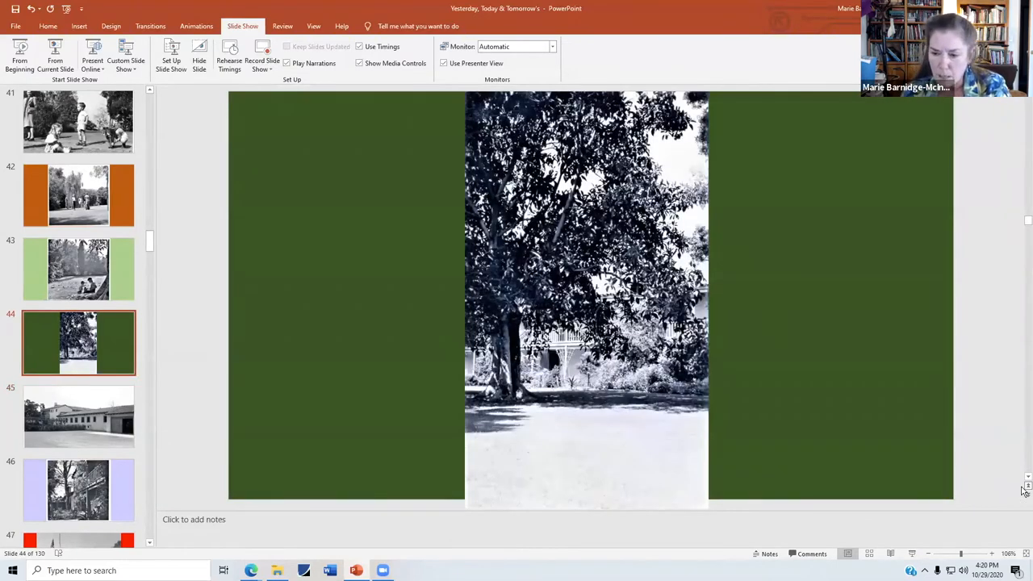
Step forward through the balcony-building-among-trees slides.
{"action": "left_click", "coordinate": [78, 417]}
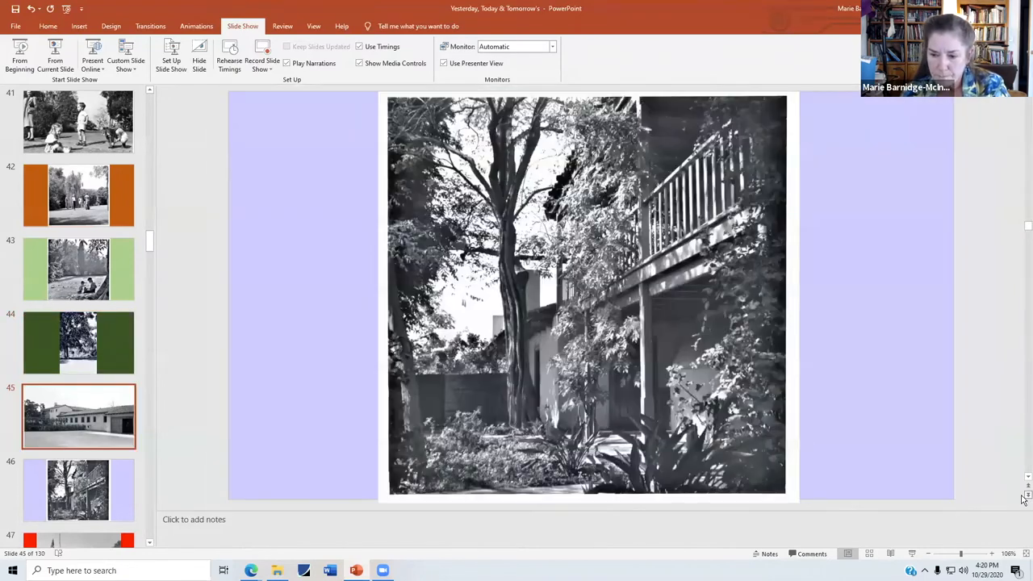
{"action": "left_click", "coordinate": [77, 490]}
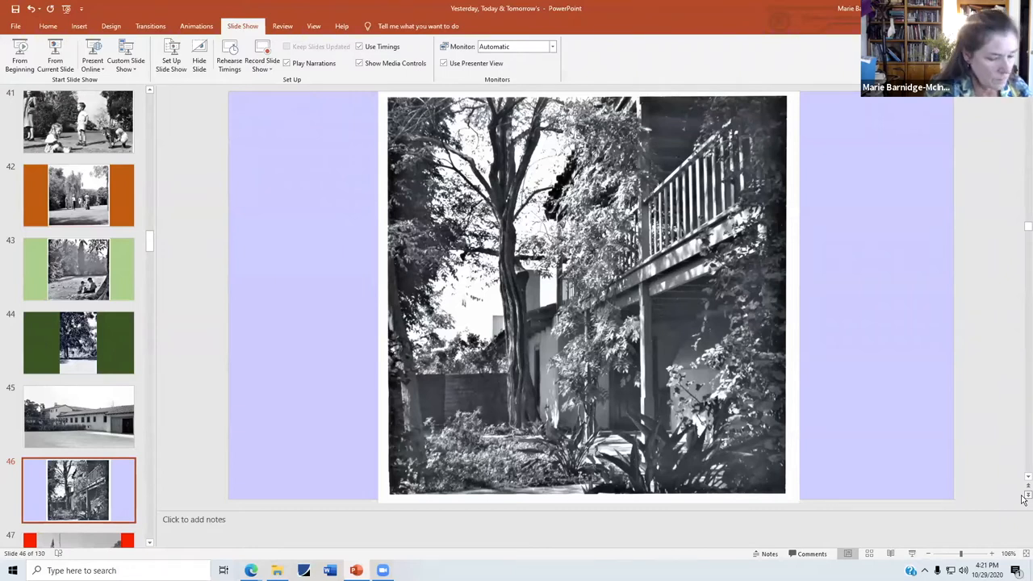
{"action": "mouse_move", "coordinate": [681, 137]}
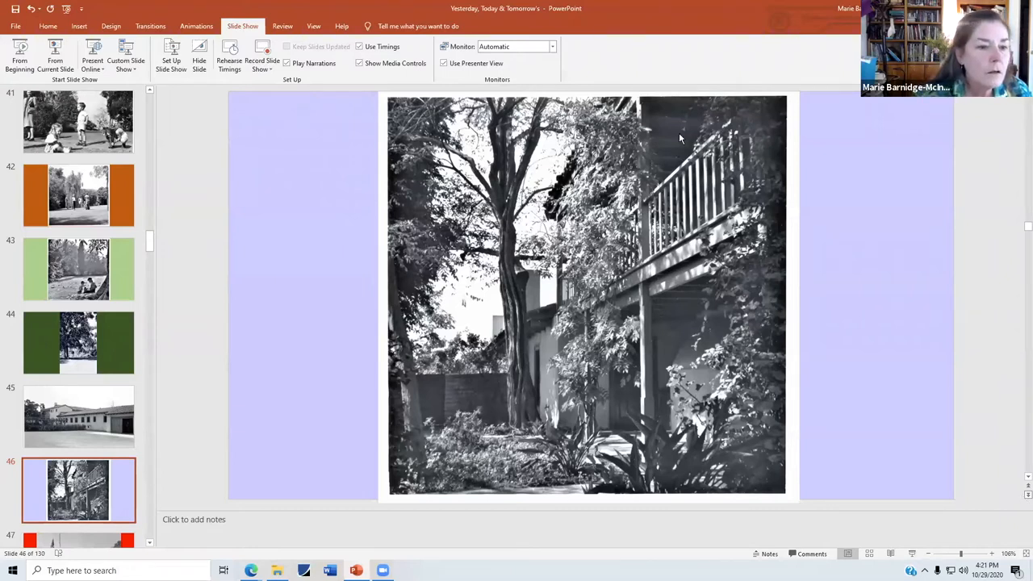
Jump back up the thumbnails to slide 16, the white ranch house in a field.
{"action": "scroll", "scroll_direction": "up", "scroll_amount": 3}
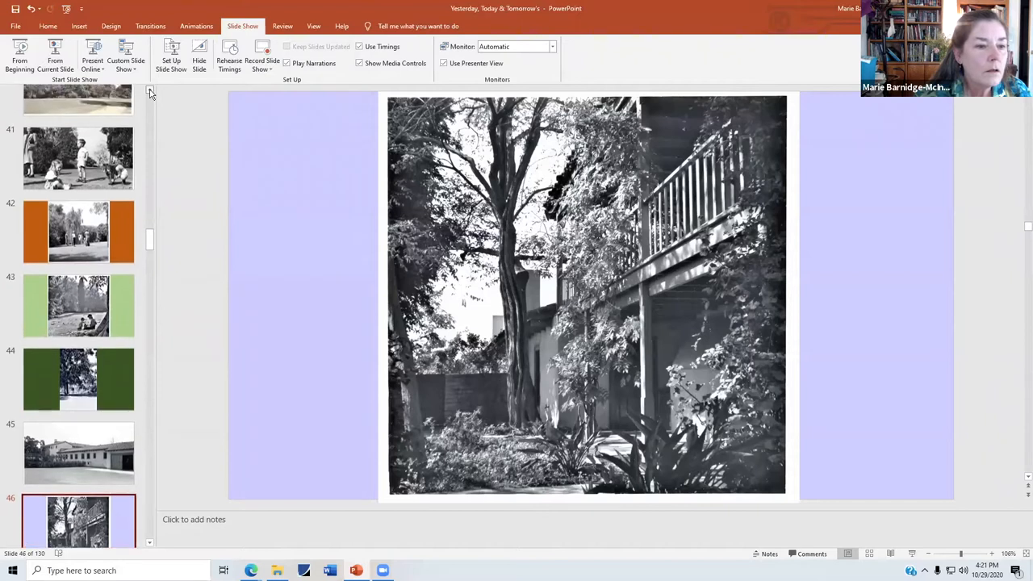
{"action": "scroll", "scroll_direction": "up", "scroll_amount": 3}
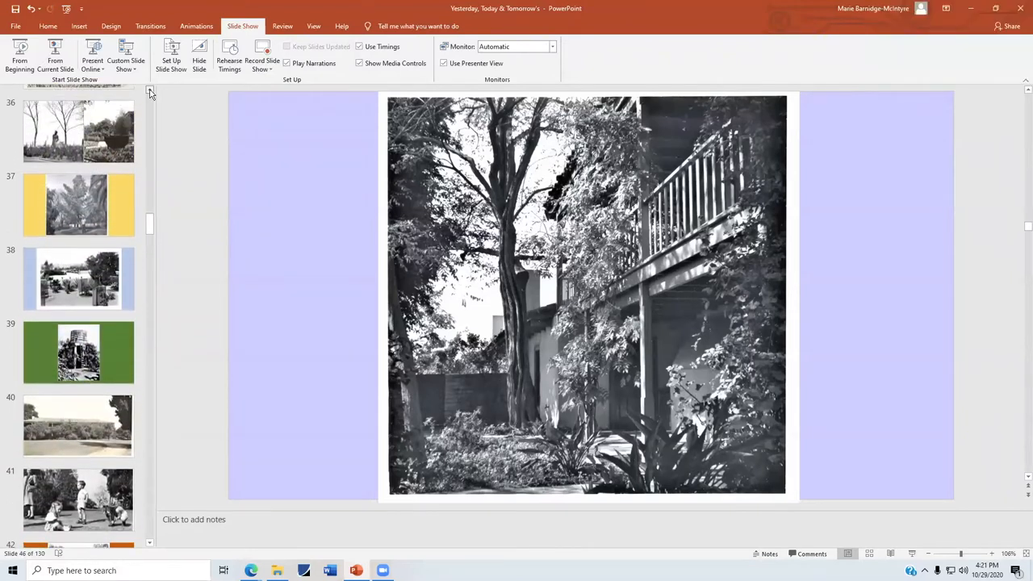
{"action": "scroll", "scroll_direction": "up", "scroll_amount": 3}
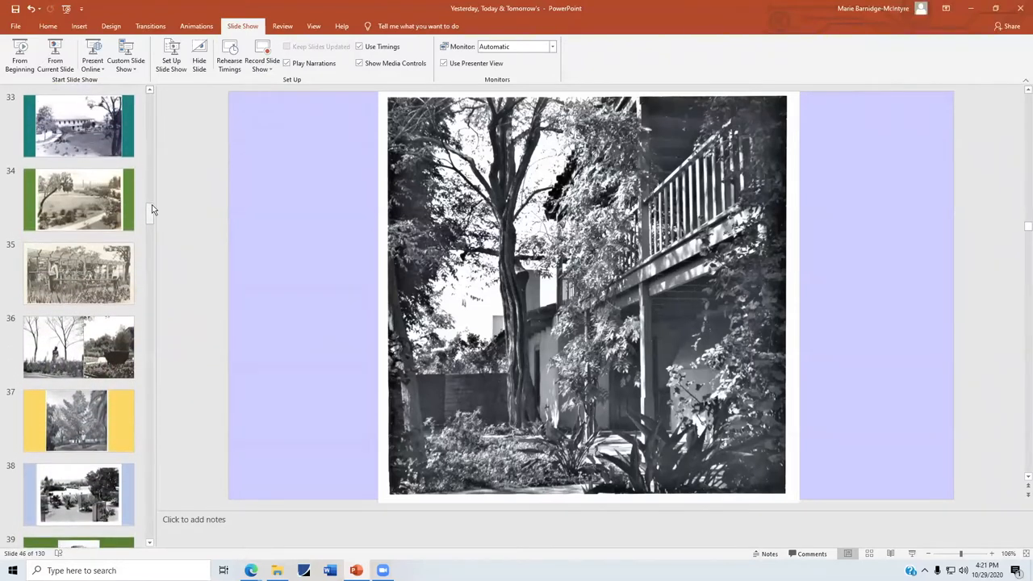
{"action": "scroll", "scroll_direction": "up", "scroll_amount": 3}
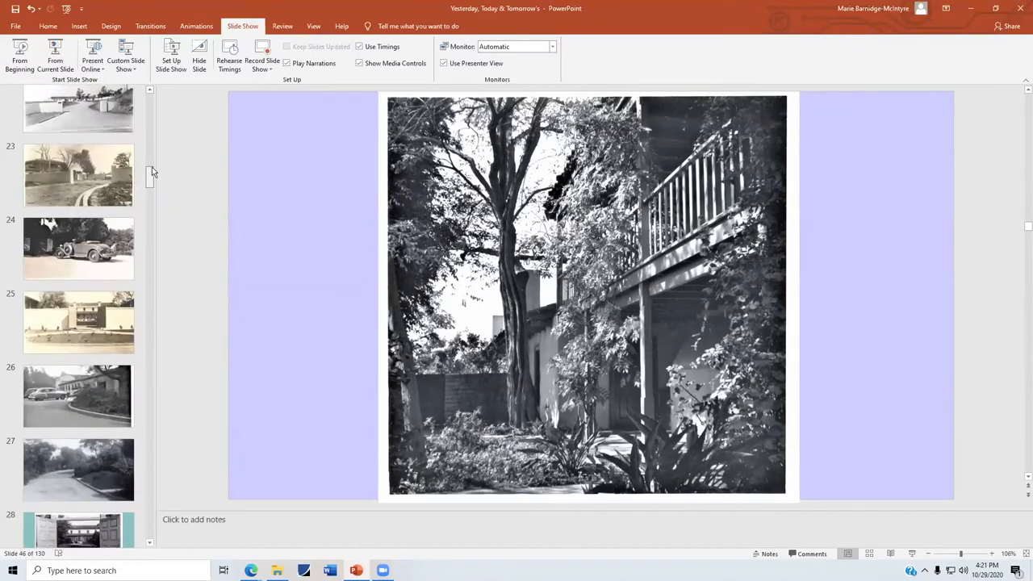
{"action": "scroll", "scroll_direction": "up", "scroll_amount": 3}
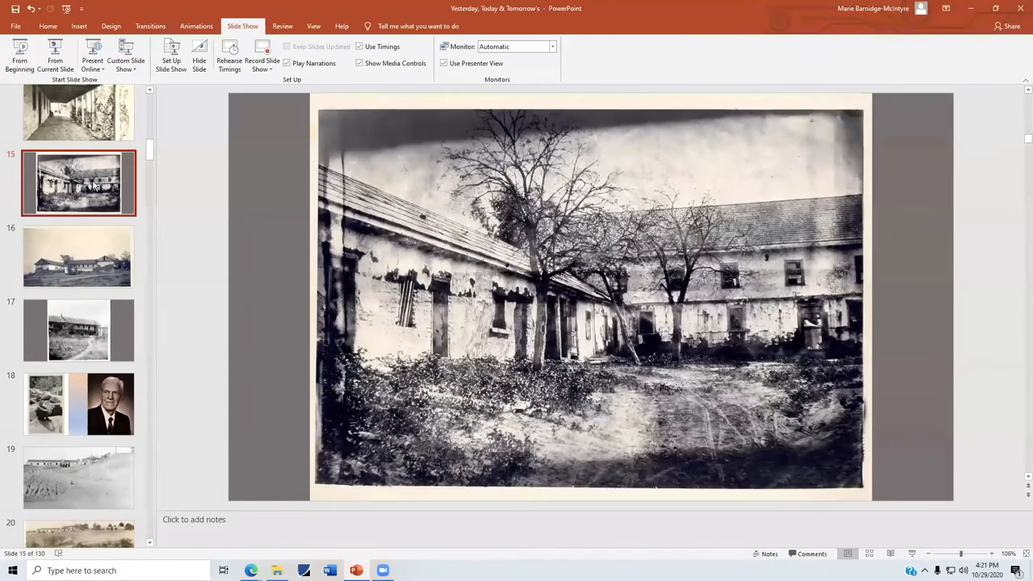
{"action": "left_click", "coordinate": [78, 256]}
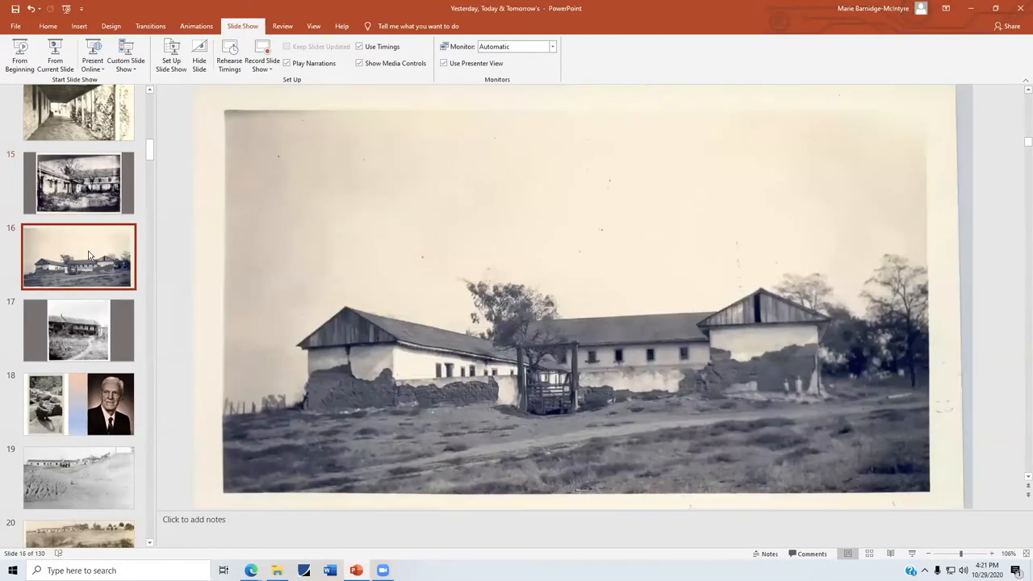
{"action": "mouse_move", "coordinate": [118, 197]}
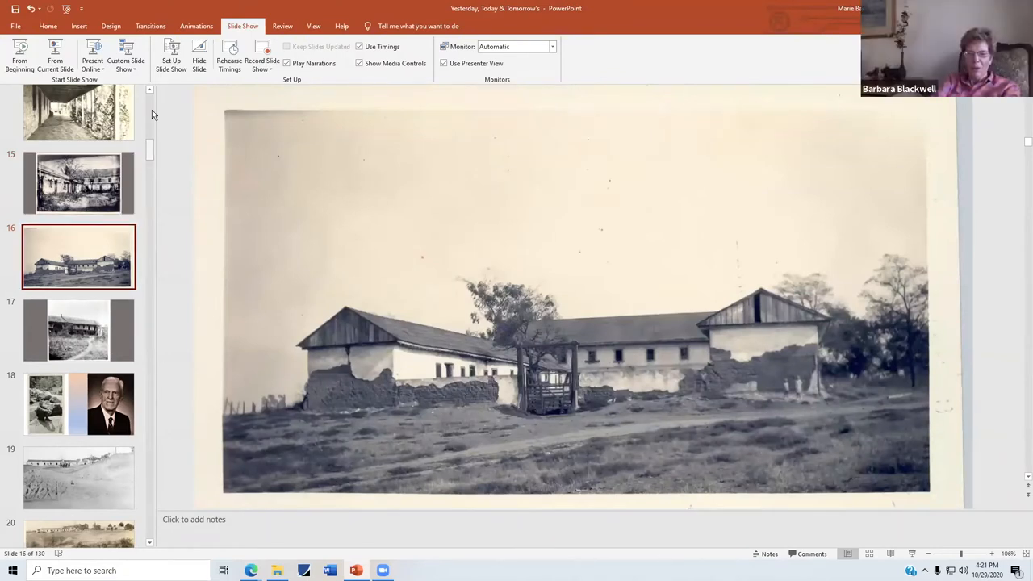
{"action": "scroll", "scroll_direction": "up", "scroll_amount": 3}
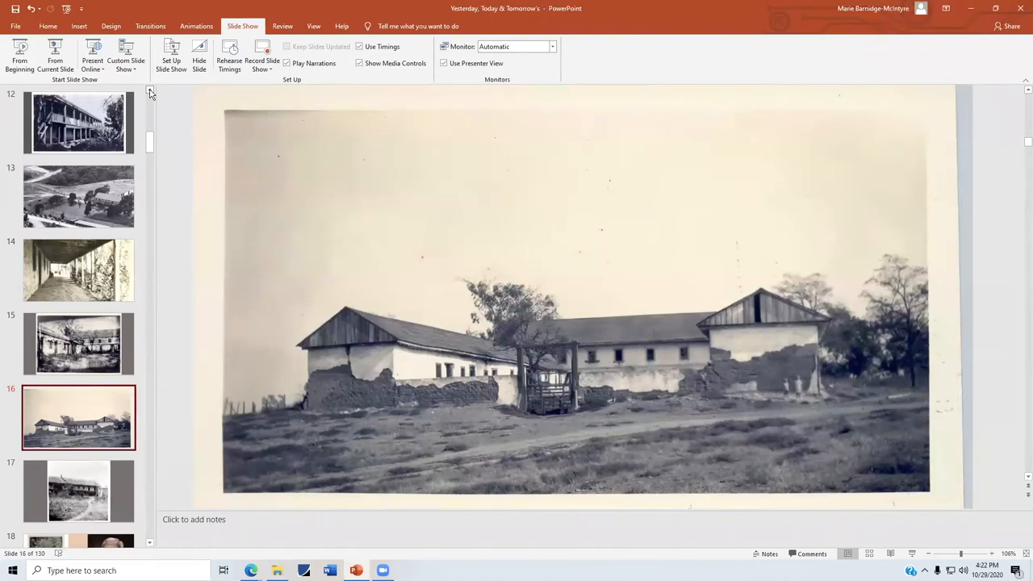
Step back through slide 15 to slide 14, the covered porch walkway photo.
{"action": "left_click", "coordinate": [78, 342]}
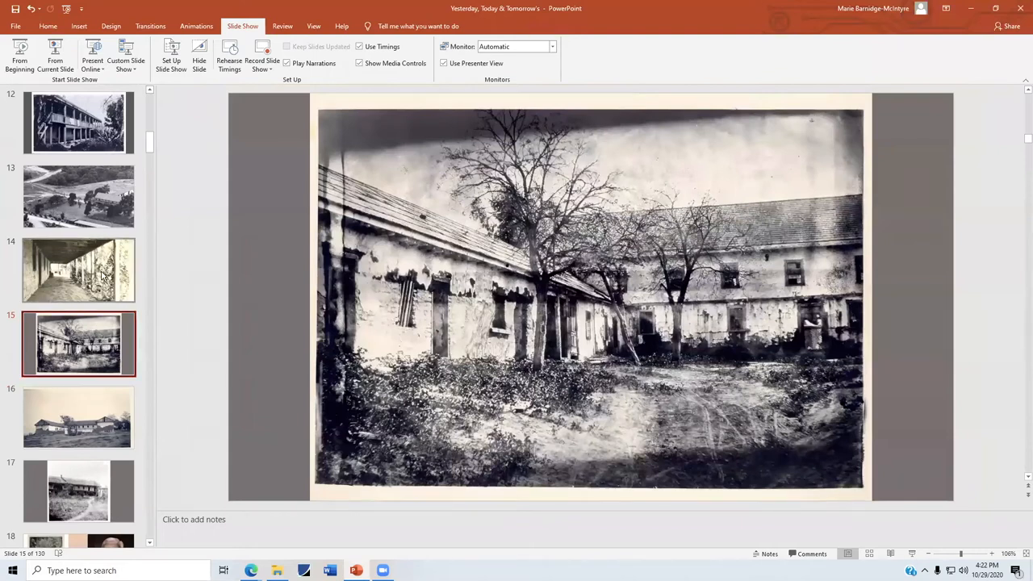
{"action": "left_click", "coordinate": [77, 271]}
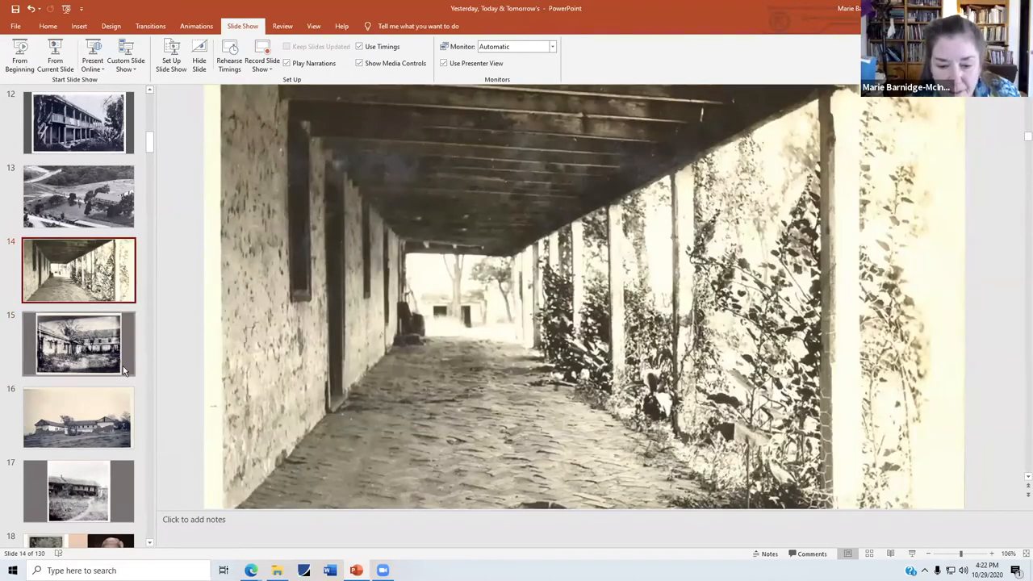
{"action": "mouse_move", "coordinate": [478, 439]}
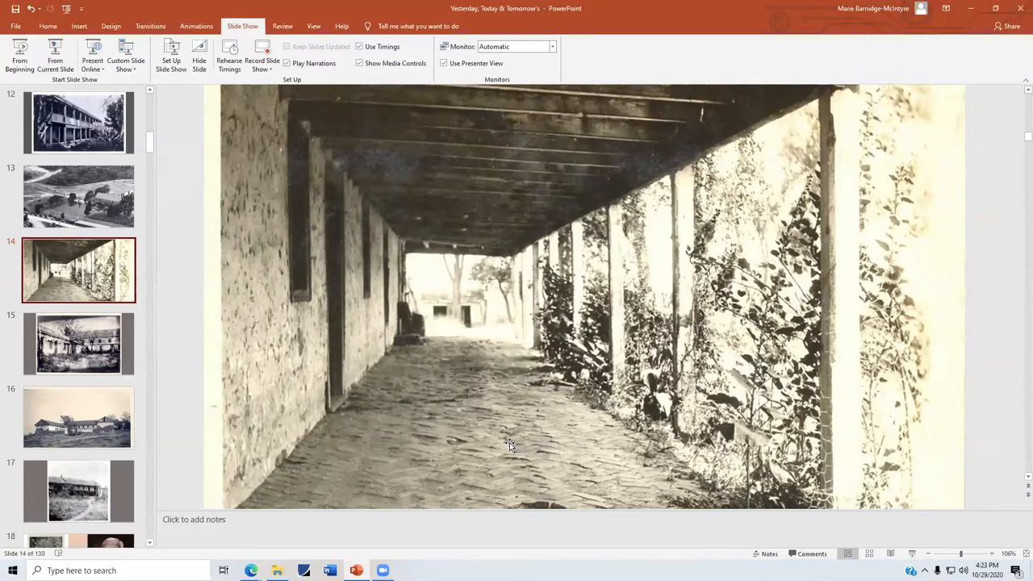
{"action": "mouse_move", "coordinate": [455, 475]}
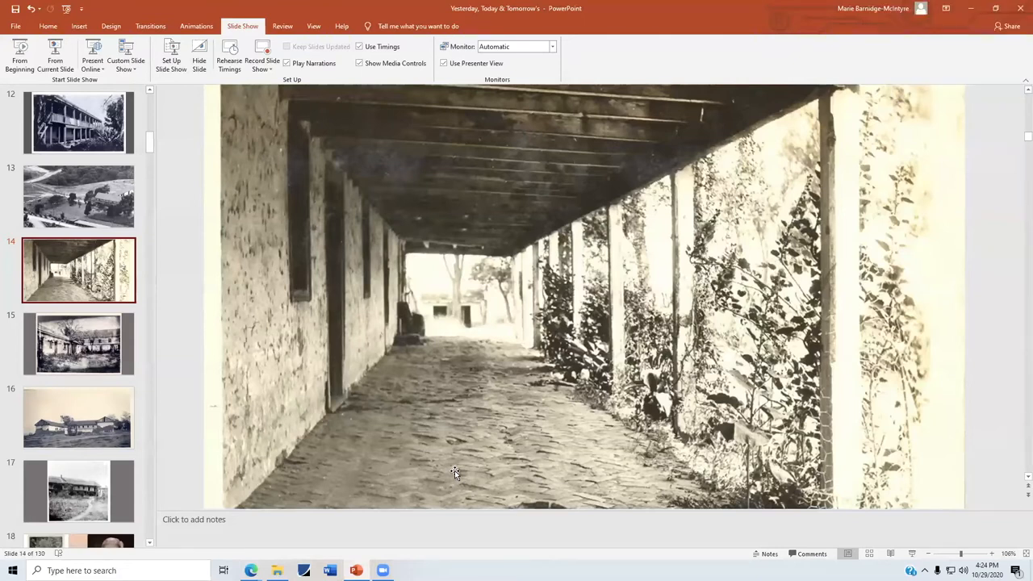
{"action": "mouse_move", "coordinate": [323, 481]}
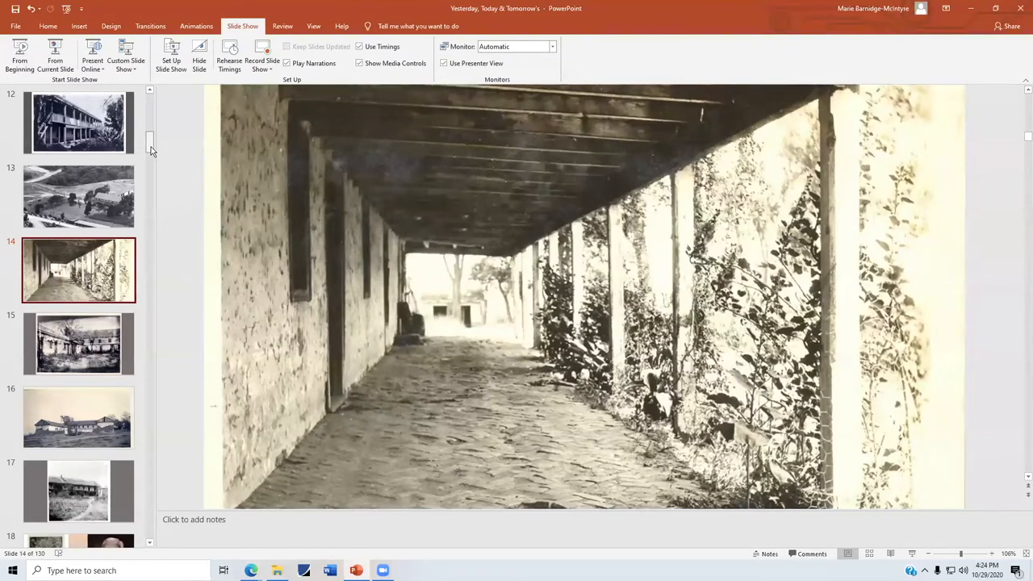
{"action": "scroll", "scroll_direction": "down", "scroll_amount": 3}
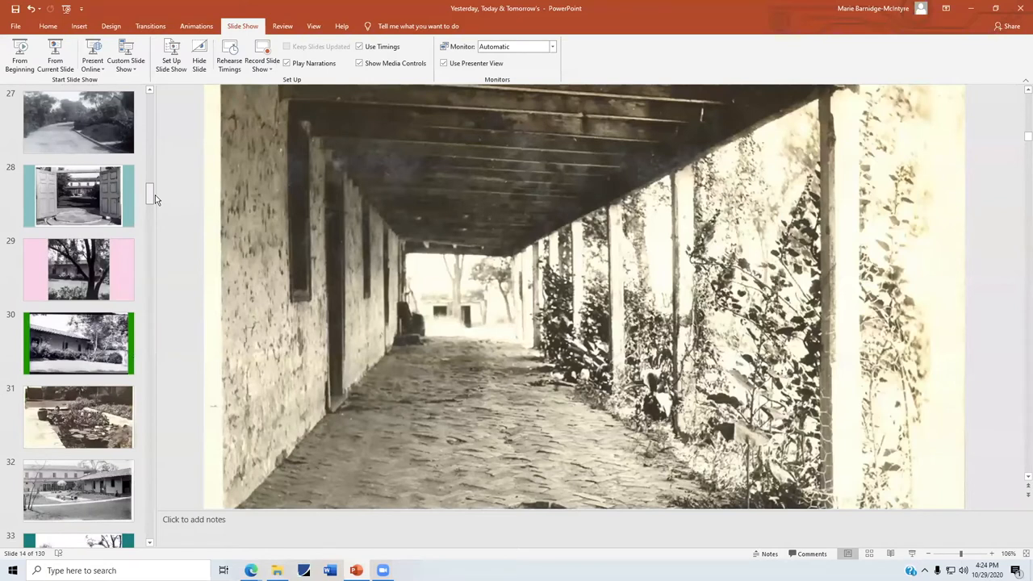
{"action": "scroll", "scroll_direction": "down", "scroll_amount": 3}
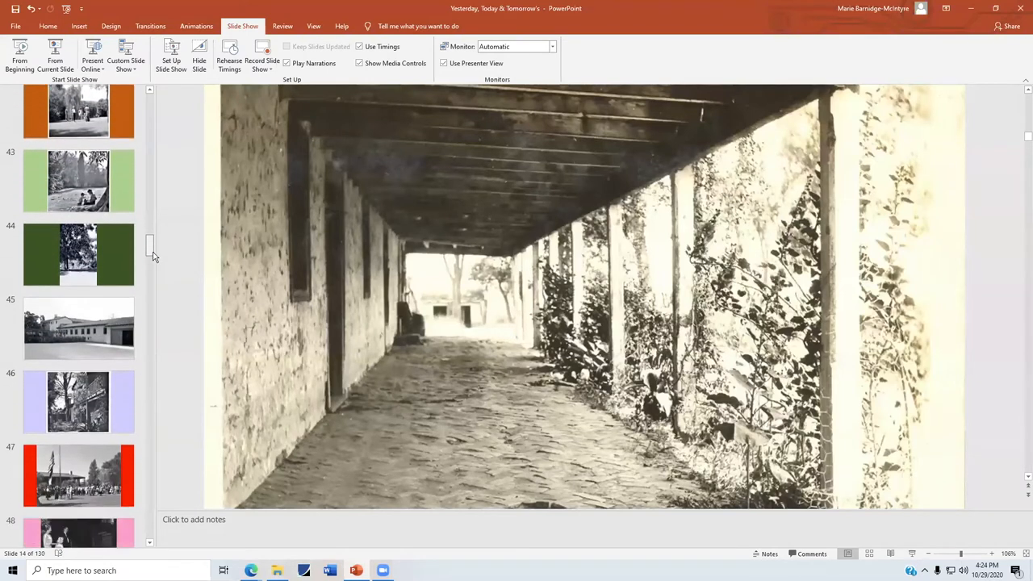
{"action": "scroll", "scroll_direction": "down", "scroll_amount": 3}
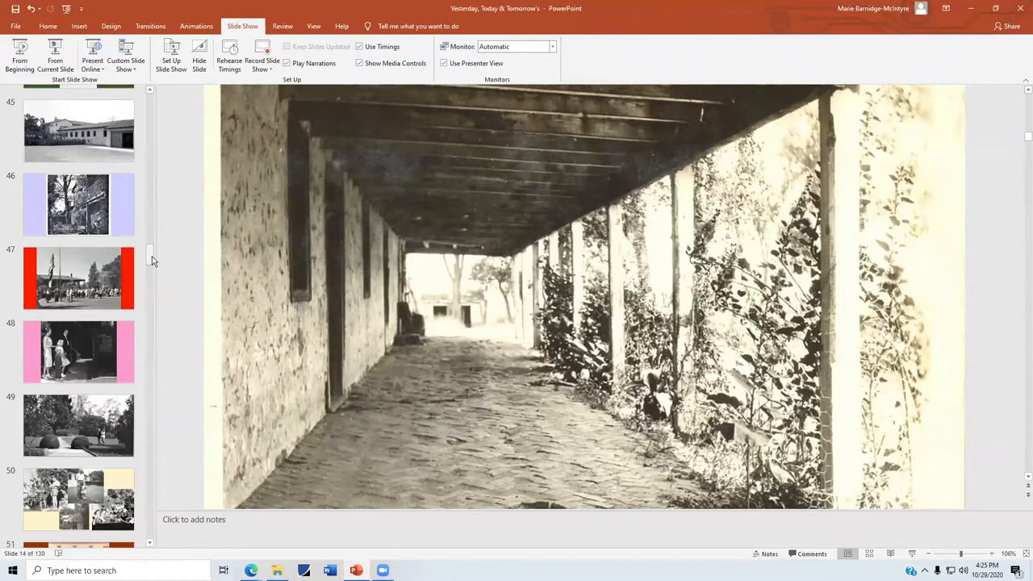
{"action": "mouse_move", "coordinate": [494, 229]}
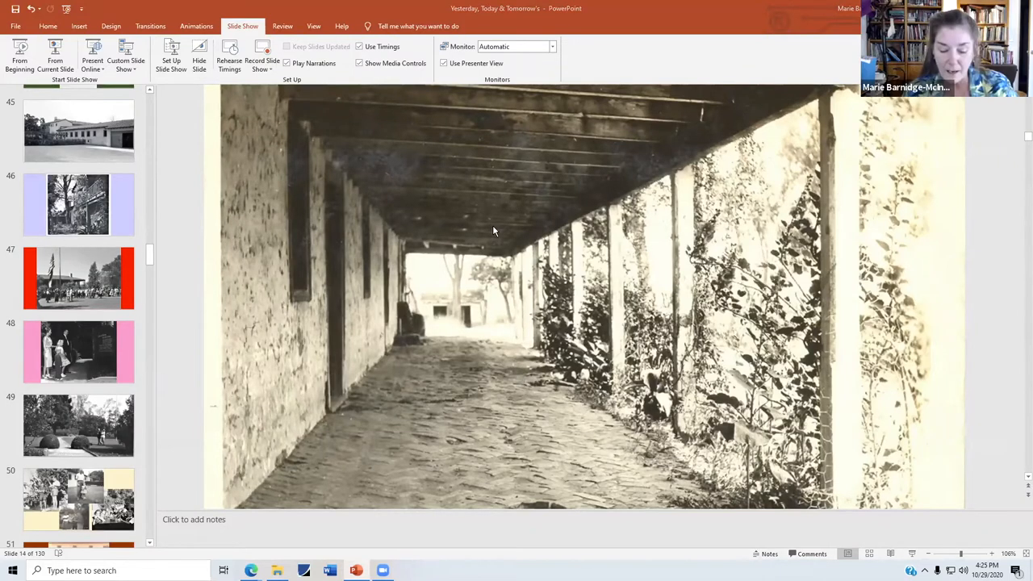
{"action": "mouse_move", "coordinate": [547, 315]}
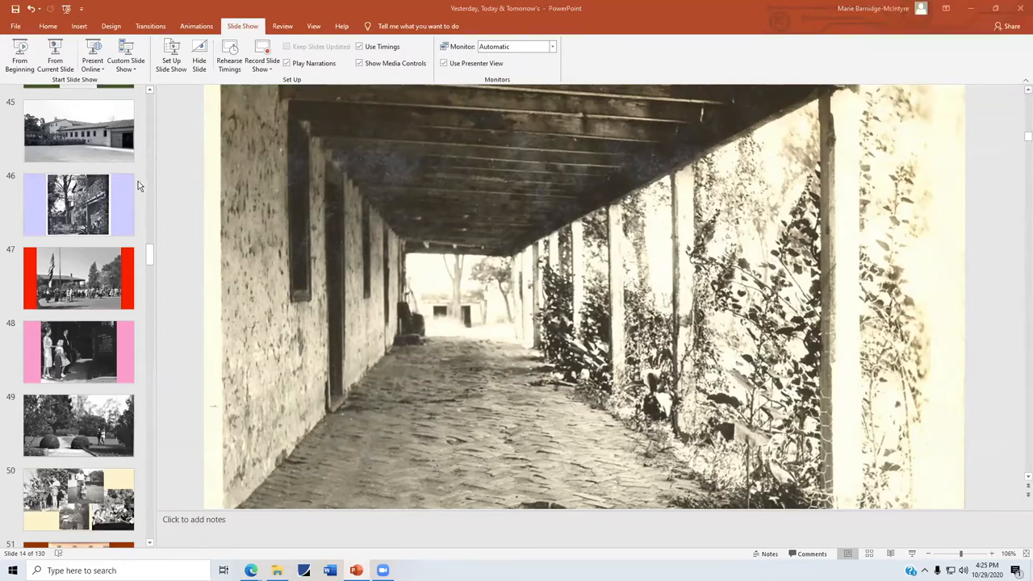
Return to slide 46 and move on to slide 48, the family by the rancho sign.
{"action": "left_click", "coordinate": [78, 203]}
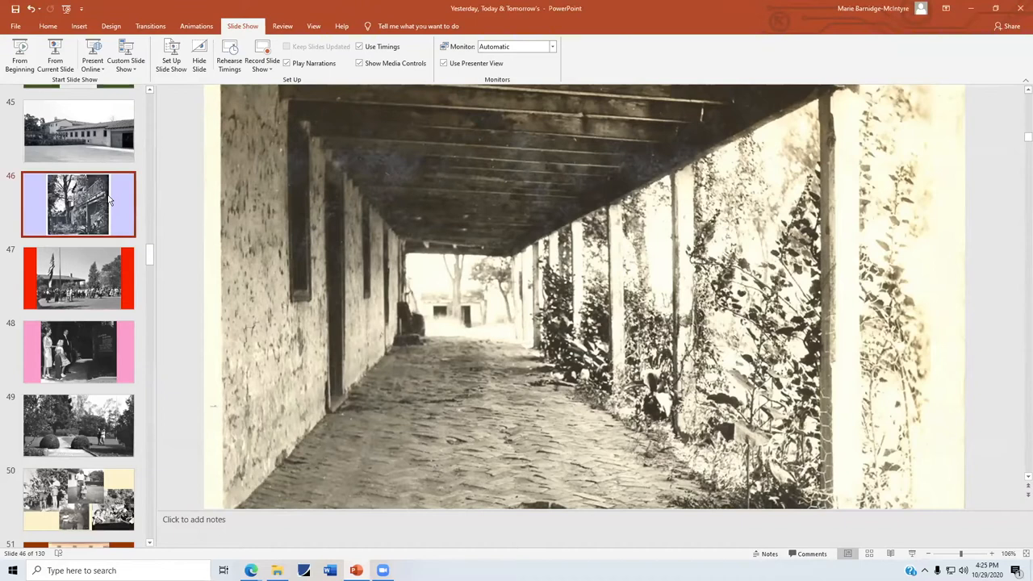
{"action": "left_click", "coordinate": [78, 203]}
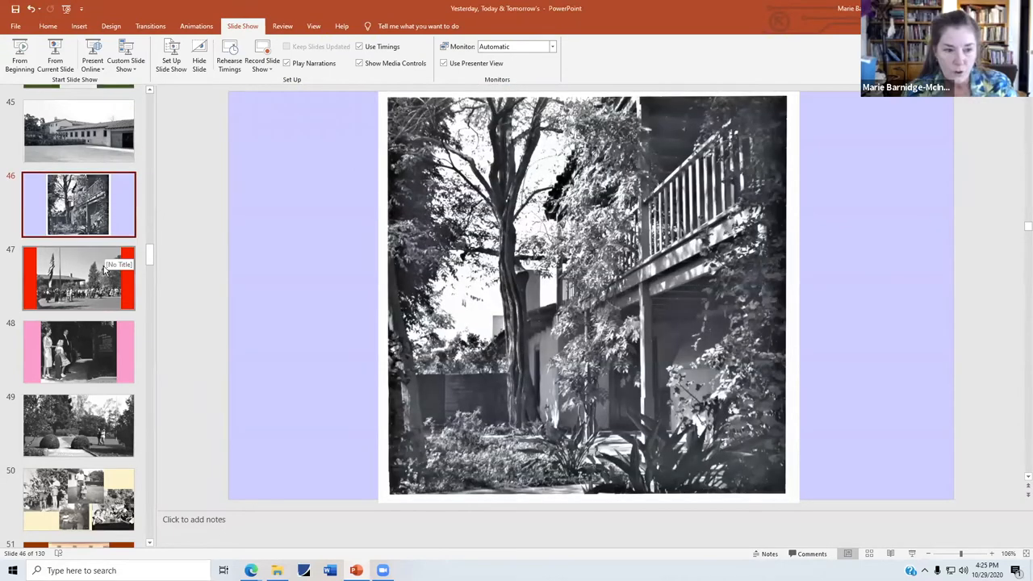
{"action": "left_click", "coordinate": [77, 278]}
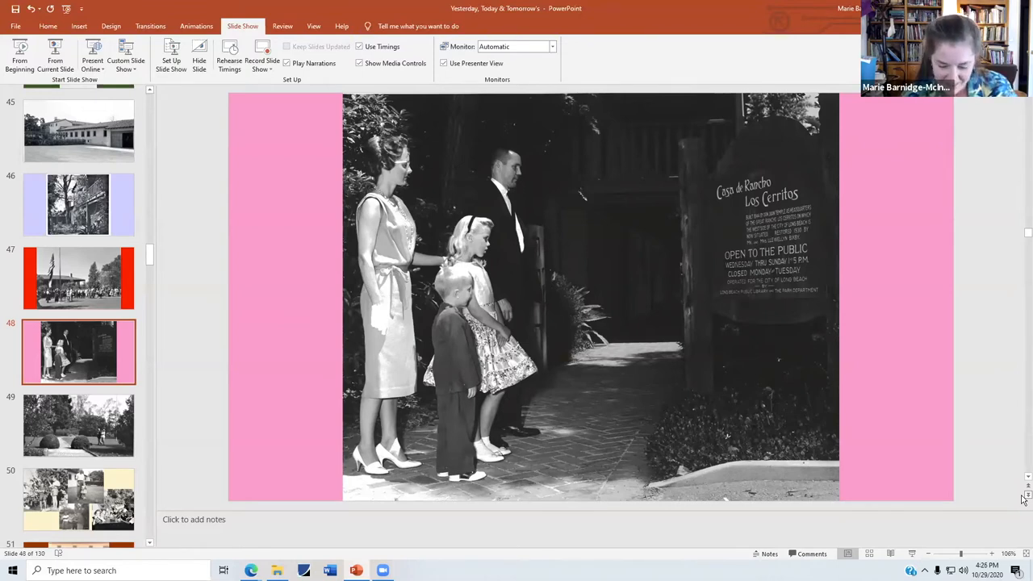
Advance to slide 50, the children's photo collage.
{"action": "left_click", "coordinate": [77, 426]}
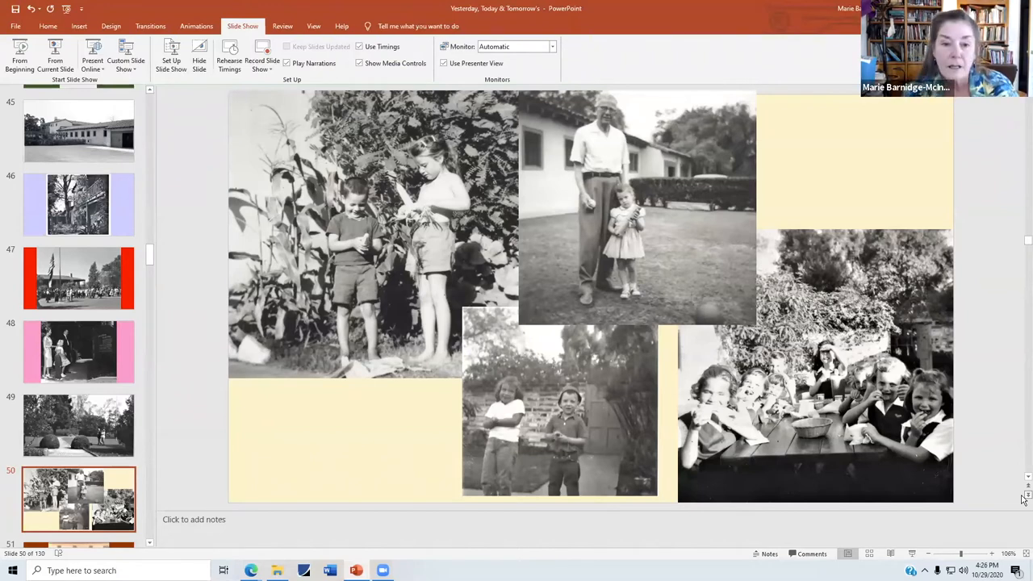
{"action": "mouse_move", "coordinate": [675, 349]}
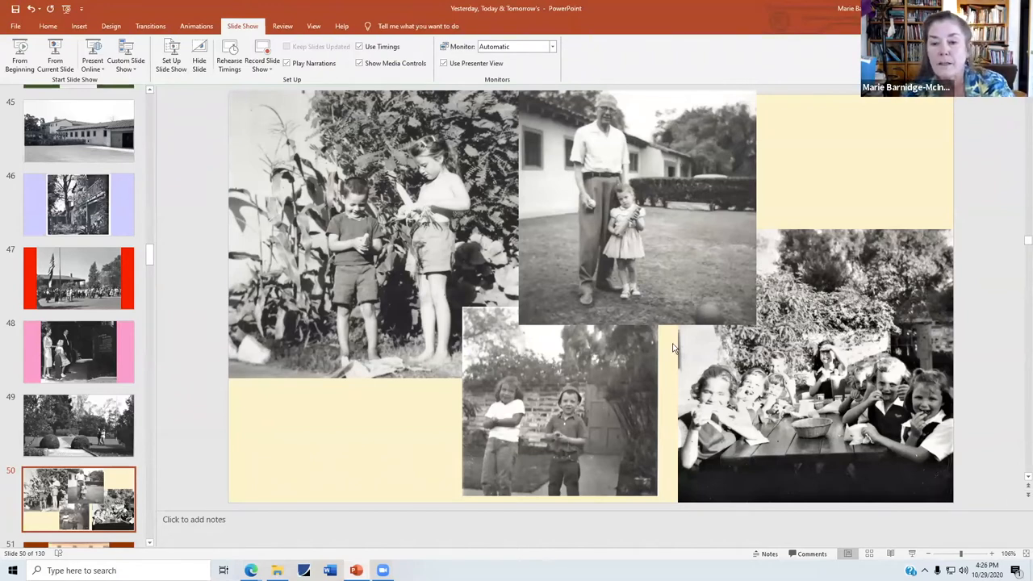
{"action": "mouse_move", "coordinate": [782, 353]}
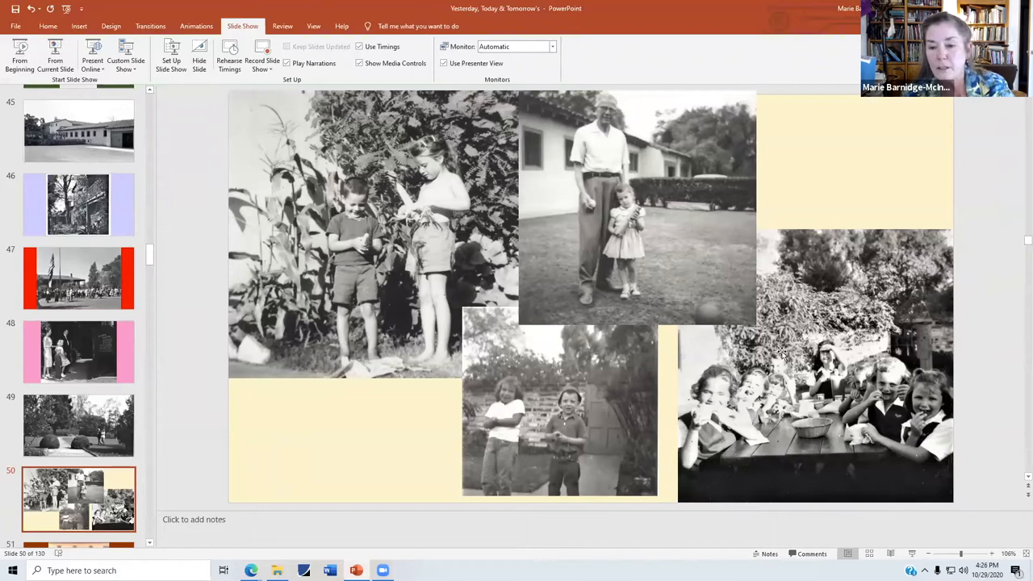
{"action": "mouse_move", "coordinate": [878, 432]}
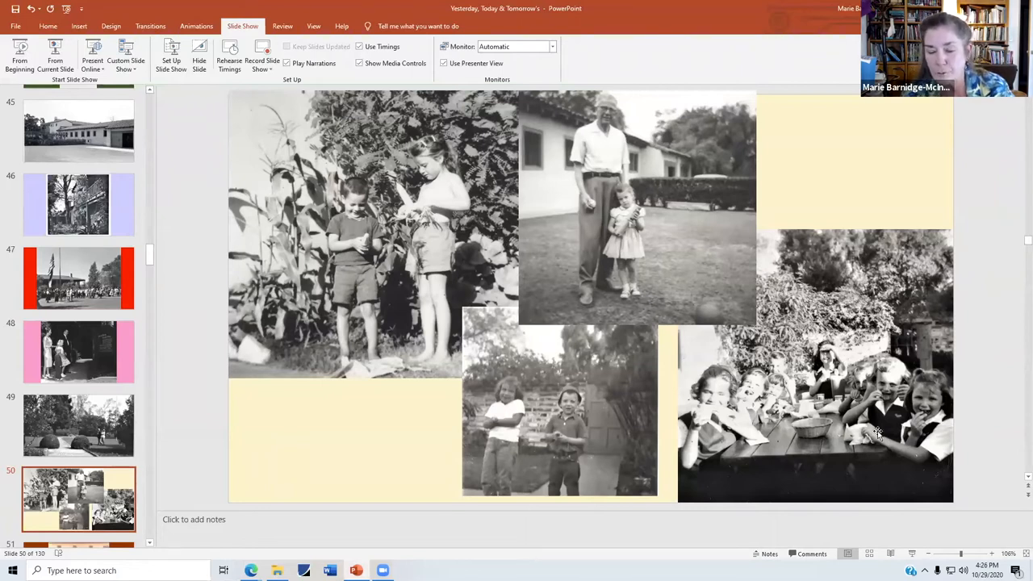
{"action": "mouse_move", "coordinate": [807, 413]}
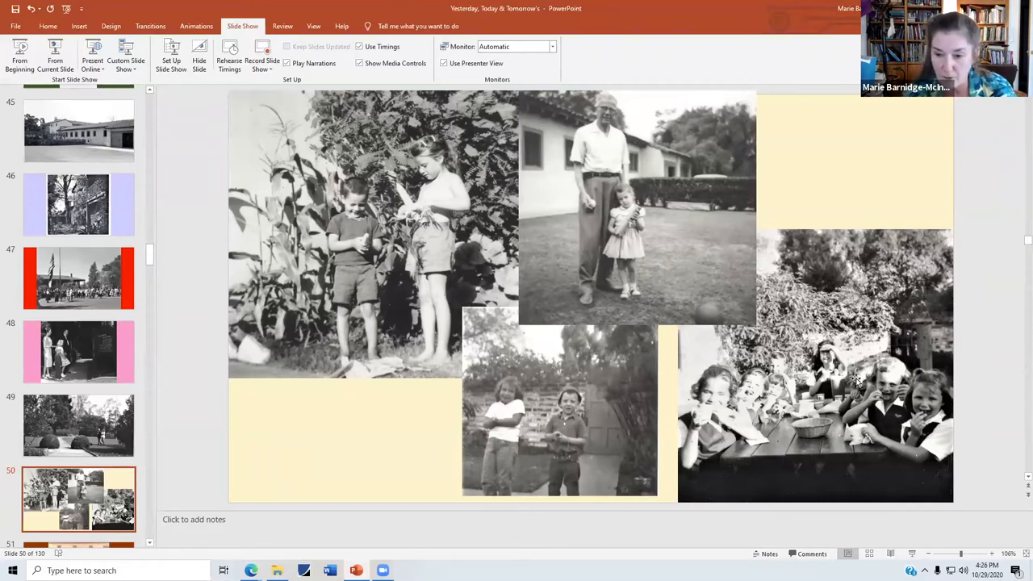
{"action": "mouse_move", "coordinate": [1023, 499]}
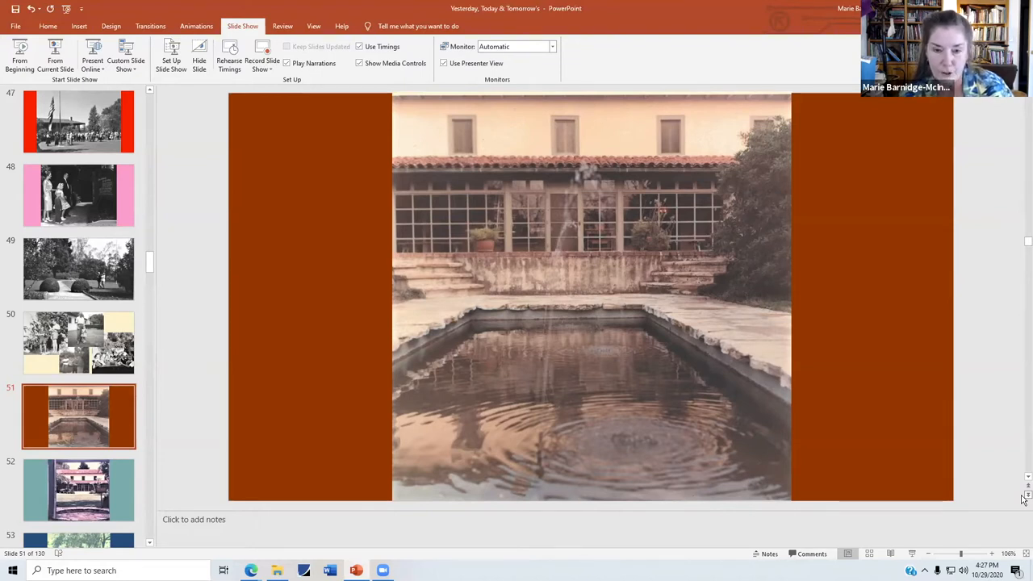
Advance to slide 54, the curving road beside a wooden fence.
{"action": "left_click", "coordinate": [78, 490]}
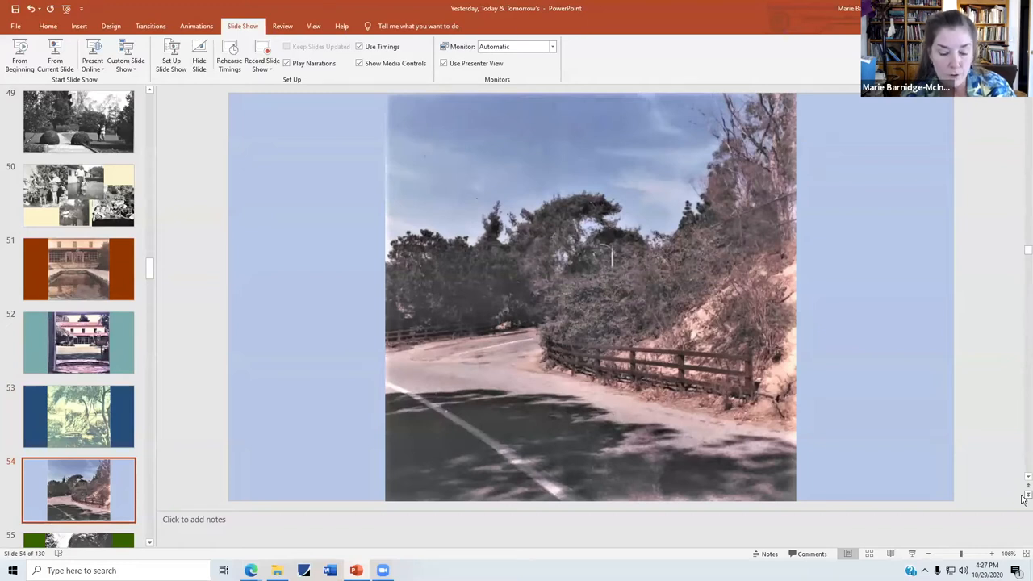
{"action": "mouse_move", "coordinate": [797, 303]}
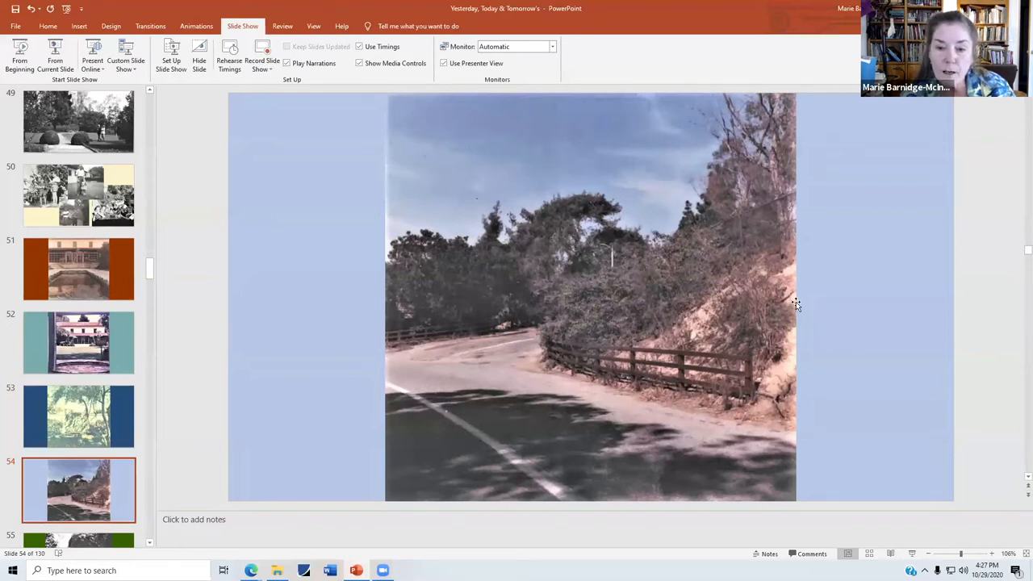
{"action": "mouse_move", "coordinate": [610, 261]}
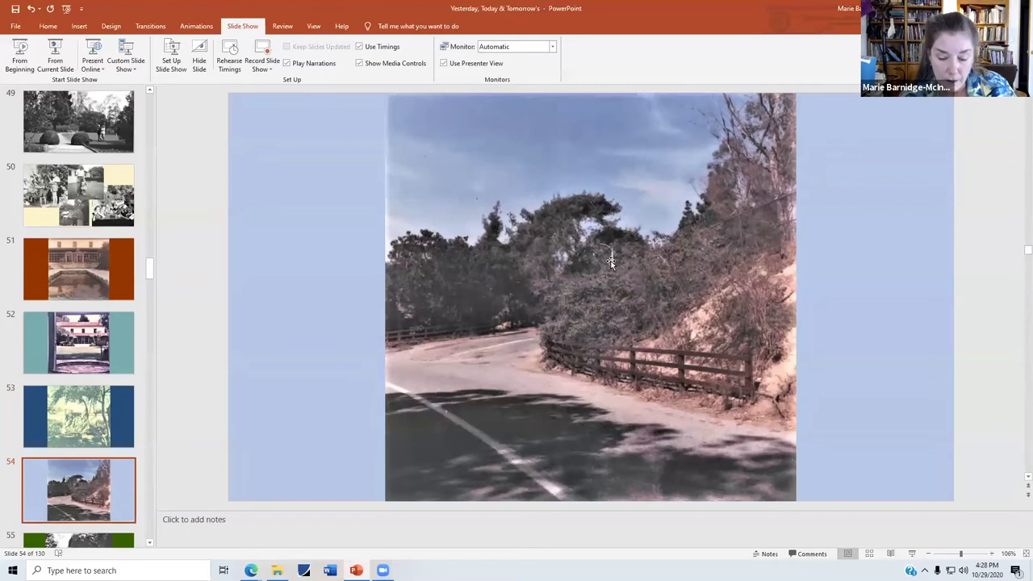
{"action": "mouse_move", "coordinate": [616, 252]}
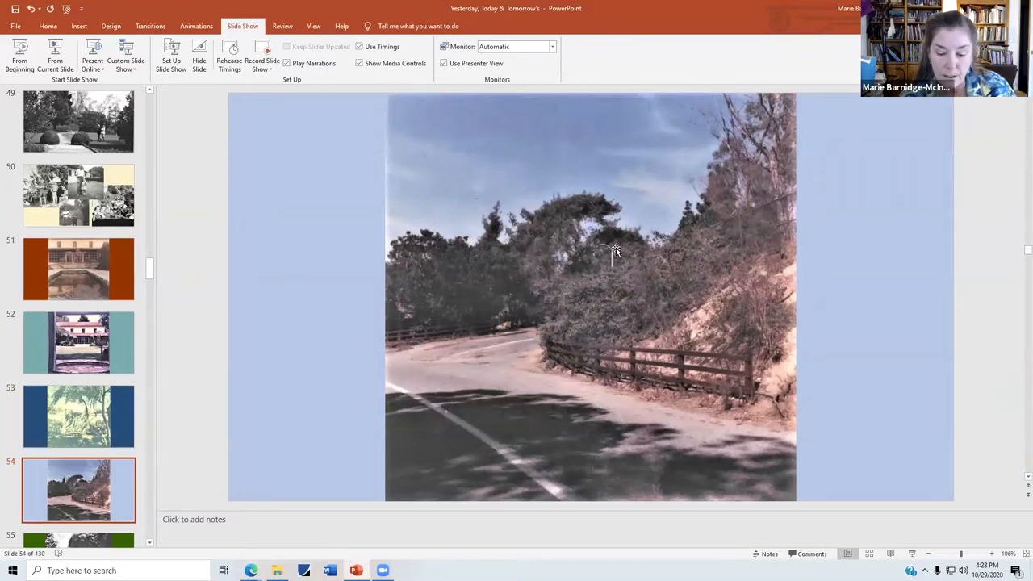
{"action": "mouse_move", "coordinate": [541, 332]}
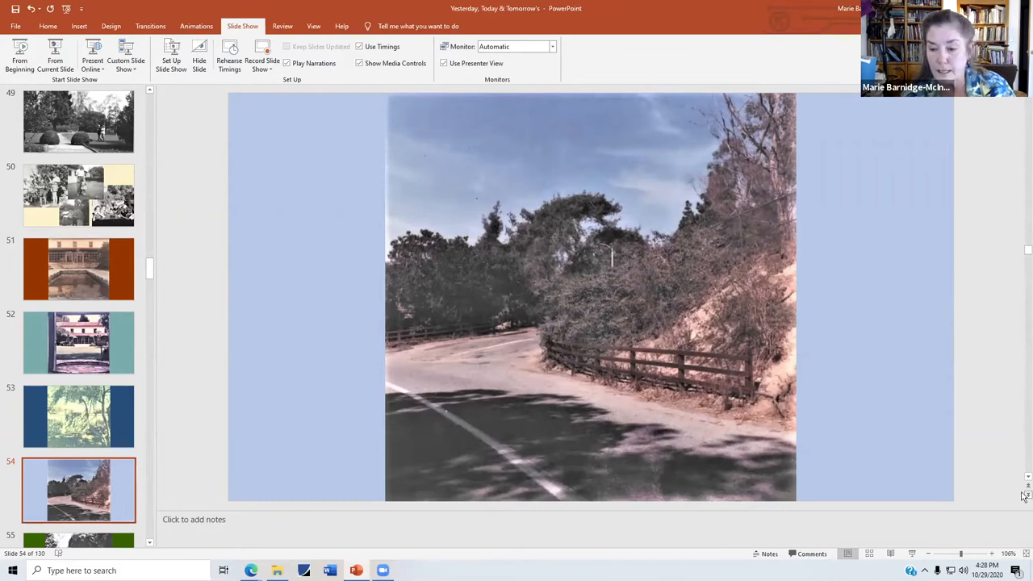
{"action": "mouse_move", "coordinate": [1026, 496]}
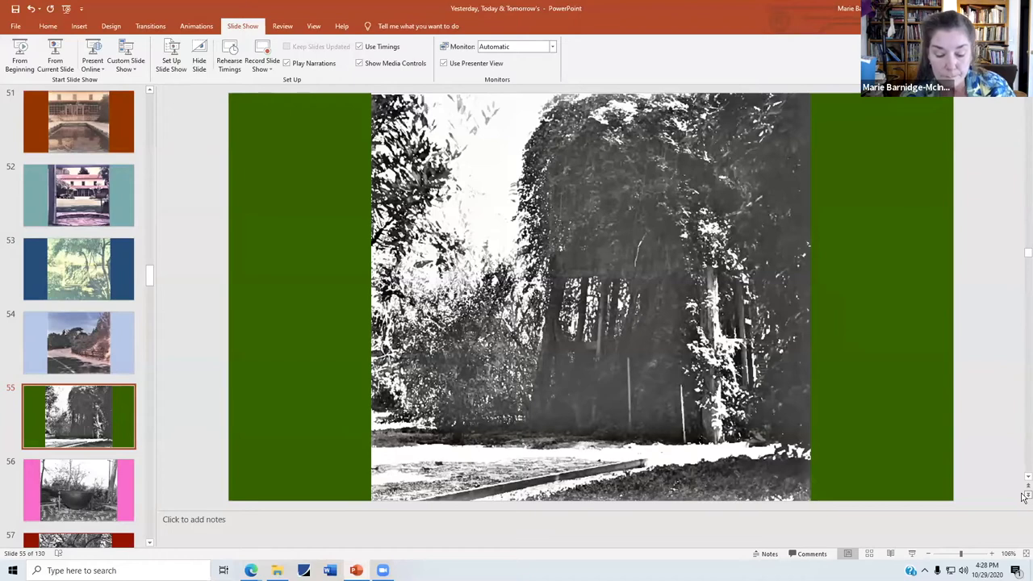
Move past the tree grove and brick cauldron to slide 61, the daisy-bordered lawn.
{"action": "left_click", "coordinate": [78, 491]}
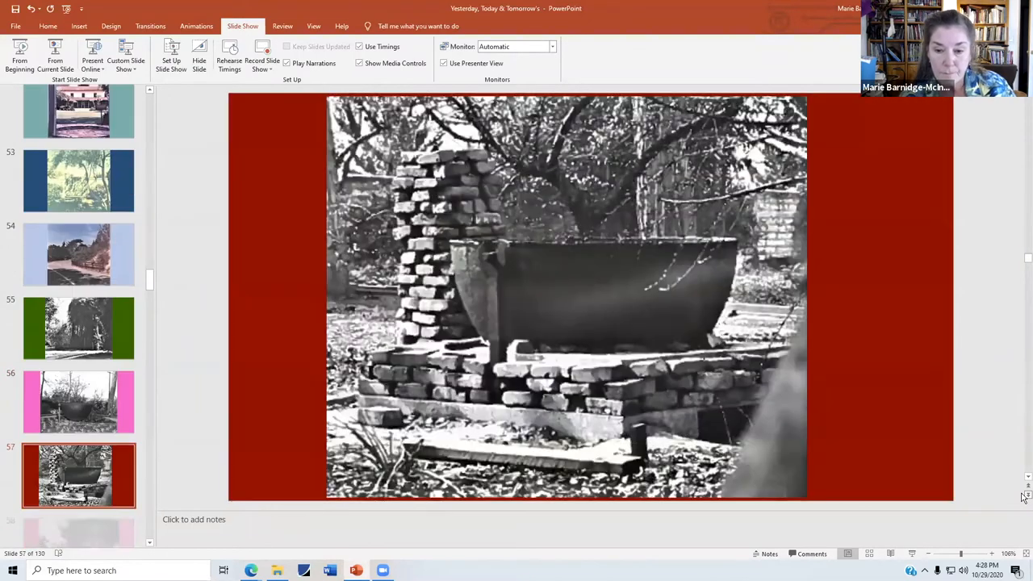
{"action": "scroll", "scroll_direction": "down", "scroll_amount": 3}
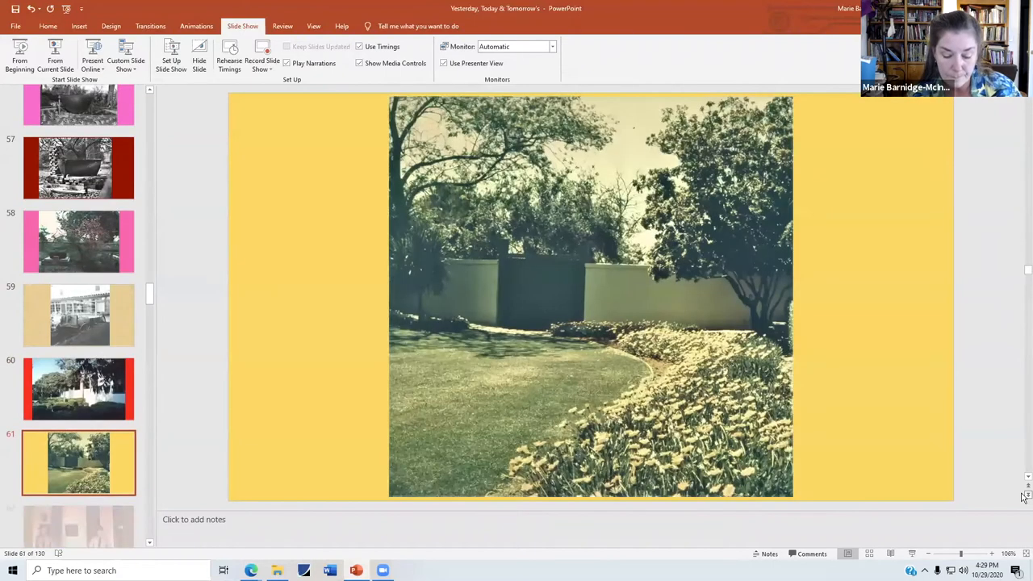
Advance to slide 63, the 'Juan Temple's Garden' reconstruction drawing.
{"action": "scroll", "scroll_direction": "down", "scroll_amount": 3}
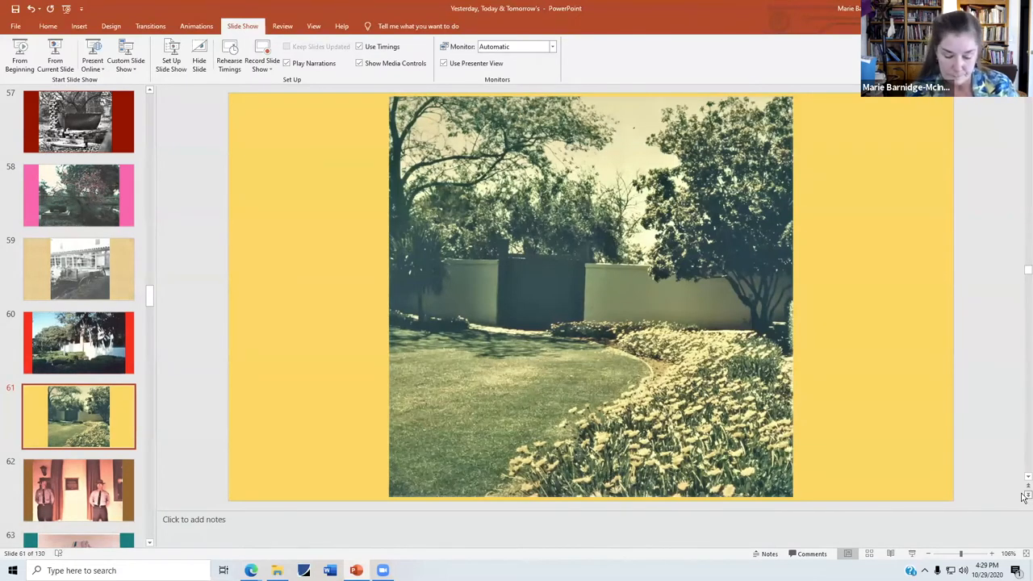
{"action": "left_click", "coordinate": [77, 491]}
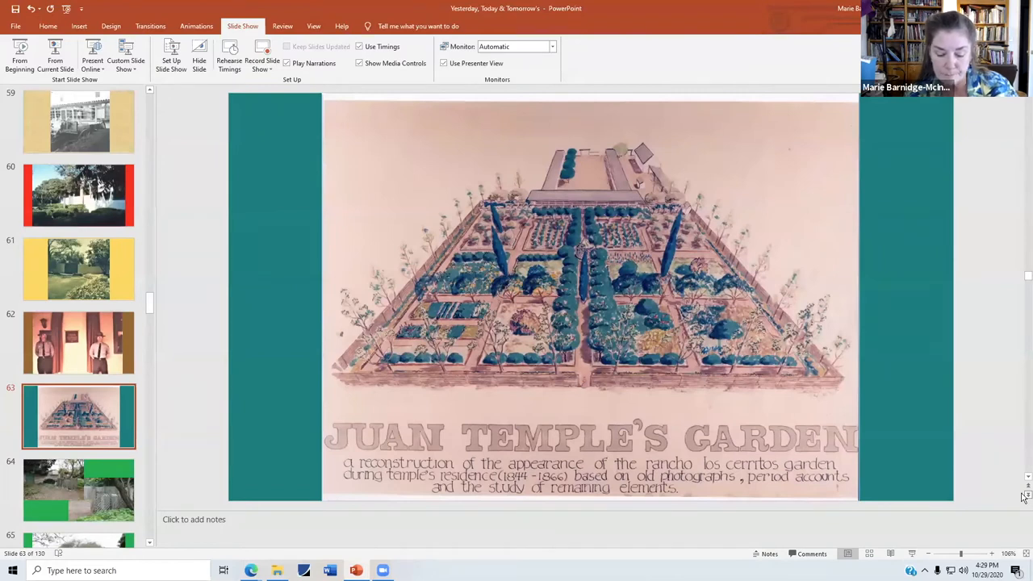
Advance to slide 65, the gravel path through green groundcover.
{"action": "left_click", "coordinate": [78, 490]}
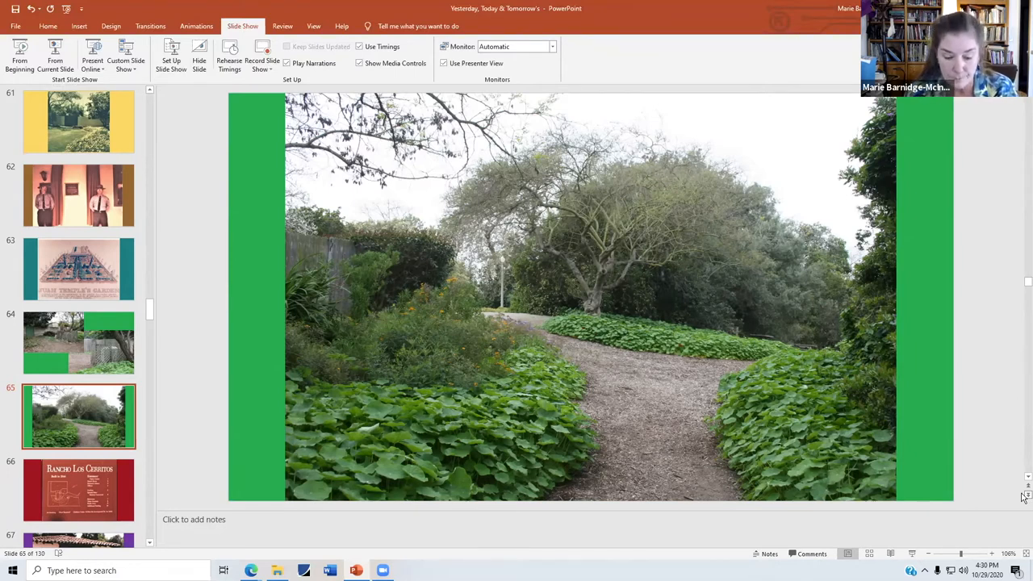
Advance to slide 69, the octagonal tiled fountain beneath orange trees.
{"action": "left_click", "coordinate": [78, 490]}
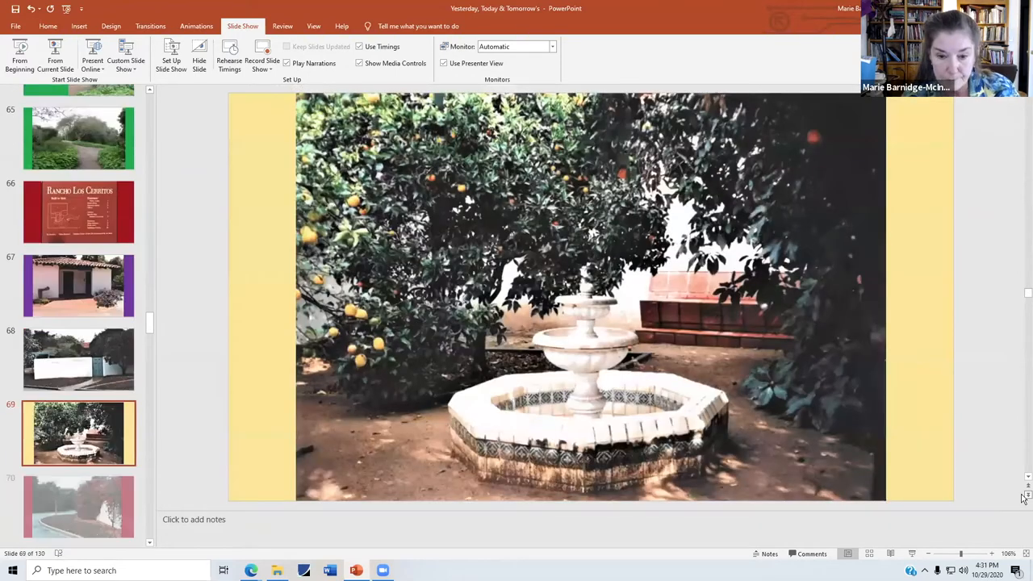
Scroll the deck down toward the white gate and brick excavation slide.
{"action": "scroll", "scroll_direction": "down", "scroll_amount": 3}
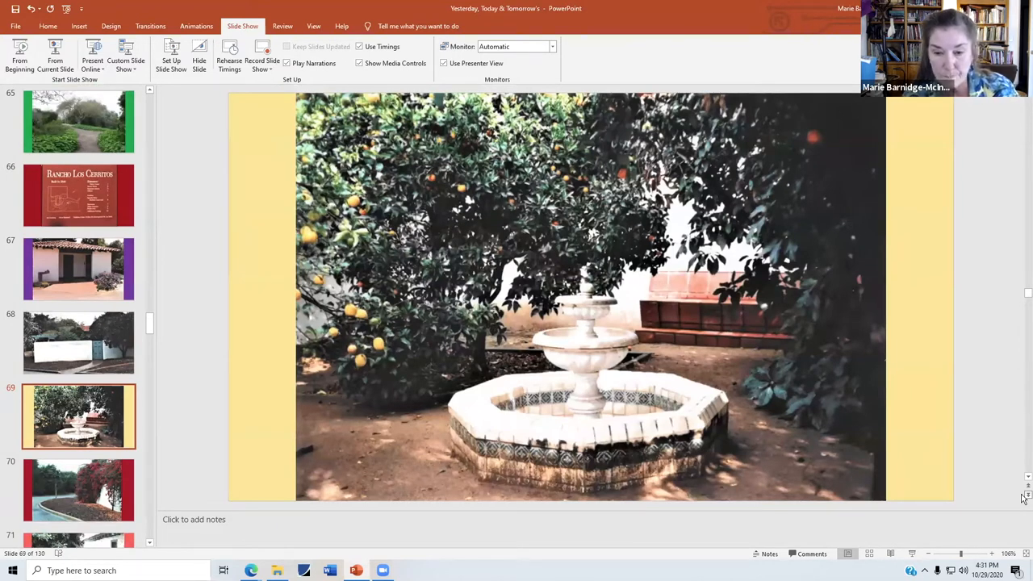
{"action": "mouse_move", "coordinate": [694, 285]}
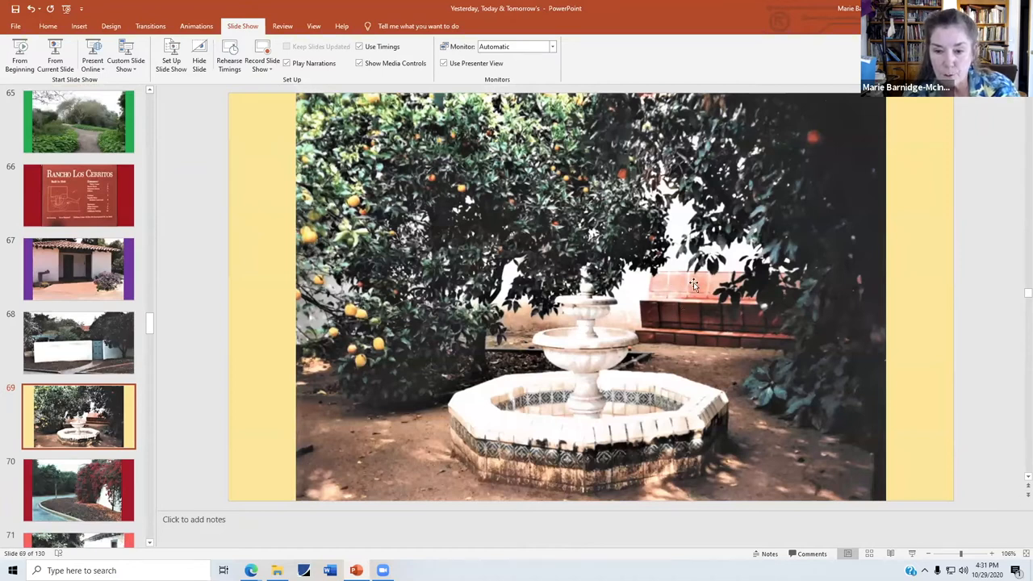
{"action": "mouse_move", "coordinate": [697, 289]}
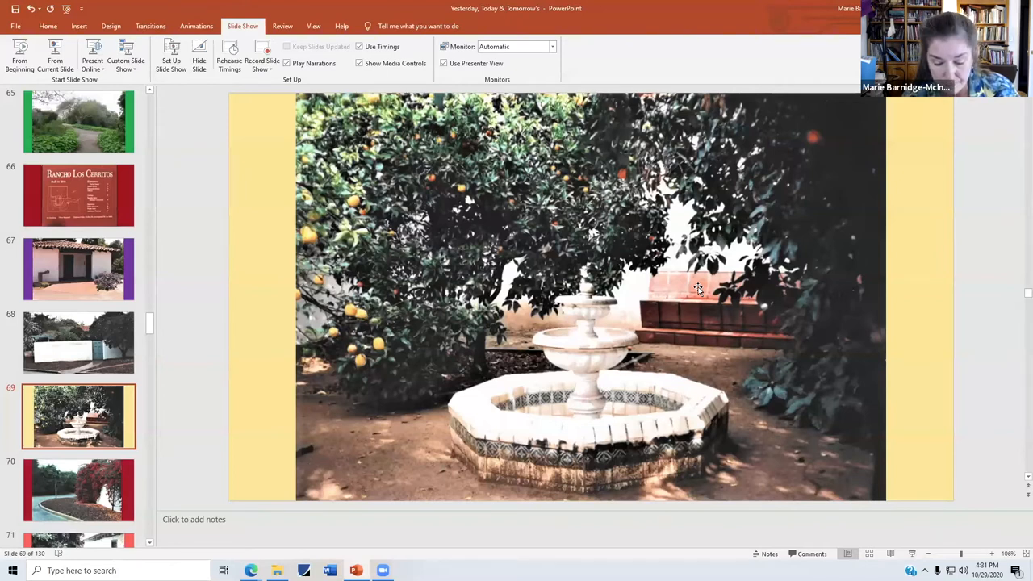
{"action": "mouse_move", "coordinate": [561, 395]}
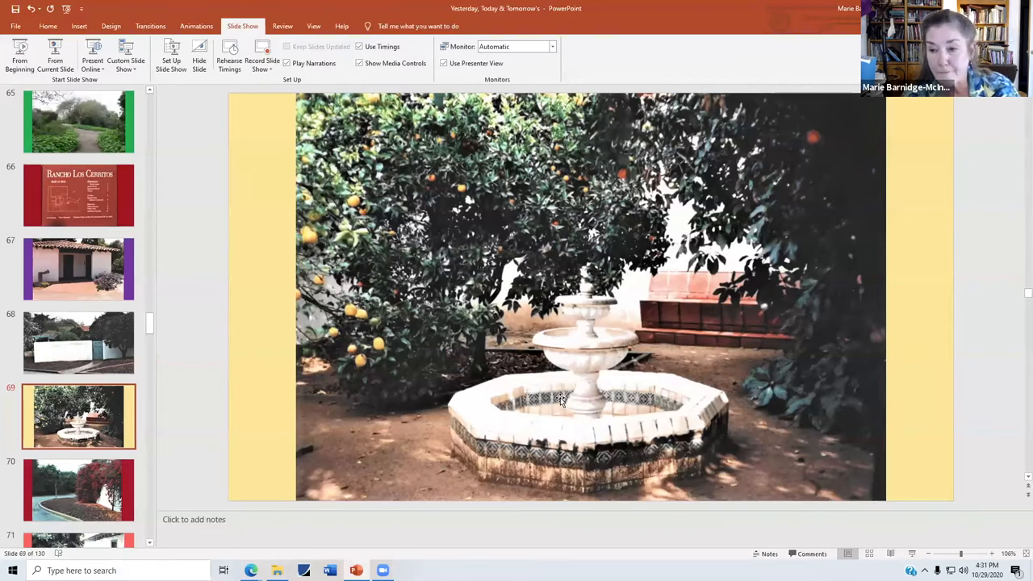
{"action": "mouse_move", "coordinate": [791, 445]}
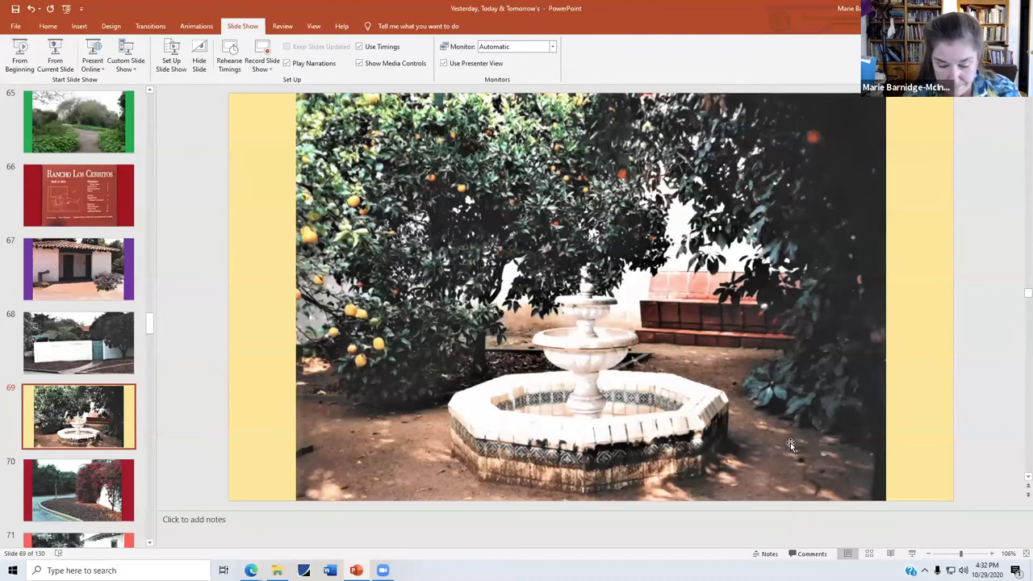
{"action": "mouse_move", "coordinate": [1023, 501]}
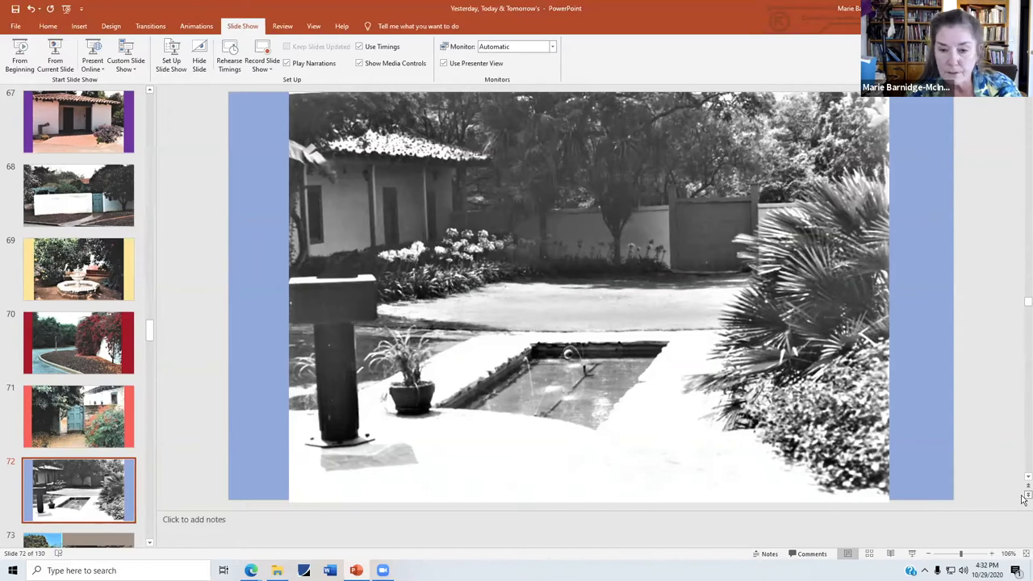
{"action": "mouse_move", "coordinate": [684, 321]}
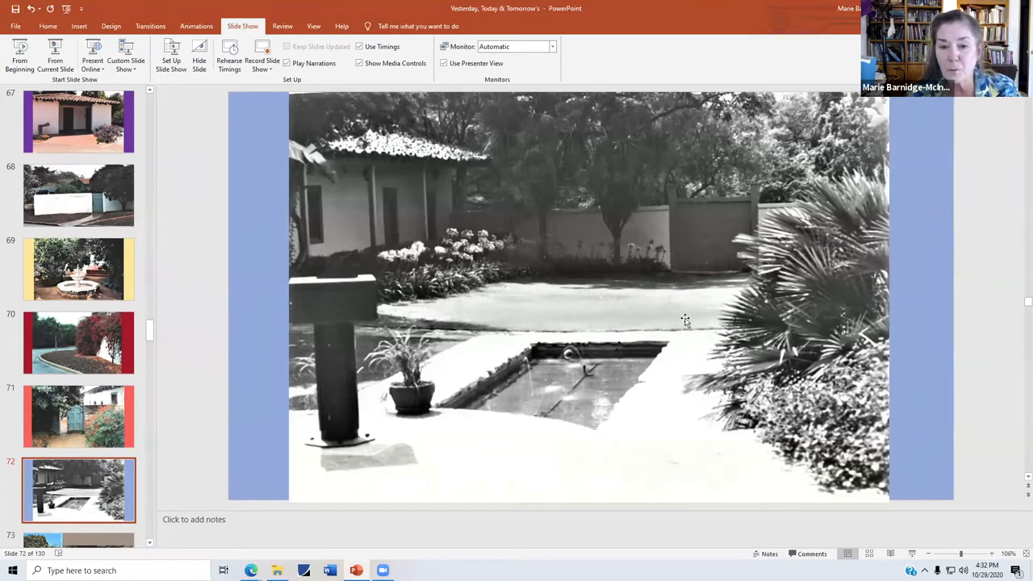
{"action": "mouse_move", "coordinate": [683, 226]}
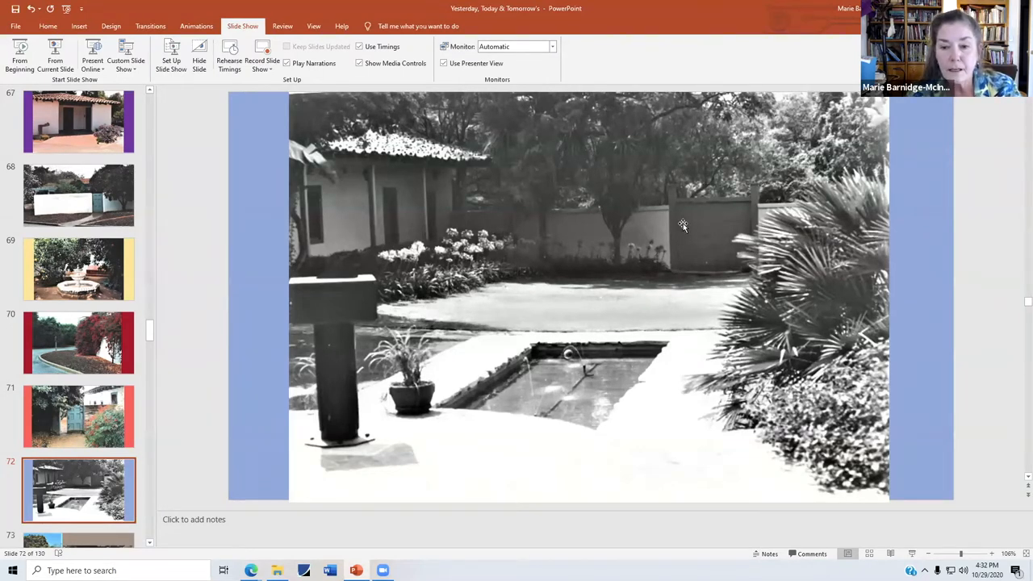
{"action": "mouse_move", "coordinate": [846, 239]}
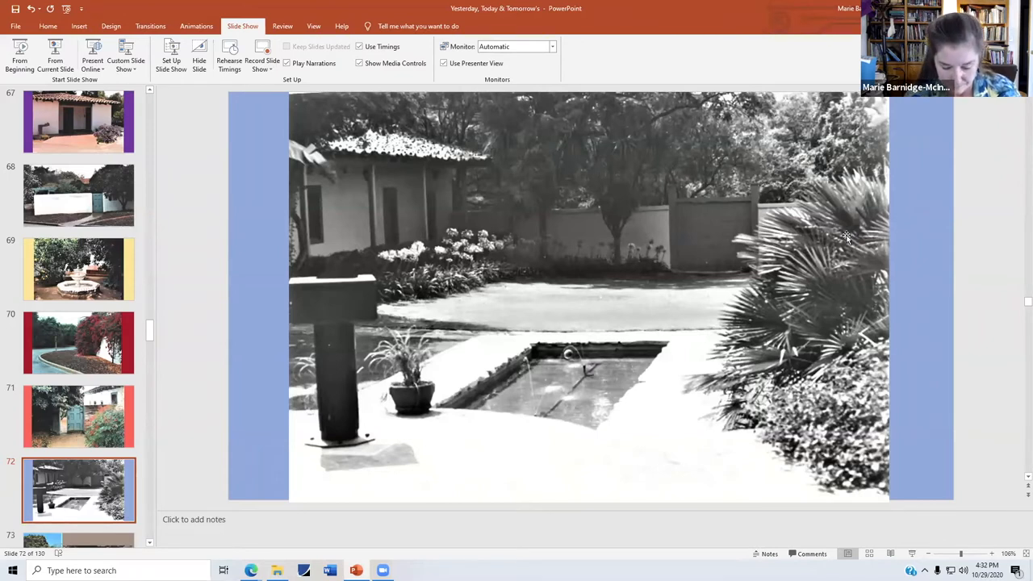
{"action": "mouse_move", "coordinate": [632, 287]}
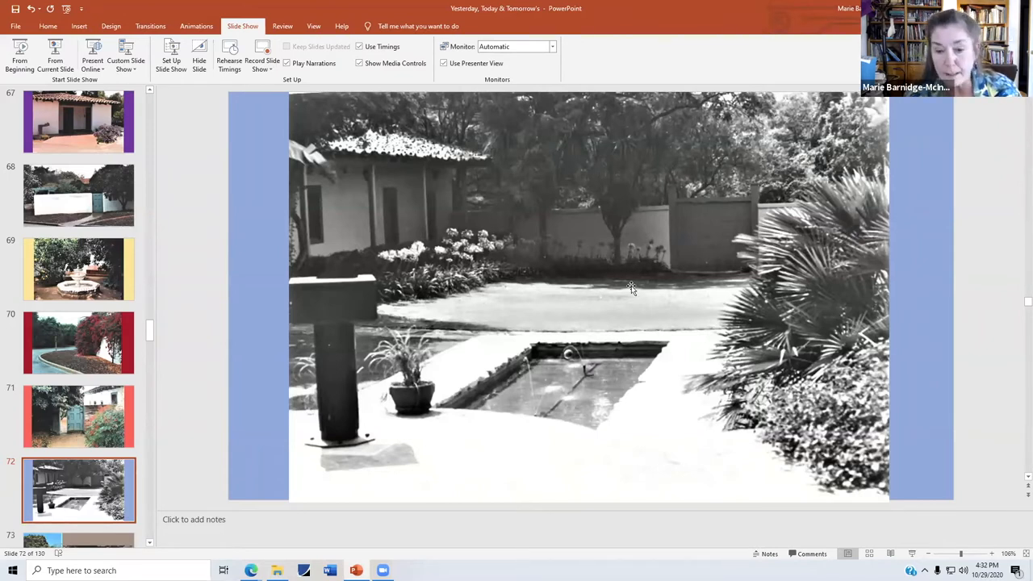
{"action": "mouse_move", "coordinate": [549, 422]}
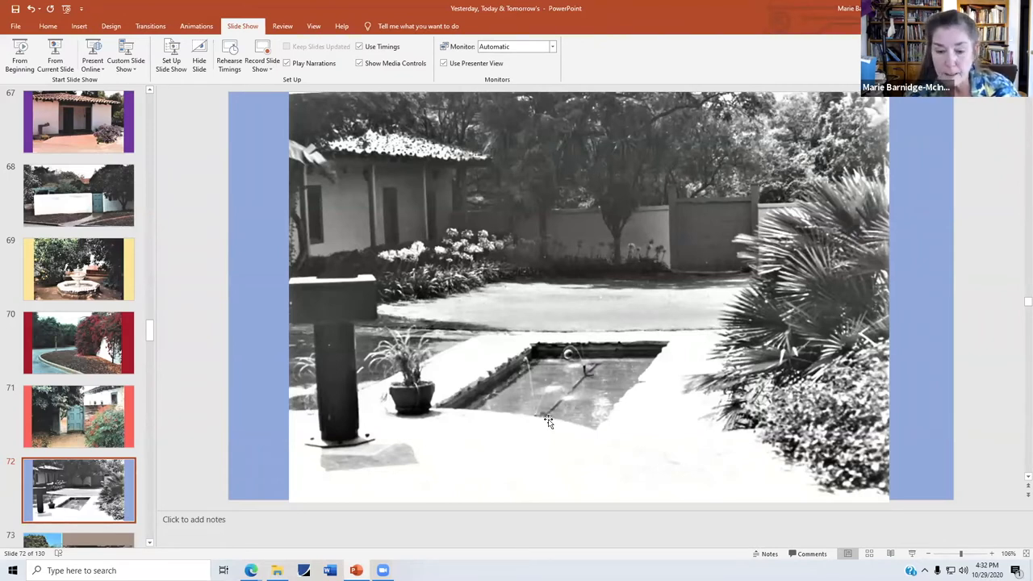
{"action": "mouse_move", "coordinate": [588, 381]}
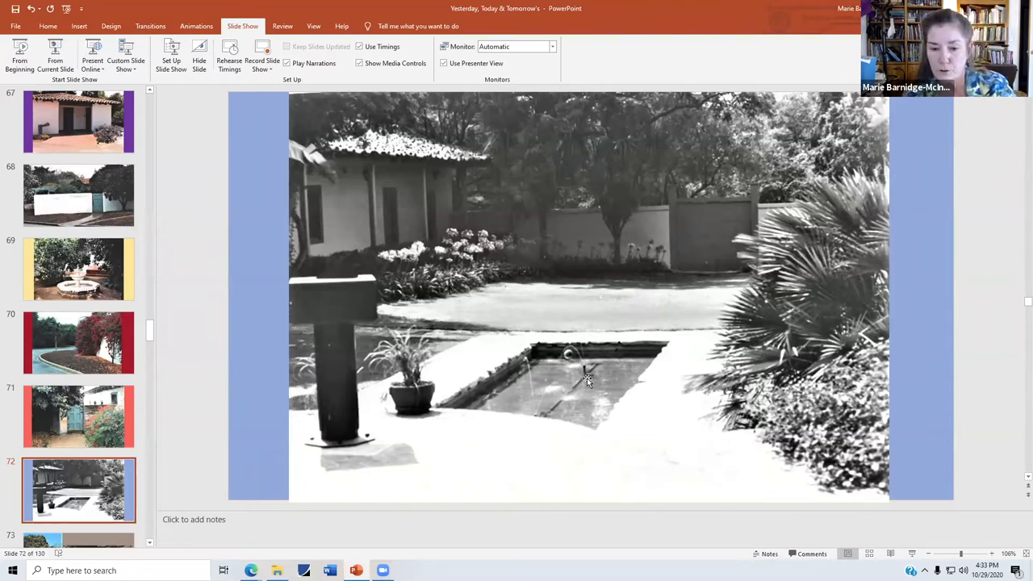
{"action": "mouse_move", "coordinate": [872, 381]}
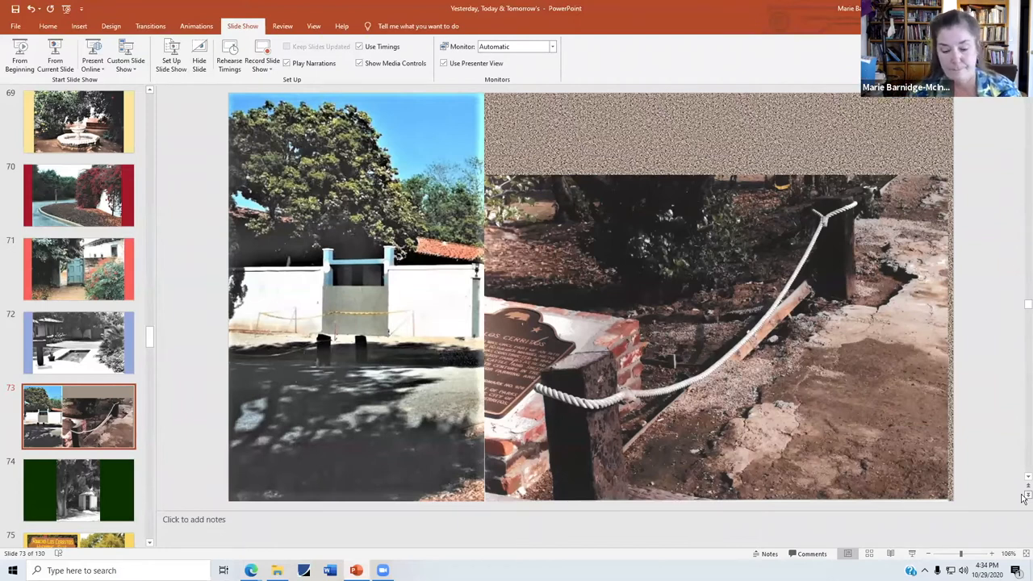
Advance to slide 77, the two black-and-white water tower photos.
{"action": "left_click", "coordinate": [77, 491]}
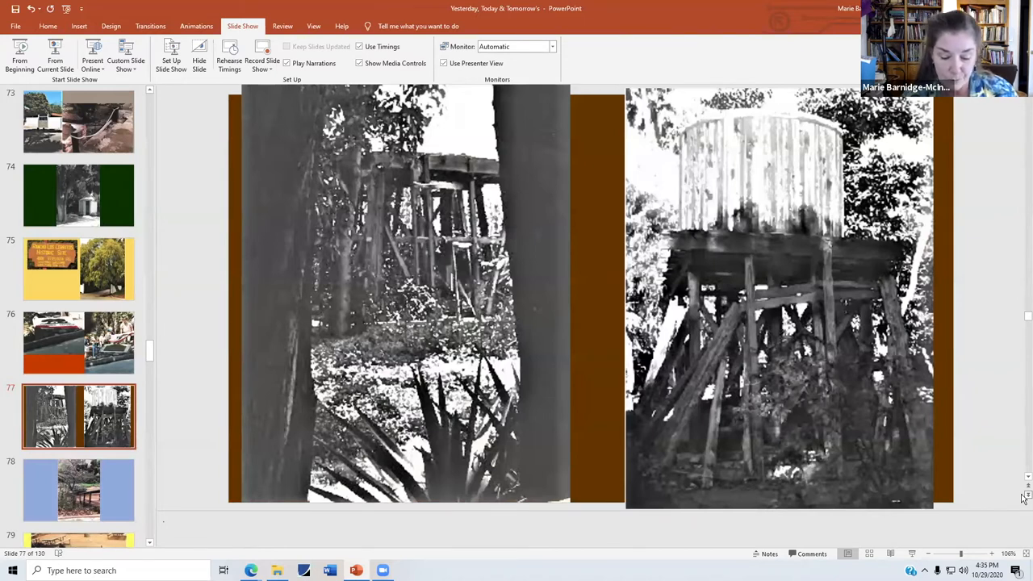
Advance to slide 78, the pink-blossomed tree above the wooden footbridge.
{"action": "left_click", "coordinate": [78, 490]}
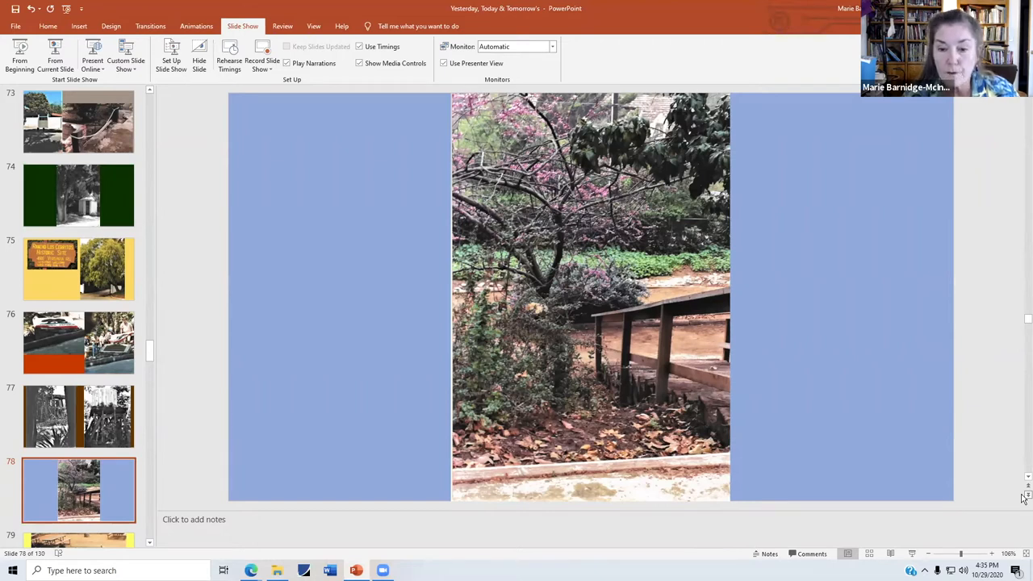
{"action": "mouse_move", "coordinate": [681, 293]}
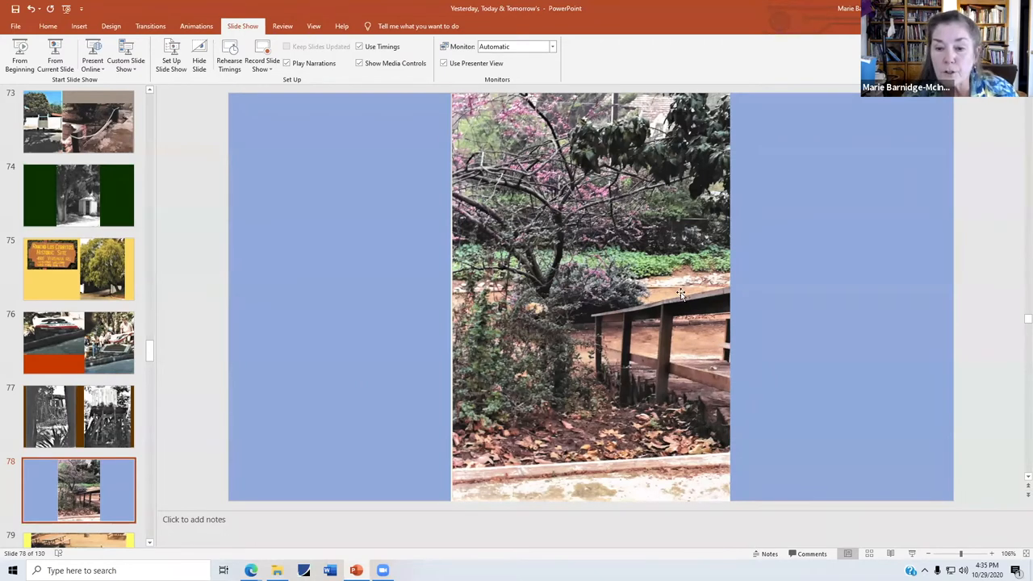
{"action": "mouse_move", "coordinate": [714, 290]}
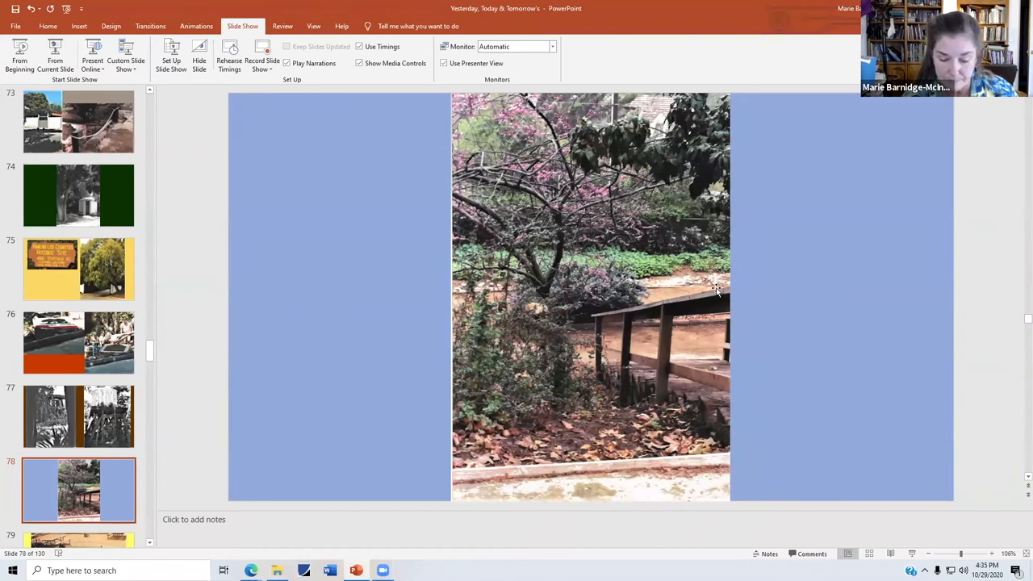
{"action": "mouse_move", "coordinate": [1023, 510]}
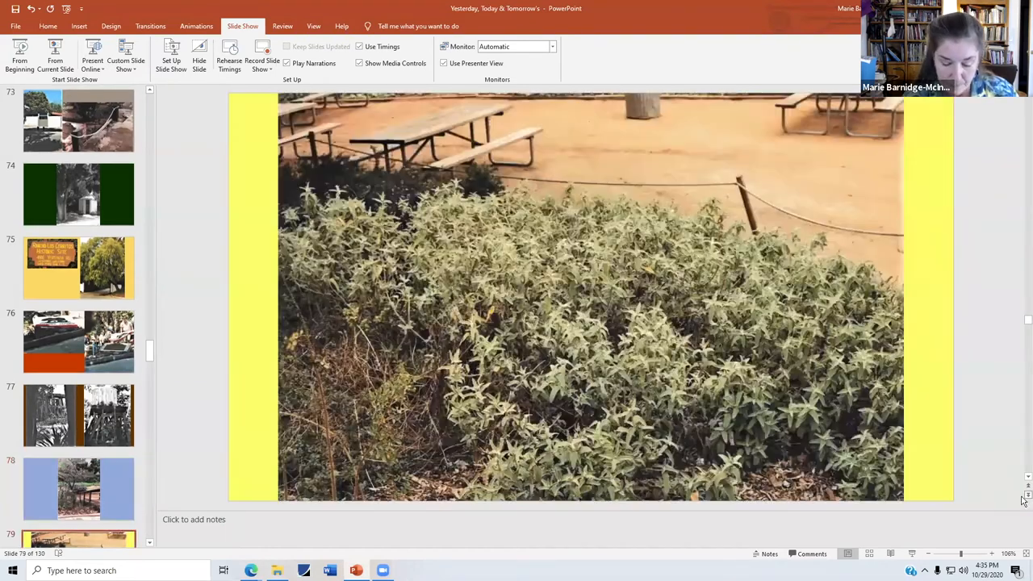
{"action": "scroll", "scroll_direction": "down", "scroll_amount": 3}
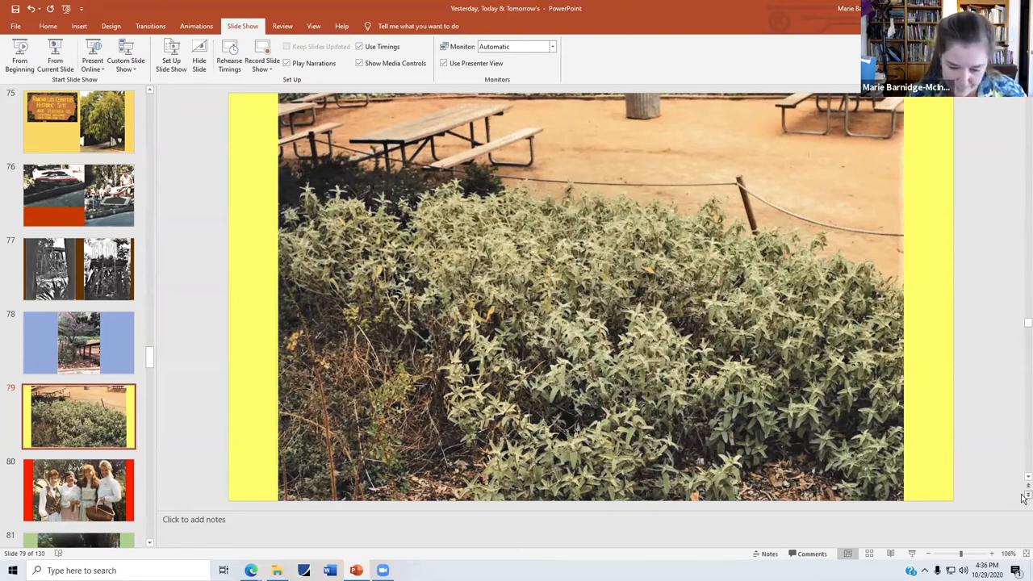
Advance to slide 83, the two-storey adobe ranch house behind lawn and trees.
{"action": "left_click", "coordinate": [77, 491]}
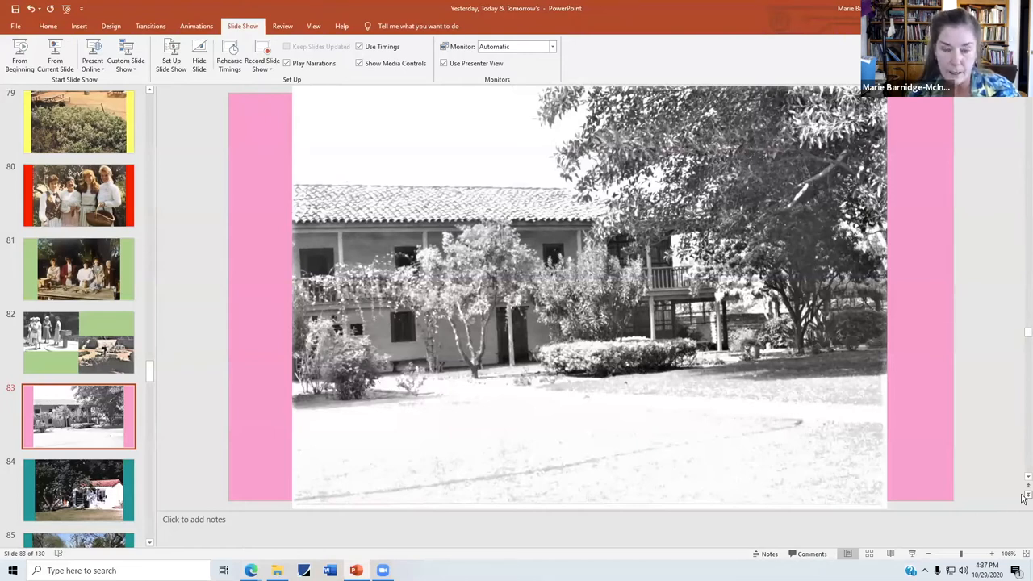
{"action": "left_click", "coordinate": [77, 491]}
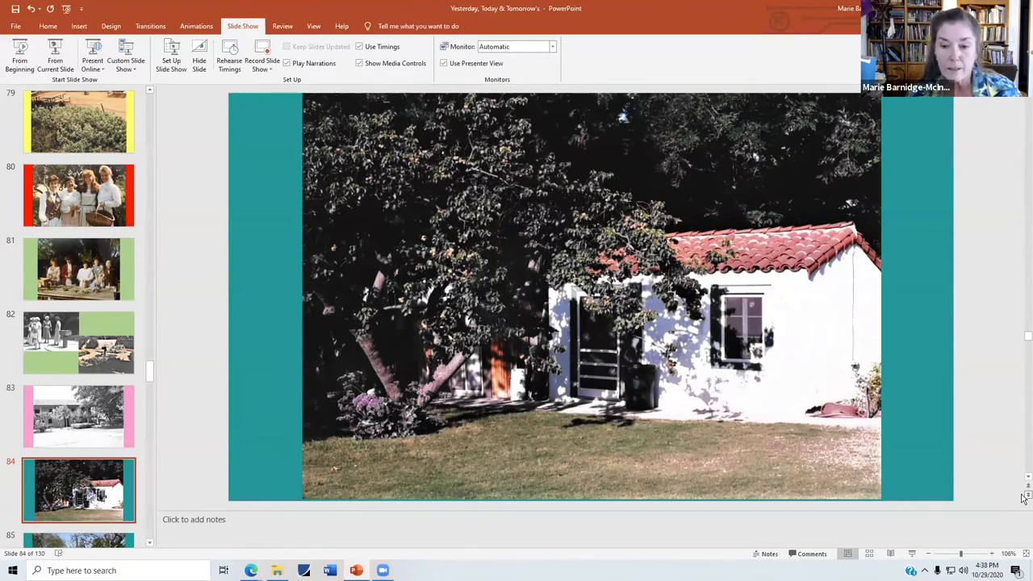
{"action": "mouse_move", "coordinate": [846, 460]}
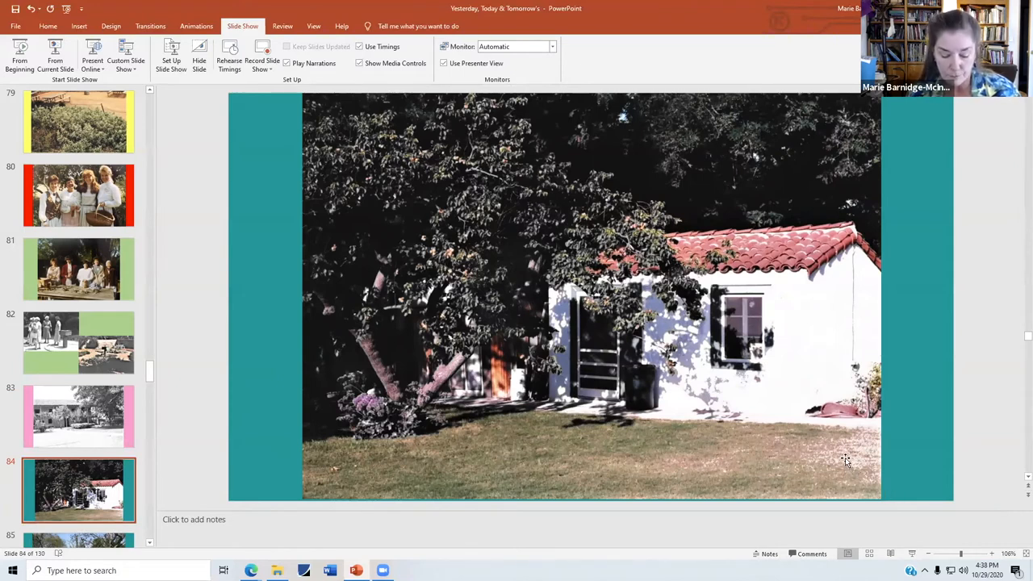
{"action": "mouse_move", "coordinate": [842, 433]}
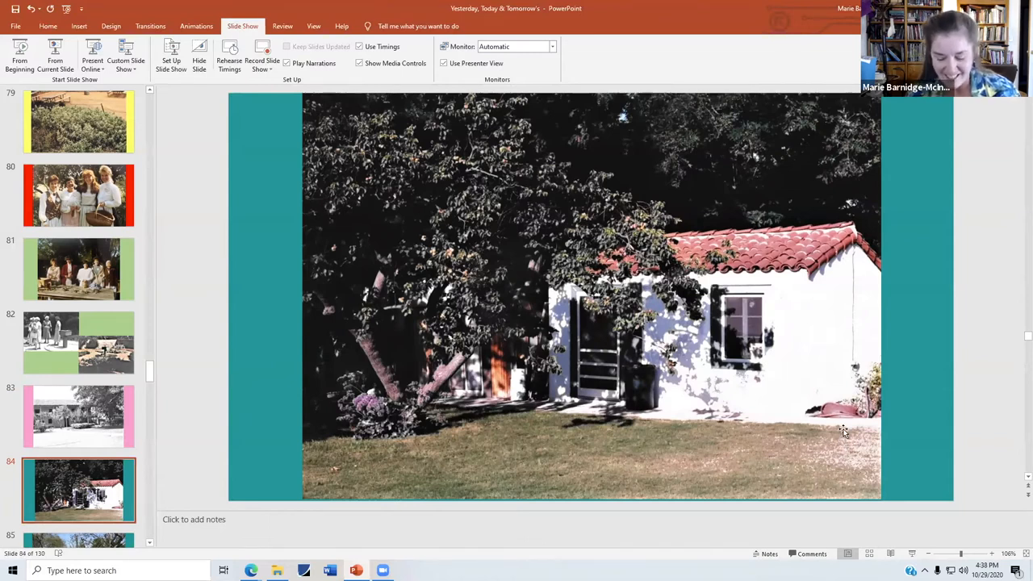
{"action": "mouse_move", "coordinate": [475, 374]}
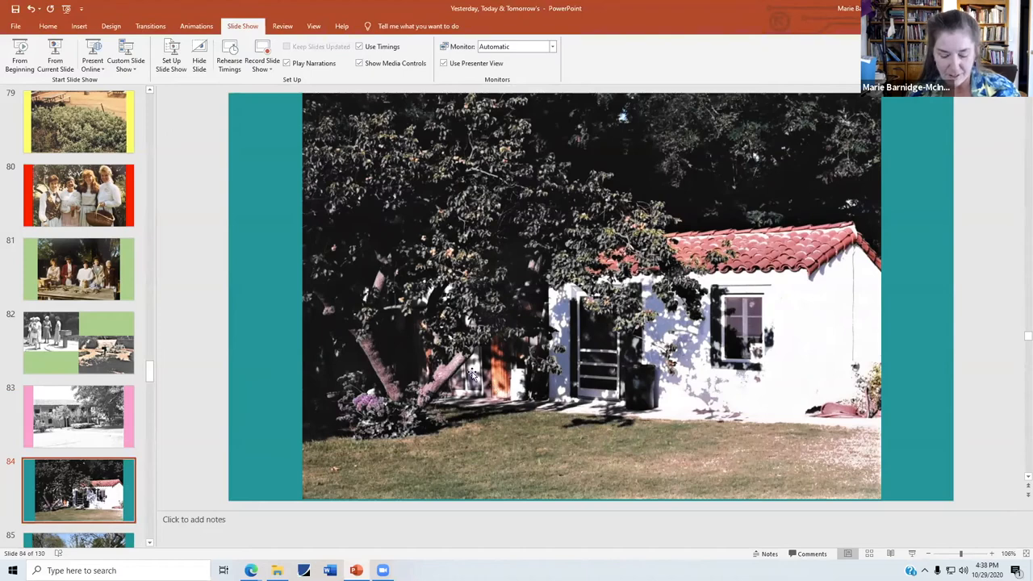
{"action": "mouse_move", "coordinate": [644, 381]}
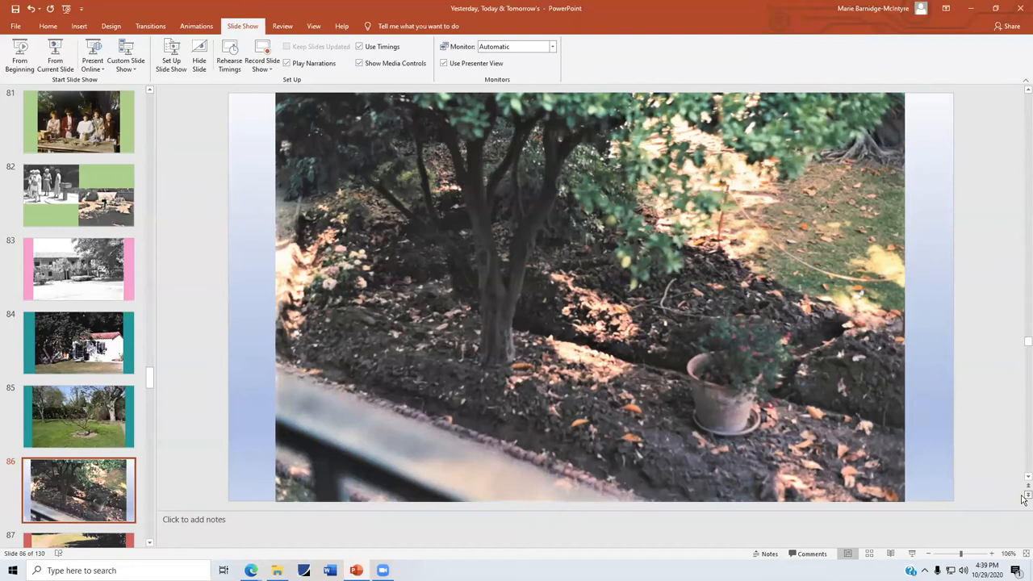
{"action": "mouse_move", "coordinate": [817, 354]}
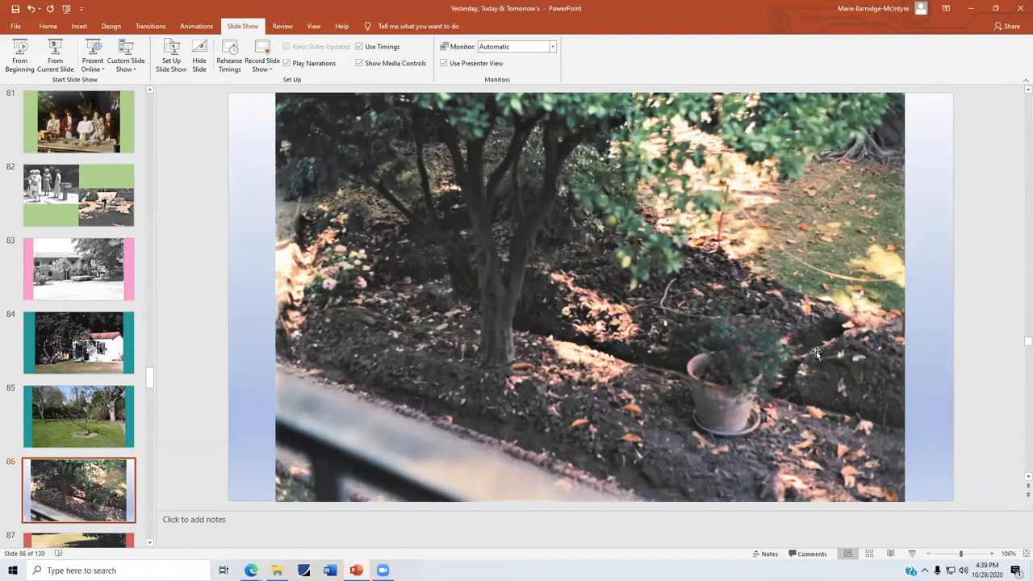
{"action": "mouse_move", "coordinate": [100, 229]}
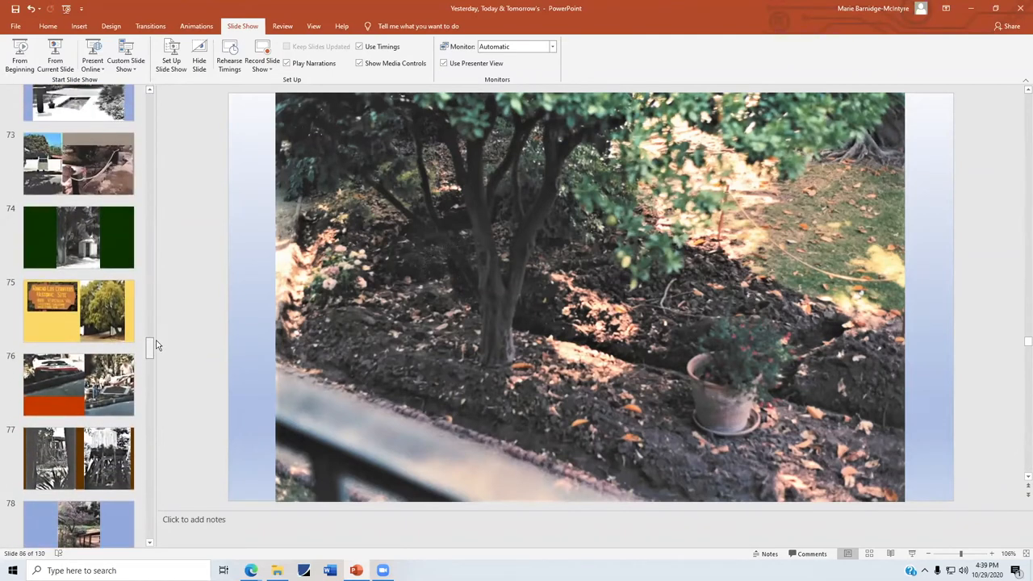
{"action": "scroll", "scroll_direction": "up", "scroll_amount": 3}
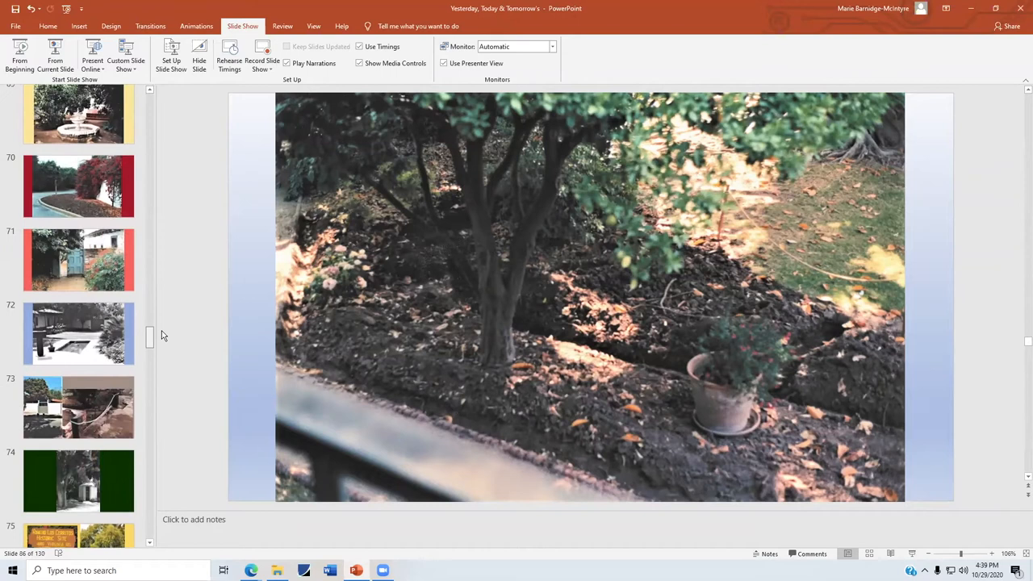
{"action": "left_click", "coordinate": [77, 332]}
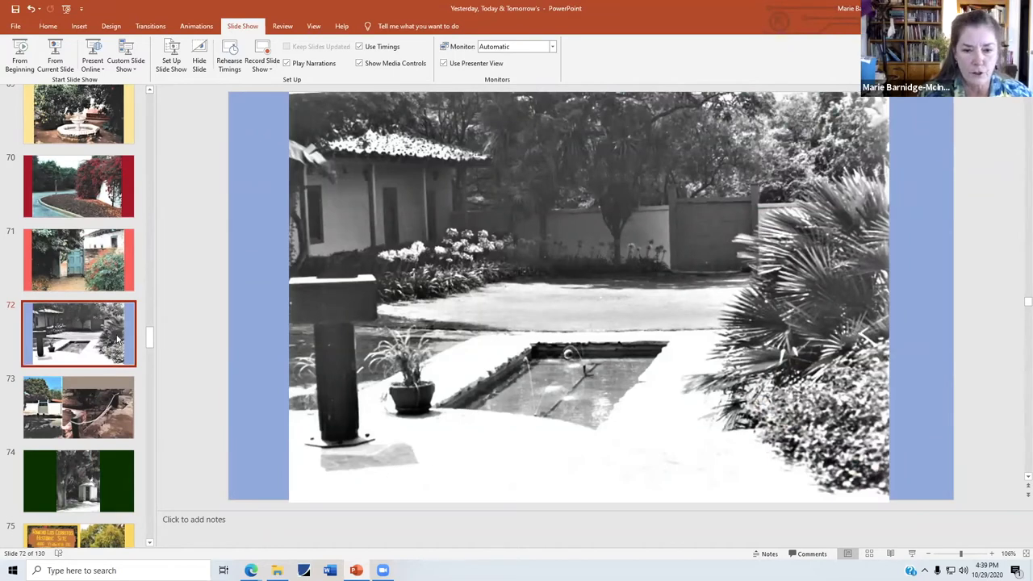
{"action": "mouse_move", "coordinate": [626, 265]}
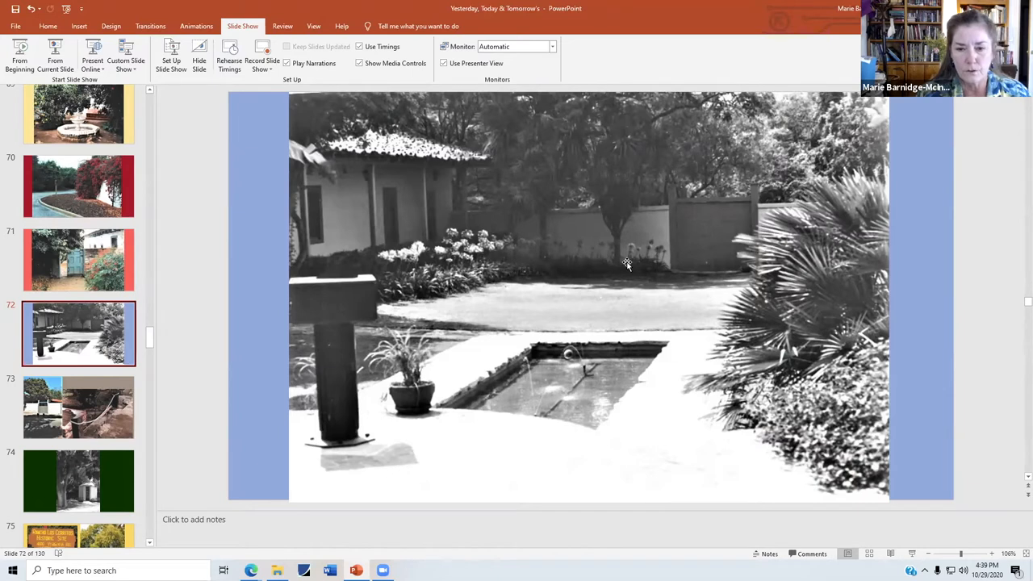
{"action": "mouse_move", "coordinate": [413, 271]}
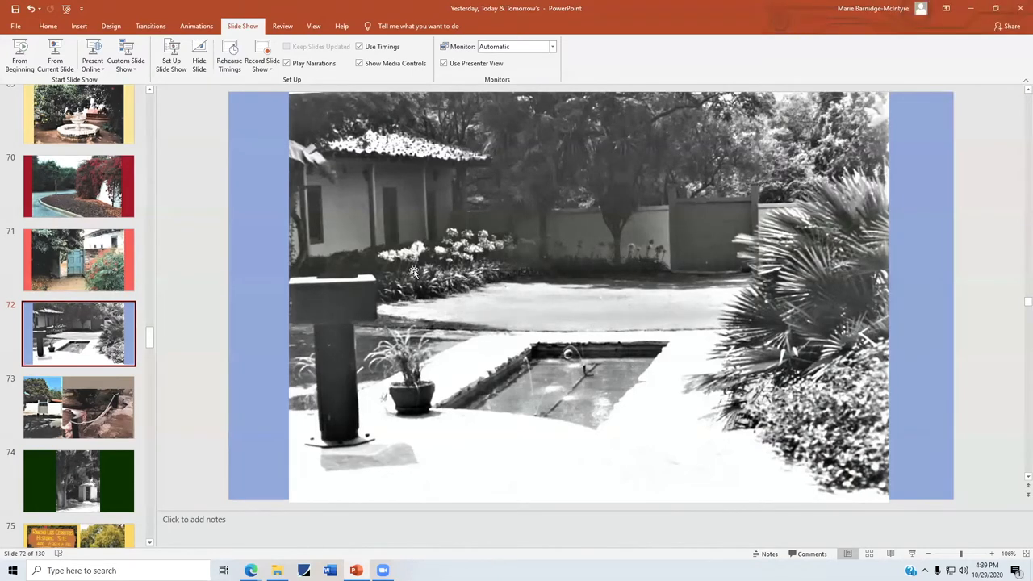
{"action": "mouse_move", "coordinate": [540, 161]}
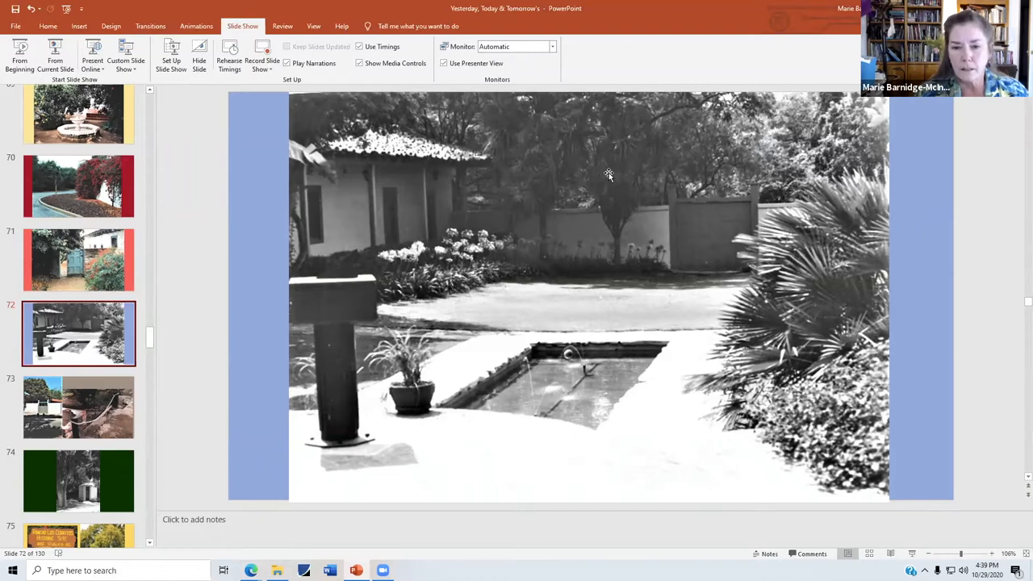
{"action": "mouse_move", "coordinate": [614, 175]}
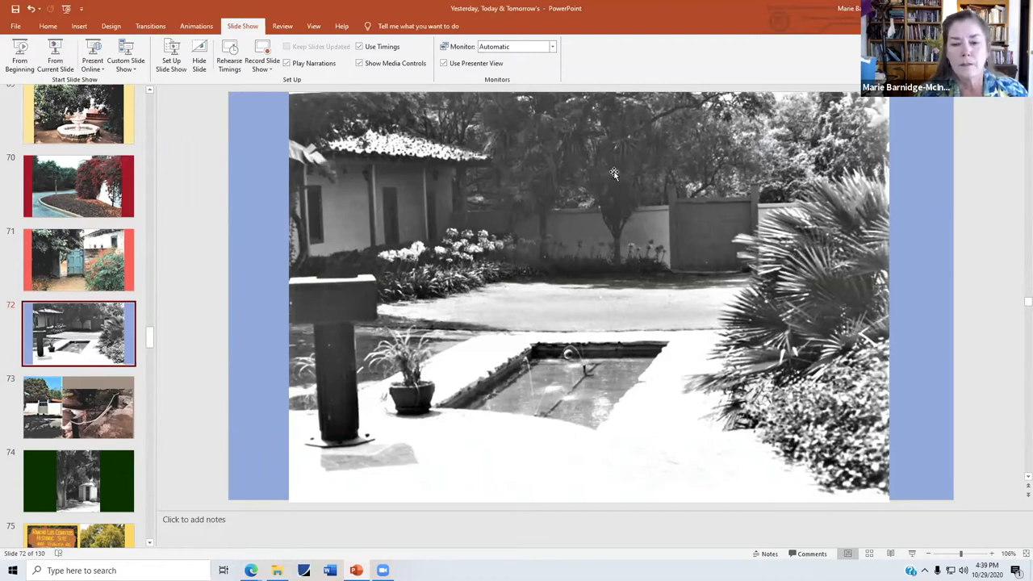
{"action": "mouse_move", "coordinate": [865, 226]}
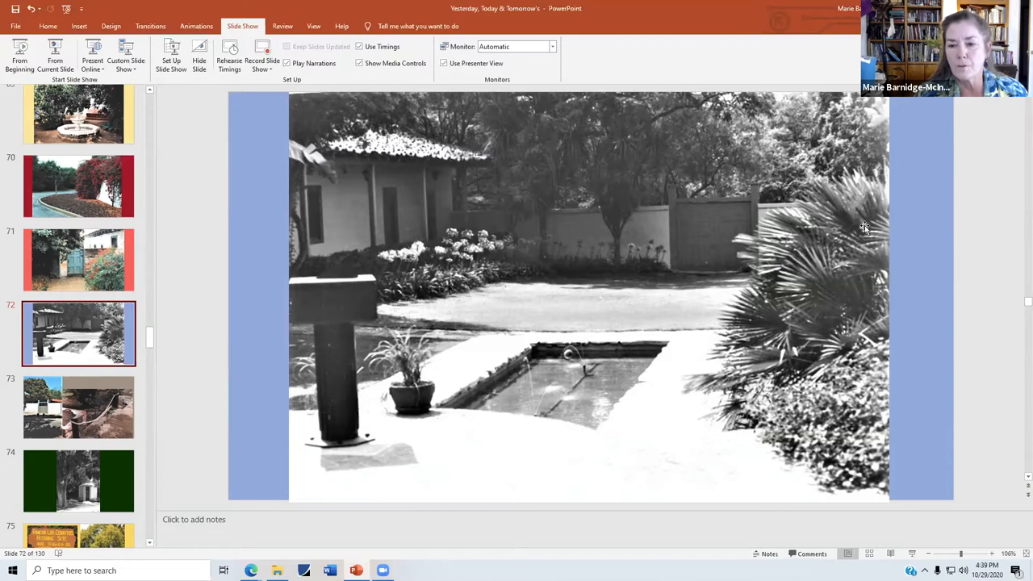
{"action": "mouse_move", "coordinate": [895, 261]}
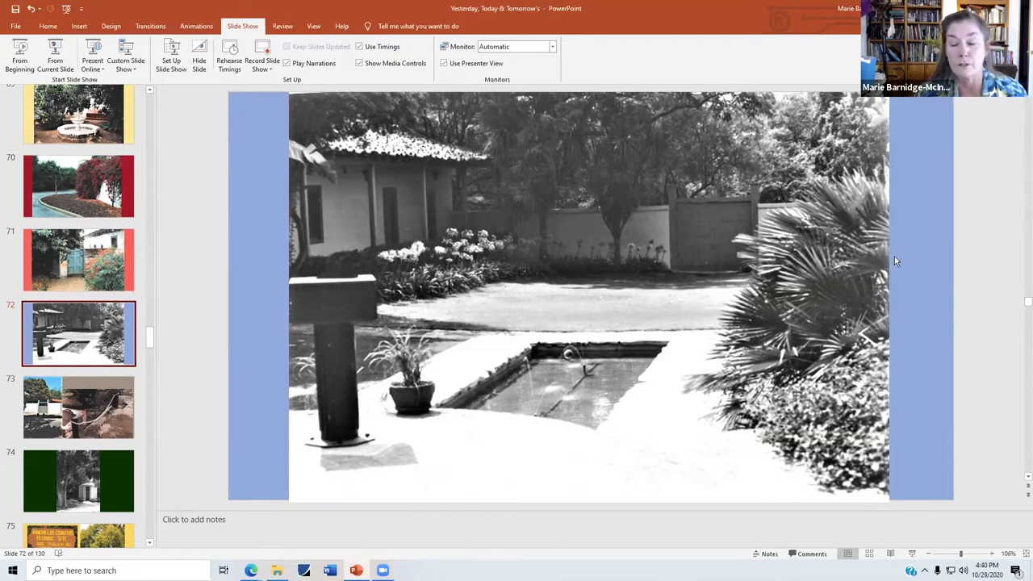
{"action": "mouse_move", "coordinate": [887, 165]}
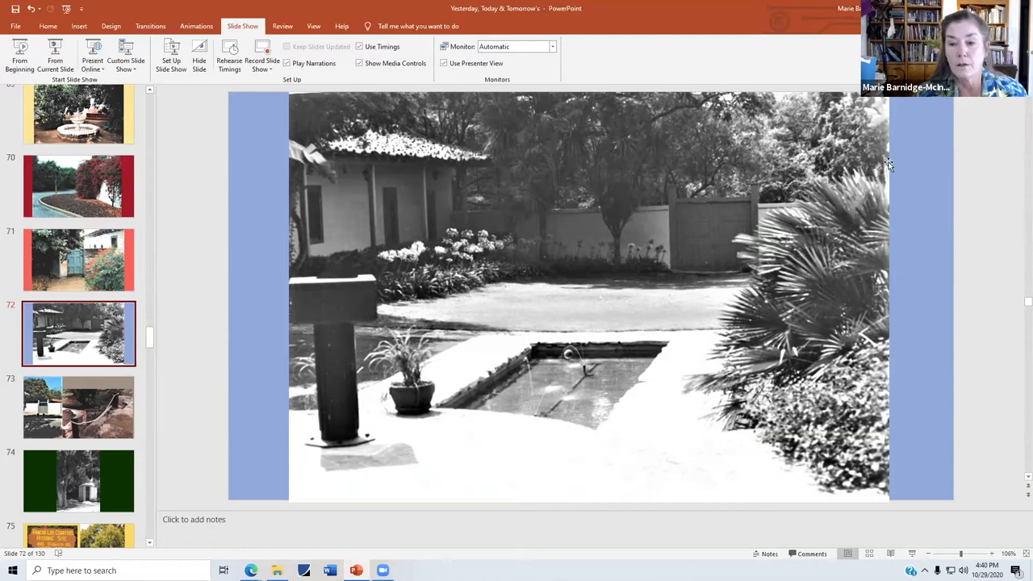
{"action": "mouse_move", "coordinate": [891, 289]}
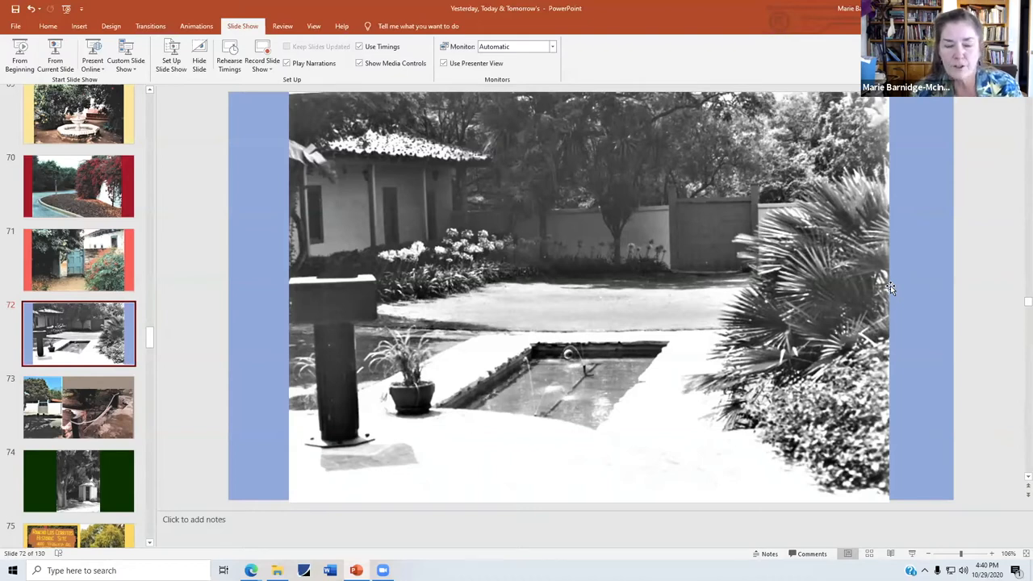
{"action": "mouse_move", "coordinate": [584, 178]}
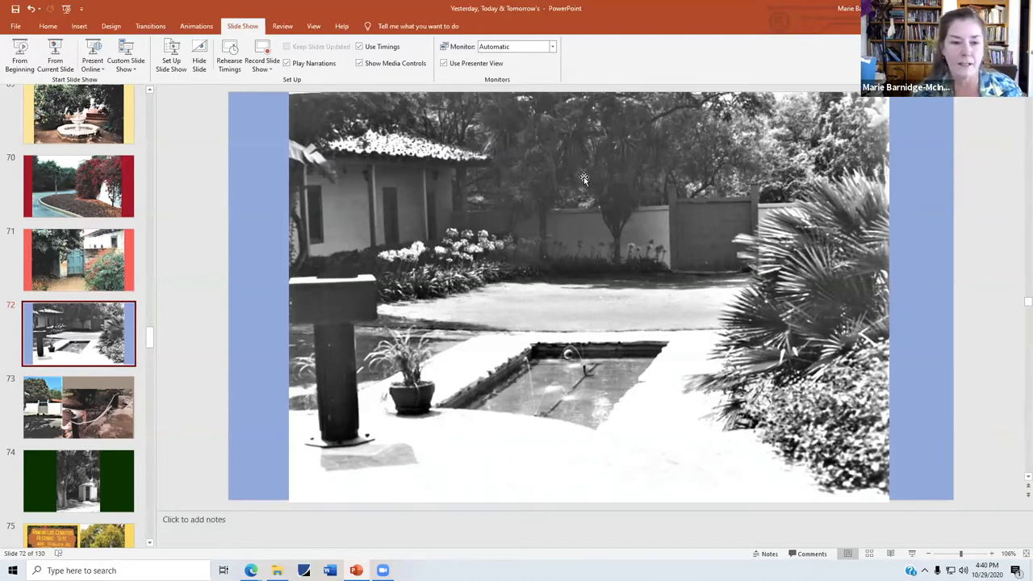
{"action": "mouse_move", "coordinate": [293, 155]}
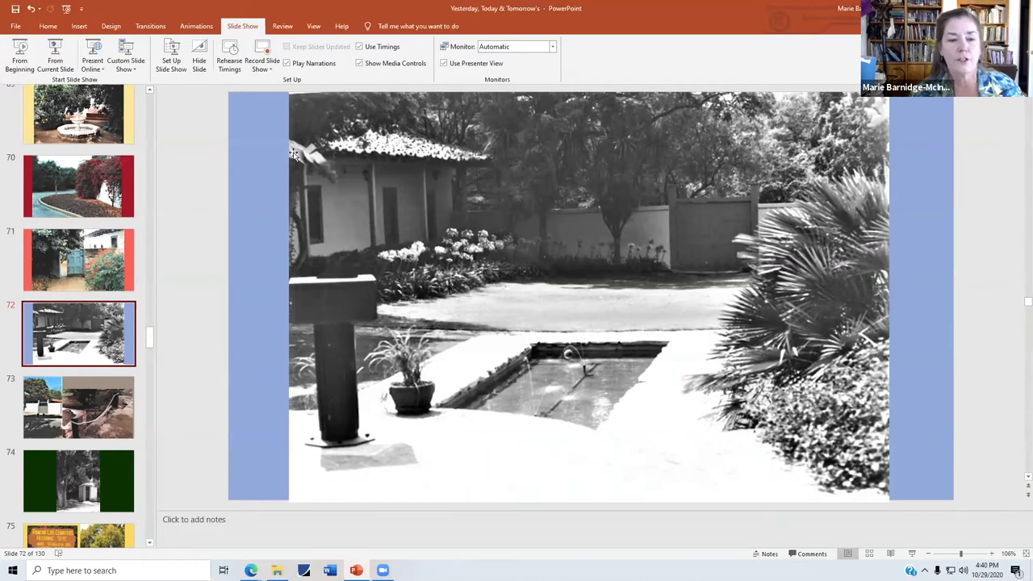
{"action": "mouse_move", "coordinate": [321, 166]}
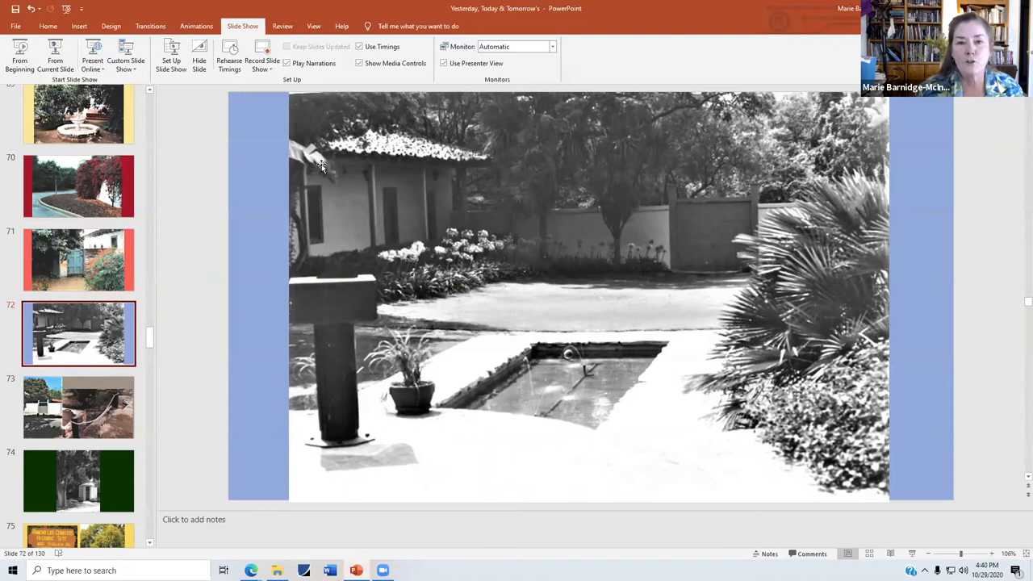
{"action": "mouse_move", "coordinate": [581, 271]}
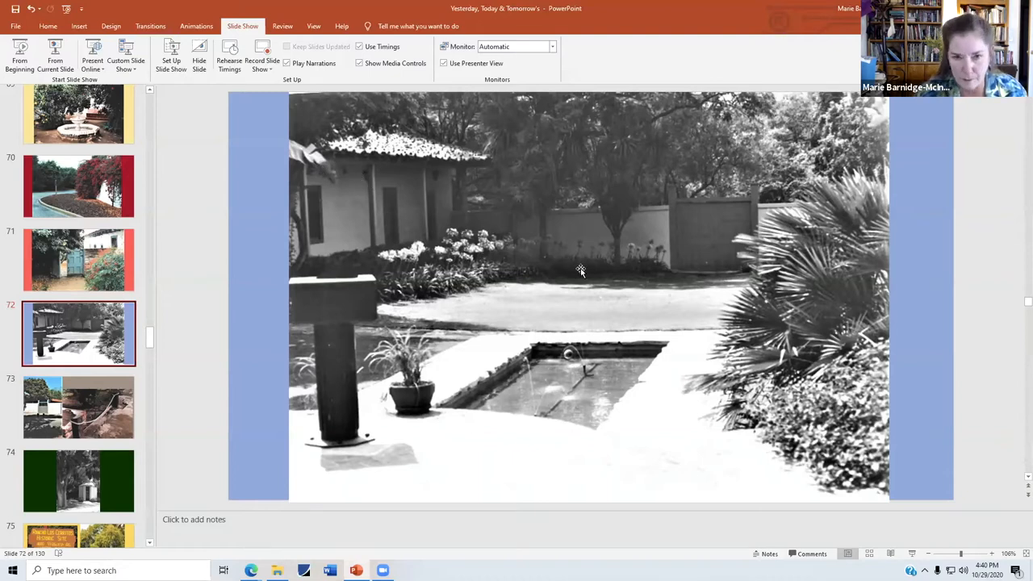
{"action": "mouse_move", "coordinate": [603, 282]}
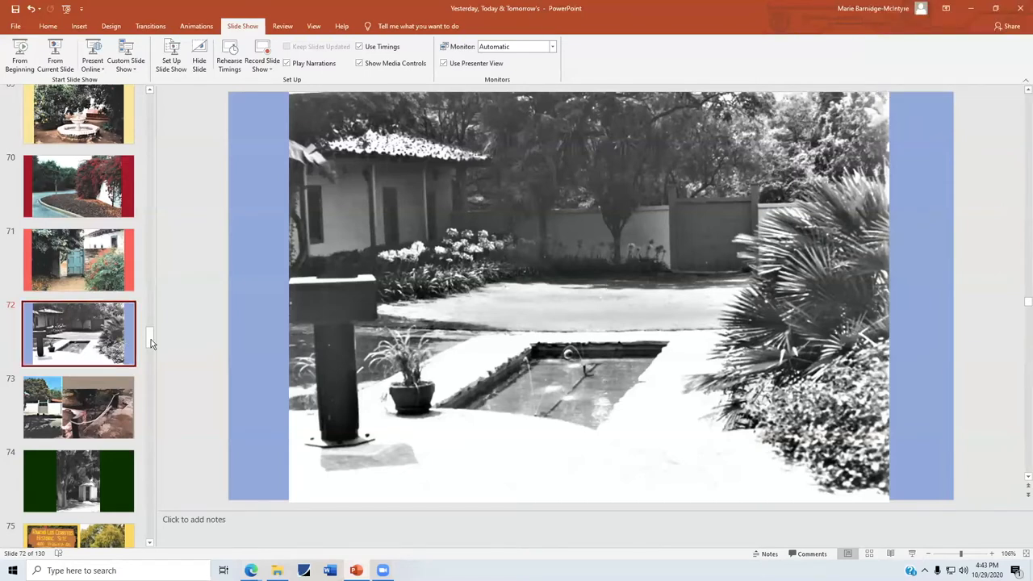
Scroll the deck down to slide 84, the white tile-roofed cottage under a large tree.
{"action": "scroll", "scroll_direction": "down", "scroll_amount": 3}
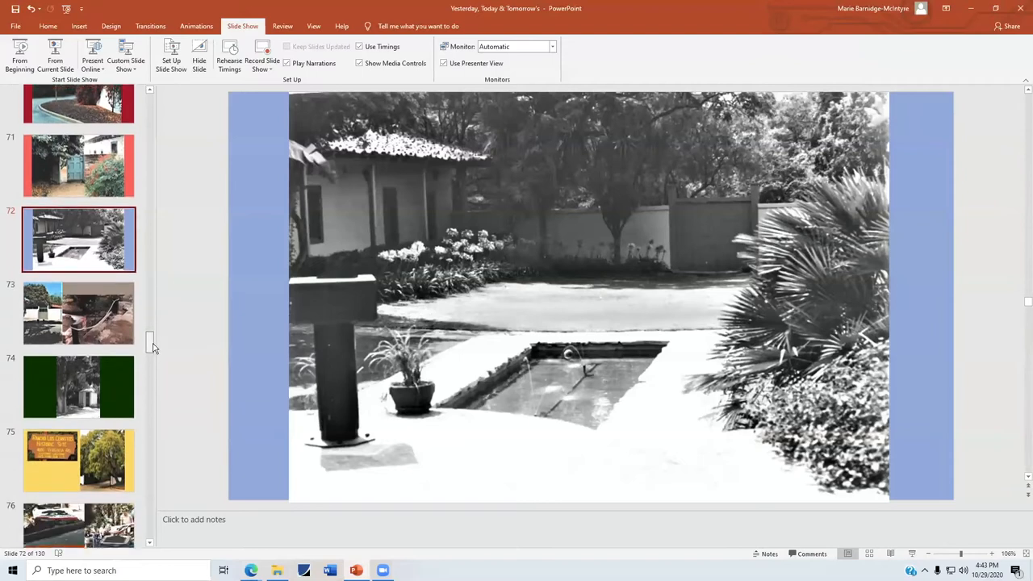
{"action": "scroll", "scroll_direction": "down", "scroll_amount": 3}
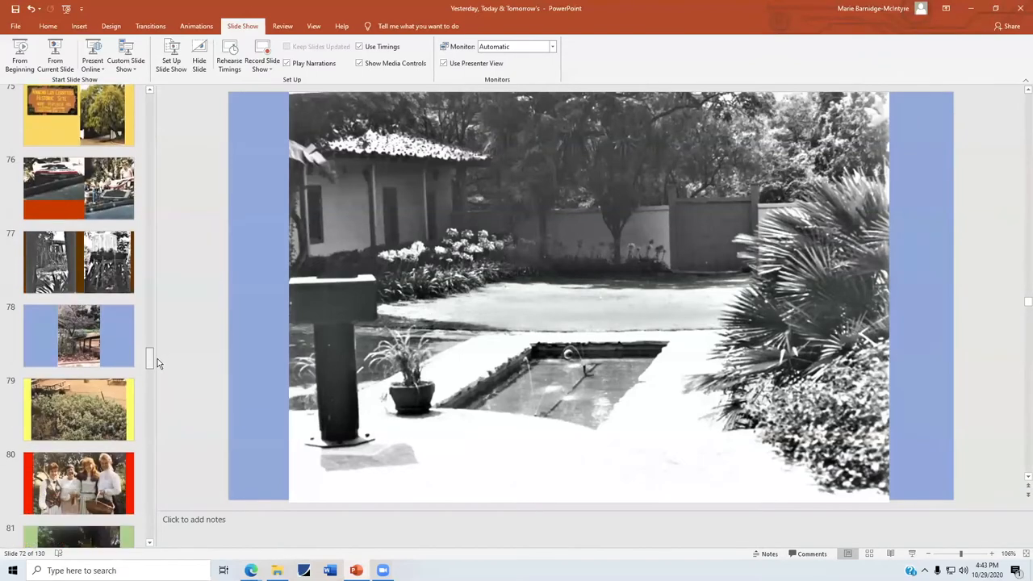
{"action": "scroll", "scroll_direction": "down", "scroll_amount": 3}
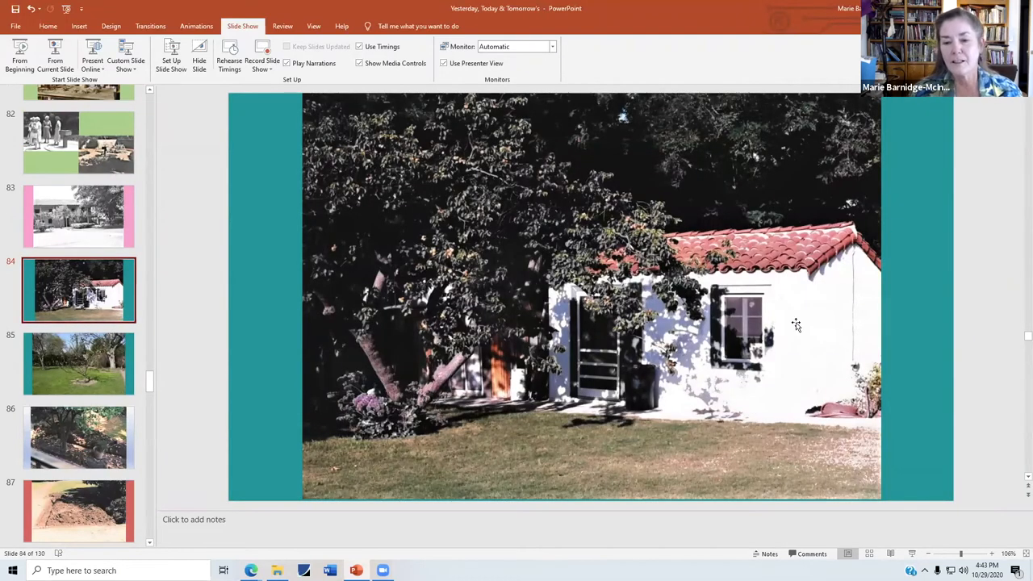
{"action": "mouse_move", "coordinate": [672, 447]}
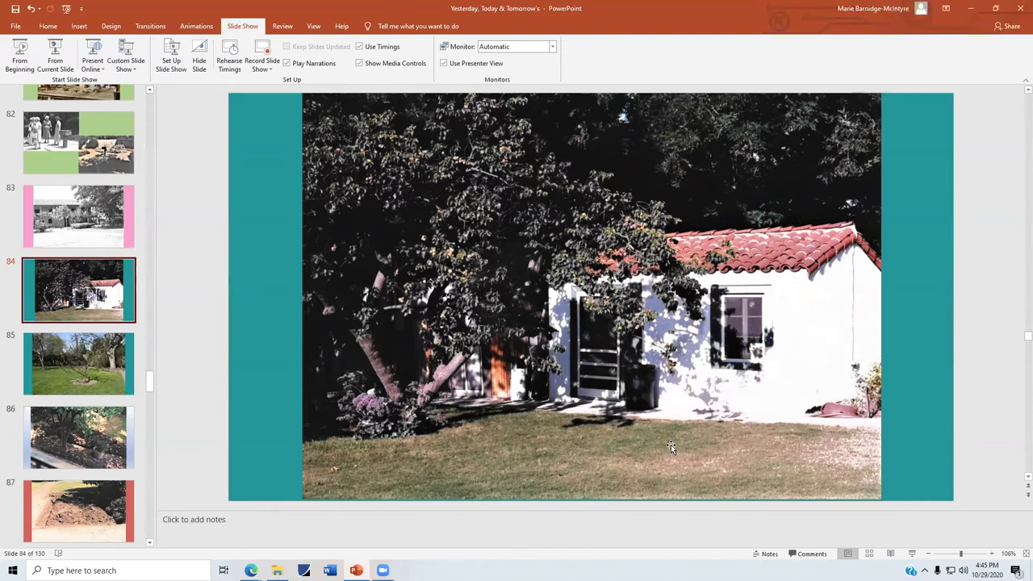
{"action": "mouse_move", "coordinate": [644, 442]}
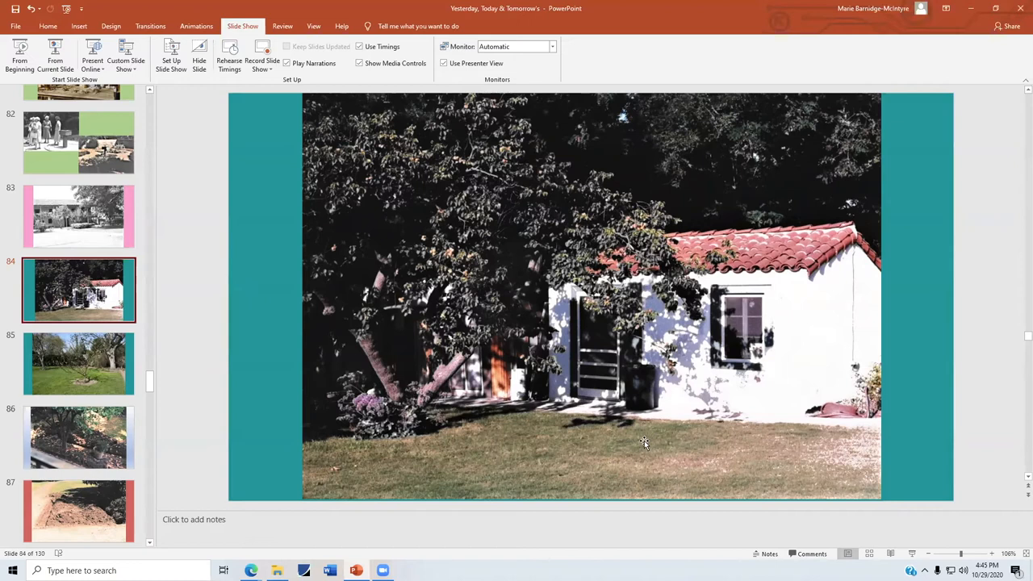
{"action": "mouse_move", "coordinate": [142, 395]}
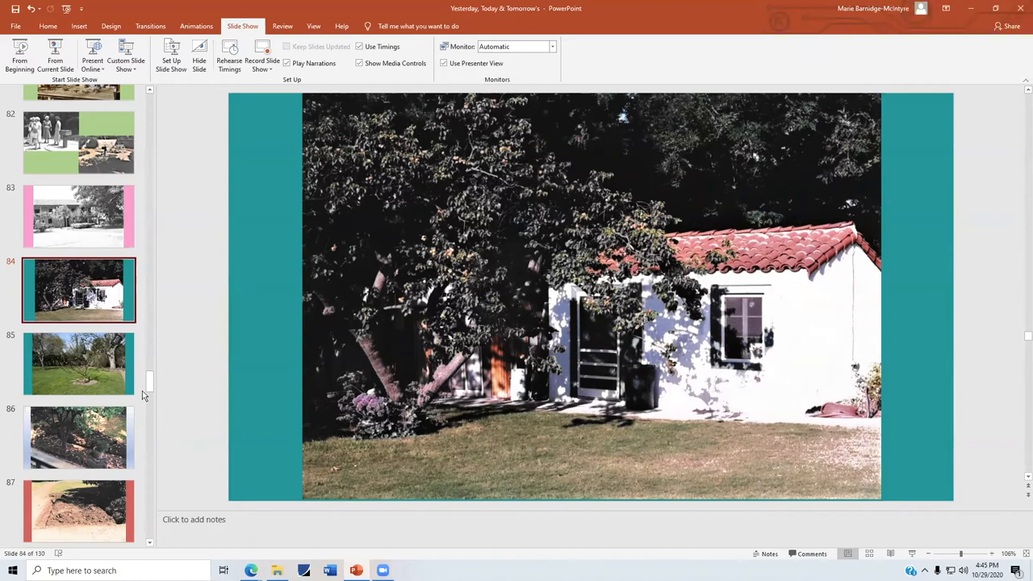
{"action": "scroll", "scroll_direction": "down", "scroll_amount": 3}
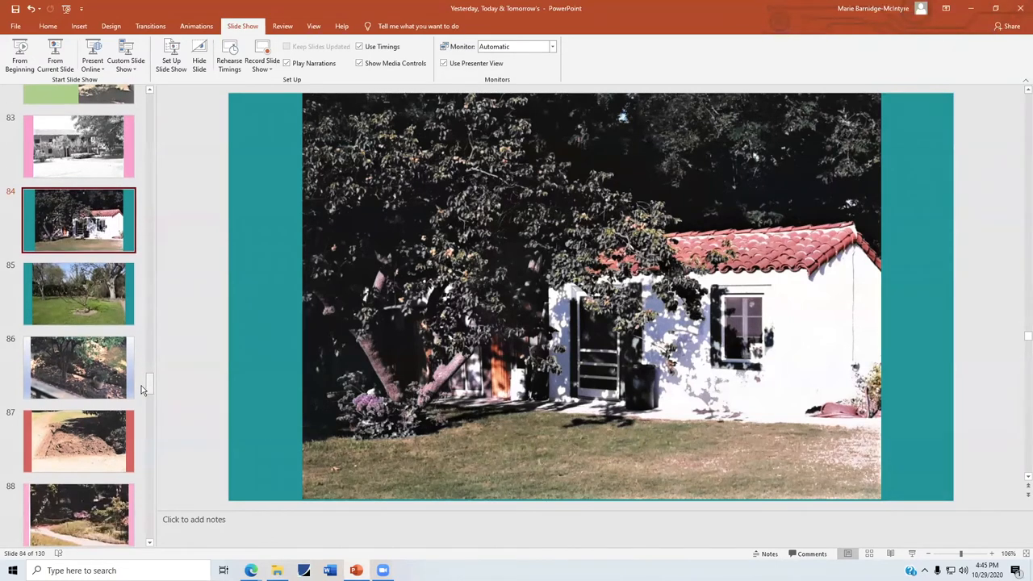
{"action": "left_click", "coordinate": [78, 368]}
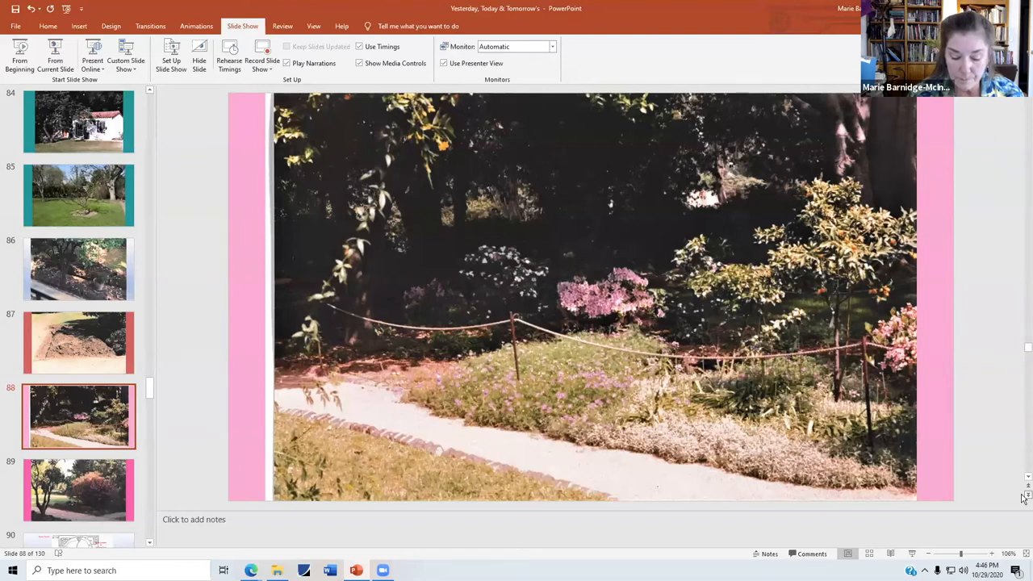
Advance to slide 90, the labelled site-plan map with picnic area and parking lot.
{"action": "left_click", "coordinate": [77, 491]}
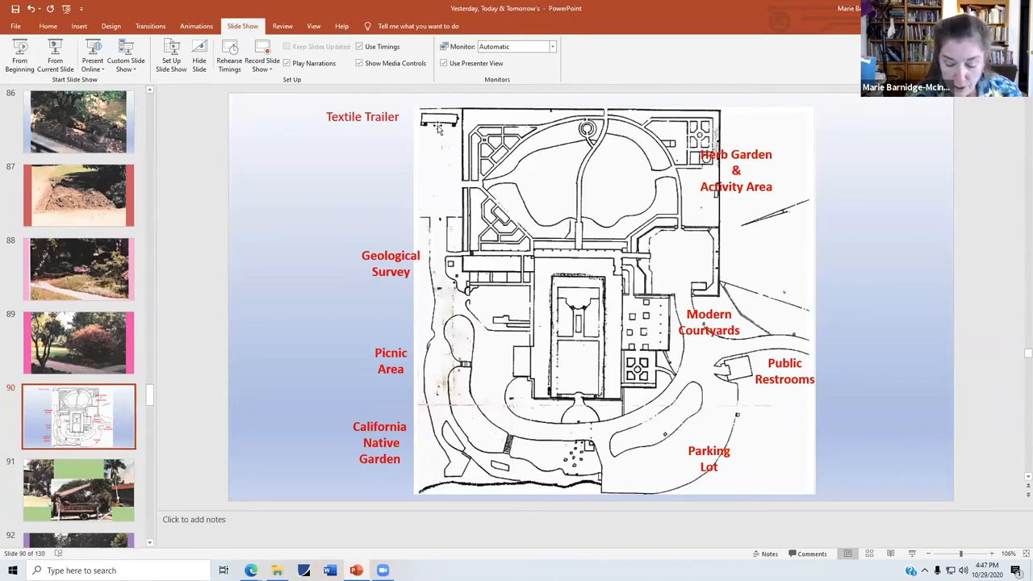
{"action": "mouse_move", "coordinate": [769, 117]}
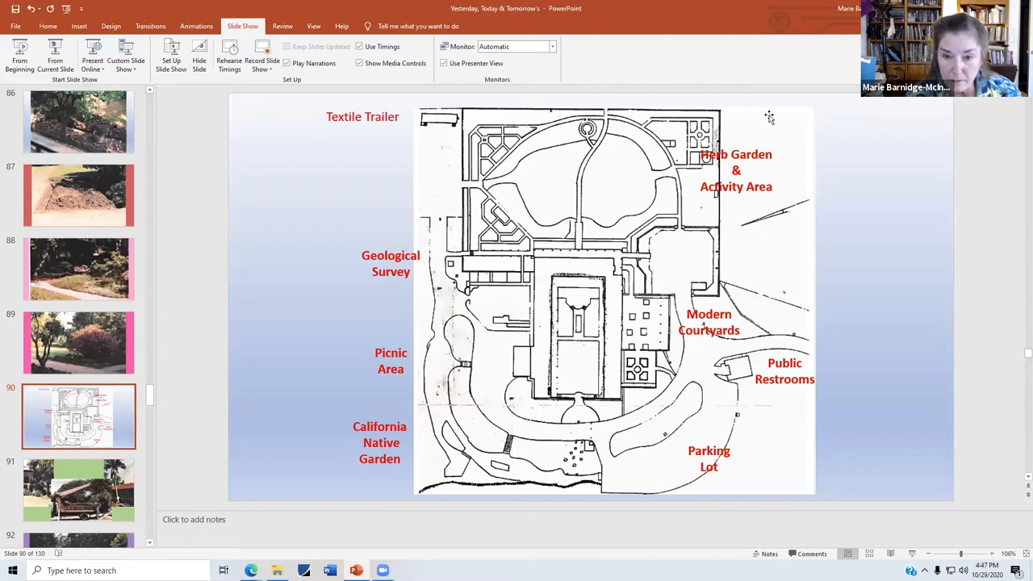
{"action": "mouse_move", "coordinate": [540, 349]}
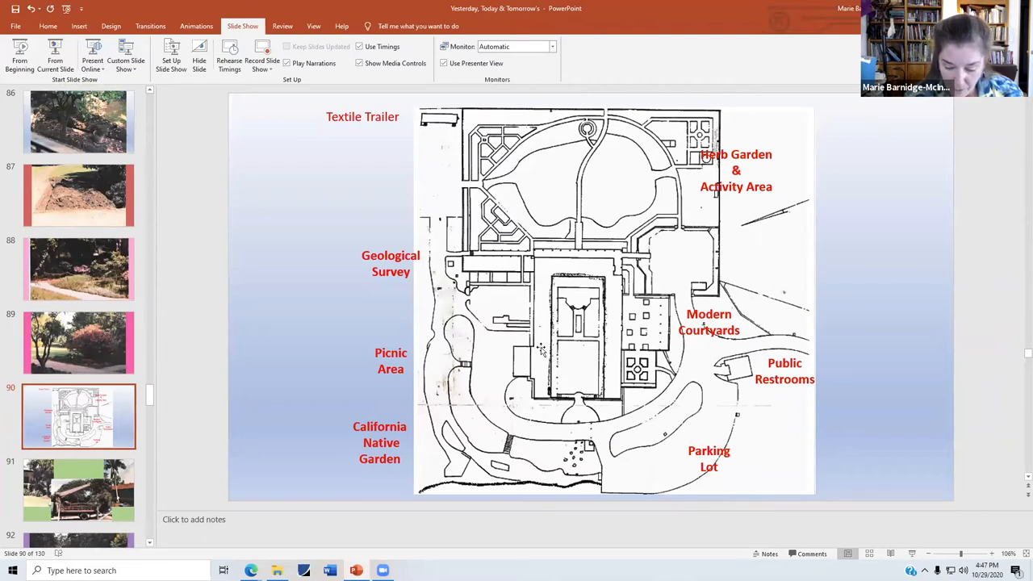
{"action": "mouse_move", "coordinate": [878, 387]}
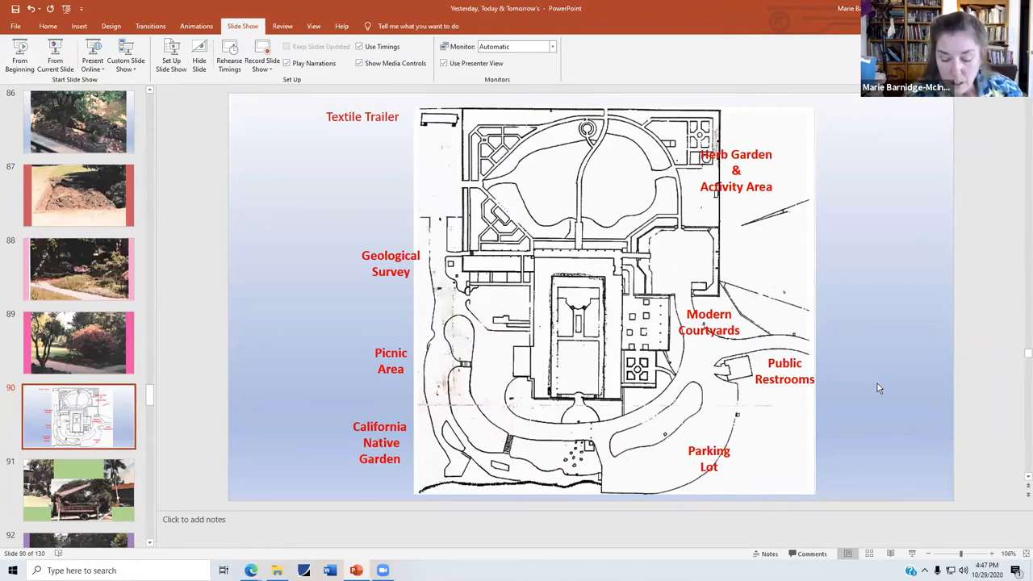
{"action": "mouse_move", "coordinate": [558, 313]}
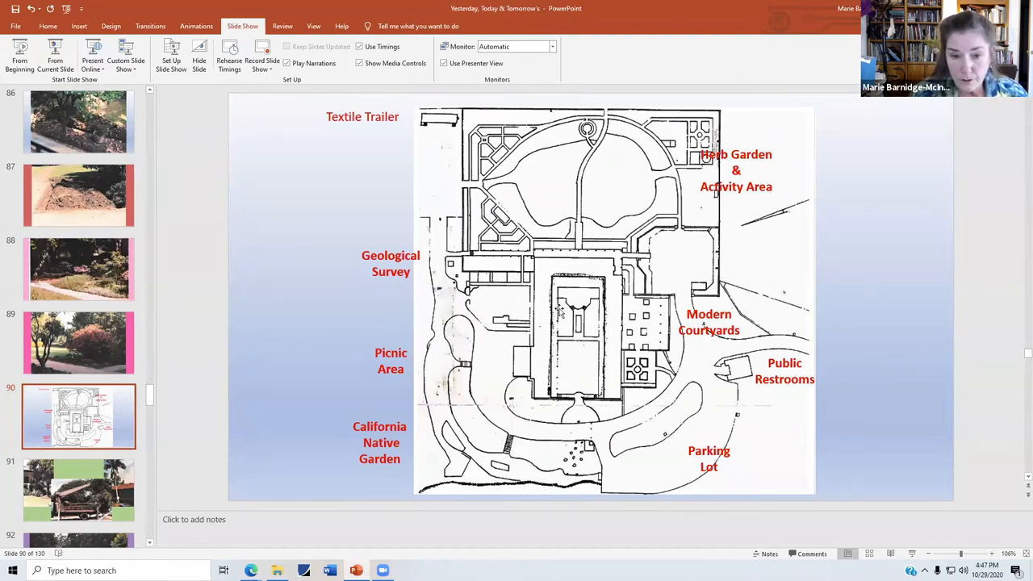
{"action": "mouse_move", "coordinate": [448, 266]}
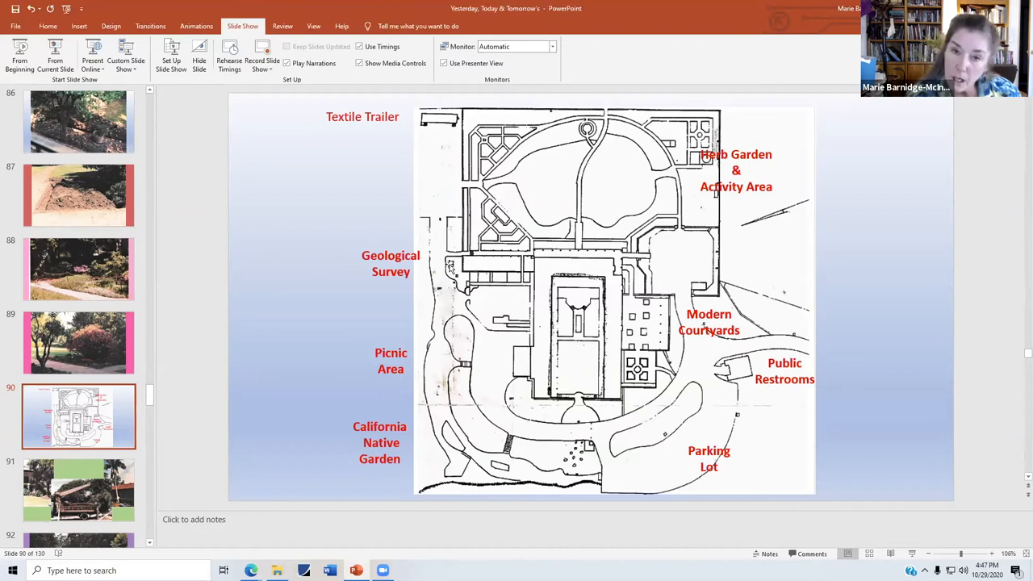
{"action": "mouse_move", "coordinate": [639, 284]}
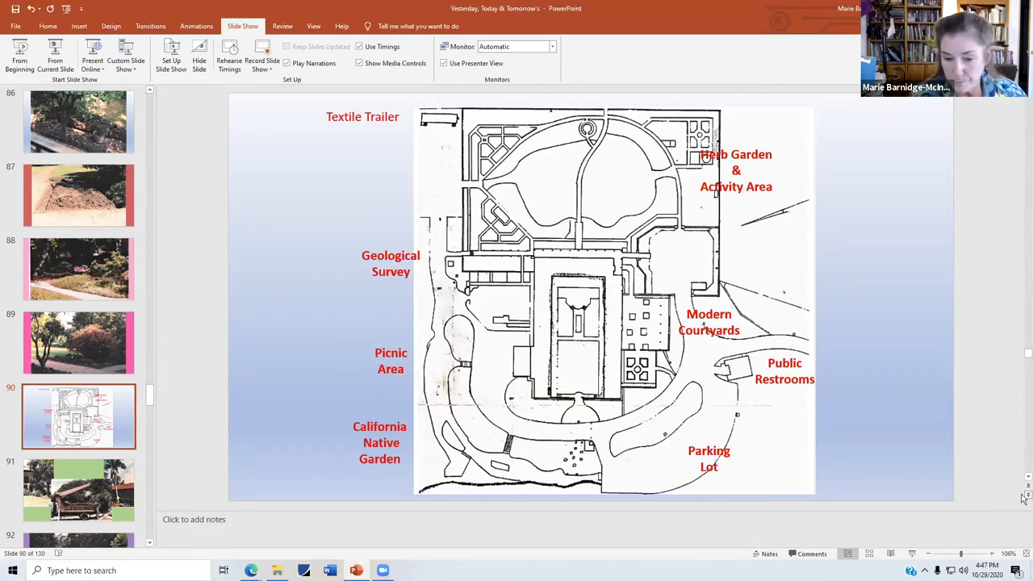
Advance to slide 92, the potted plant on brick paving before the courtyard pool.
{"action": "left_click", "coordinate": [77, 490]}
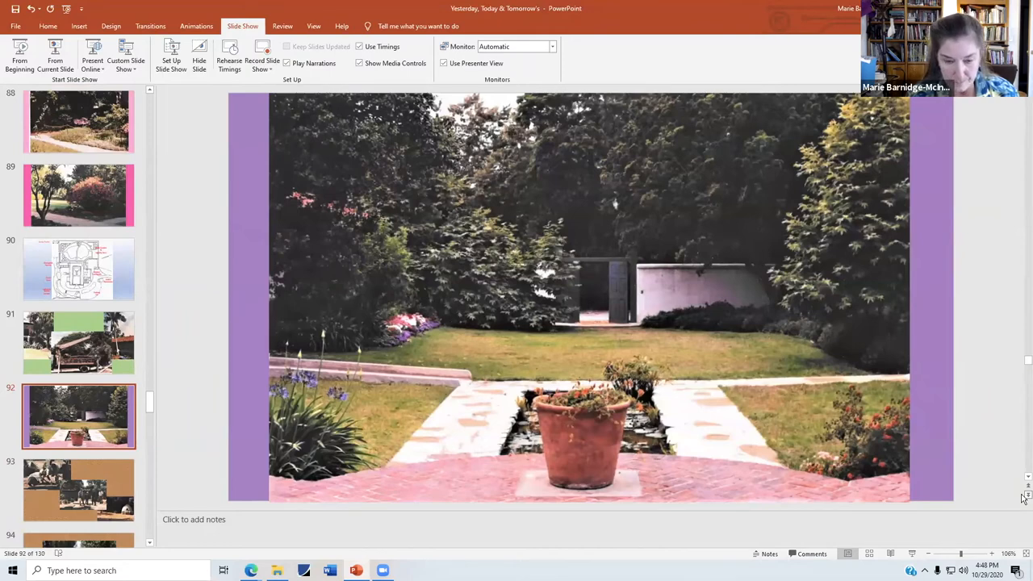
Advance to slide 94, the domed adobe bread oven beside the brick wall.
{"action": "left_click", "coordinate": [78, 491]}
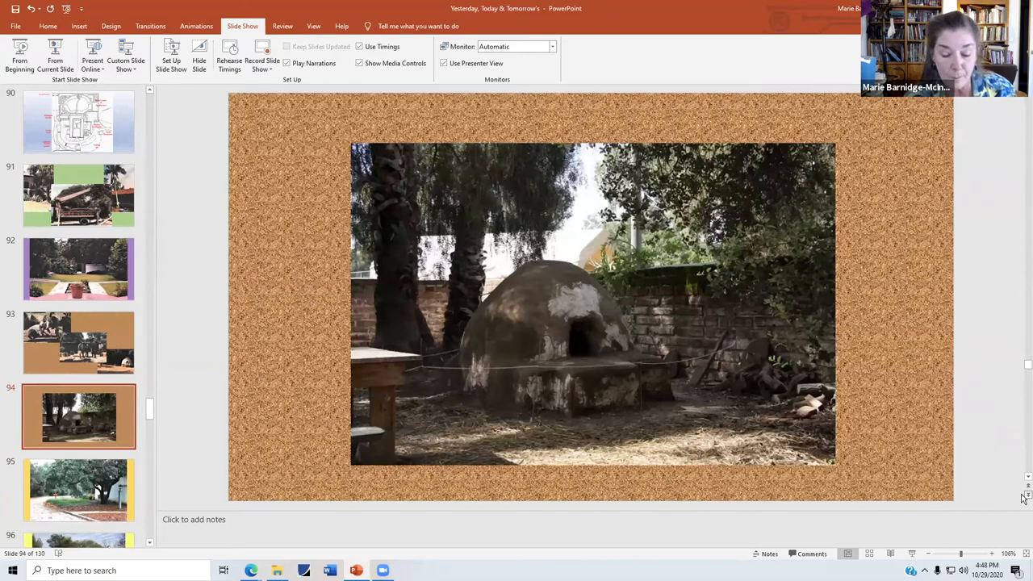
Advance to slide 96, the potted daffodils and bench on the sunny patio.
{"action": "left_click", "coordinate": [78, 490]}
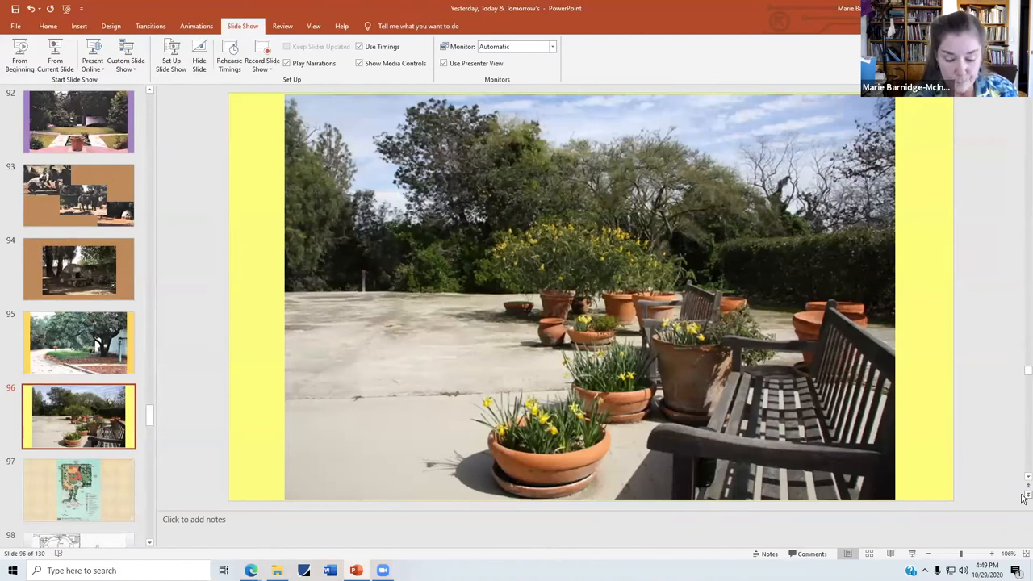
Advance to slide 98, the site-plan map with the Orchard marked in red.
{"action": "left_click", "coordinate": [77, 491]}
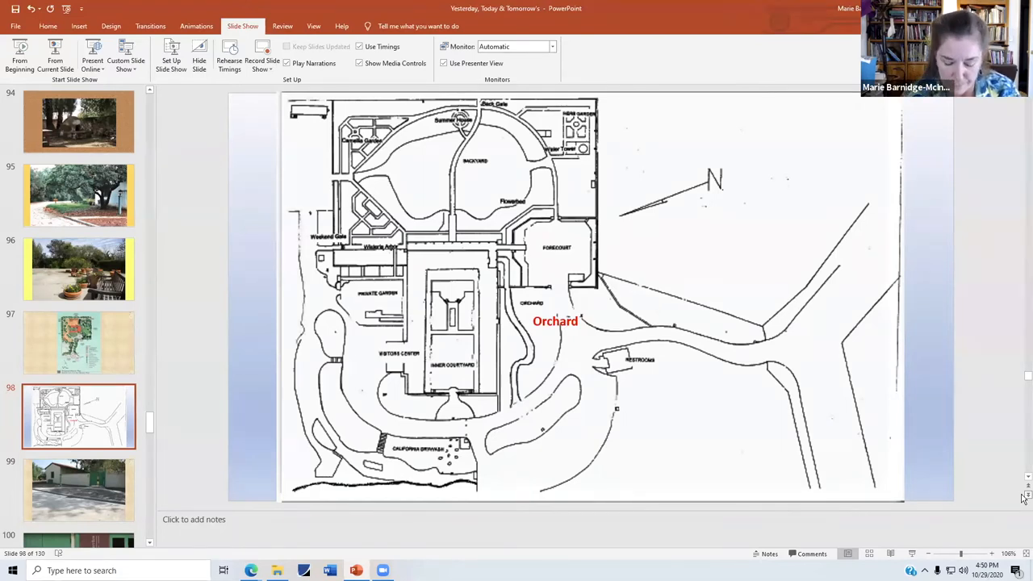
Advance to slide 100, the green double doors beside the landmark banner.
{"action": "left_click", "coordinate": [78, 489]}
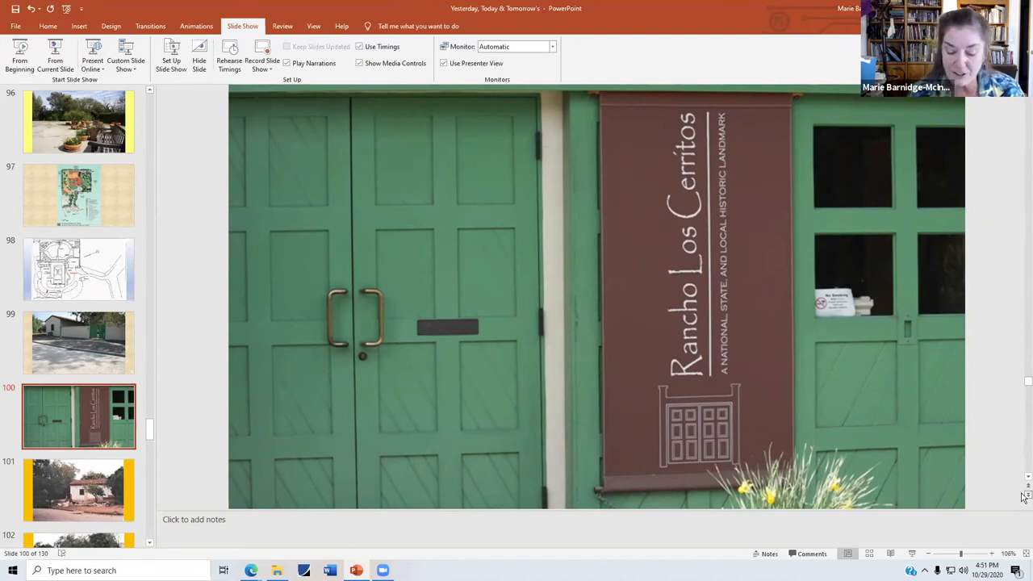
{"action": "mouse_move", "coordinate": [588, 392]}
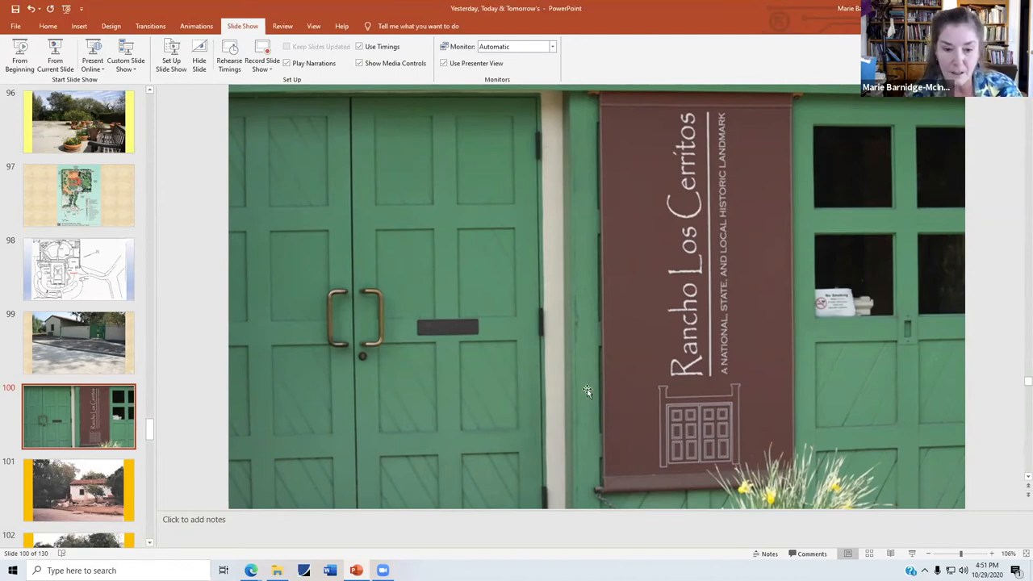
{"action": "mouse_move", "coordinate": [455, 339]}
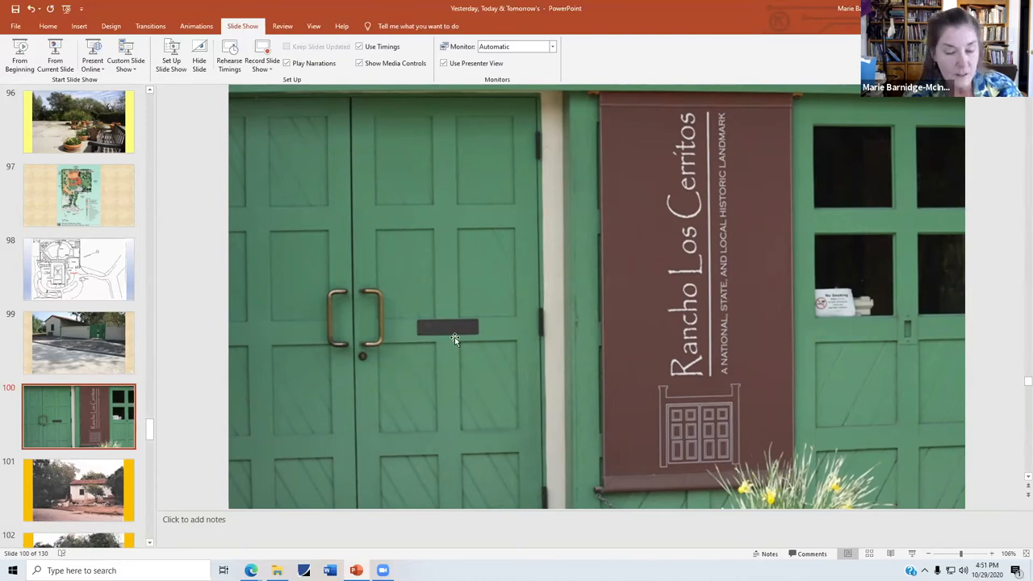
{"action": "mouse_move", "coordinate": [523, 329]}
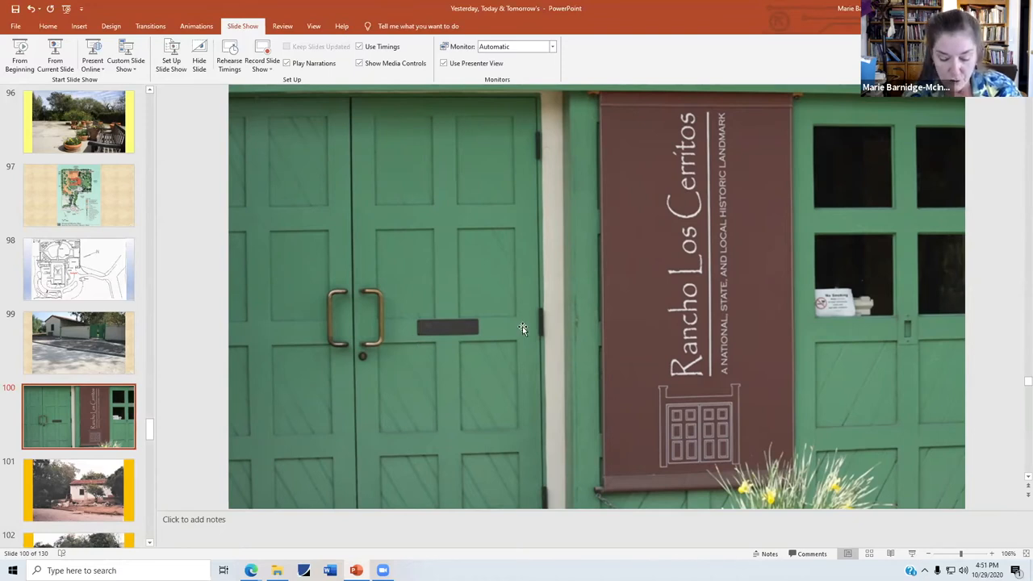
{"action": "mouse_move", "coordinate": [685, 316]}
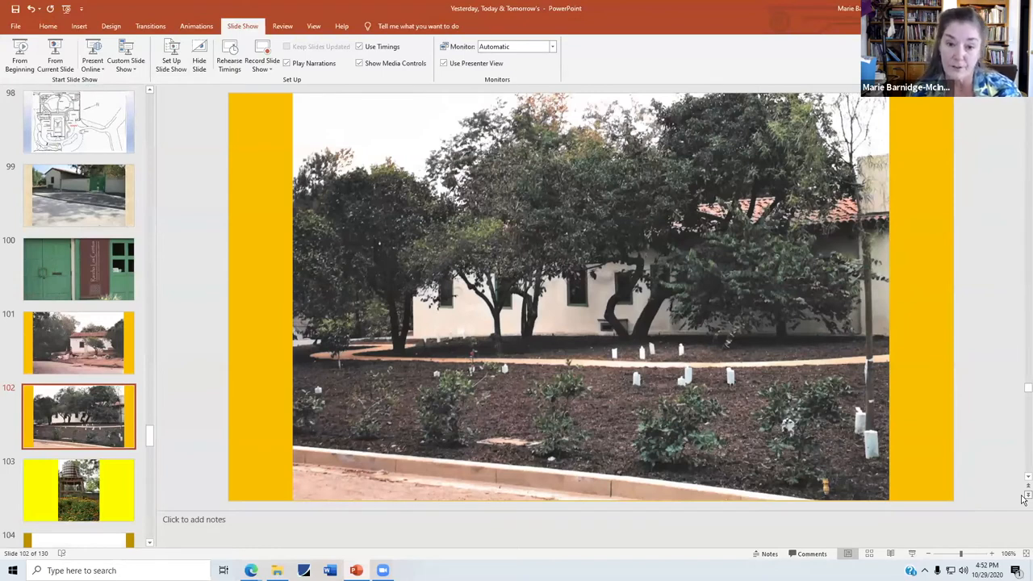
Advance to slide 104, the faded black-and-white adobe barn photo.
{"action": "left_click", "coordinate": [78, 491]}
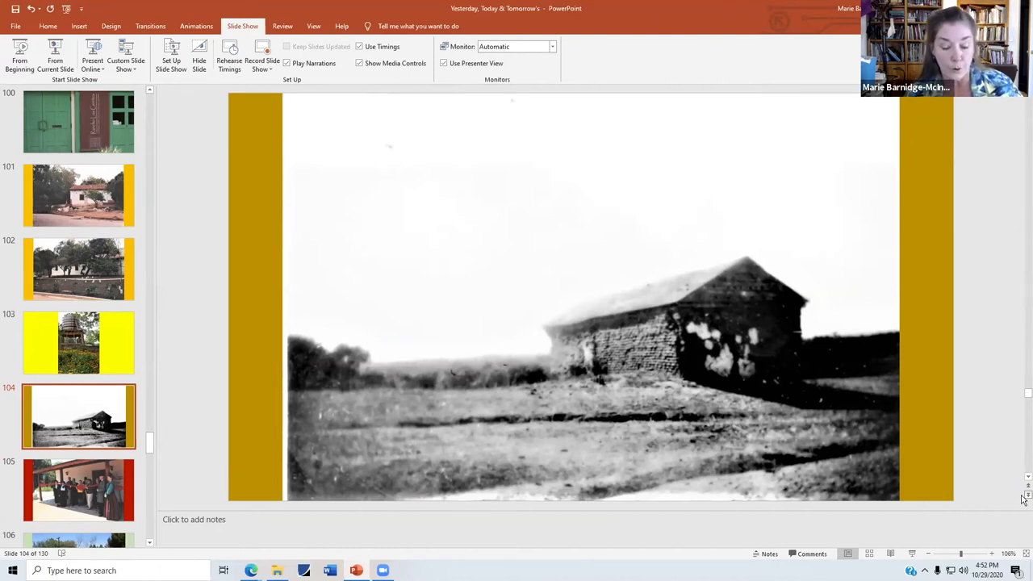
Step through the native garden and brick entry gate slides to slide 110, the Visitor Center bench.
{"action": "left_click", "coordinate": [77, 490]}
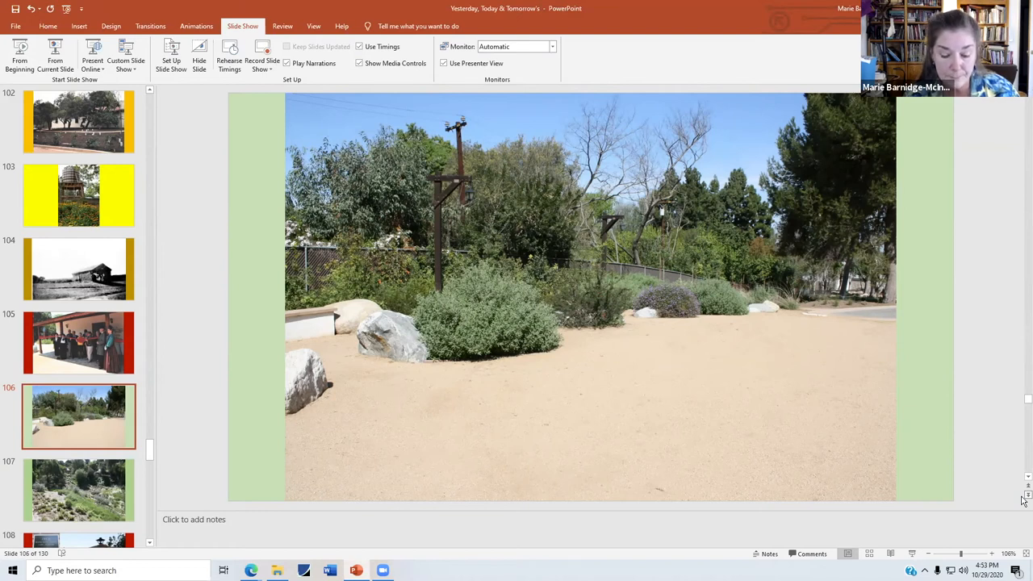
{"action": "left_click", "coordinate": [77, 491]}
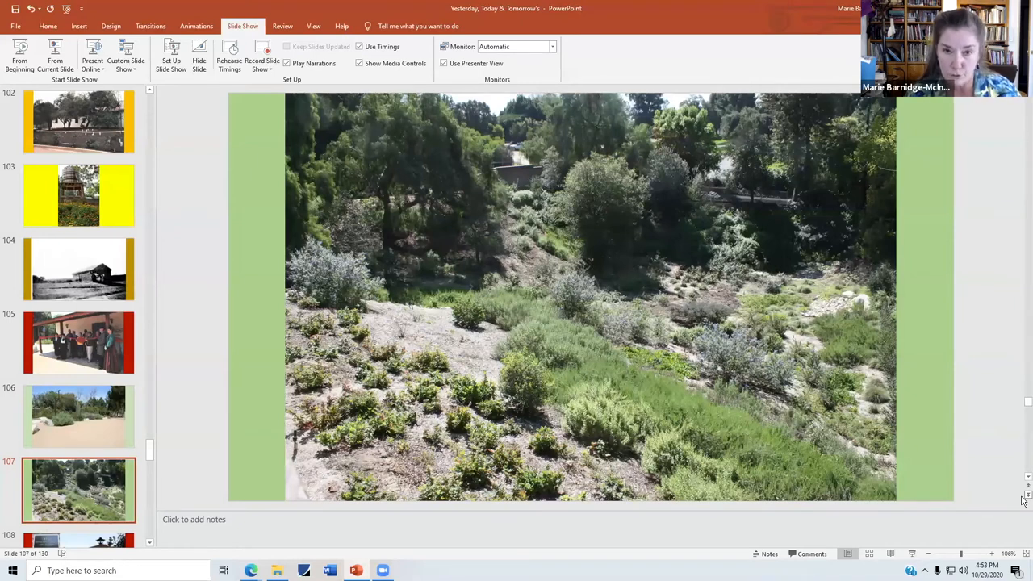
{"action": "left_click", "coordinate": [77, 416]}
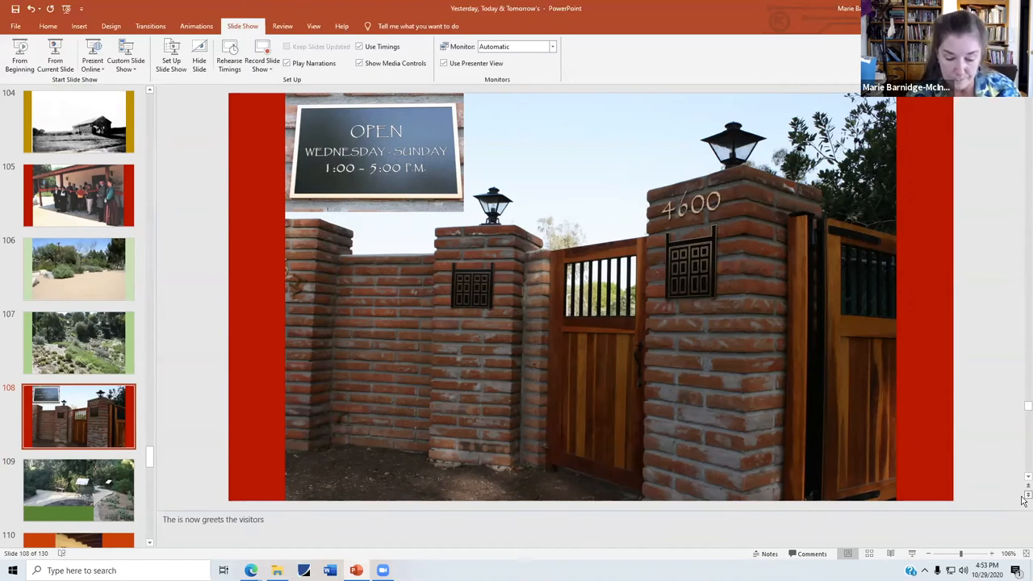
{"action": "left_click", "coordinate": [77, 491]}
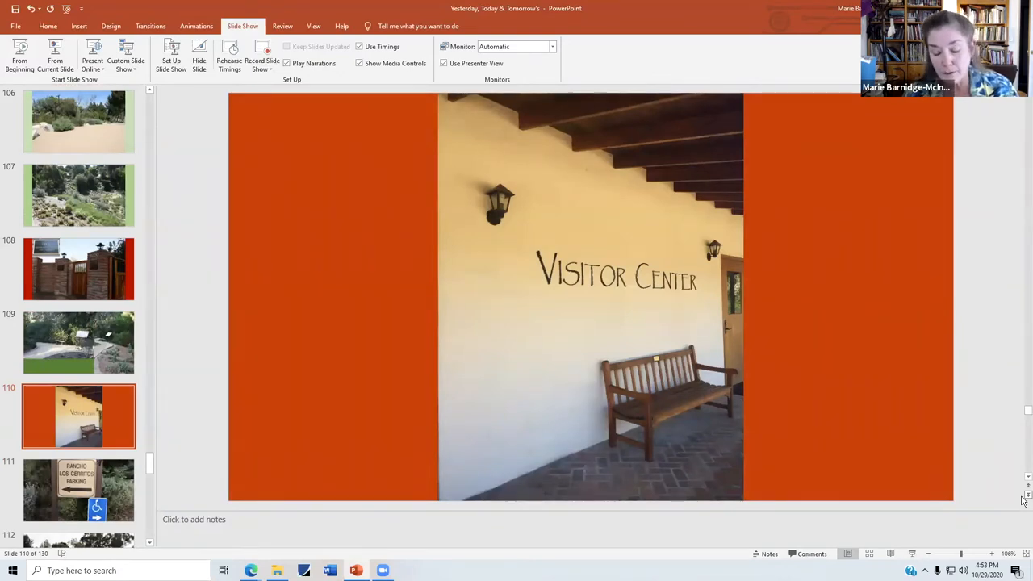
Step past the parking-lot SUV photo to slide 114, the muddy construction site under tall trees.
{"action": "left_click", "coordinate": [78, 491]}
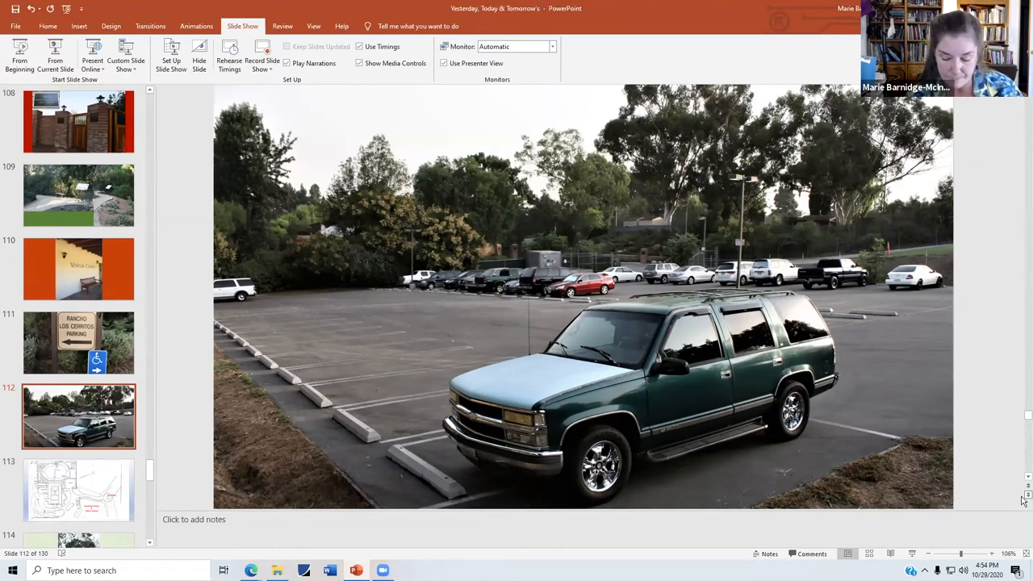
{"action": "left_click", "coordinate": [78, 491]}
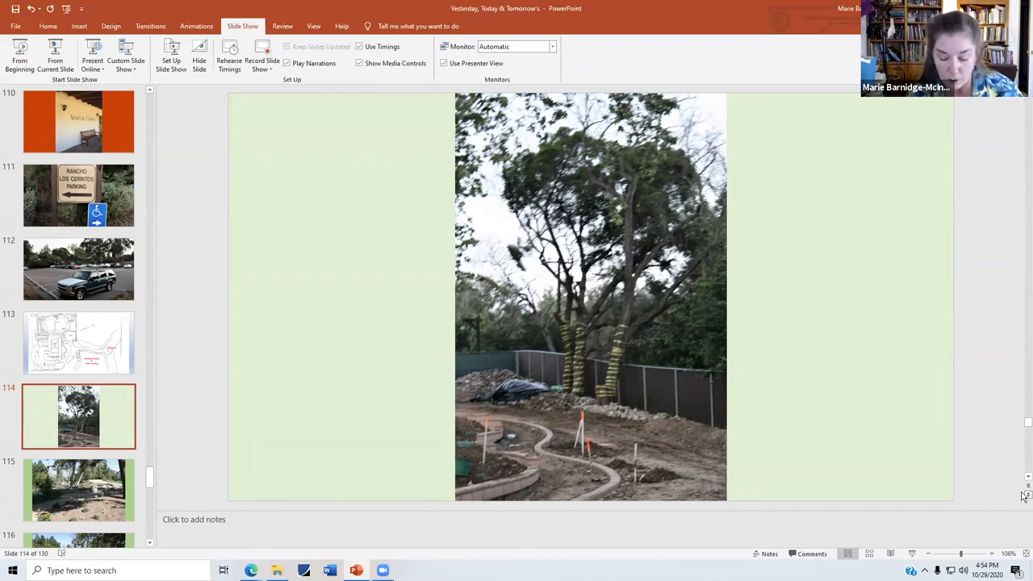
Advance to slide 115, the mulched native garden with boulders along a curving path.
{"action": "left_click", "coordinate": [78, 491]}
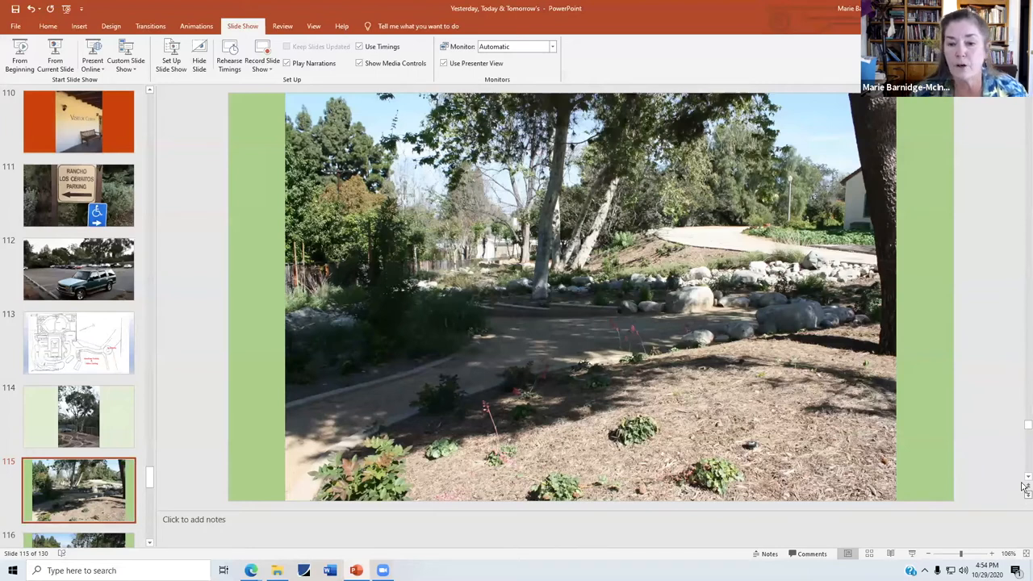
{"action": "mouse_move", "coordinate": [865, 244]}
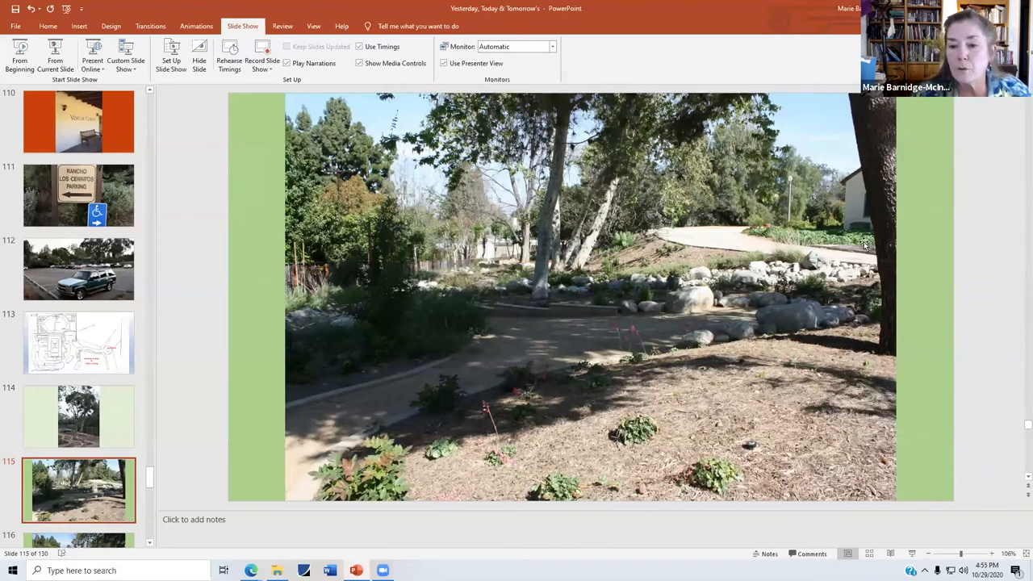
{"action": "mouse_move", "coordinate": [455, 362]}
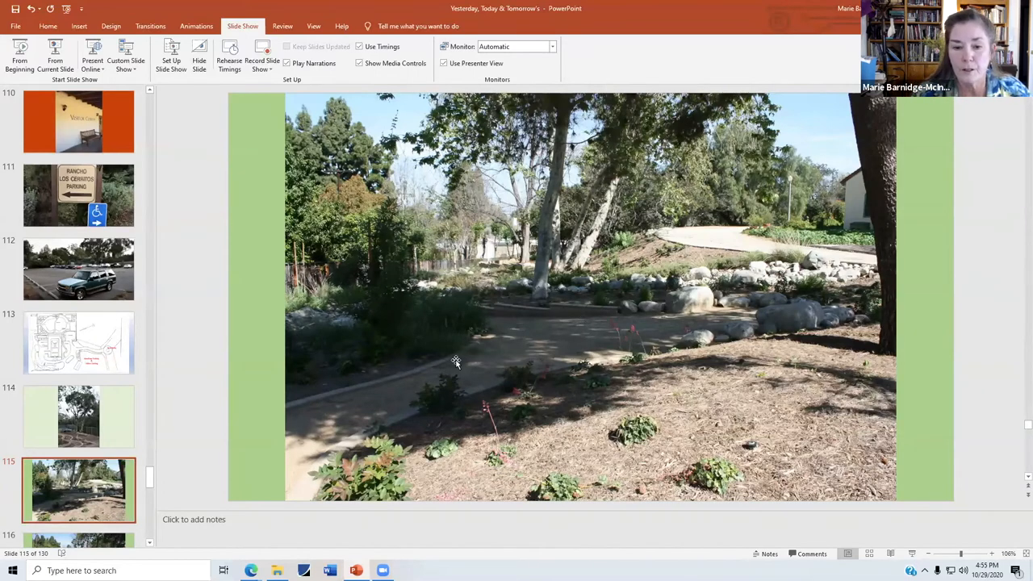
{"action": "mouse_move", "coordinate": [772, 274]}
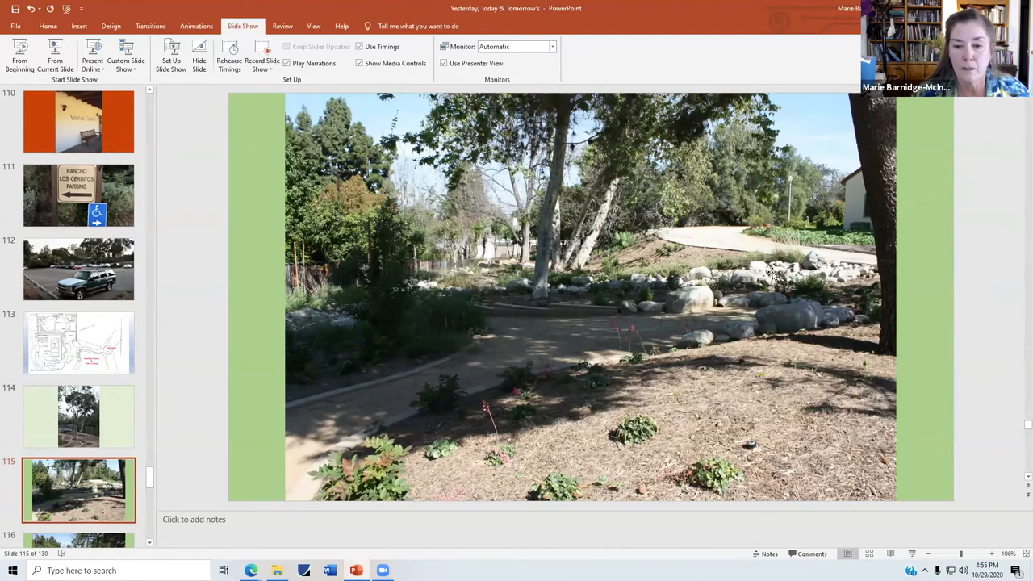
{"action": "mouse_move", "coordinate": [371, 363]}
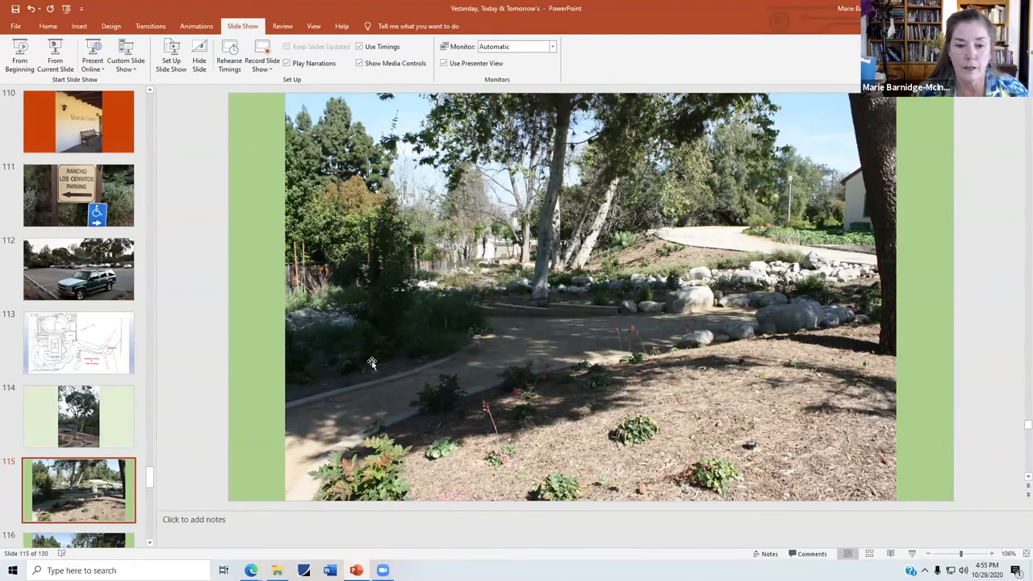
{"action": "mouse_move", "coordinate": [226, 373]}
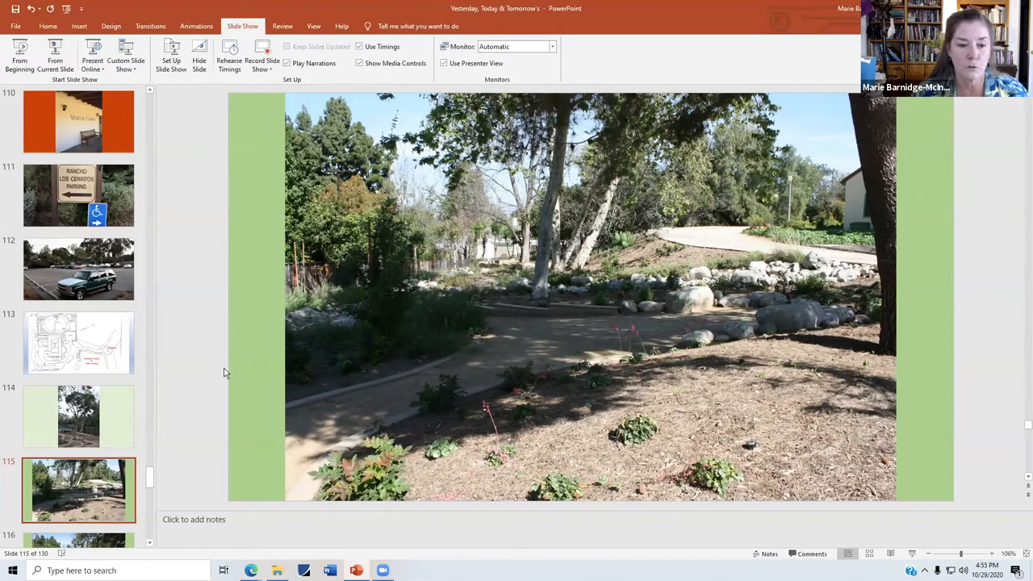
{"action": "mouse_move", "coordinate": [352, 347]}
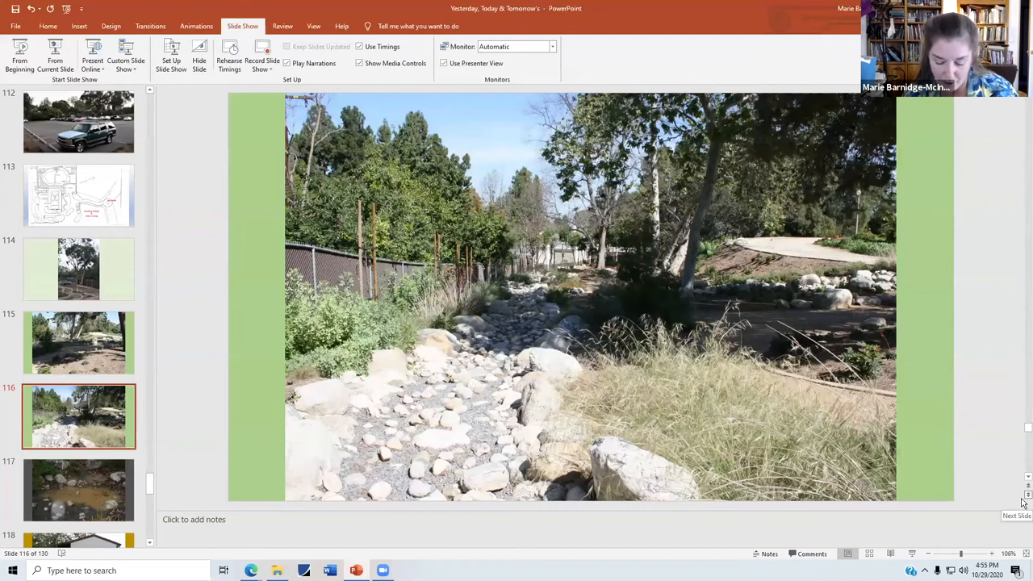
Step past the creek bed and white cottage slides to slide 120, the dark wood building with red-trimmed windows.
{"action": "left_click", "coordinate": [77, 491]}
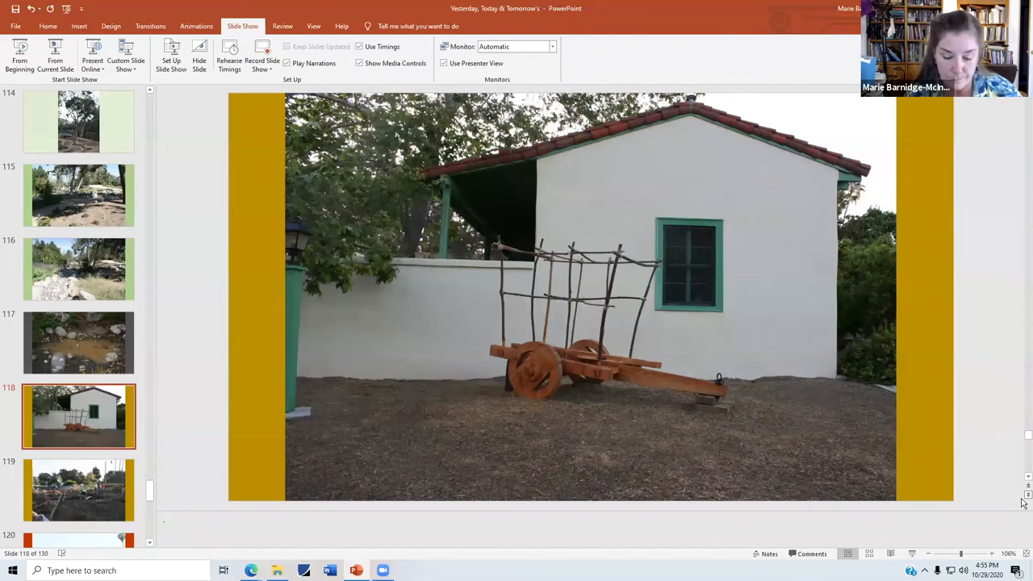
{"action": "left_click", "coordinate": [78, 489]}
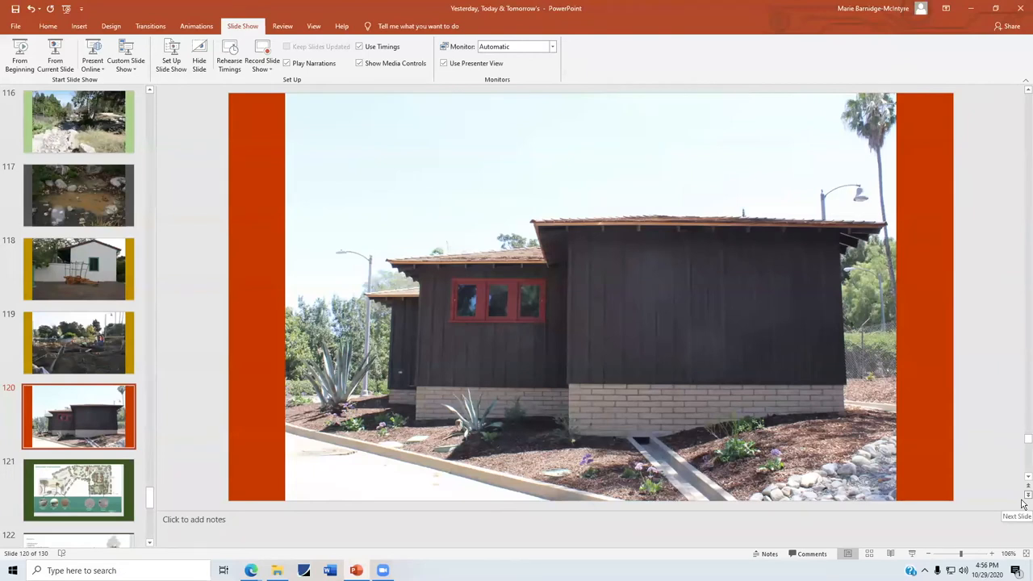
{"action": "mouse_move", "coordinate": [1024, 503]}
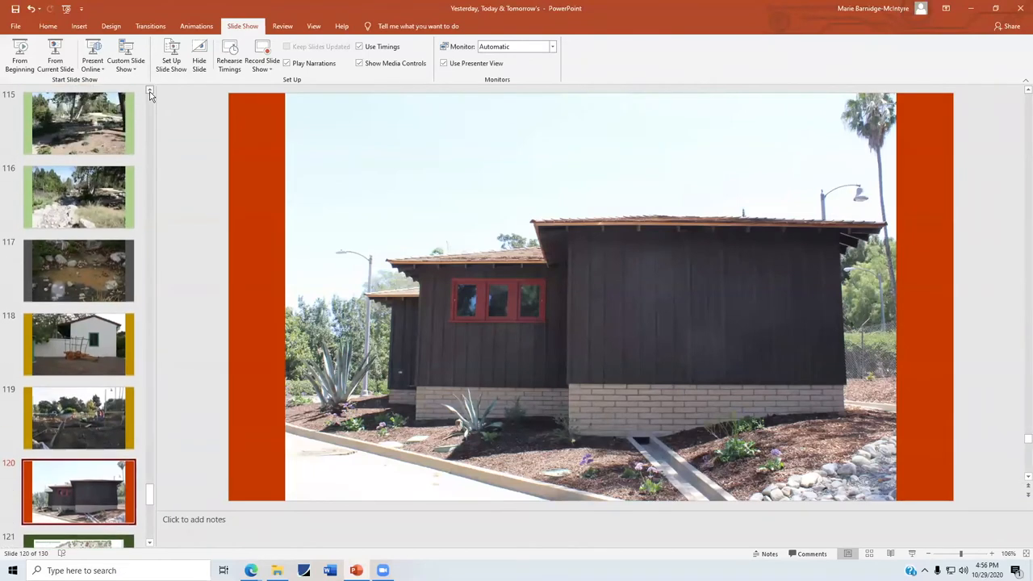
Jump back to slide 99, the young plantings before the white ranch house with green gates.
{"action": "scroll", "scroll_direction": "up", "scroll_amount": 3}
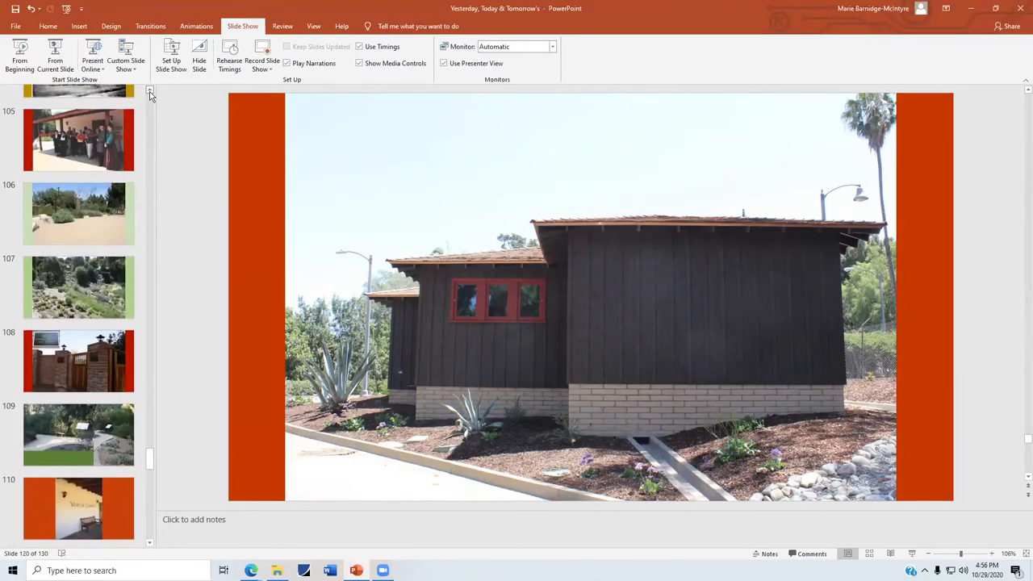
{"action": "scroll", "scroll_direction": "up", "scroll_amount": 3}
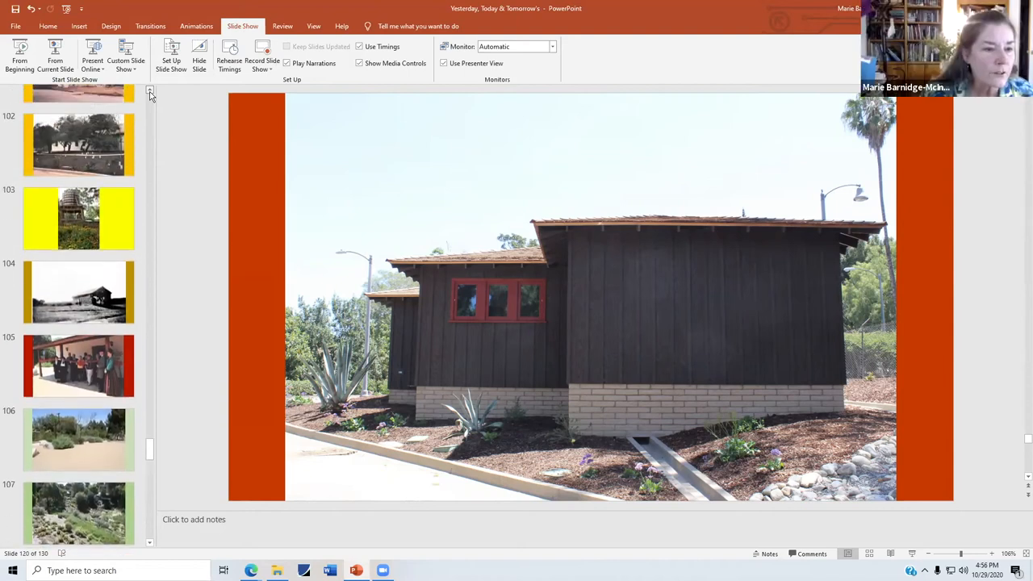
{"action": "scroll", "scroll_direction": "up", "scroll_amount": 3}
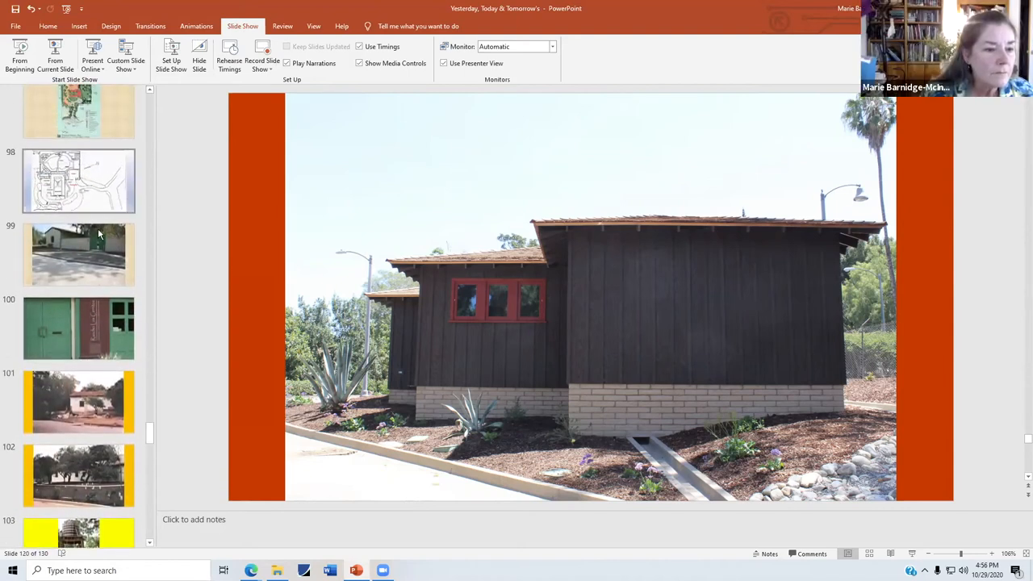
{"action": "left_click", "coordinate": [78, 255]}
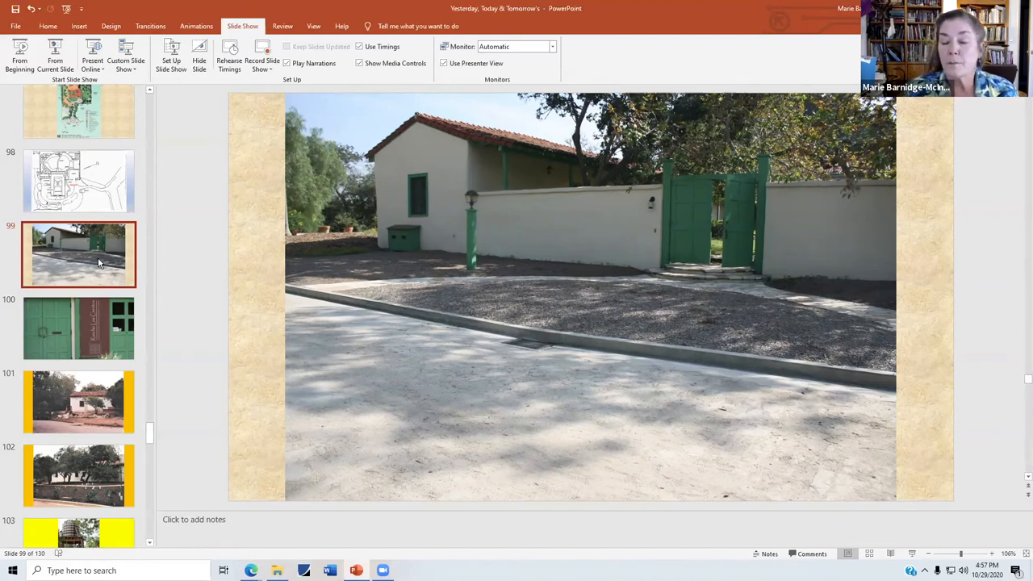
{"action": "mouse_move", "coordinate": [391, 278]}
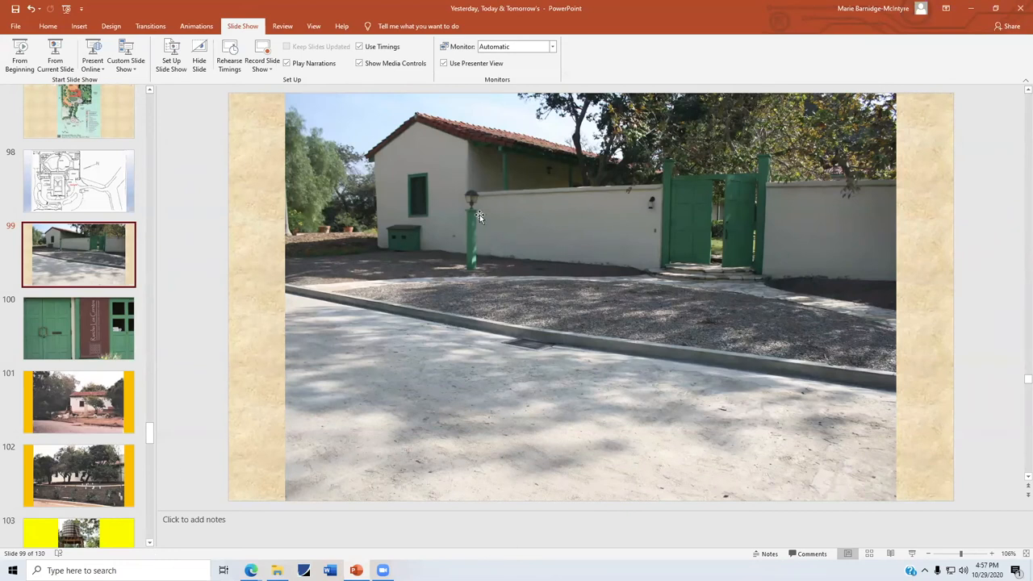
{"action": "mouse_move", "coordinate": [471, 128]}
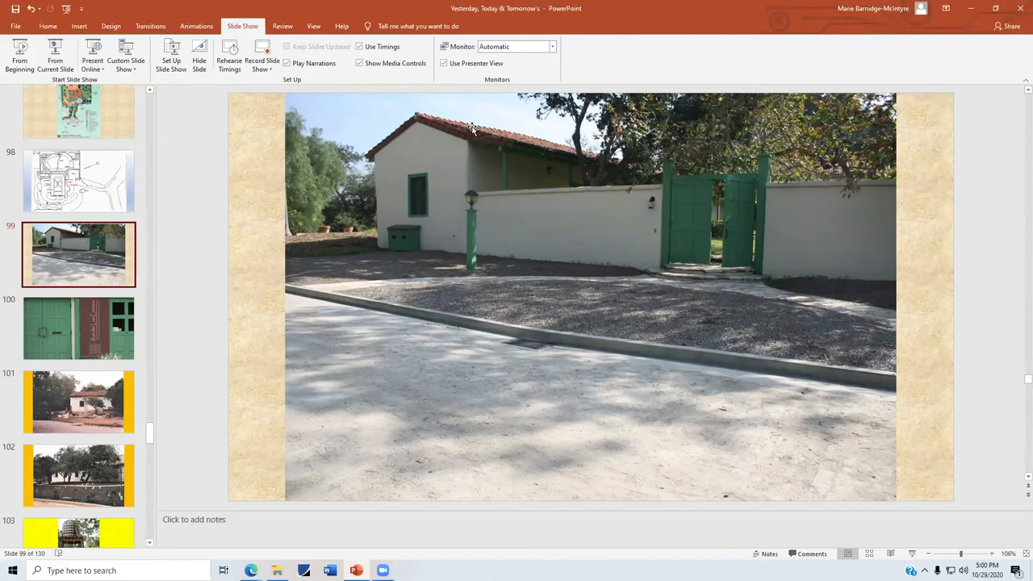
{"action": "mouse_move", "coordinate": [472, 128]}
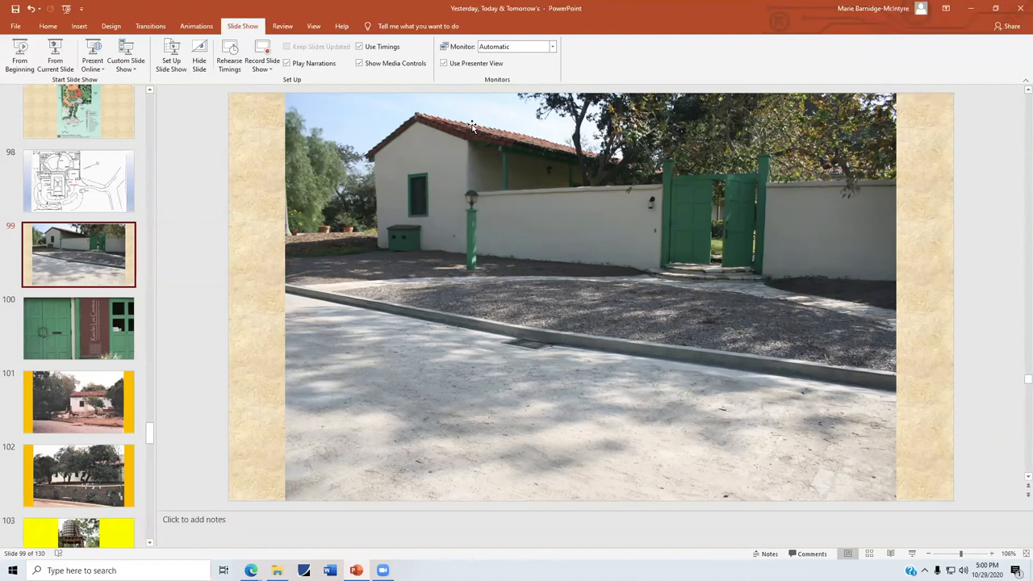
{"action": "mouse_move", "coordinate": [503, 126]}
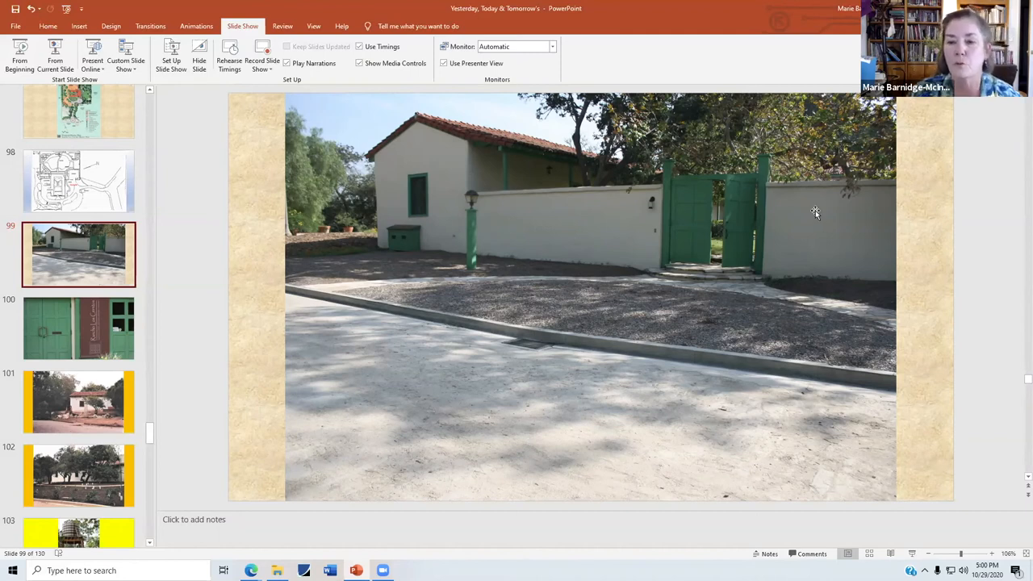
{"action": "mouse_move", "coordinate": [753, 219]}
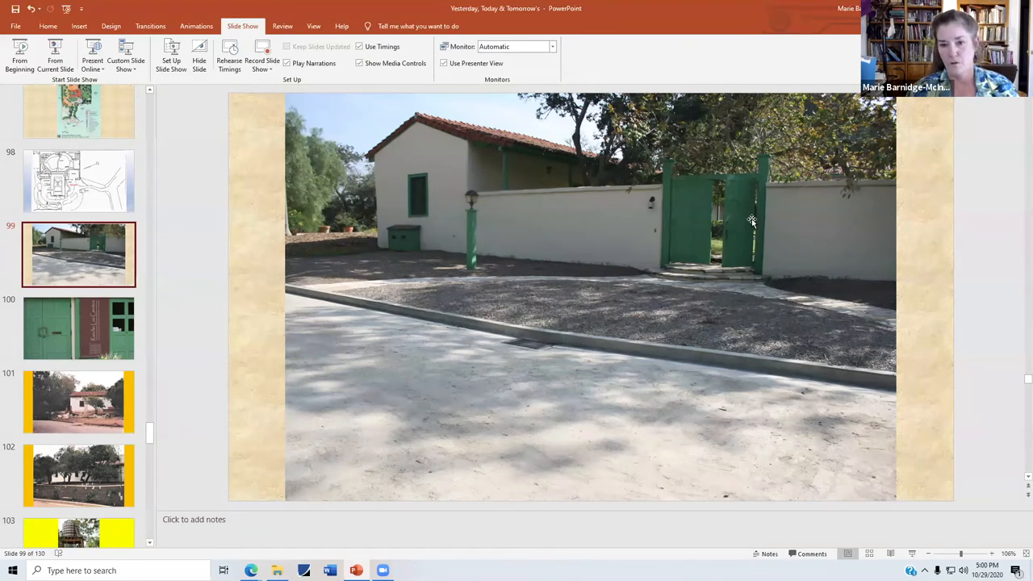
{"action": "mouse_move", "coordinate": [849, 232]}
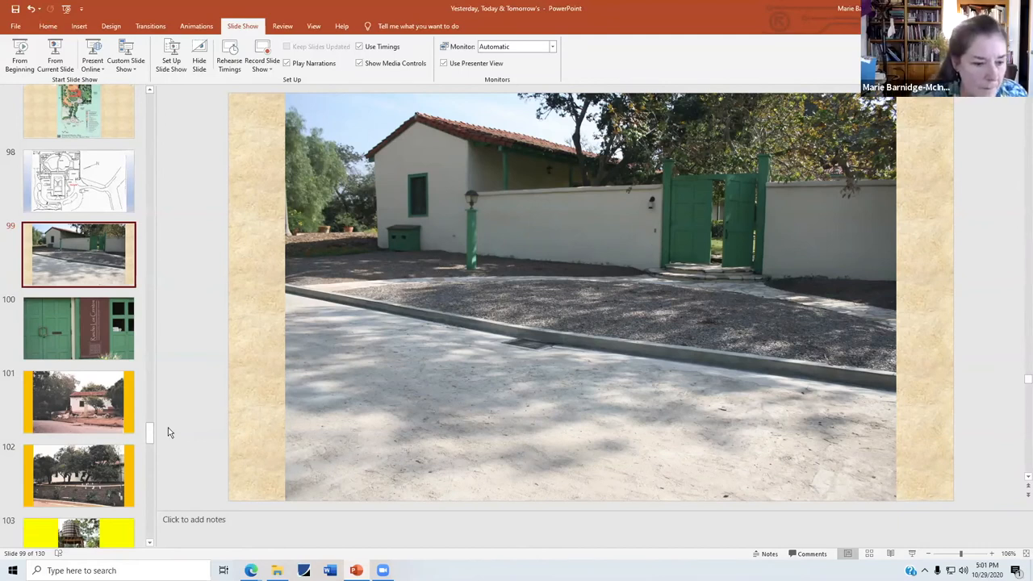
Jump ahead to slide 121, the Stormwater Improvements site diagram with permeable pavers and cistern.
{"action": "scroll", "scroll_direction": "down", "scroll_amount": 3}
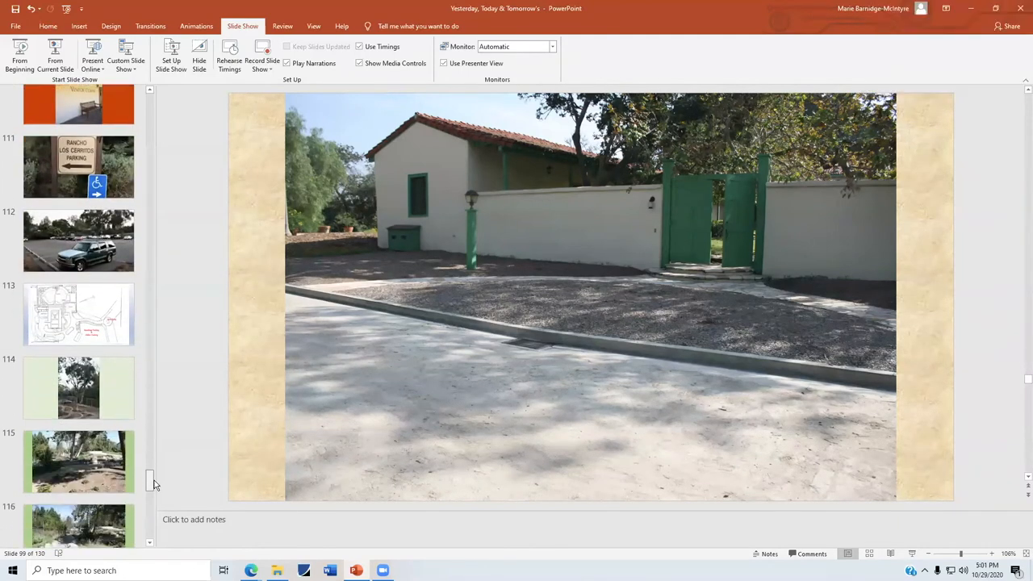
{"action": "scroll", "scroll_direction": "down", "scroll_amount": 3}
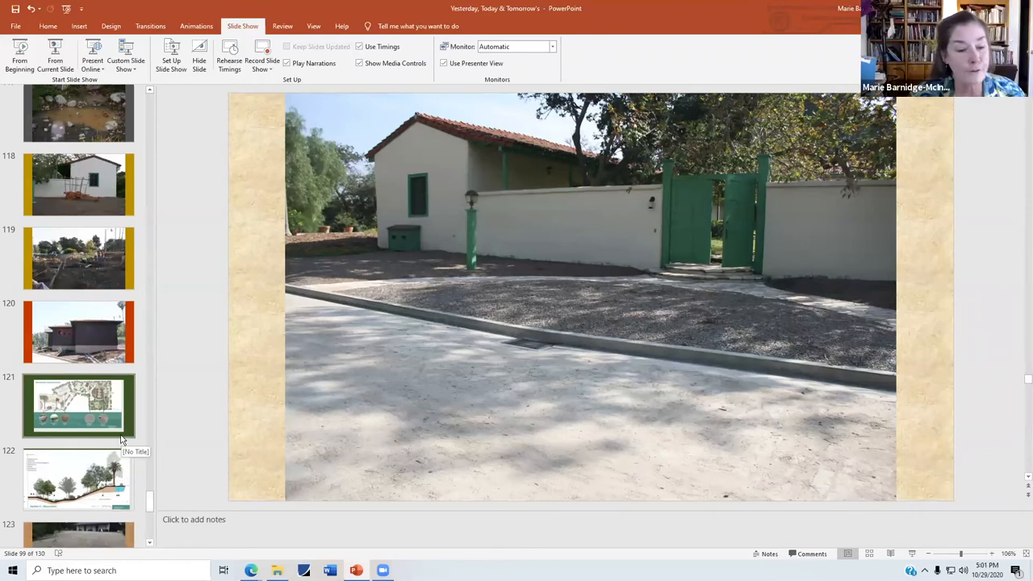
{"action": "left_click", "coordinate": [79, 404]}
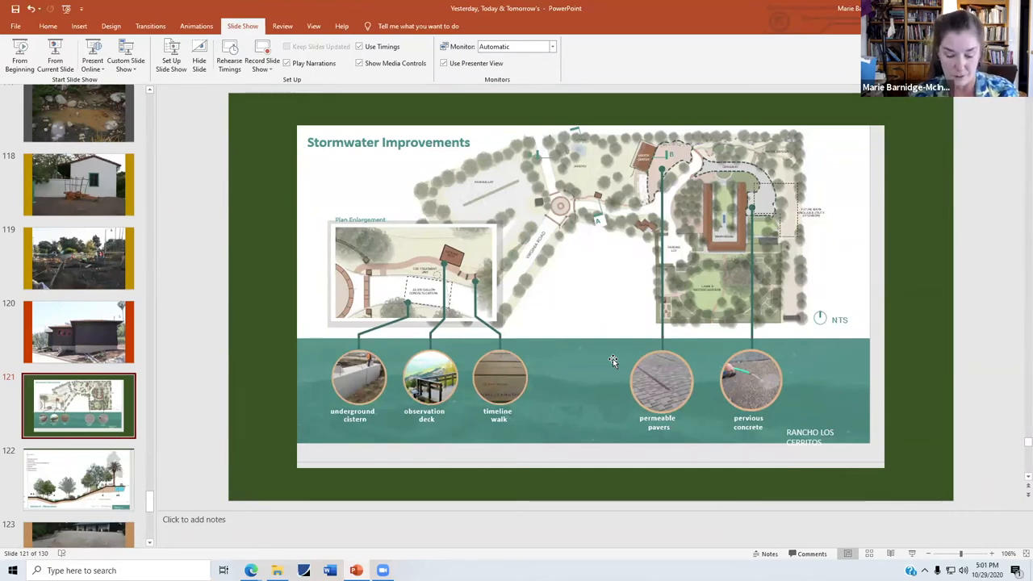
{"action": "mouse_move", "coordinate": [872, 450]}
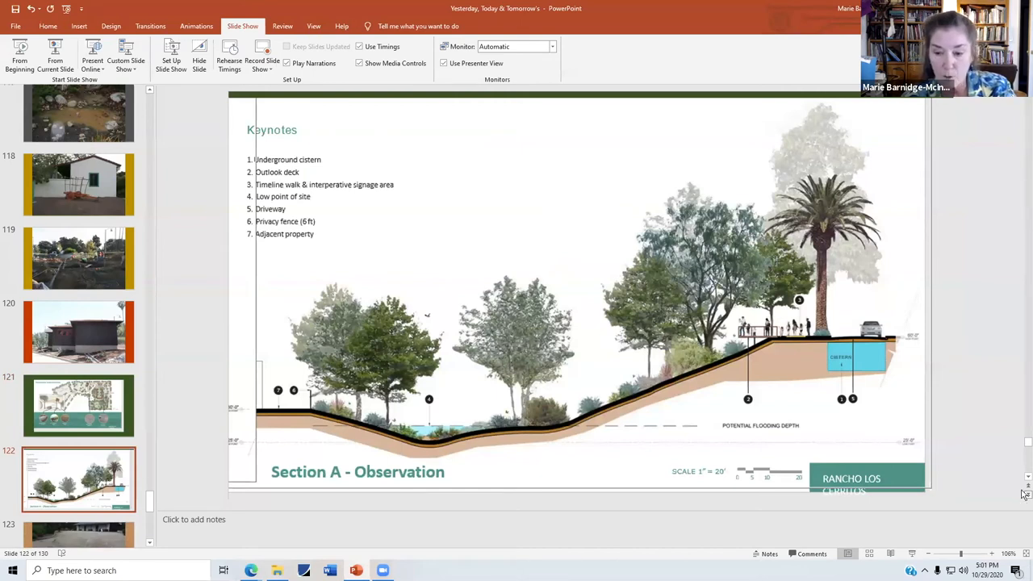
{"action": "mouse_move", "coordinate": [862, 347]}
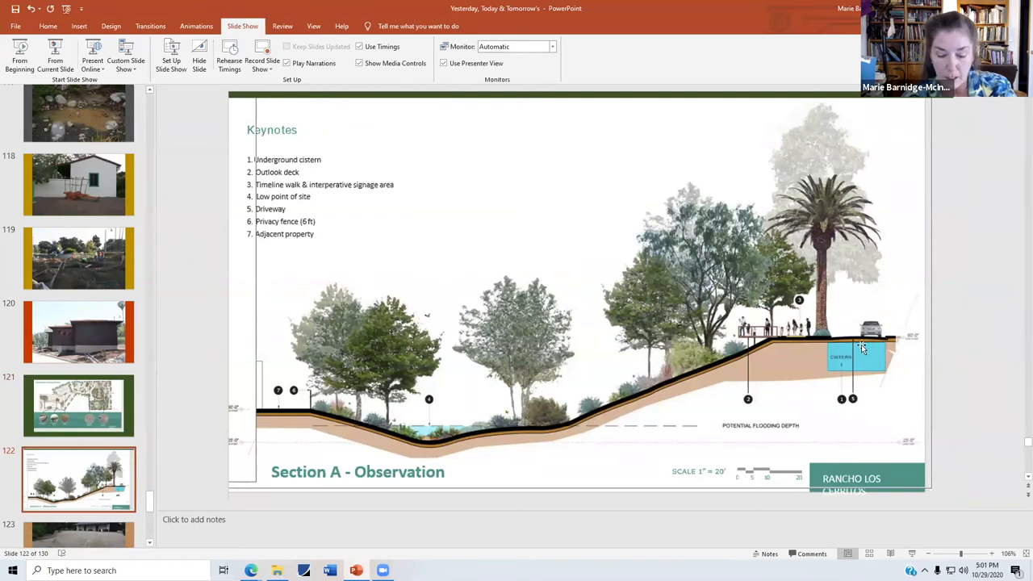
{"action": "mouse_move", "coordinate": [891, 416]}
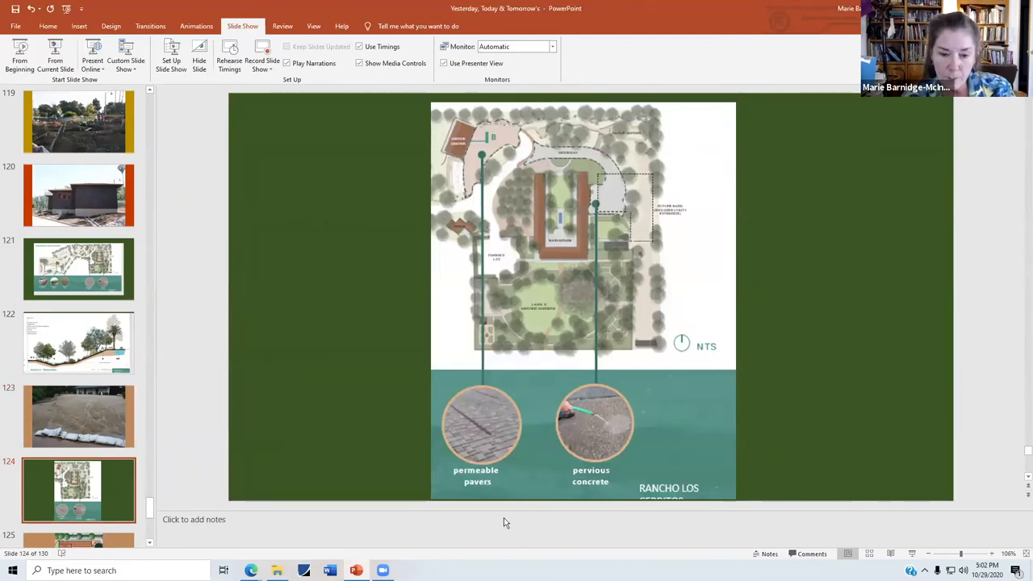
{"action": "mouse_move", "coordinate": [416, 466]}
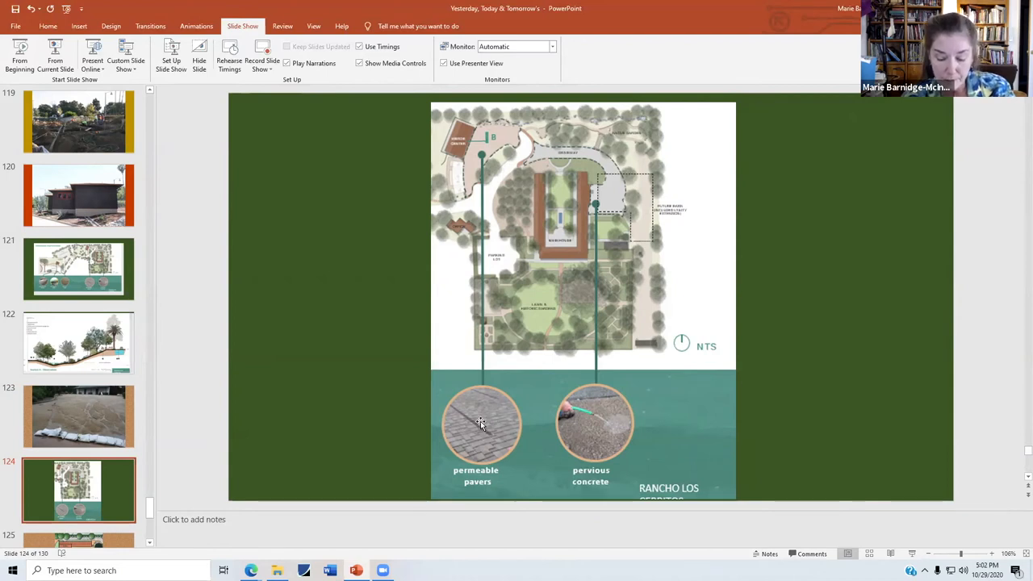
{"action": "mouse_move", "coordinate": [610, 423]}
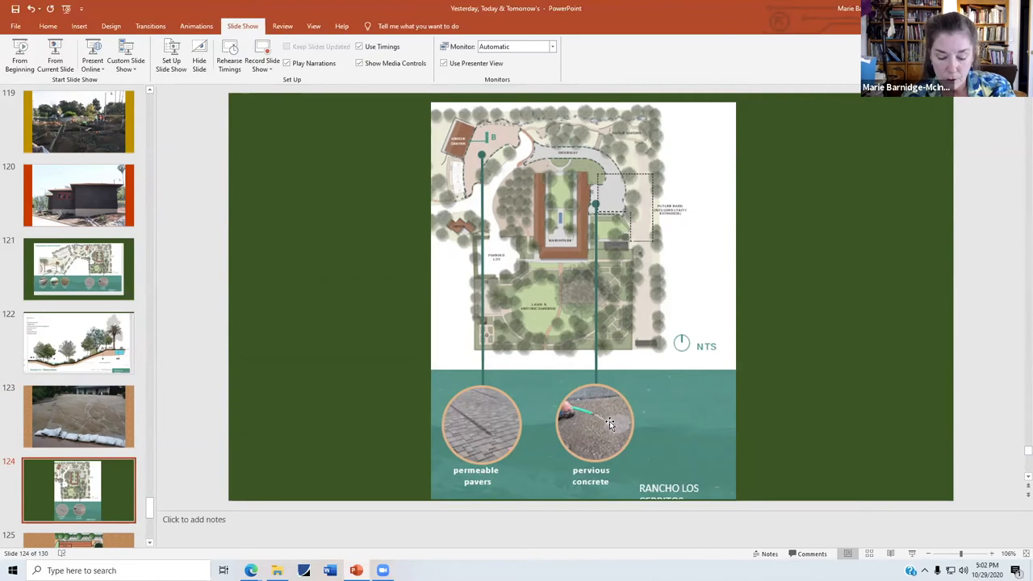
{"action": "mouse_move", "coordinate": [630, 426]}
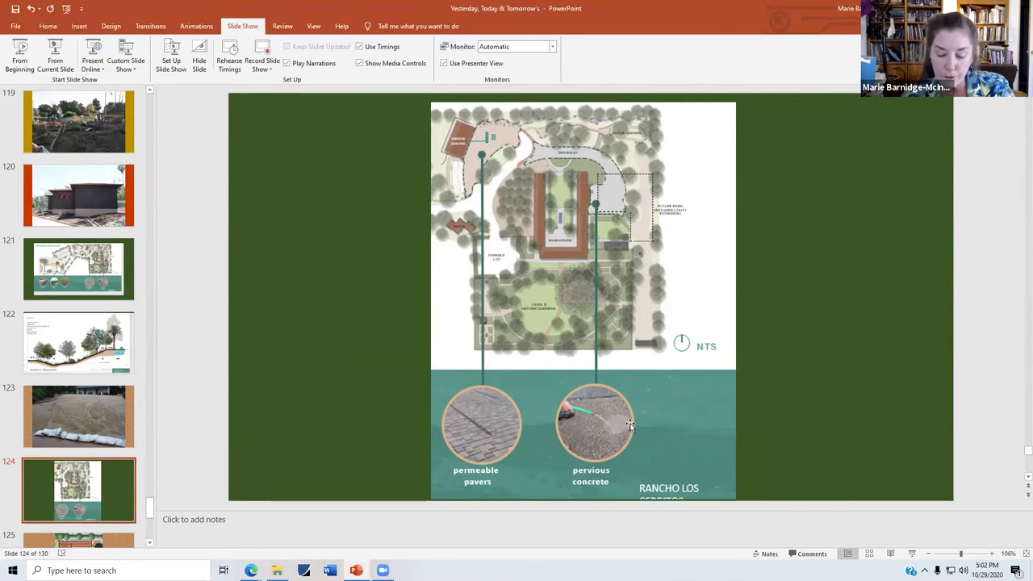
{"action": "mouse_move", "coordinate": [642, 420]}
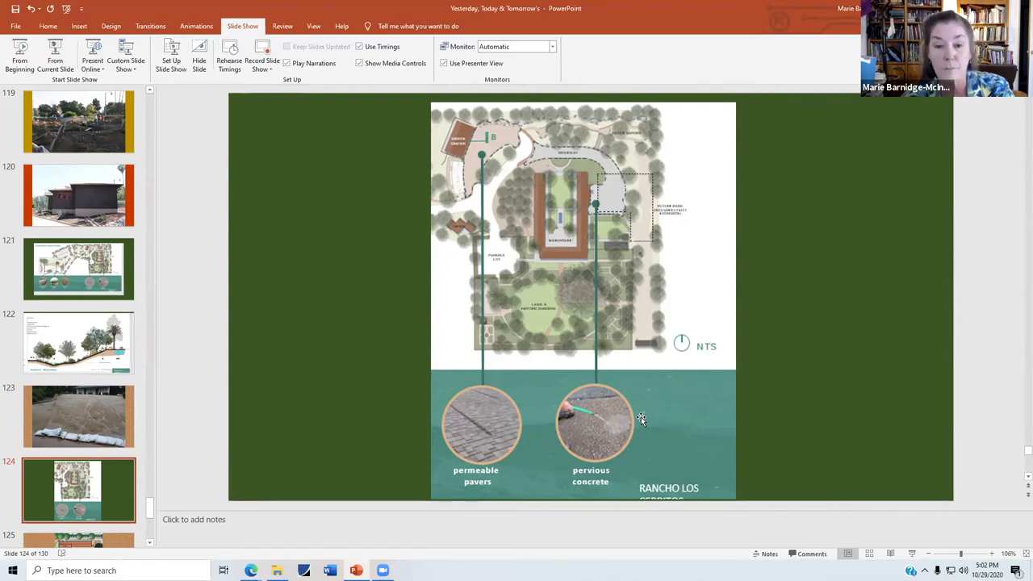
{"action": "mouse_move", "coordinate": [841, 459]}
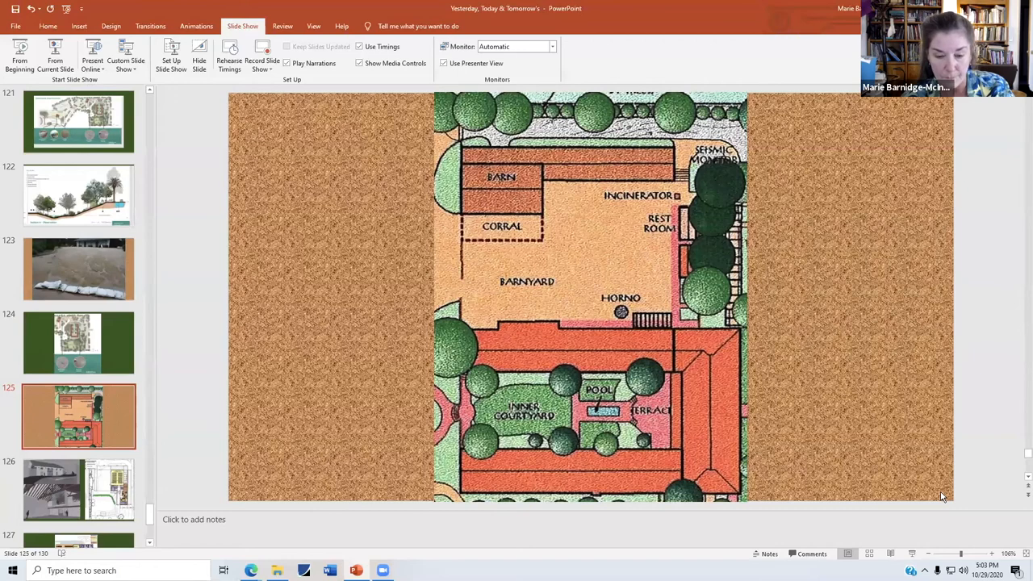
{"action": "mouse_move", "coordinate": [879, 502]}
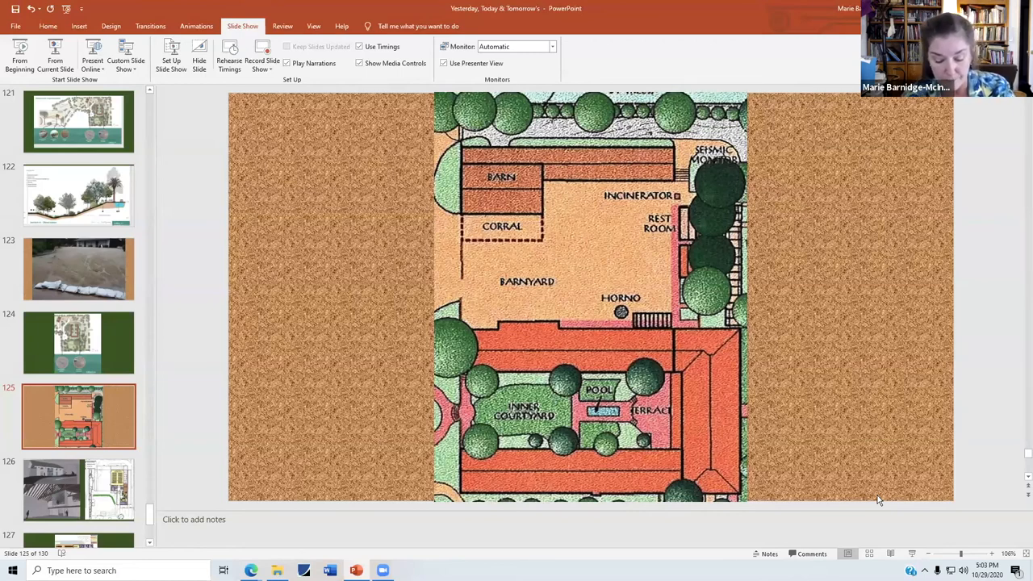
{"action": "mouse_move", "coordinate": [962, 508]}
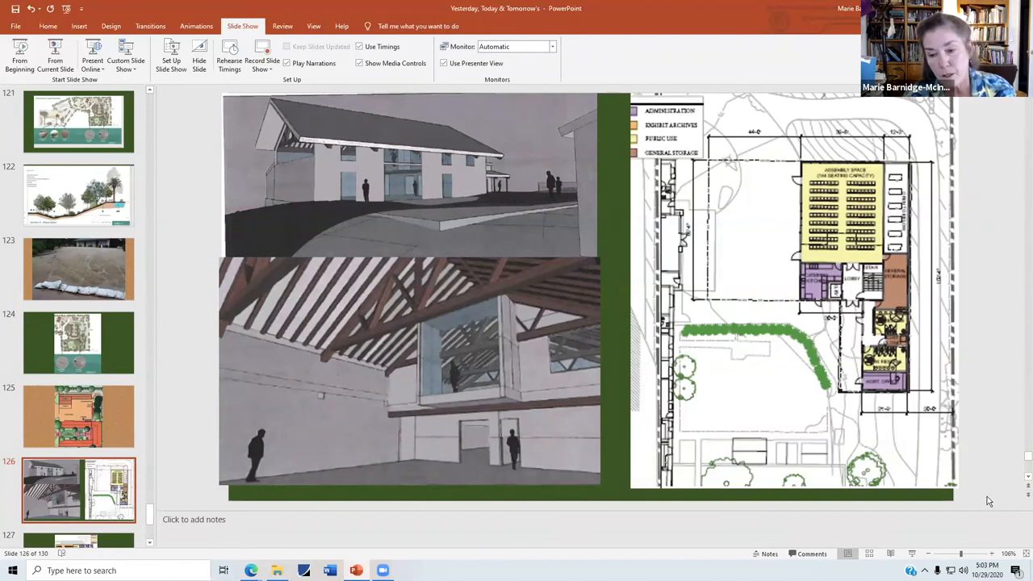
{"action": "mouse_move", "coordinate": [814, 365]}
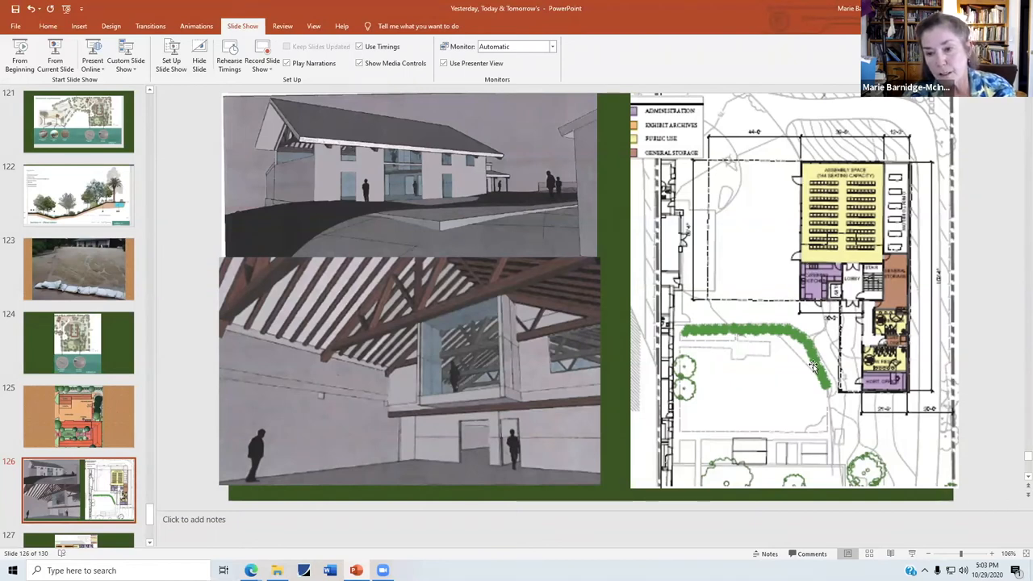
{"action": "mouse_move", "coordinate": [797, 365]}
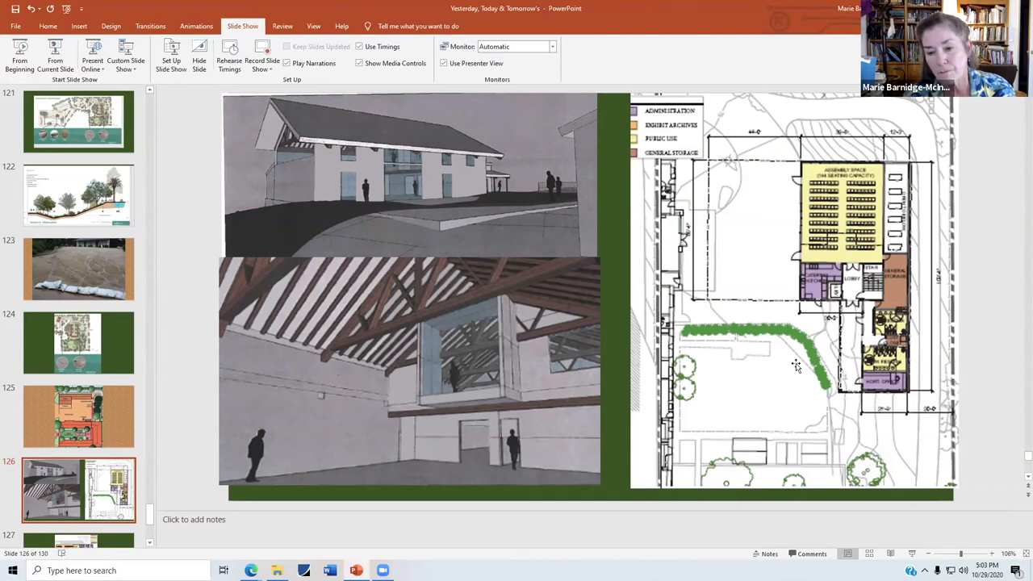
{"action": "mouse_move", "coordinate": [765, 384]}
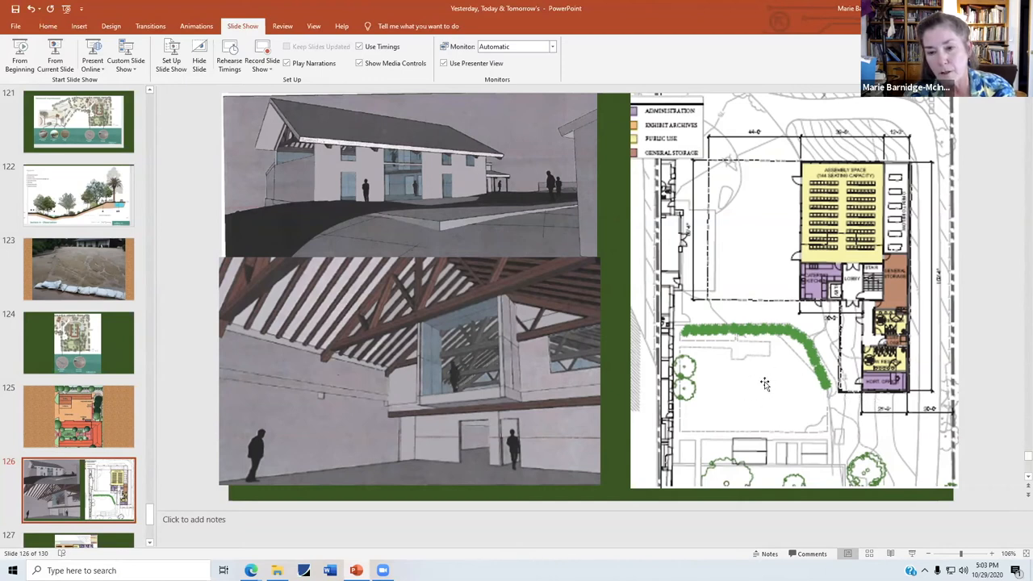
{"action": "mouse_move", "coordinate": [681, 213]}
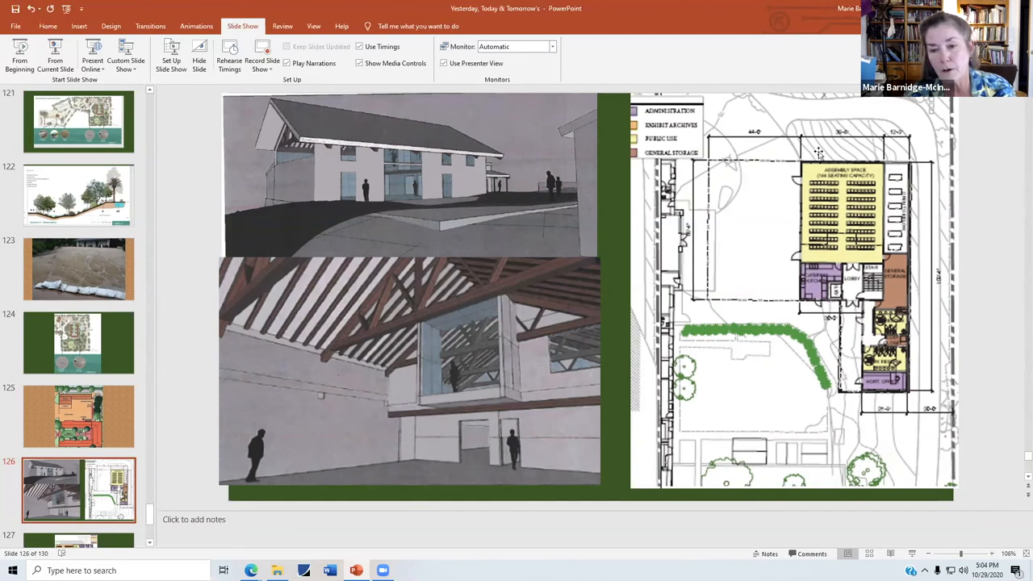
{"action": "mouse_move", "coordinate": [697, 303]}
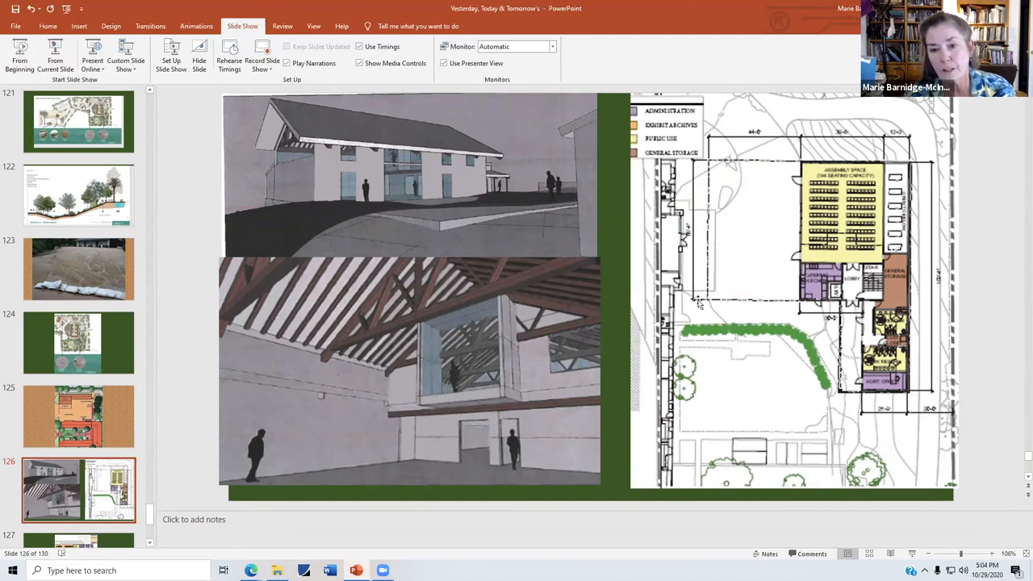
{"action": "mouse_move", "coordinate": [891, 386]}
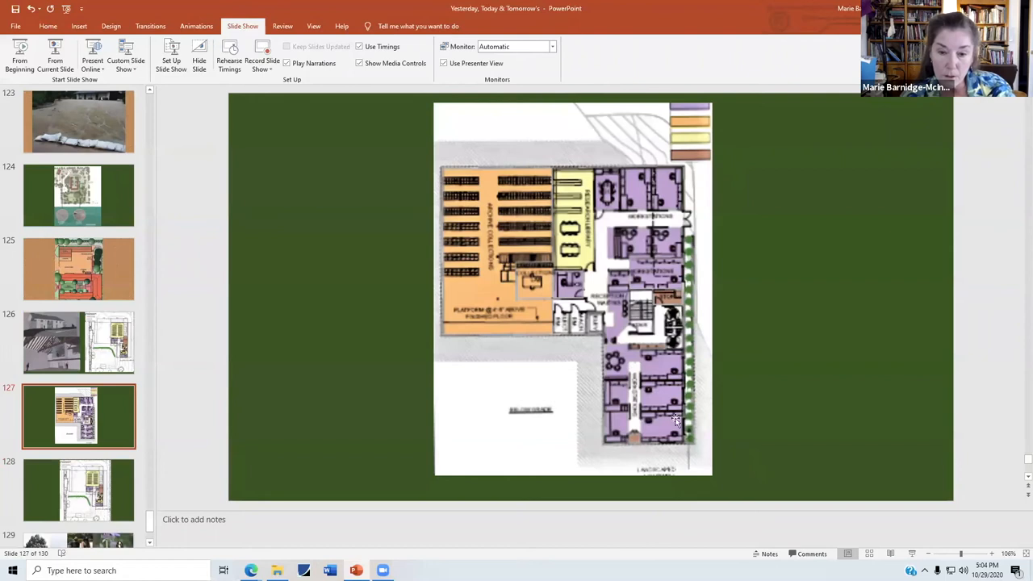
{"action": "mouse_move", "coordinate": [568, 303]}
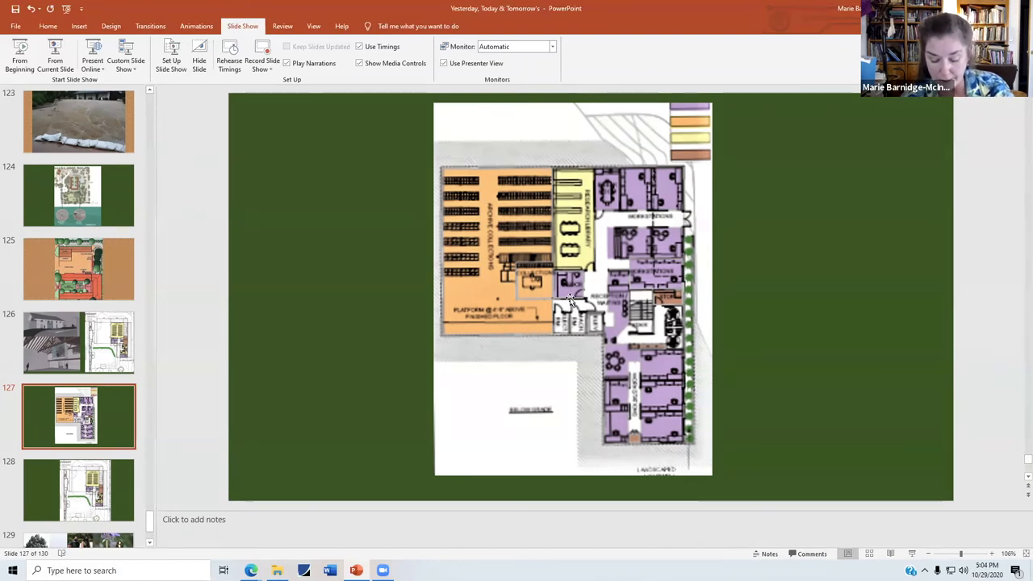
{"action": "mouse_move", "coordinate": [730, 209]}
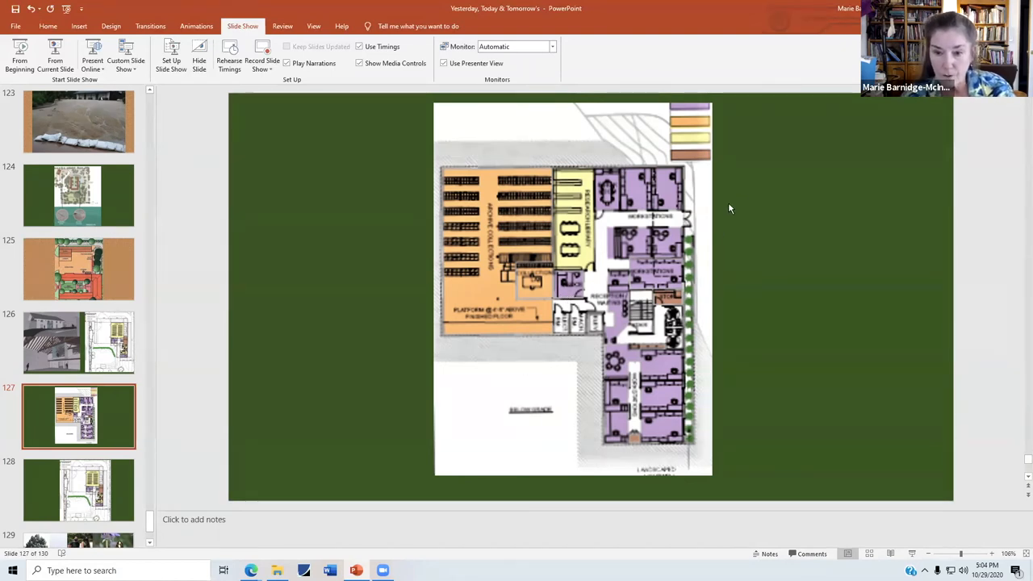
{"action": "mouse_move", "coordinate": [702, 343]}
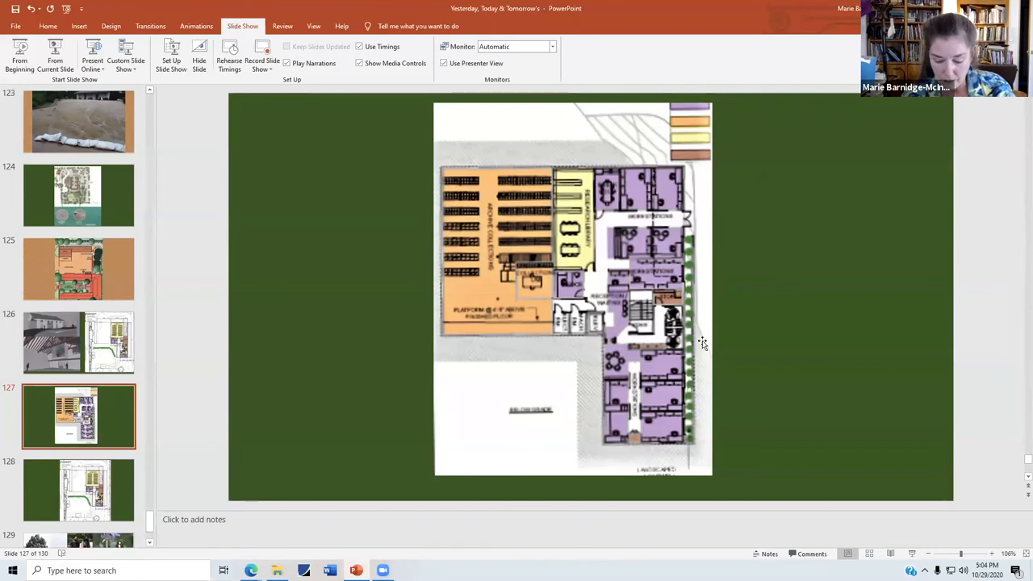
{"action": "mouse_move", "coordinate": [701, 326]}
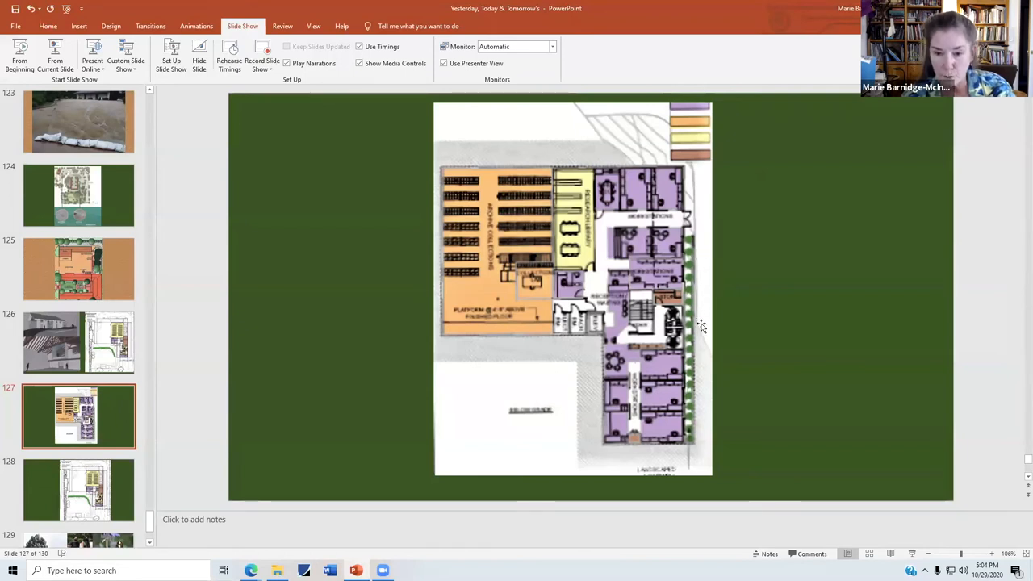
{"action": "mouse_move", "coordinate": [892, 471]}
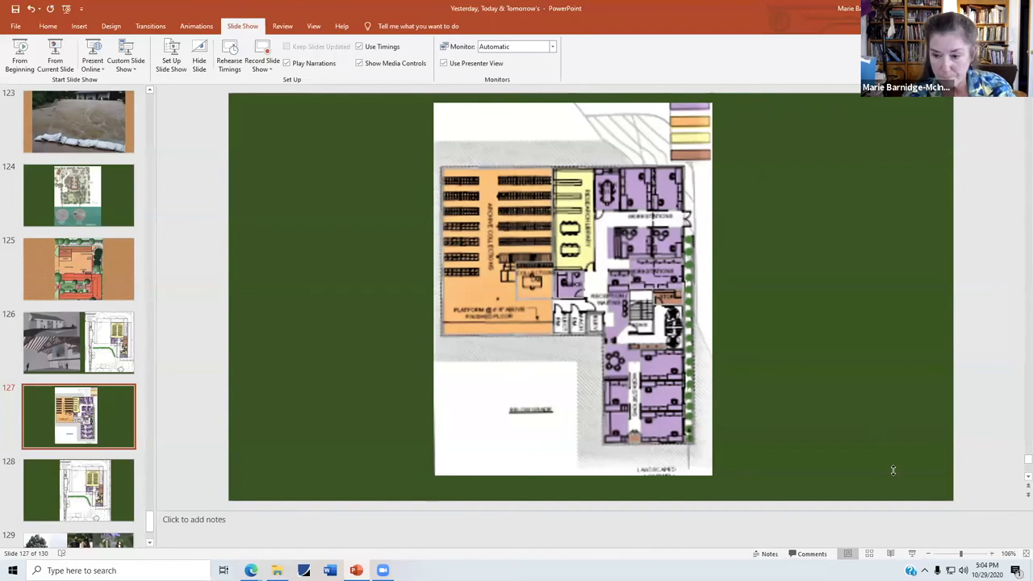
Advance to slide 128, the site plan with the administration, archives, public use and storage legend.
{"action": "left_click", "coordinate": [77, 491]}
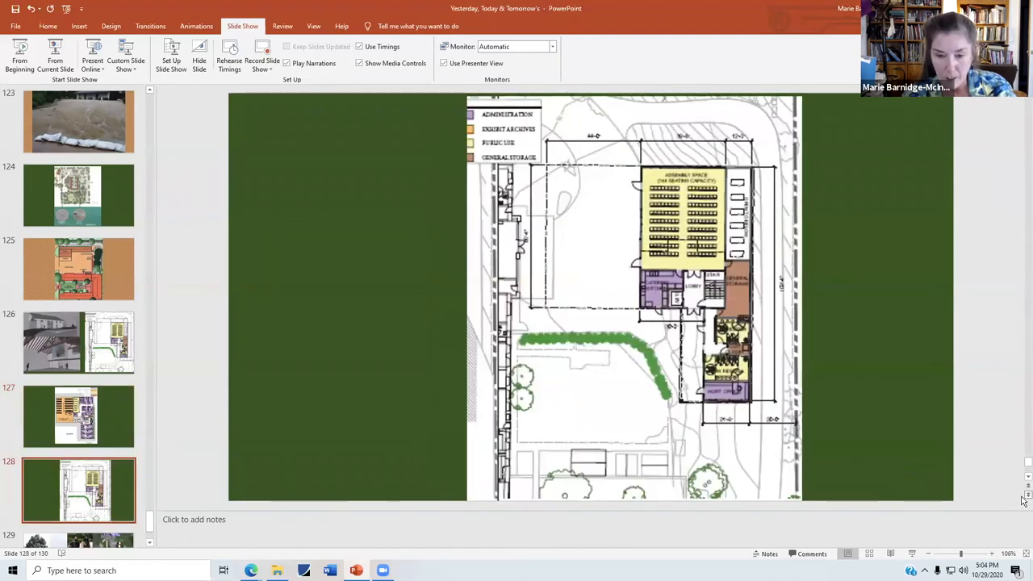
{"action": "mouse_move", "coordinate": [1028, 492]}
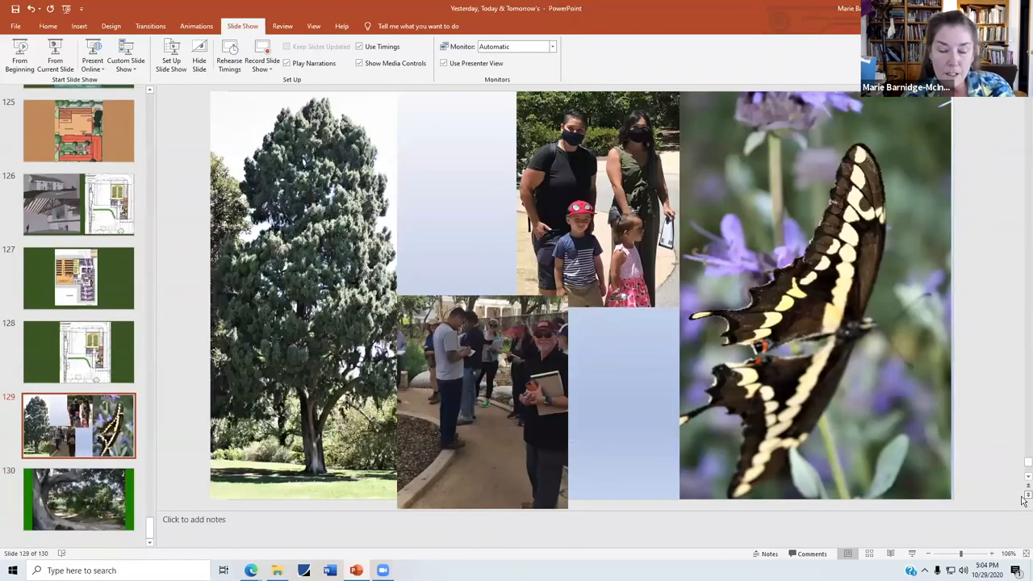
{"action": "mouse_move", "coordinate": [294, 329]}
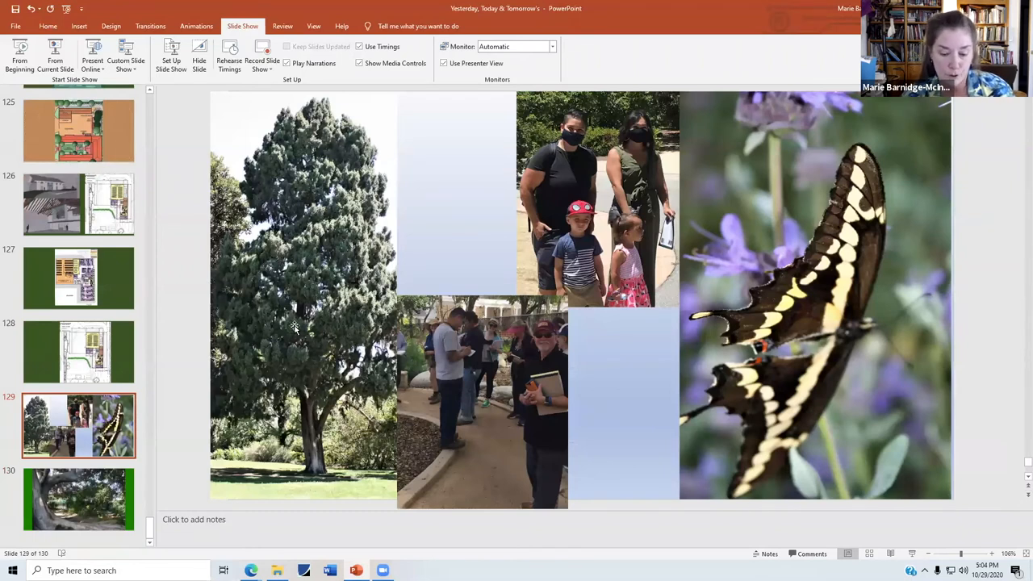
{"action": "mouse_move", "coordinate": [436, 374]}
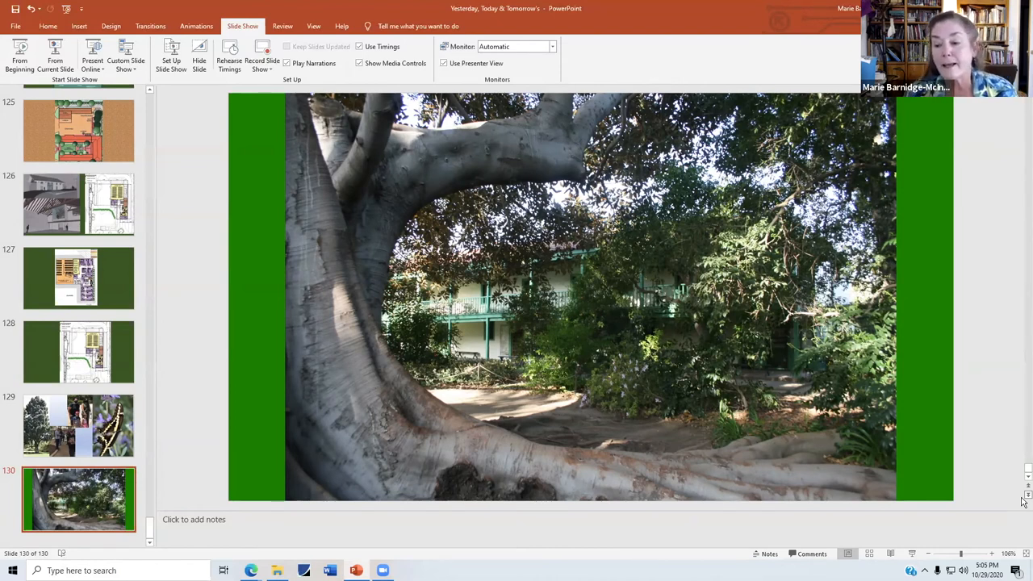
{"action": "mouse_move", "coordinate": [1025, 500]}
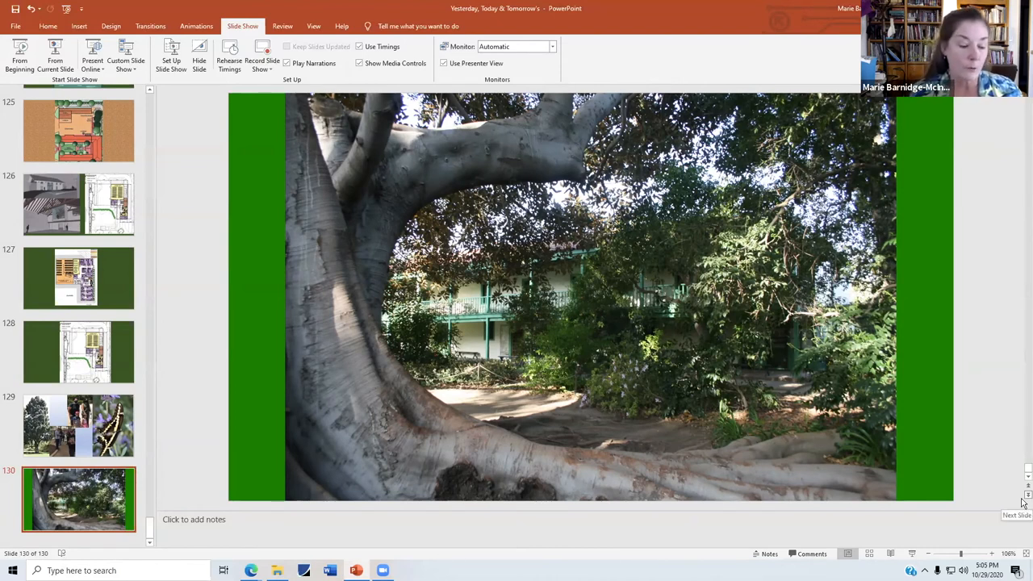